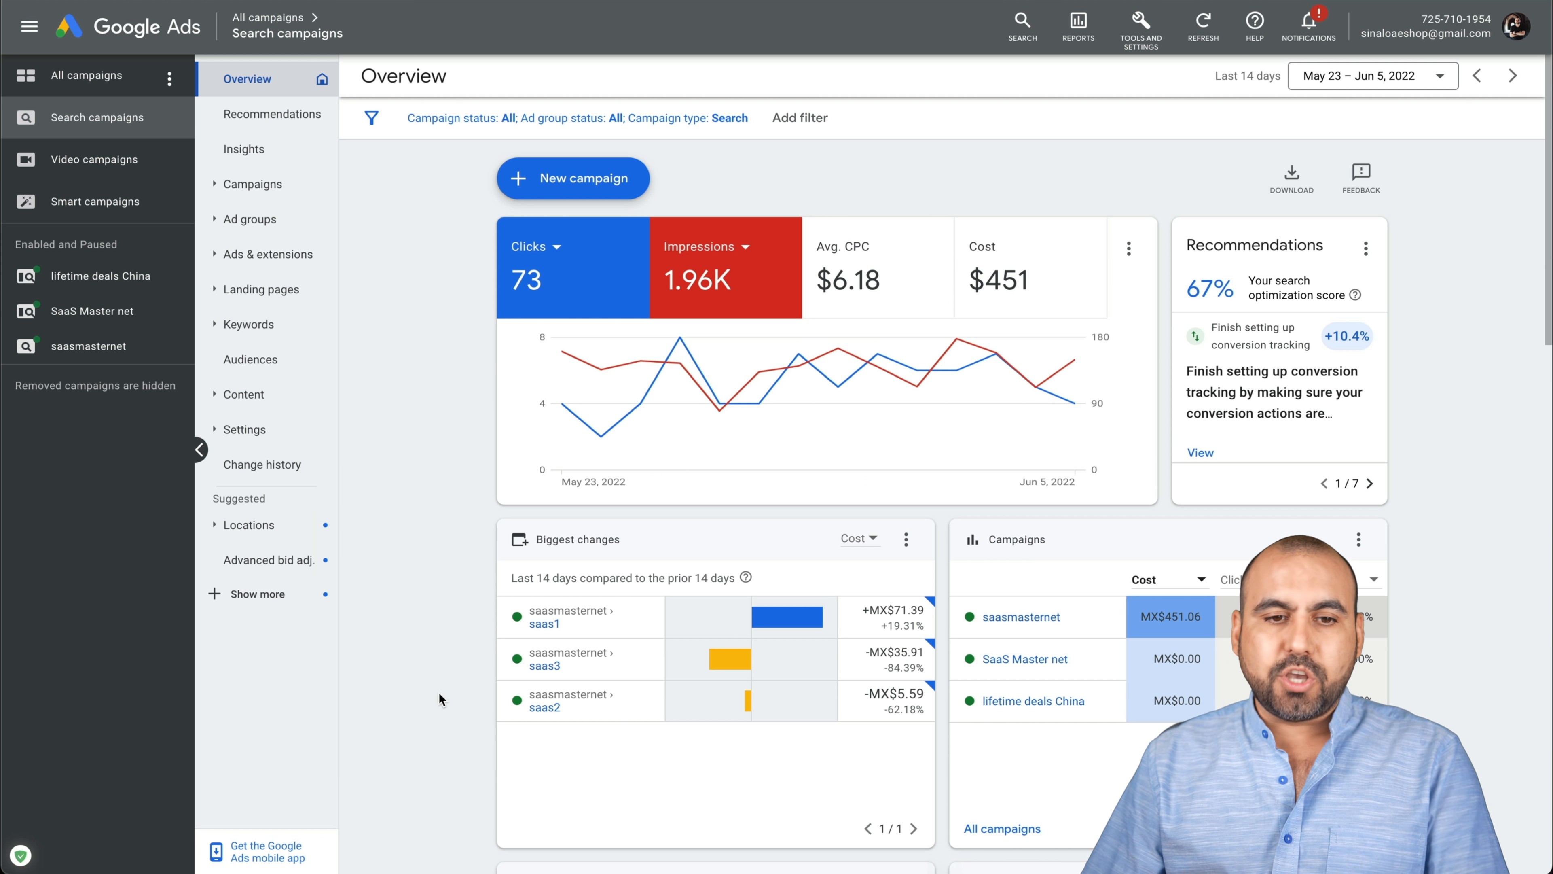
# Start a new Video campaign and continue to the Create your campaign form
pyautogui.click(572, 178)
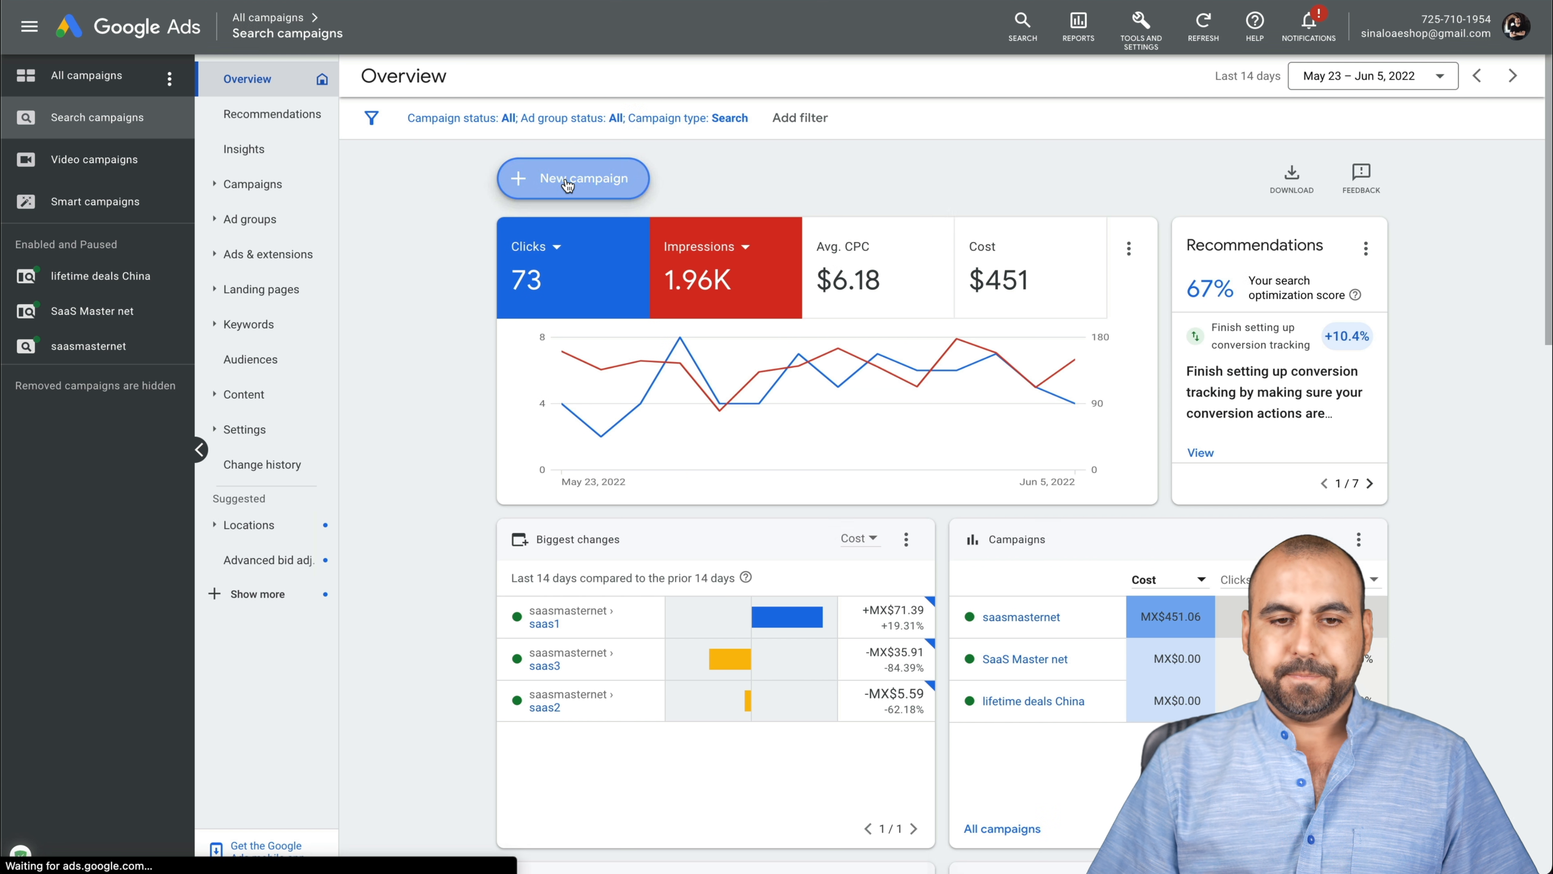
pyautogui.click(573, 178)
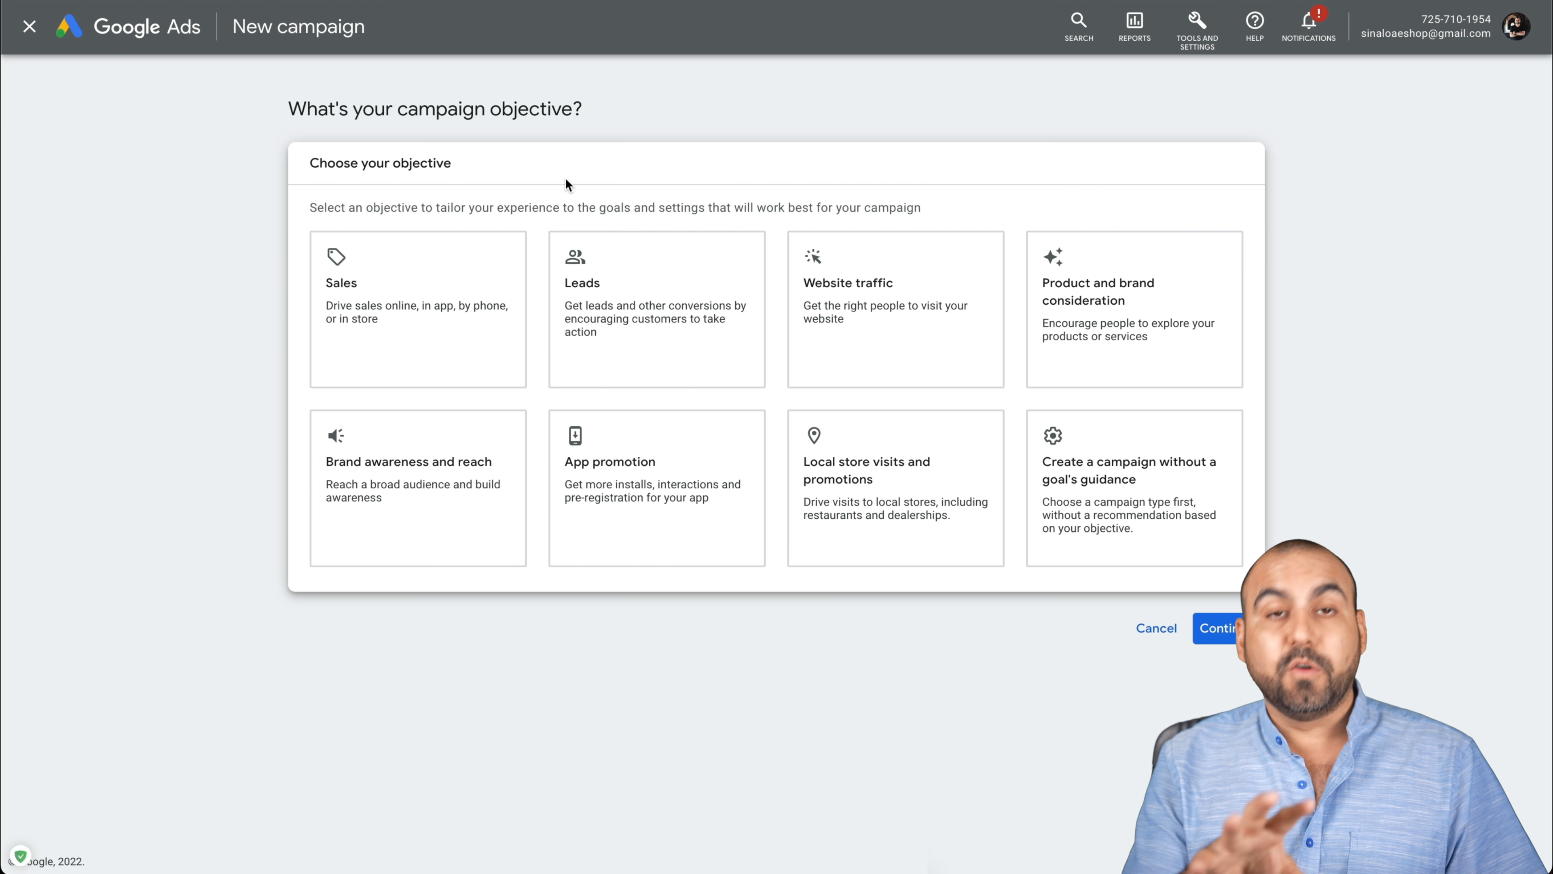
pyautogui.click(1133, 485)
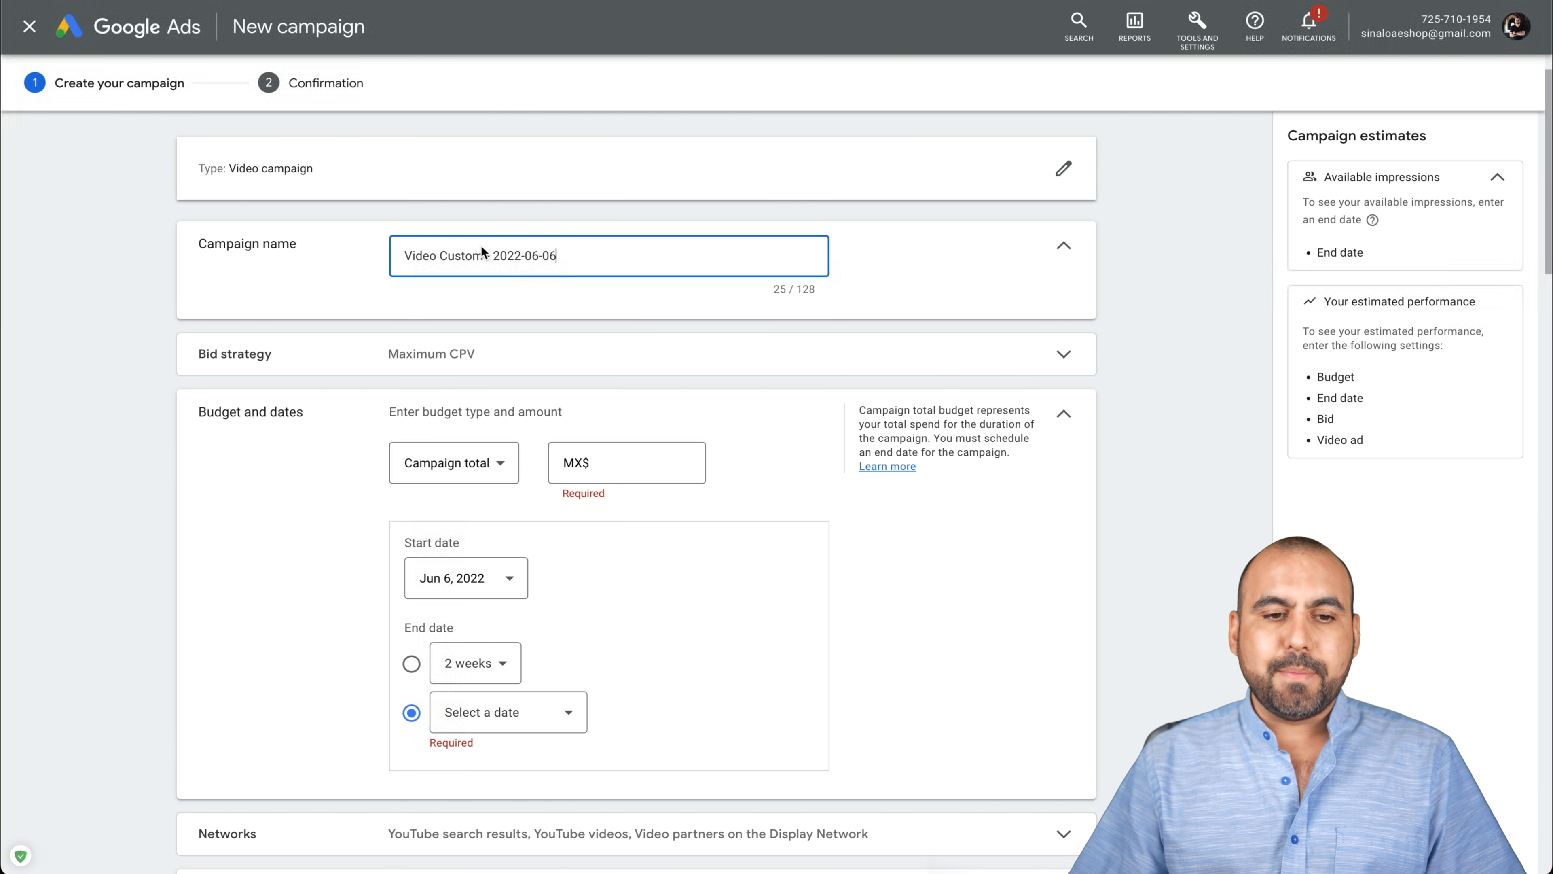
# Replace the default campaign name with 'test for video'
pyautogui.tripleClick(478, 256)
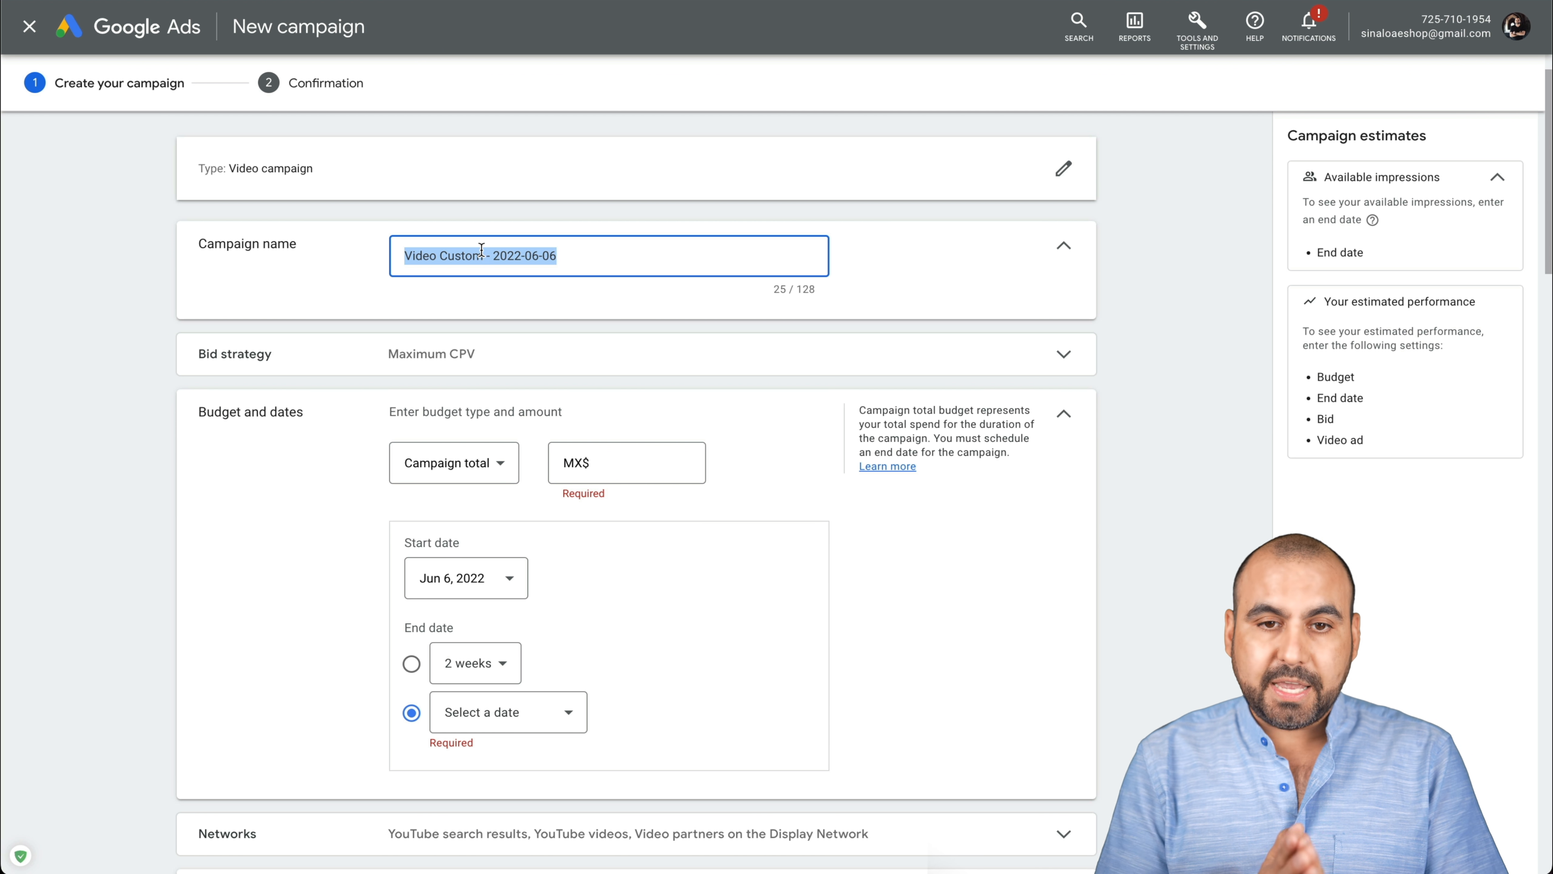
pyautogui.write('test for')
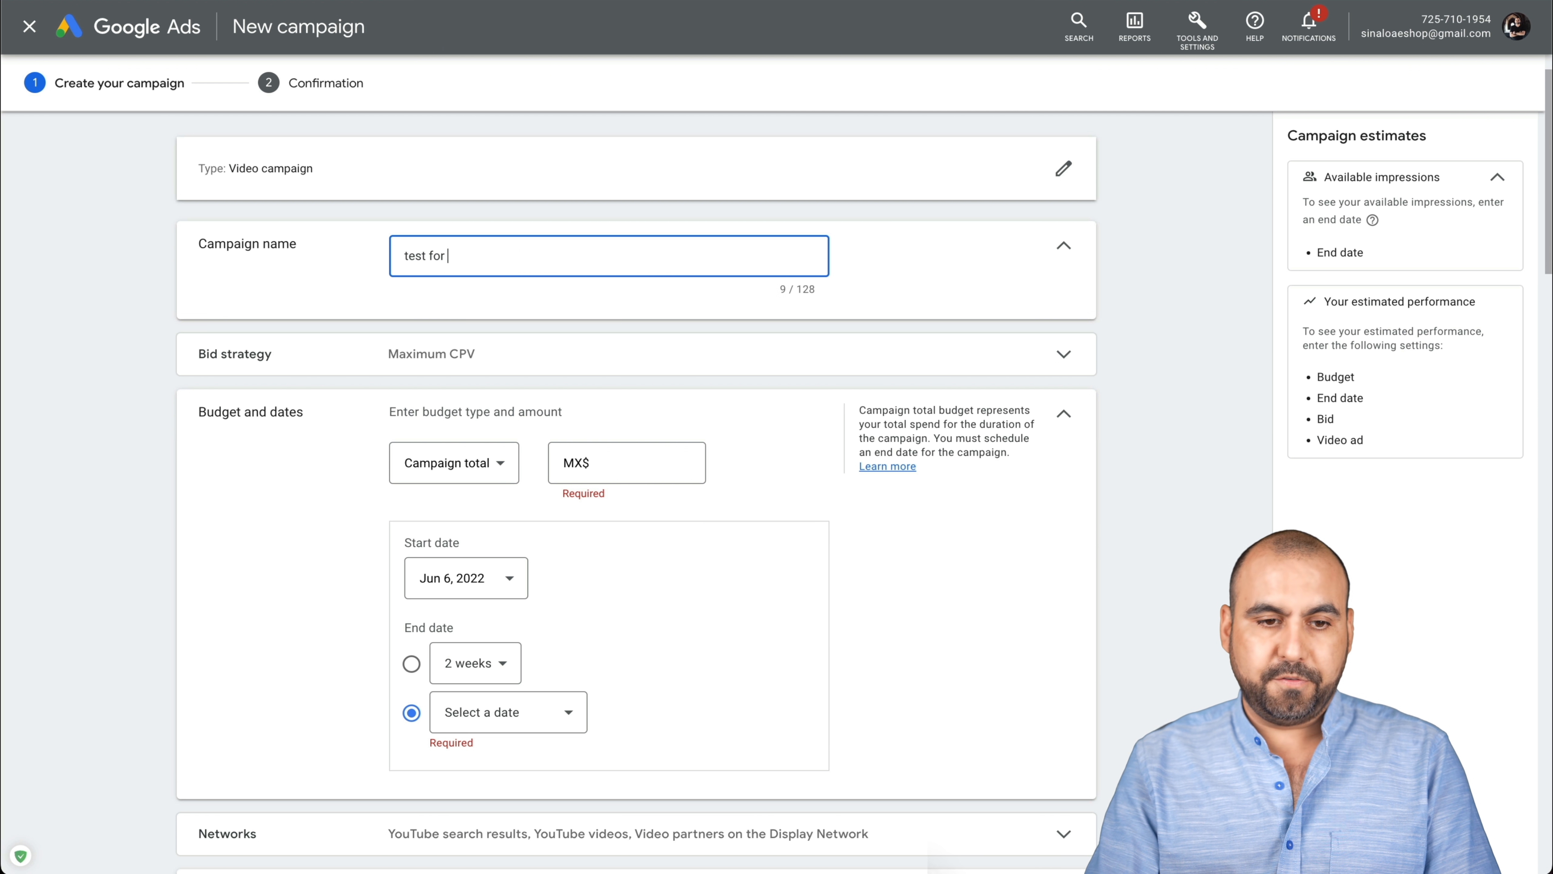
pyautogui.write('video')
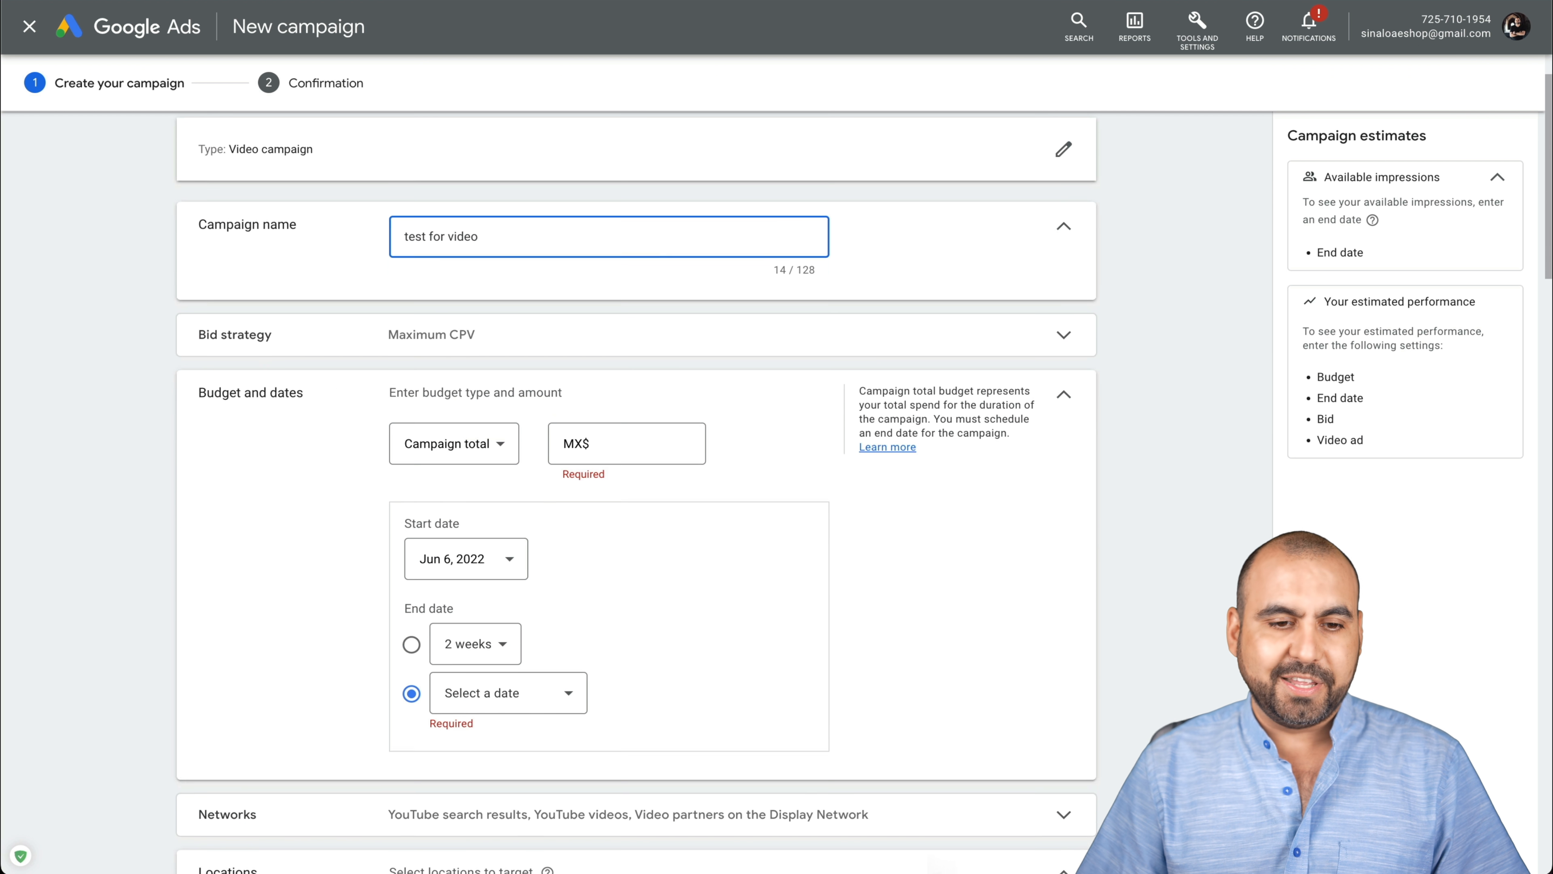
# Enter a campaign-total budget of 100.00 and try an end date of June 10, 2022
pyautogui.scroll(-3)
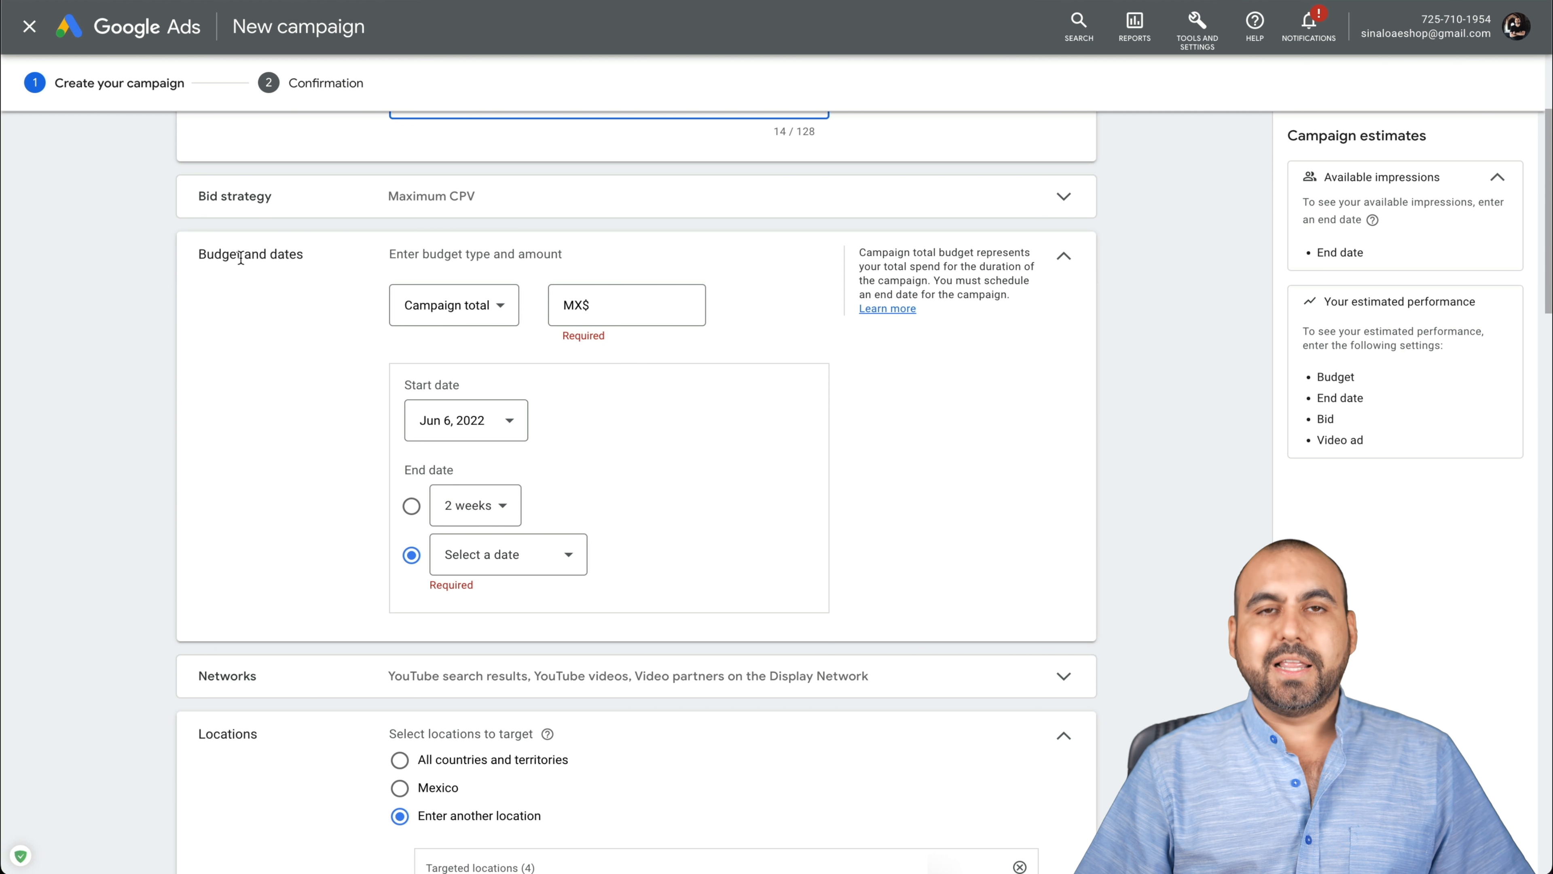
pyautogui.click(625, 304)
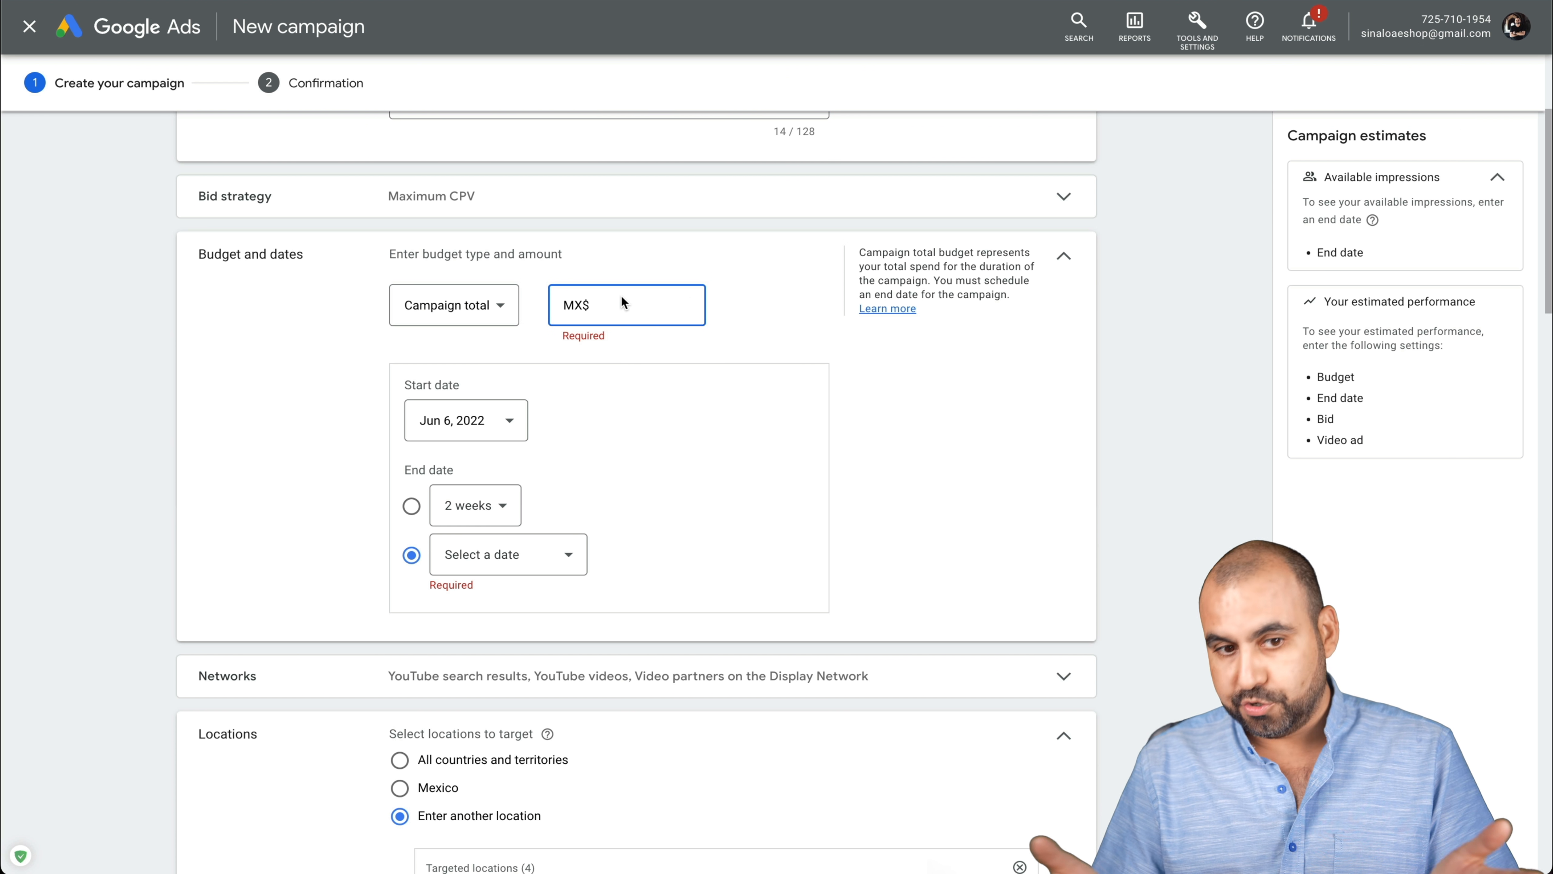
pyautogui.click(453, 305)
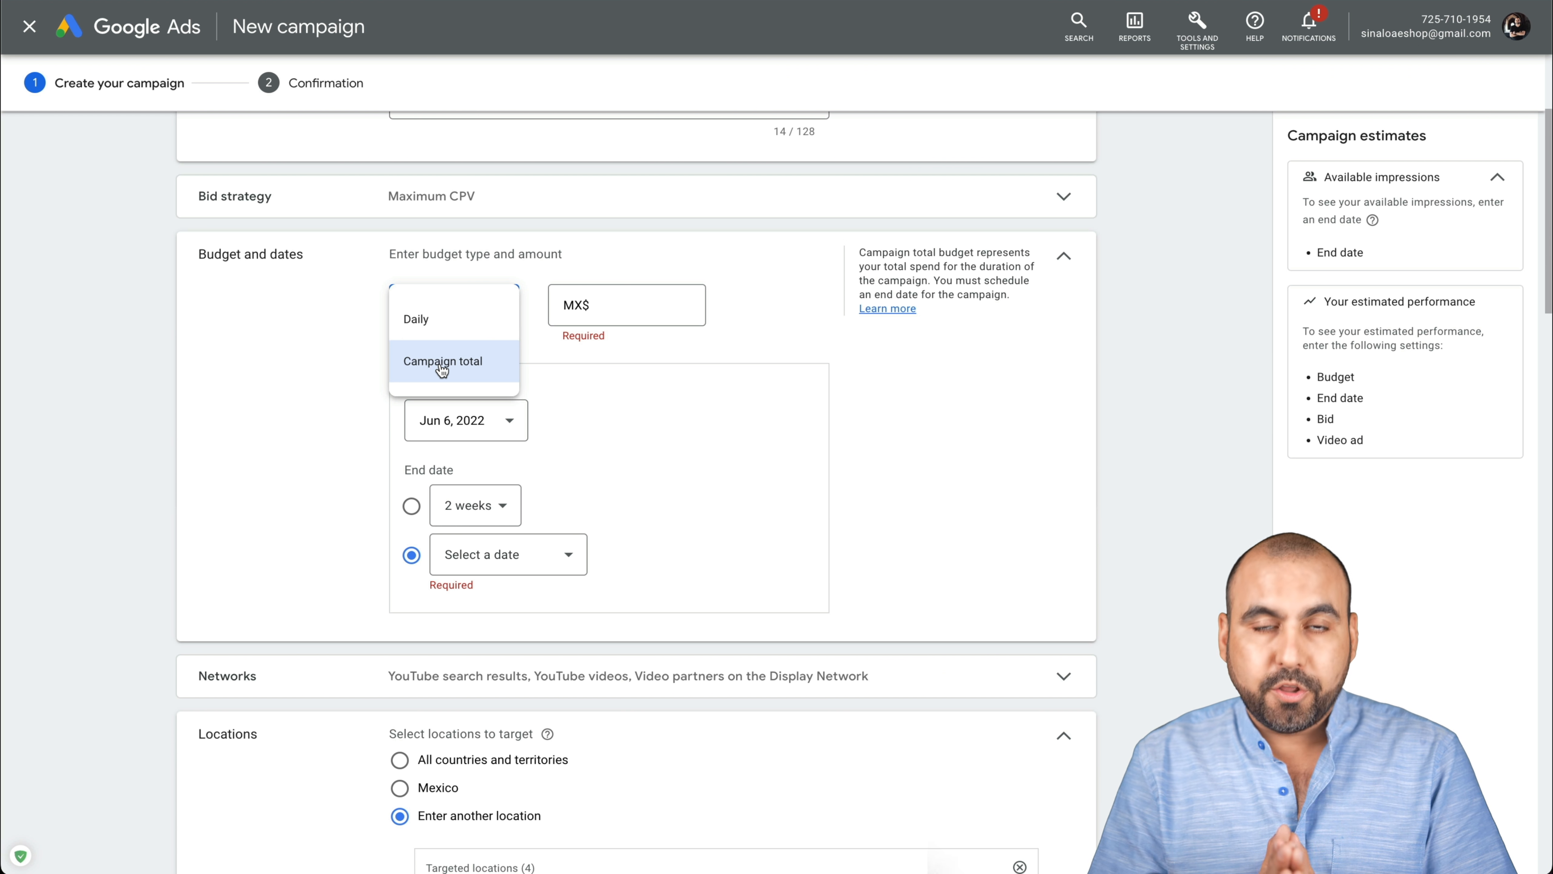
pyautogui.click(415, 318)
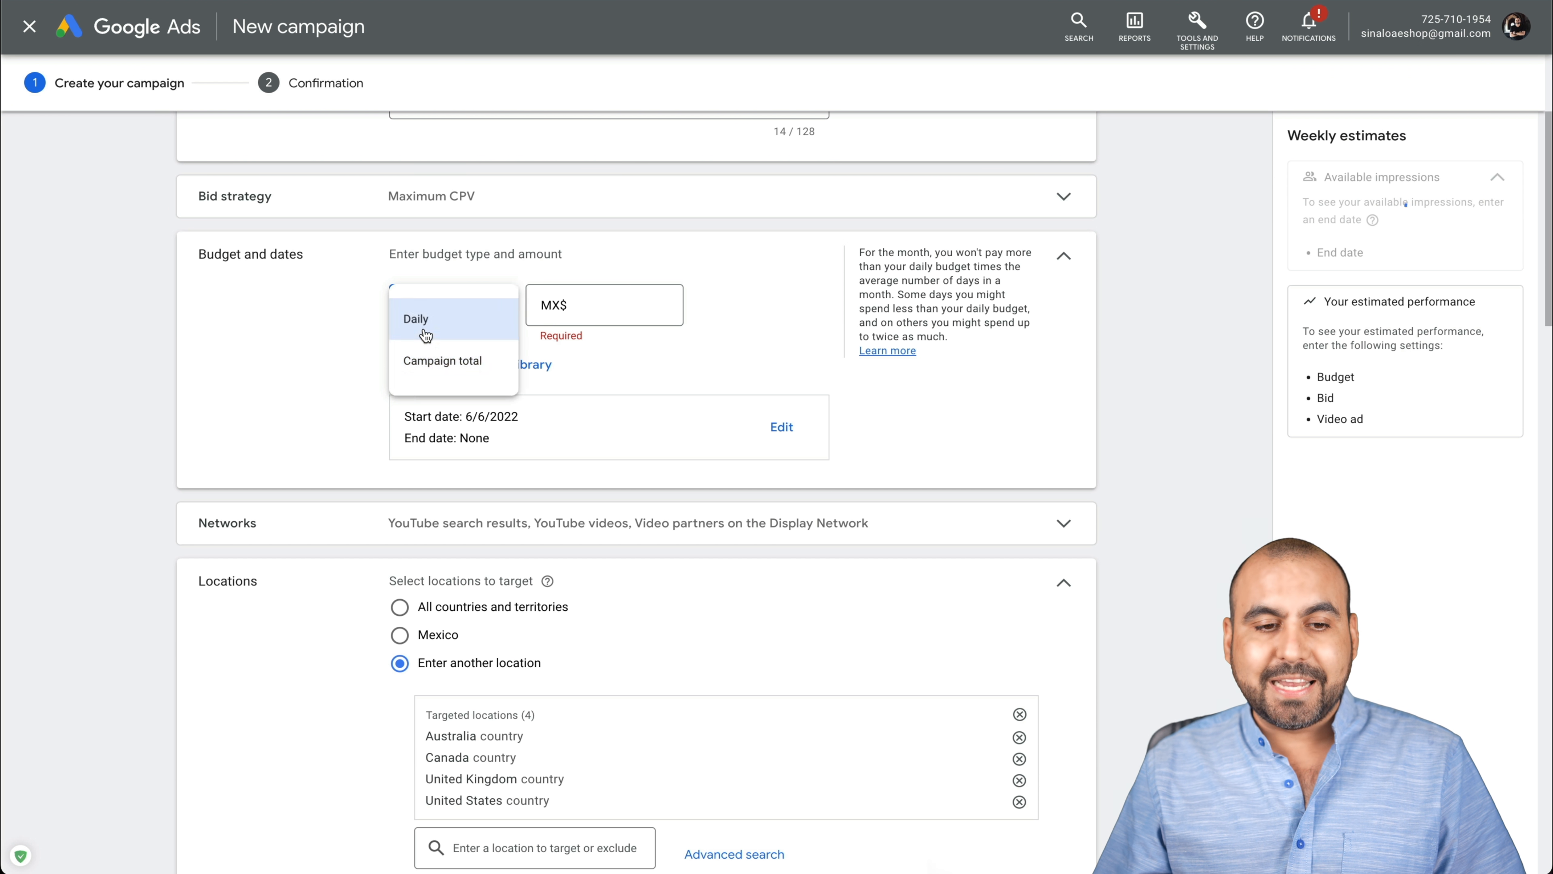
pyautogui.click(415, 318)
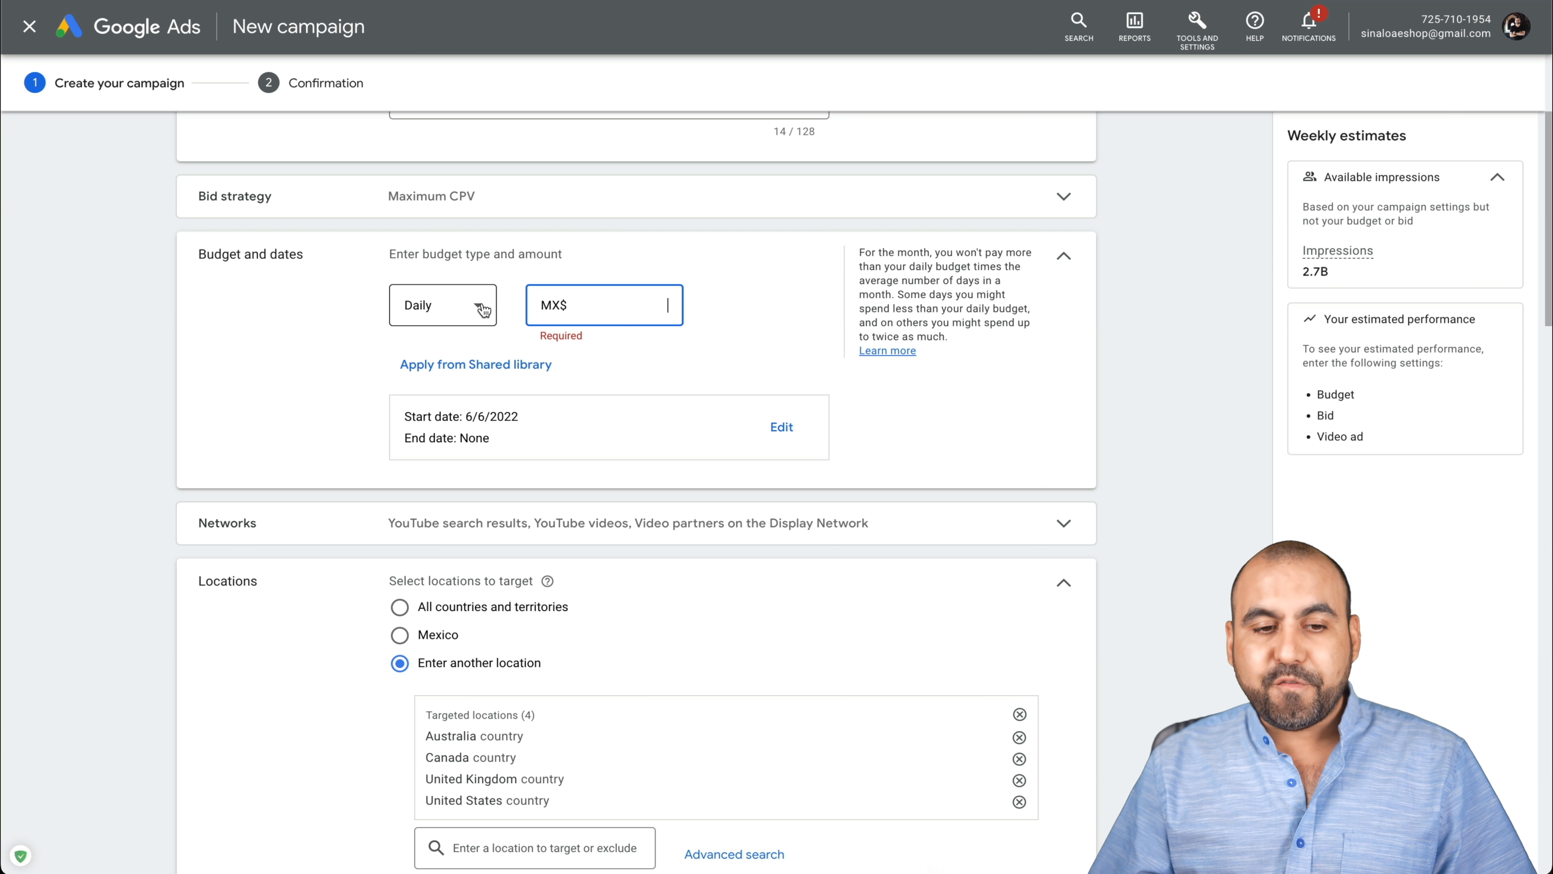
pyautogui.click(443, 304)
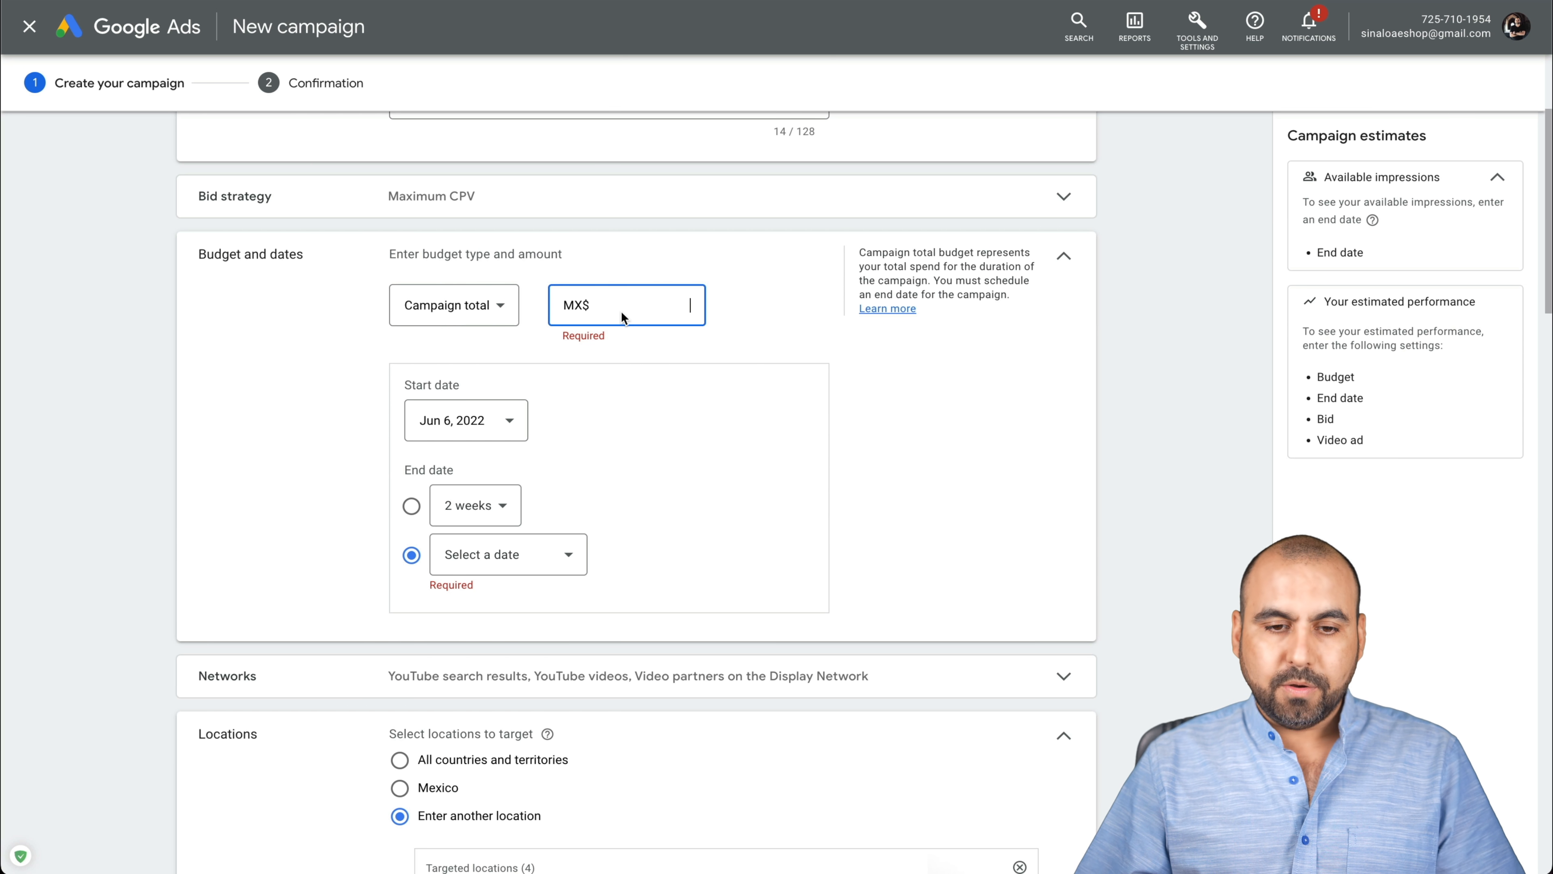
pyautogui.write('100.00')
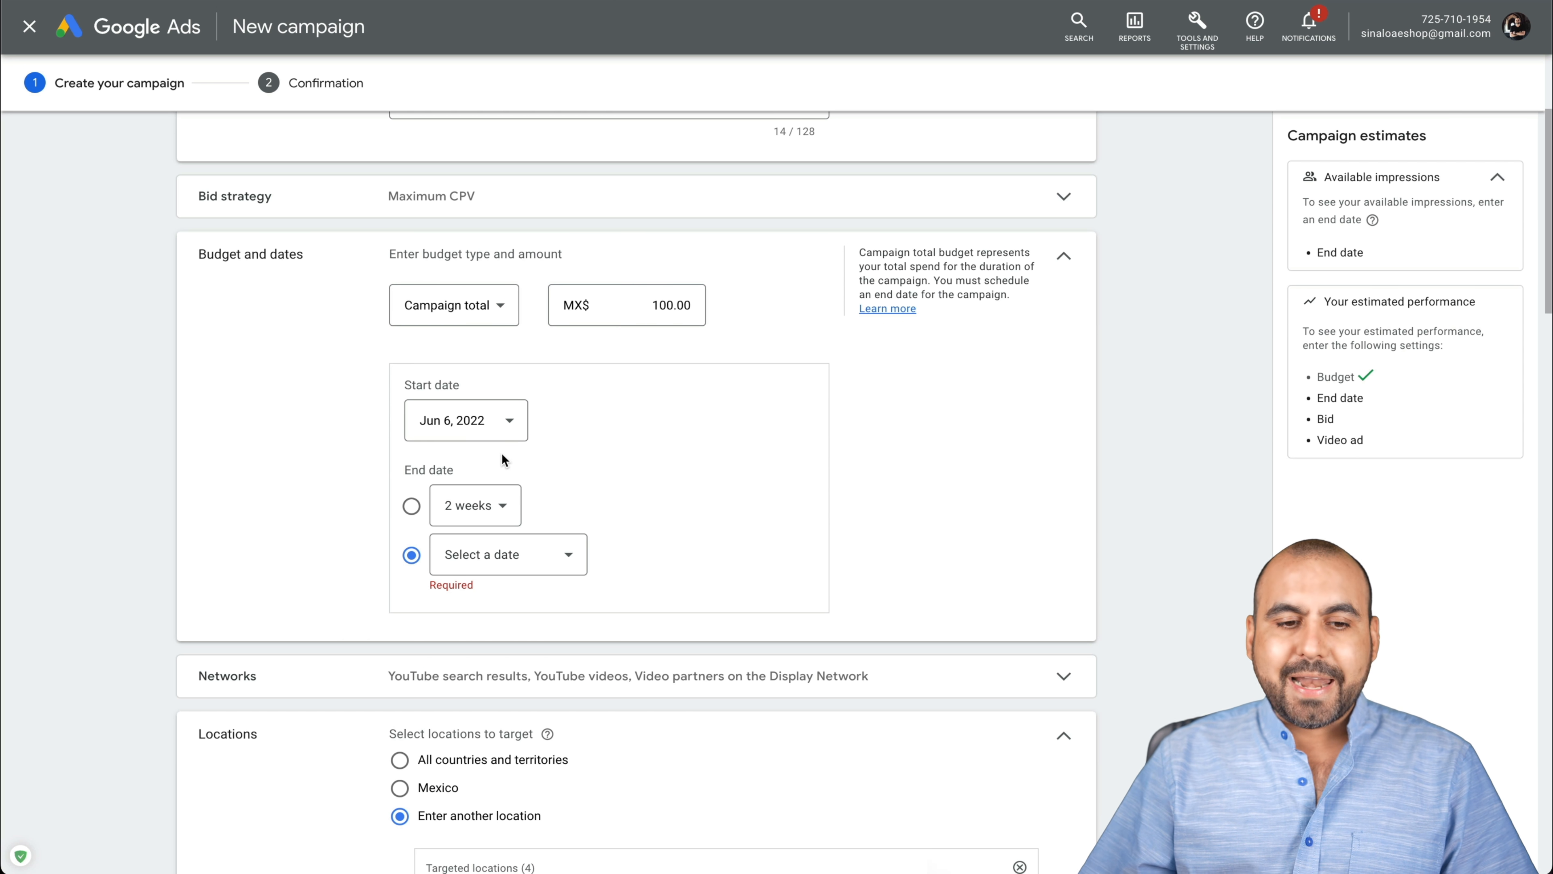
pyautogui.moveTo(507, 554)
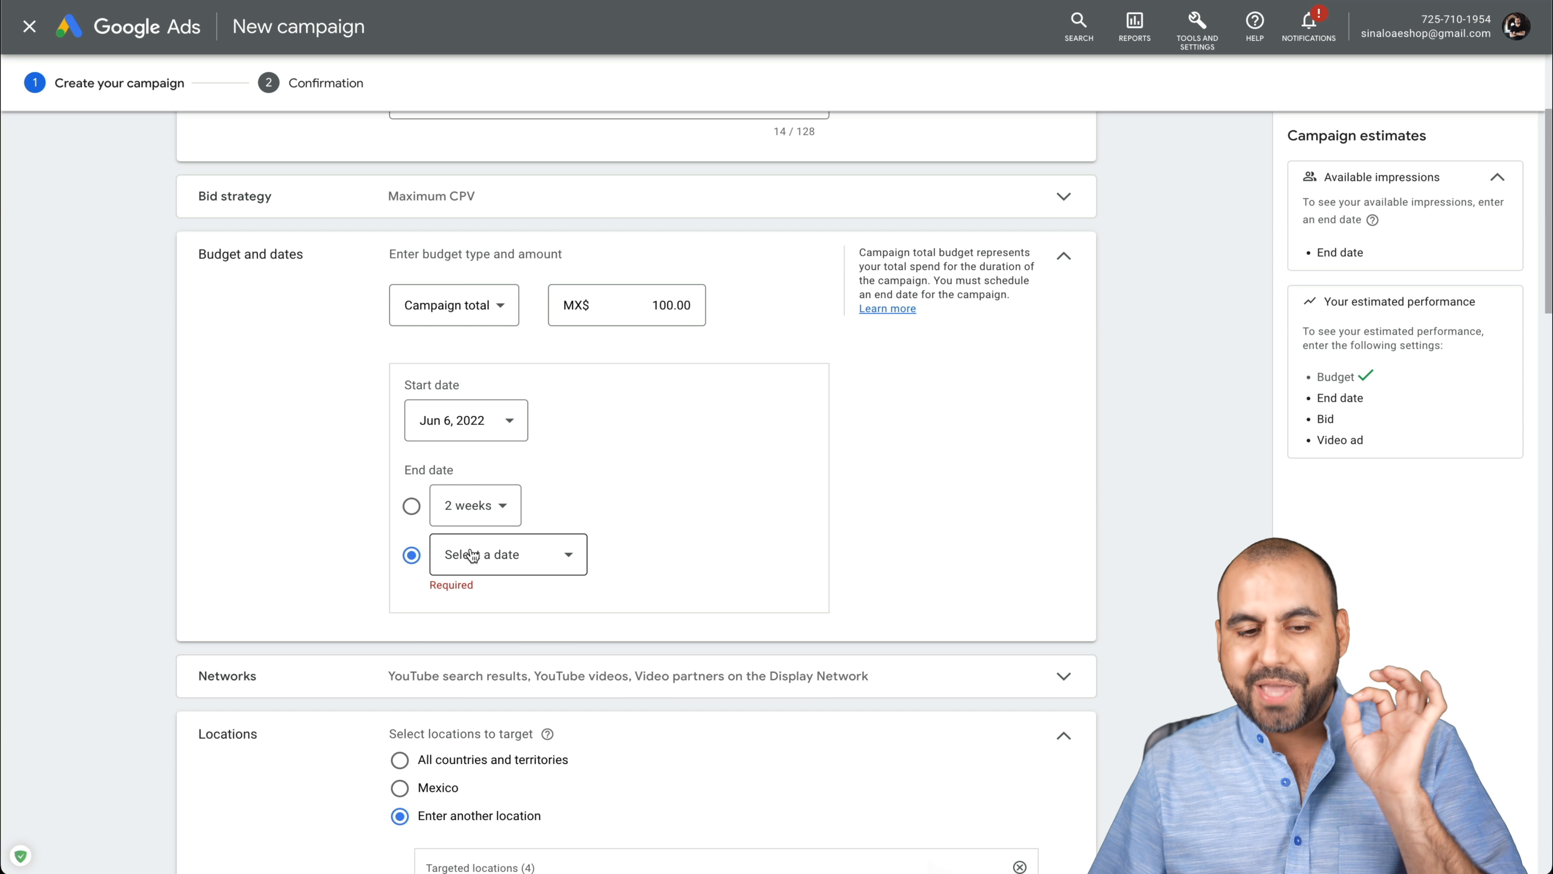
pyautogui.click(507, 554)
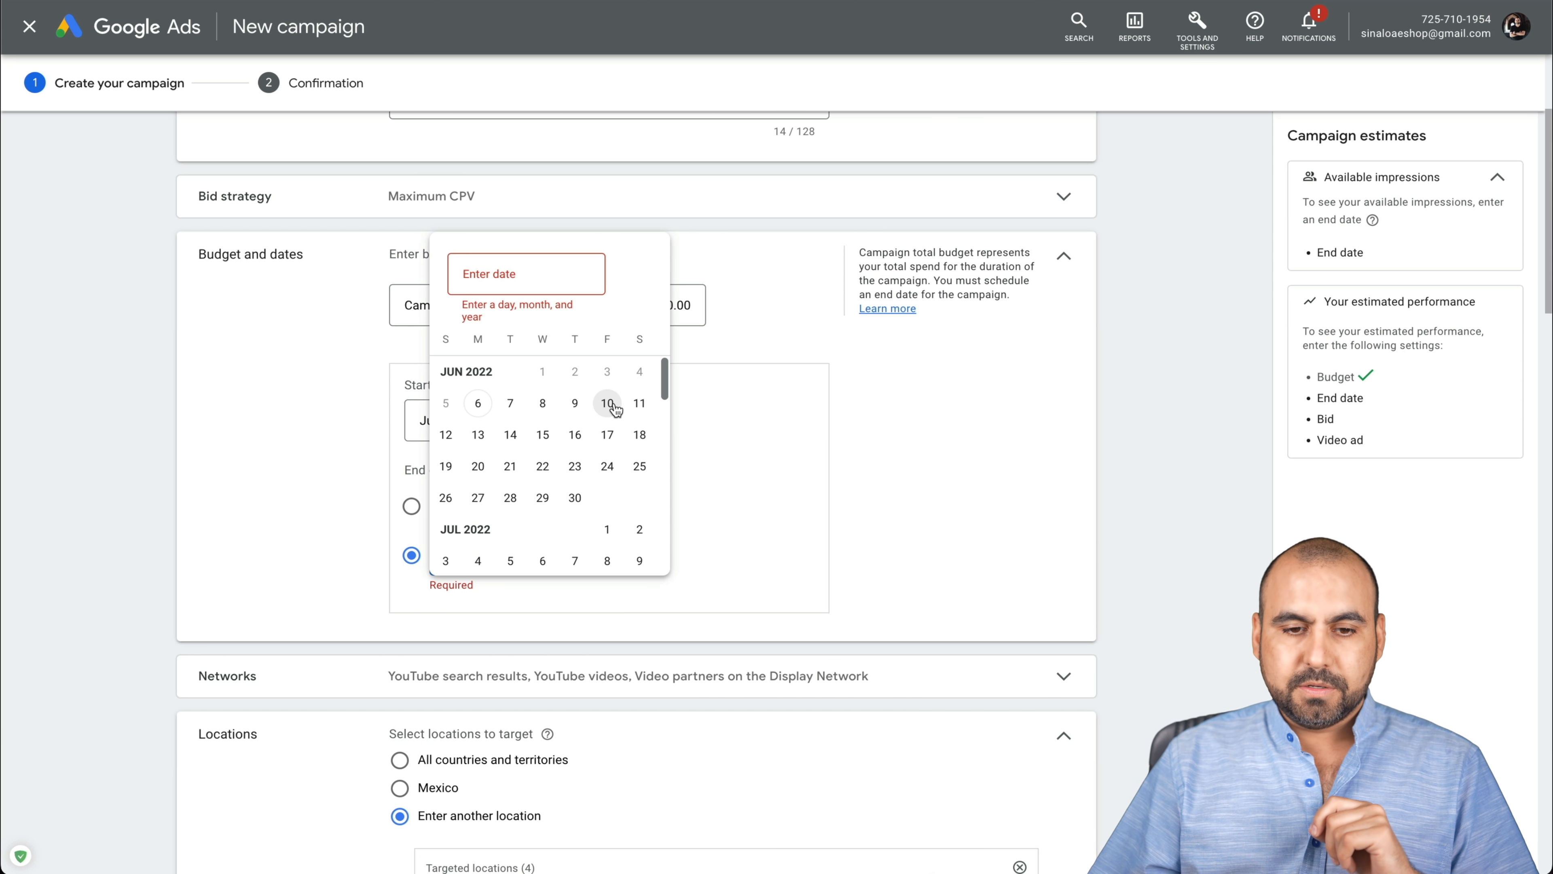
pyautogui.click(605, 402)
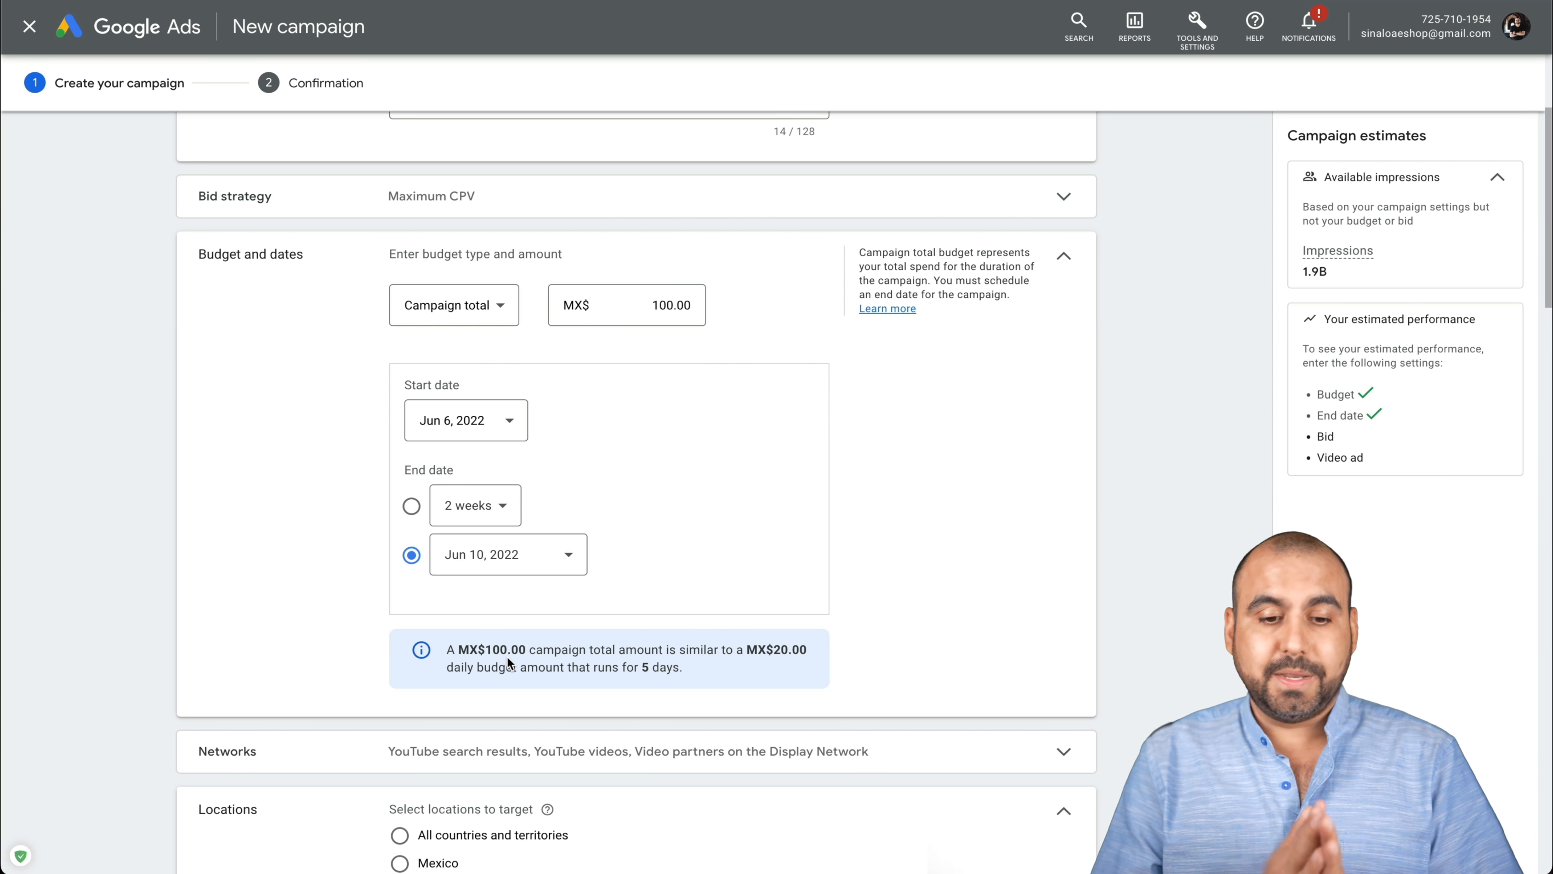
pyautogui.moveTo(771, 663)
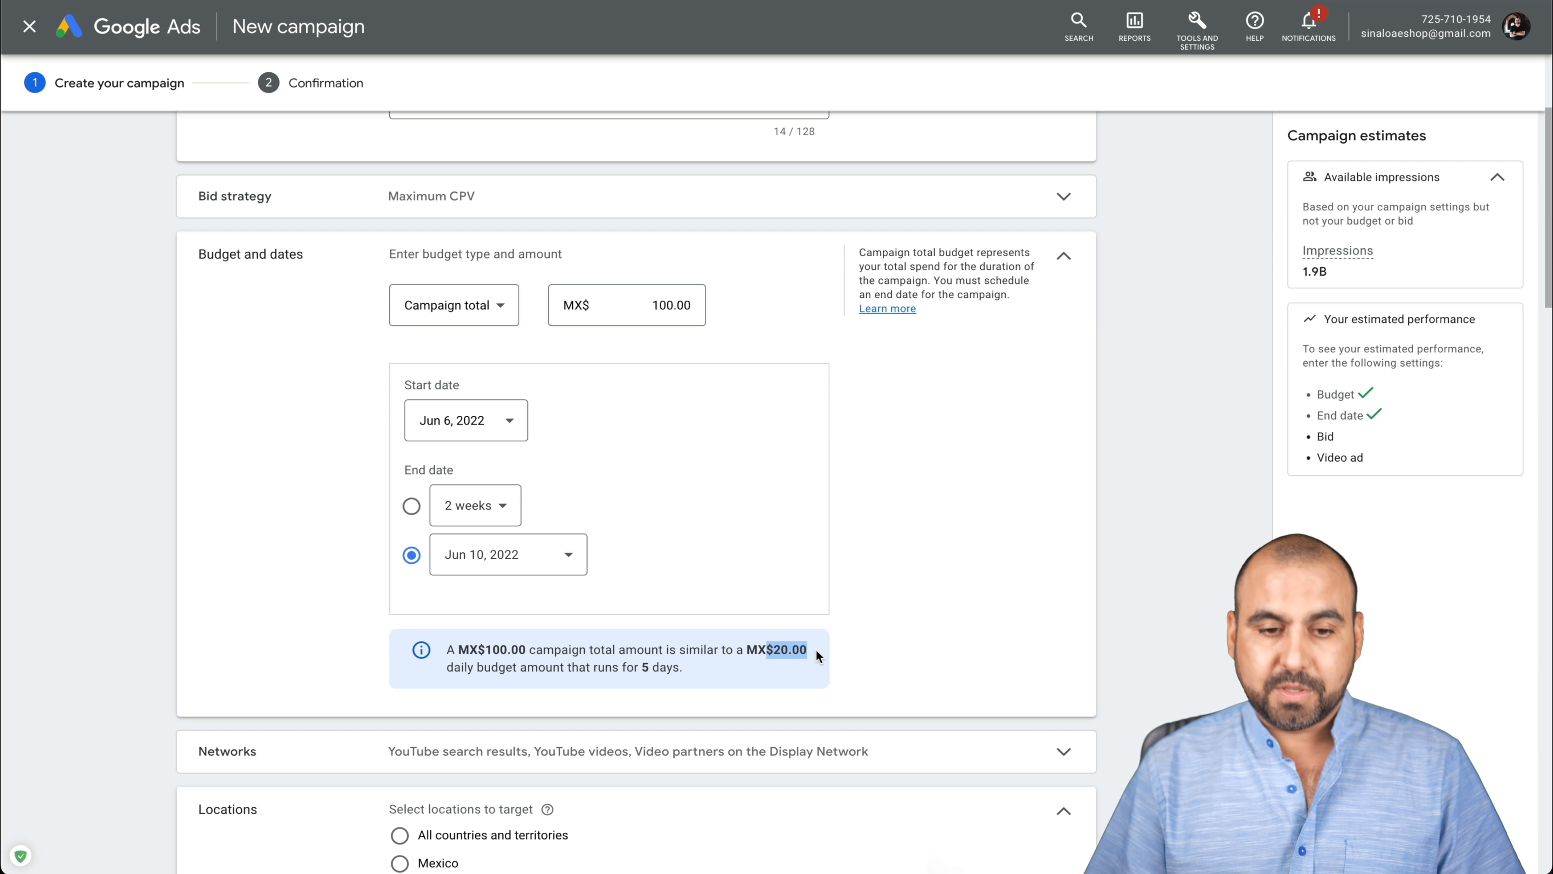
# Try a daily budget of 10.00 and set a specific end date of June 30, 2022
pyautogui.click(627, 304)
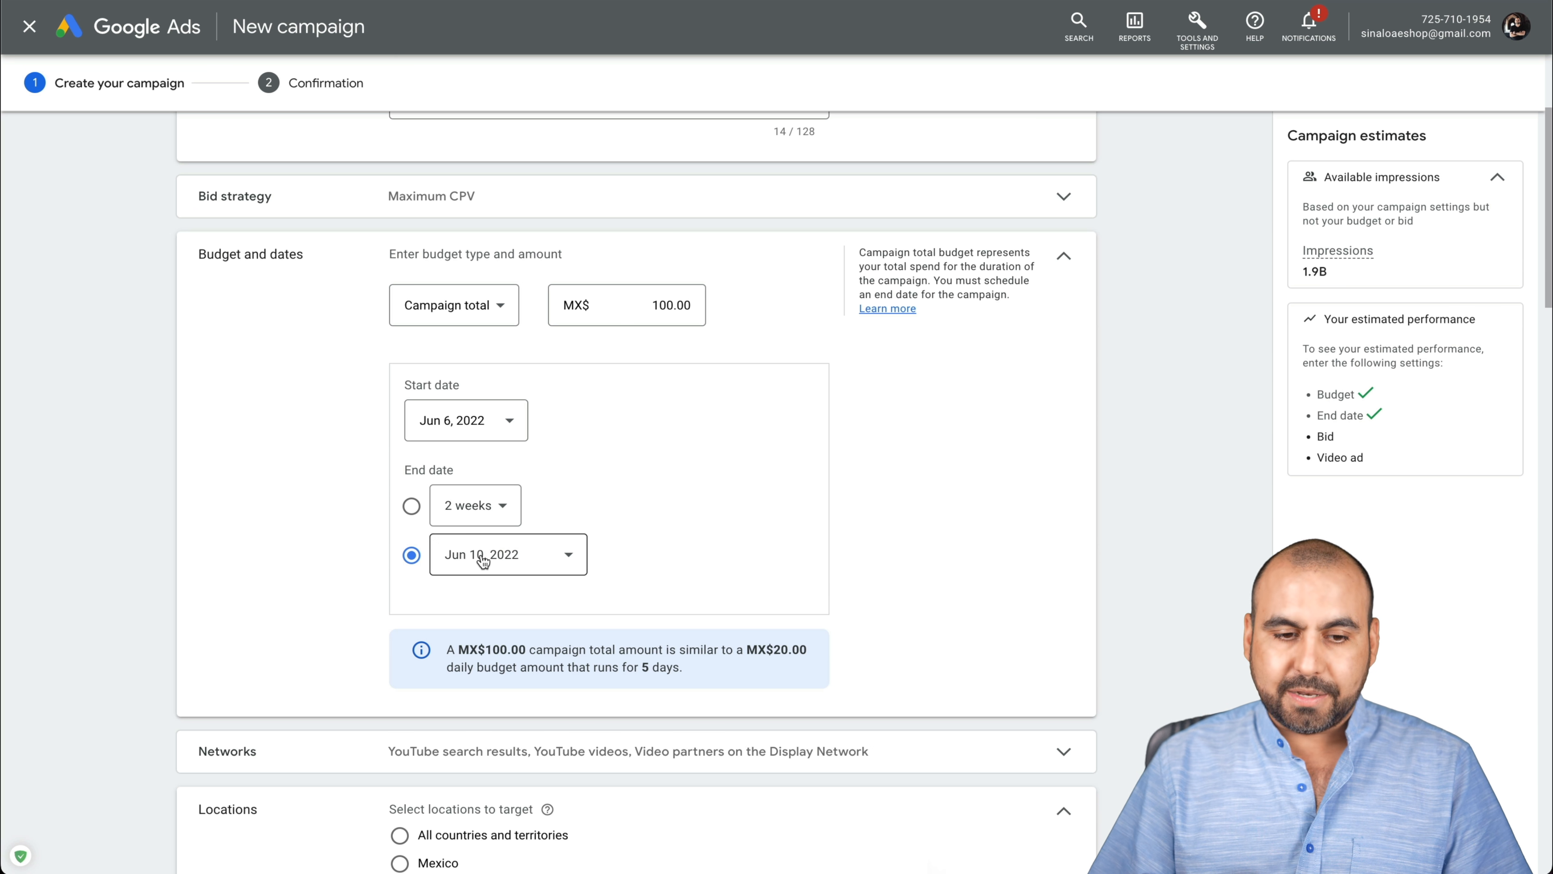
pyautogui.click(411, 505)
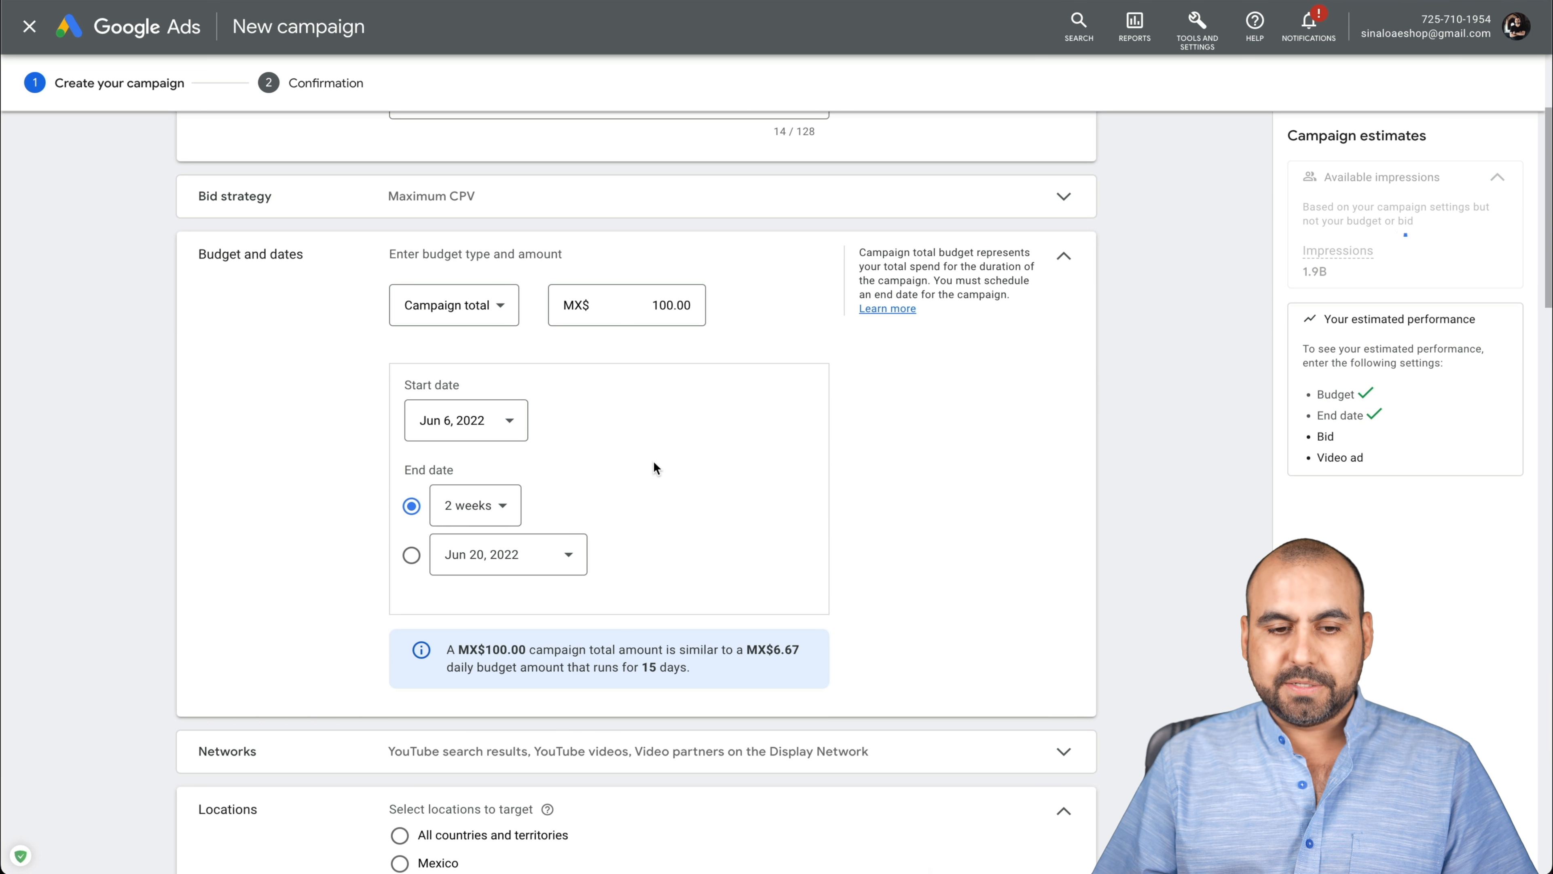
pyautogui.click(473, 505)
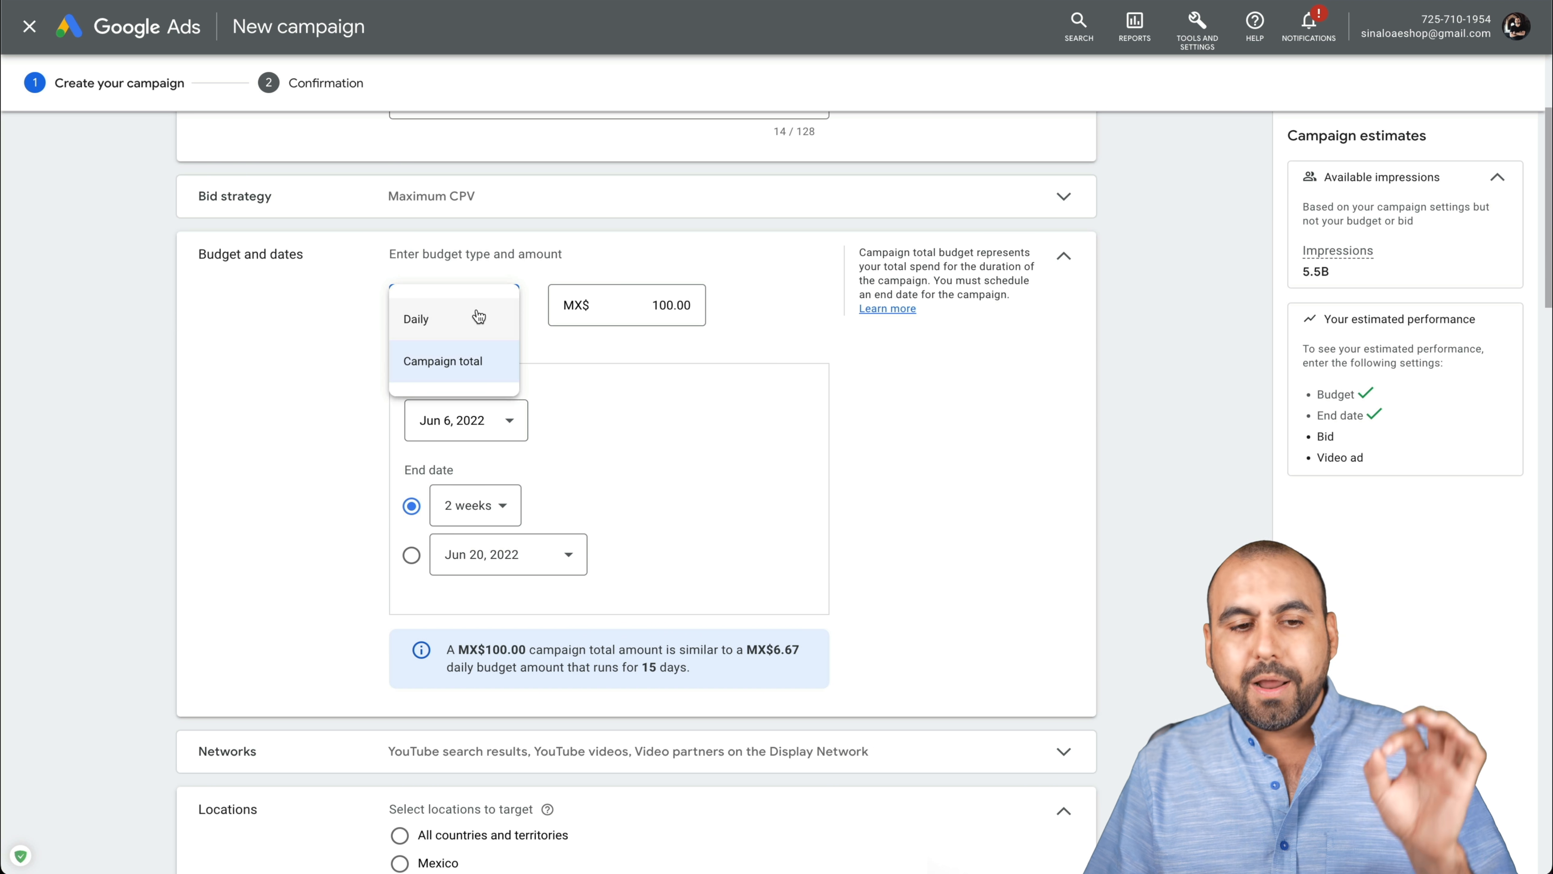
pyautogui.click(415, 318)
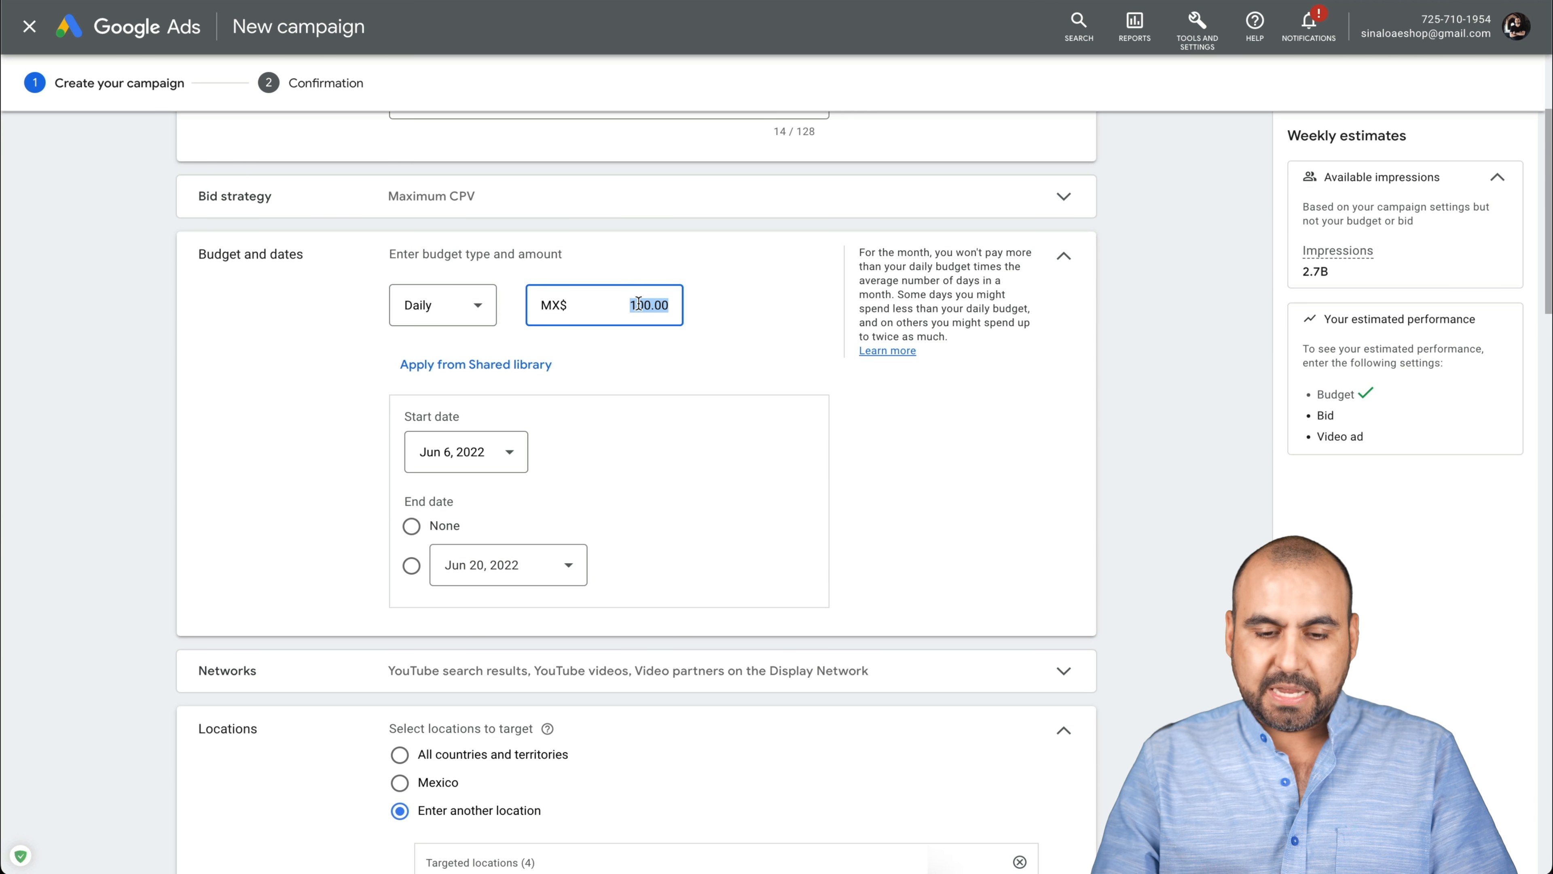
pyautogui.write('10.00')
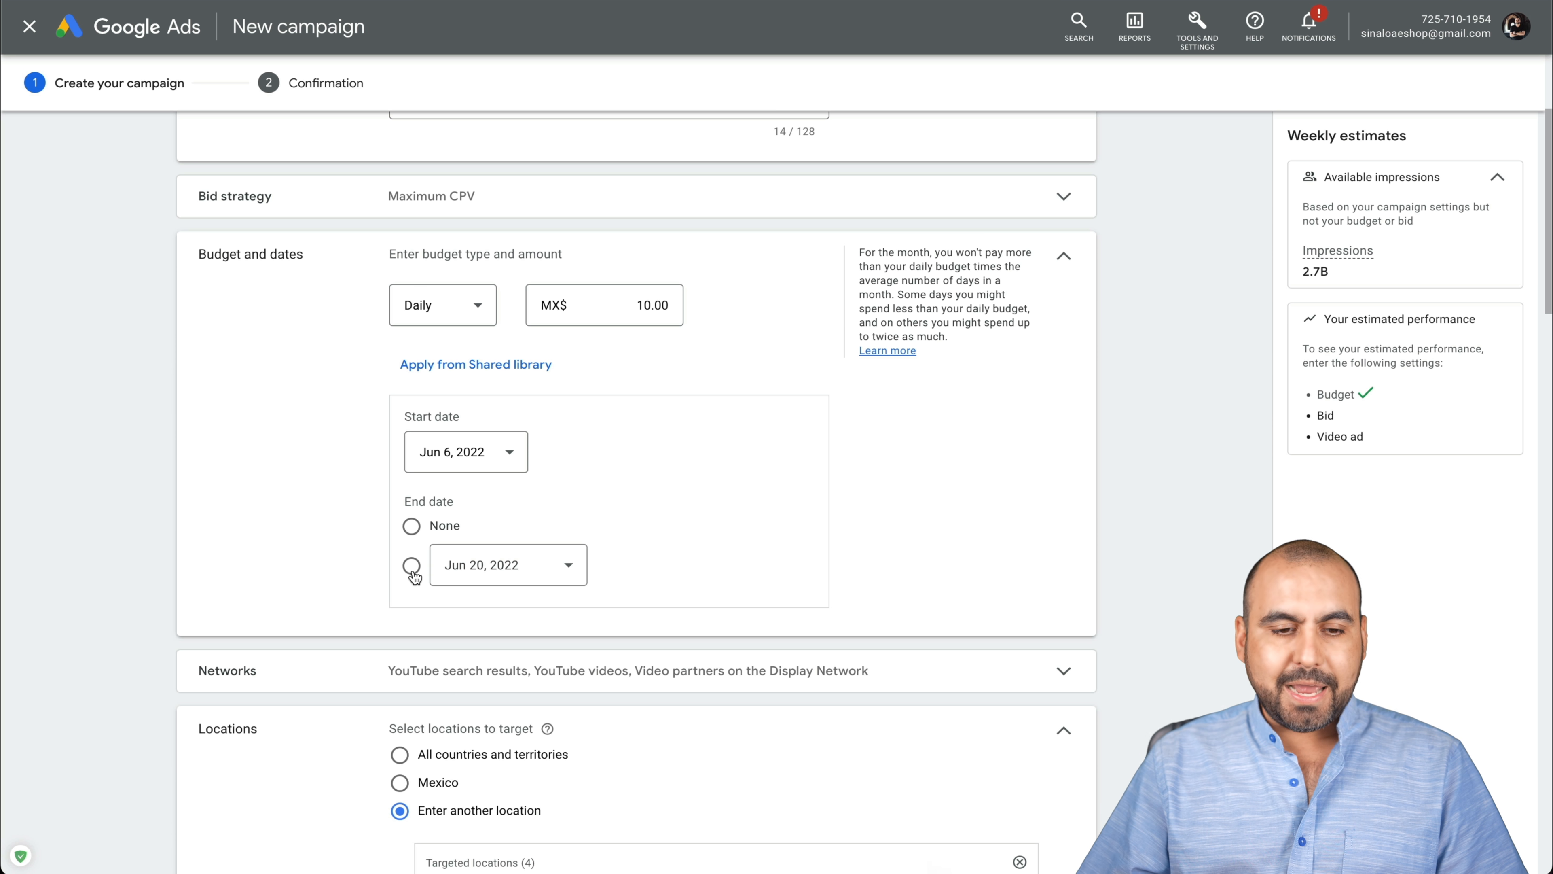
pyautogui.click(508, 564)
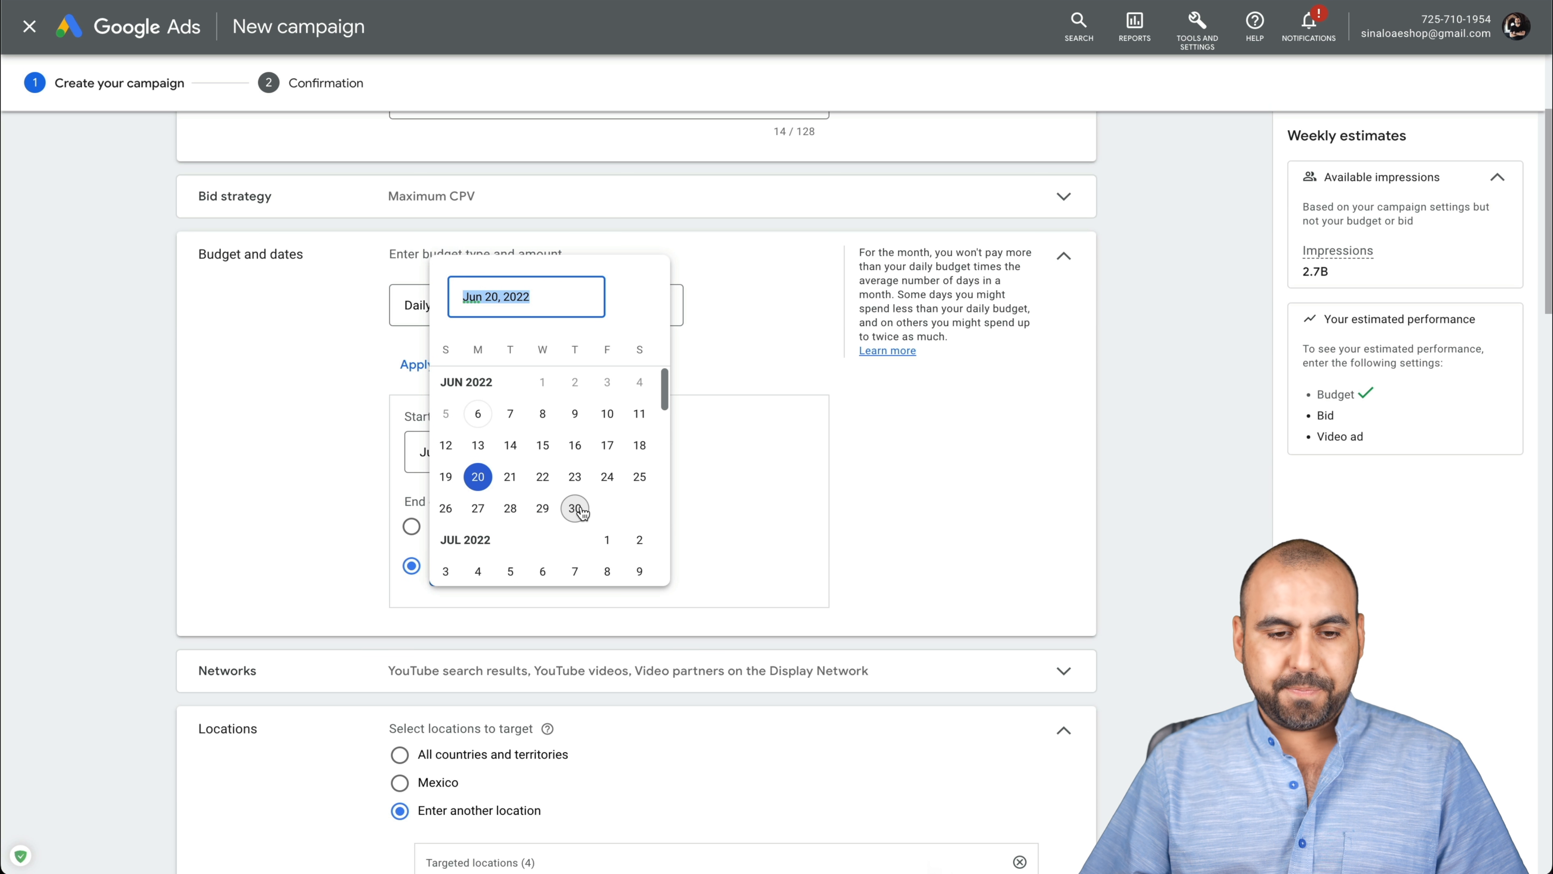
pyautogui.click(574, 508)
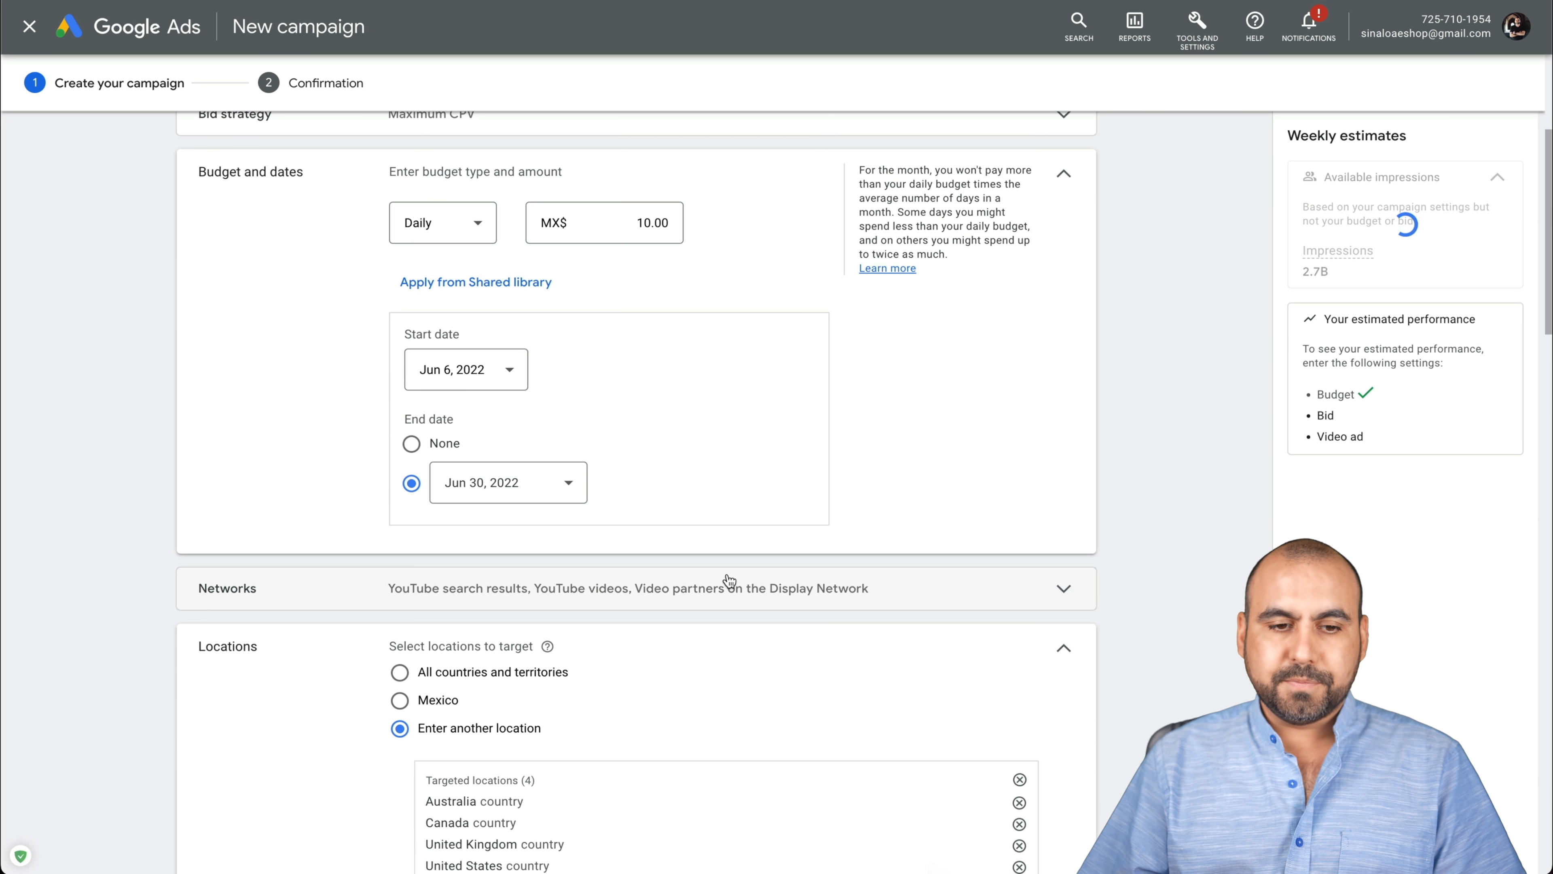
pyautogui.moveTo(794, 487)
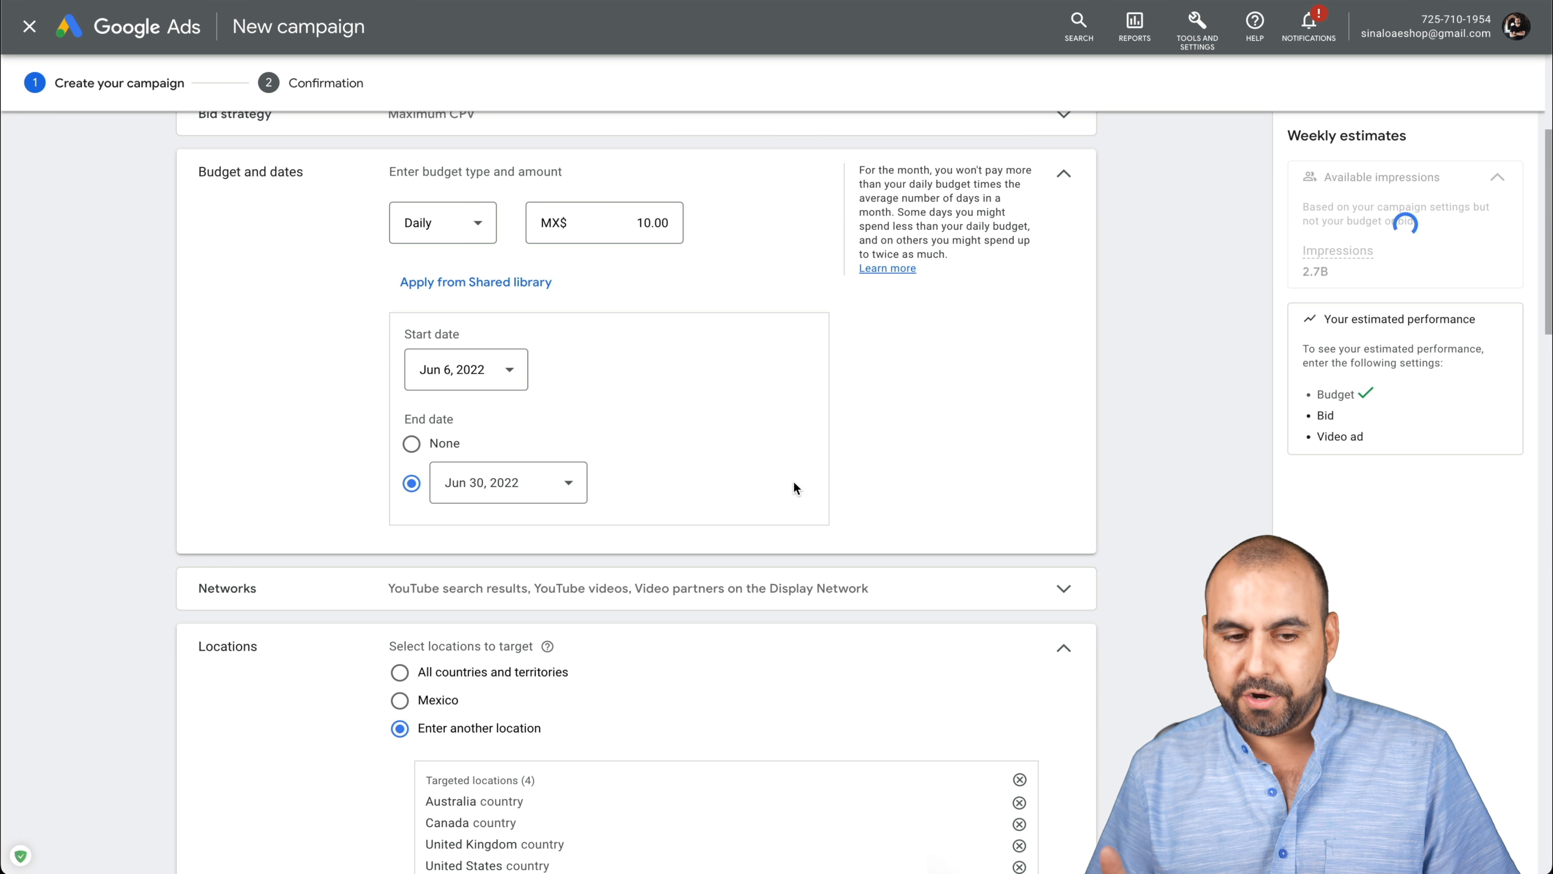
# Switch the budget back to a campaign total of MX$100.00 ending Jun 30, 2022
pyautogui.click(442, 221)
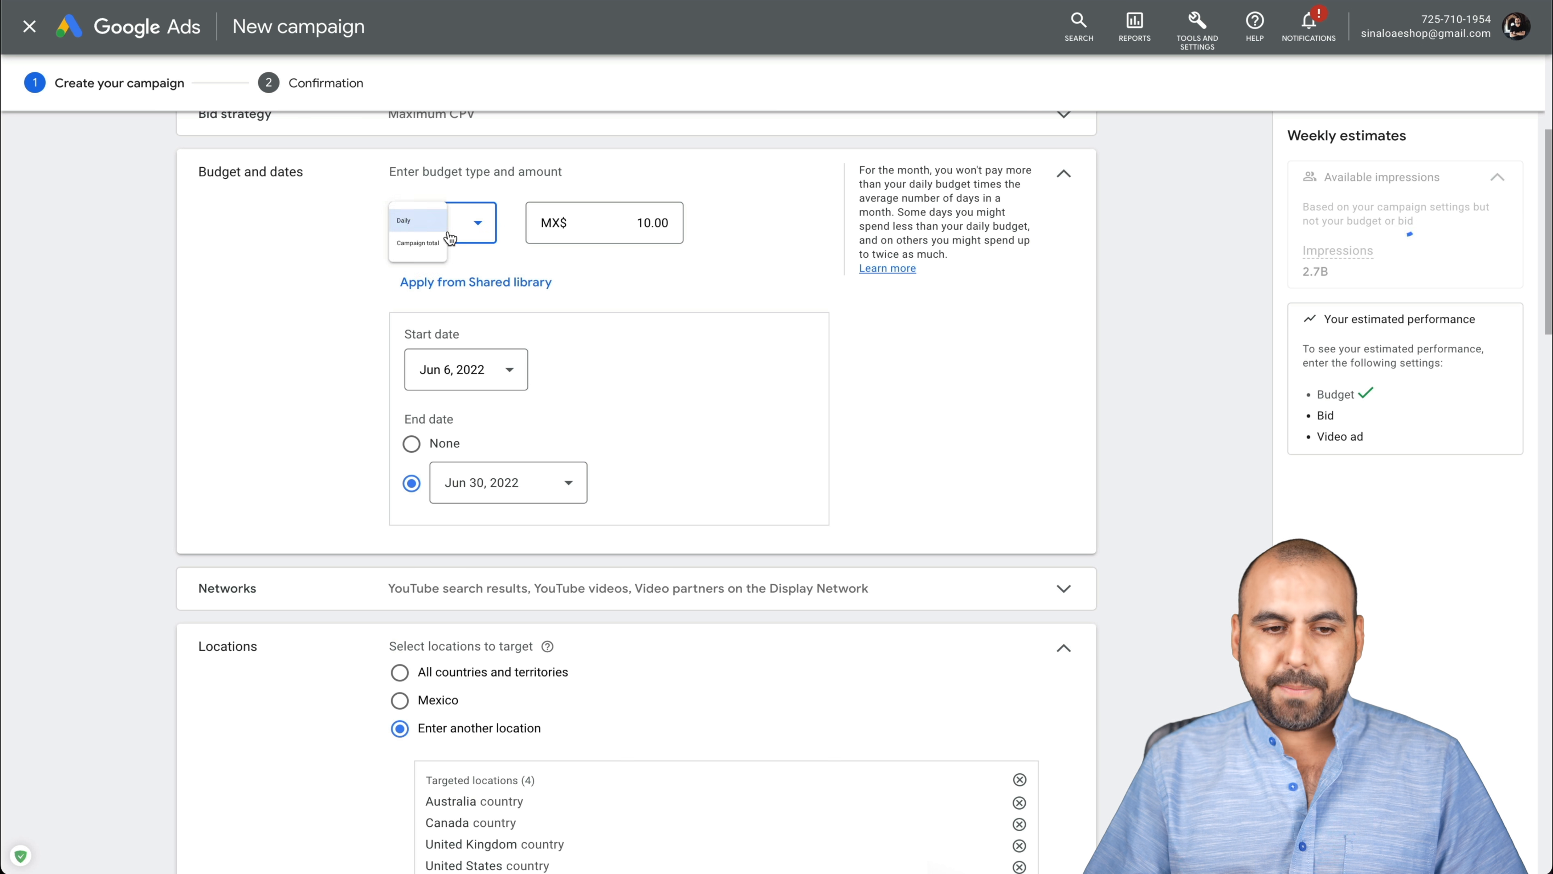
pyautogui.click(417, 242)
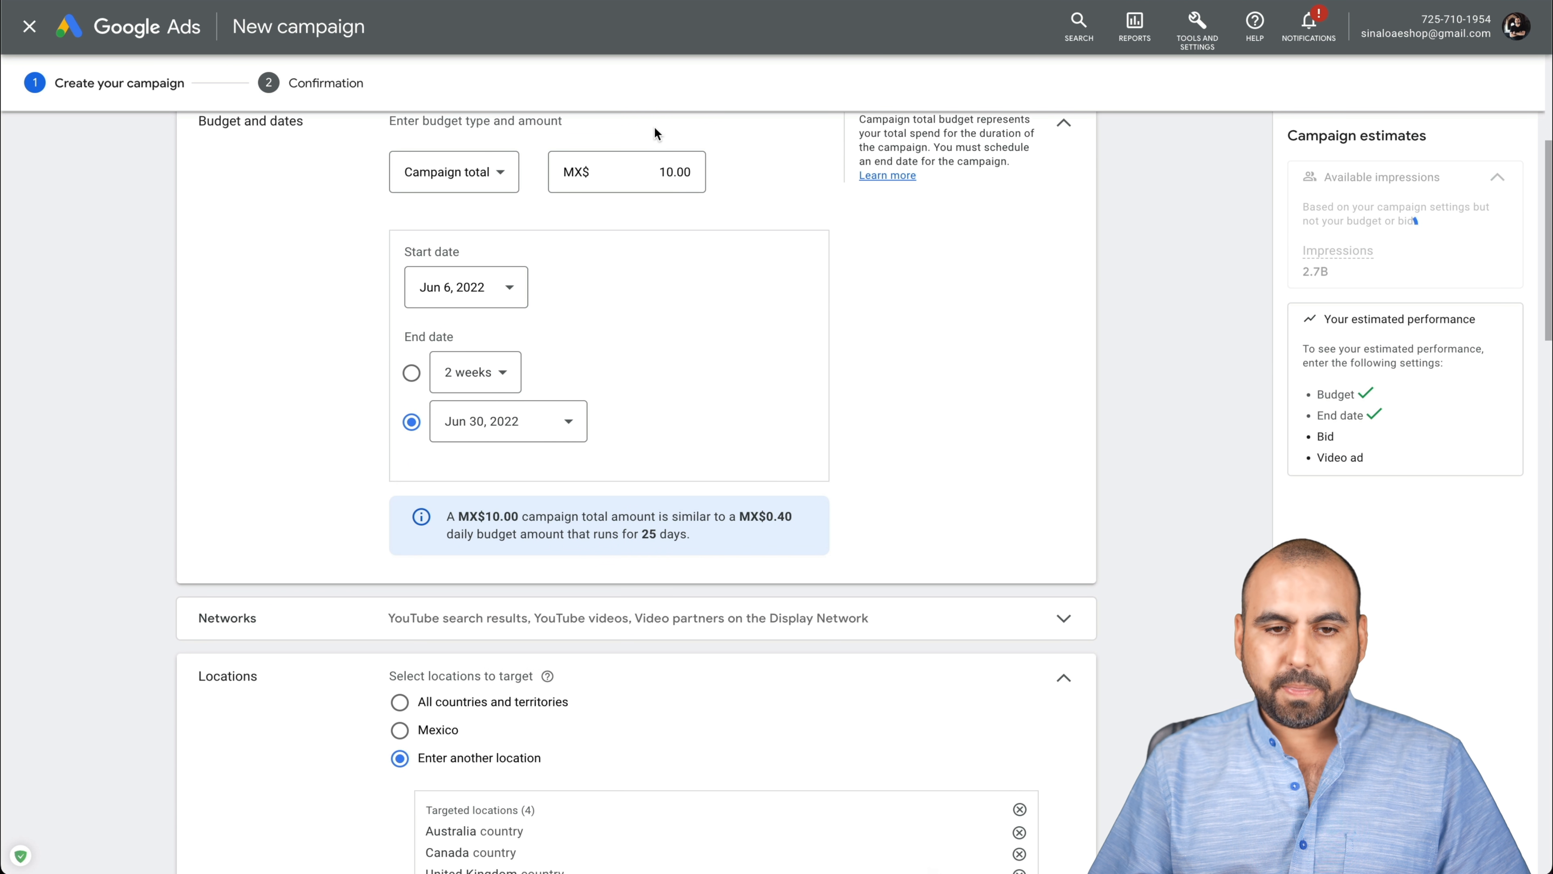
pyautogui.click(626, 172)
pyautogui.write('100')
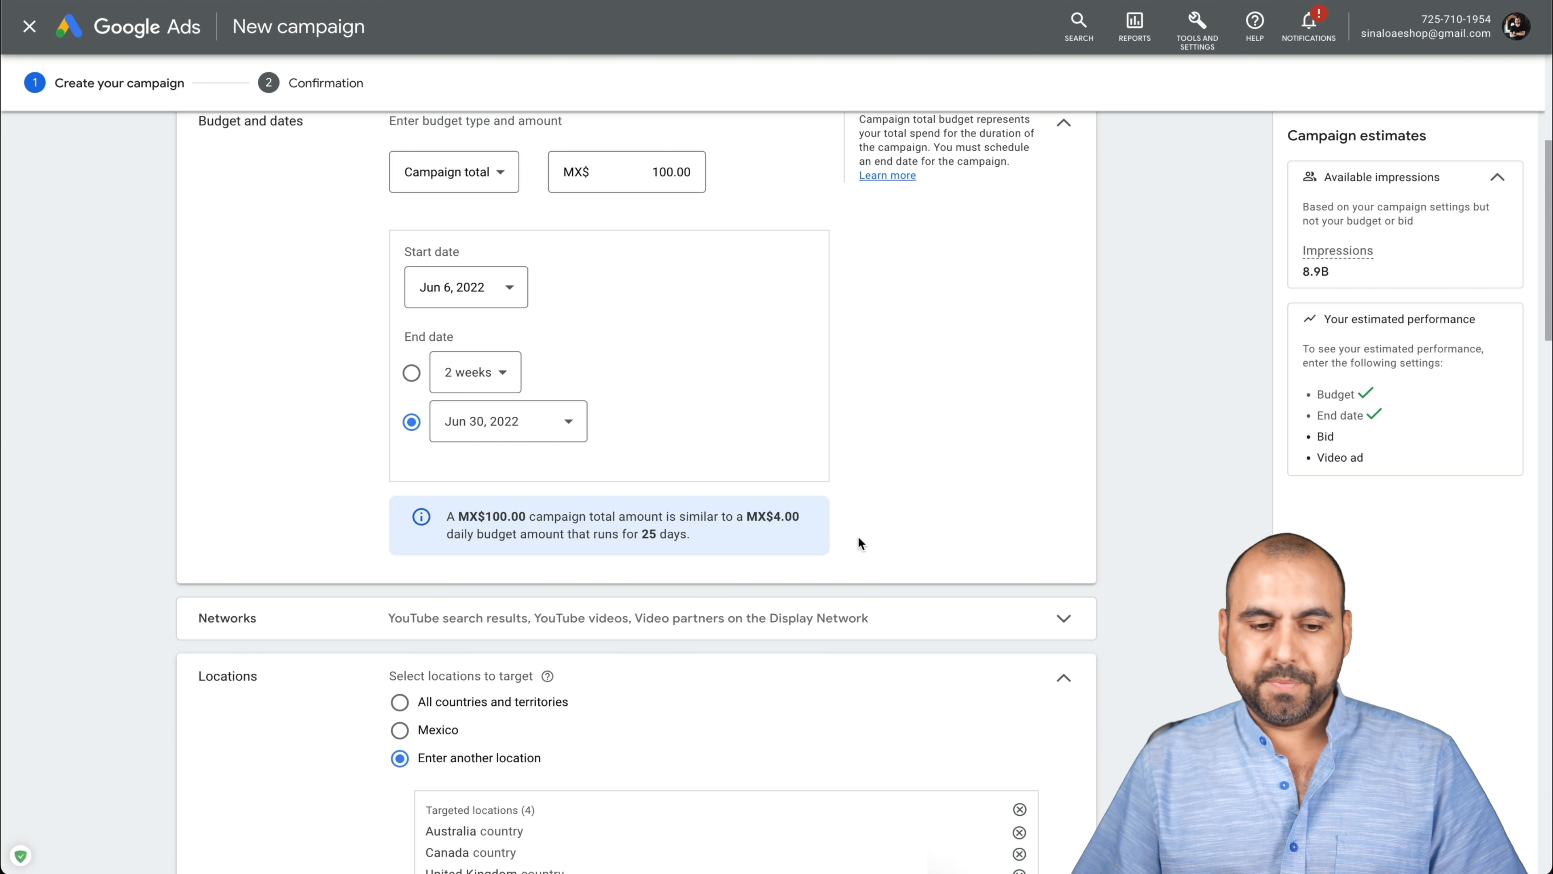
# Enable video partners on the Display Network alongside YouTube search and videos
pyautogui.scroll(-3)
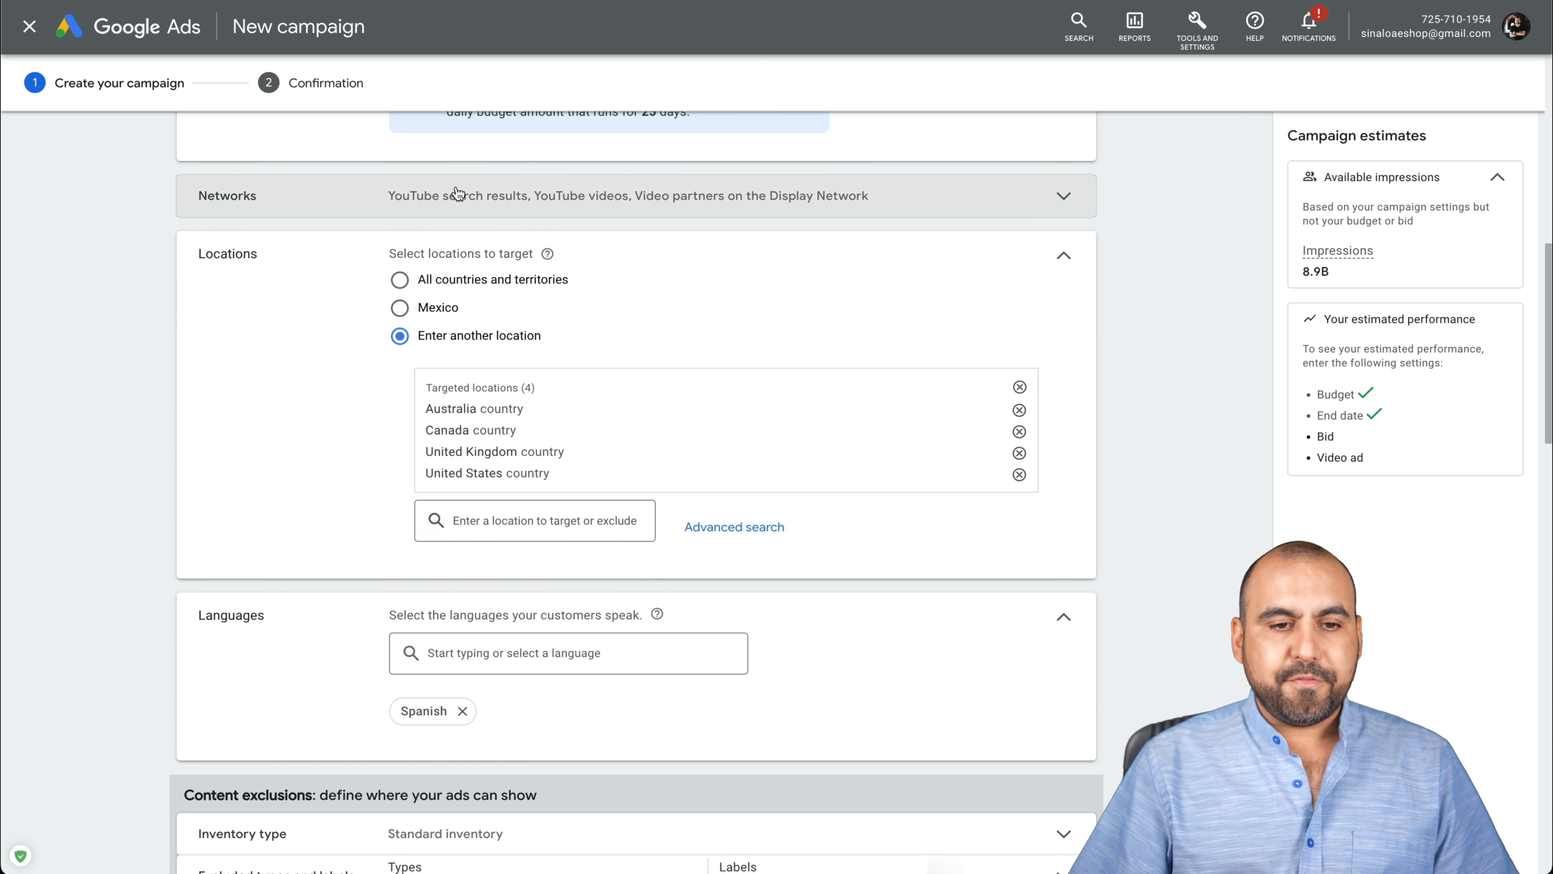
pyautogui.click(1063, 195)
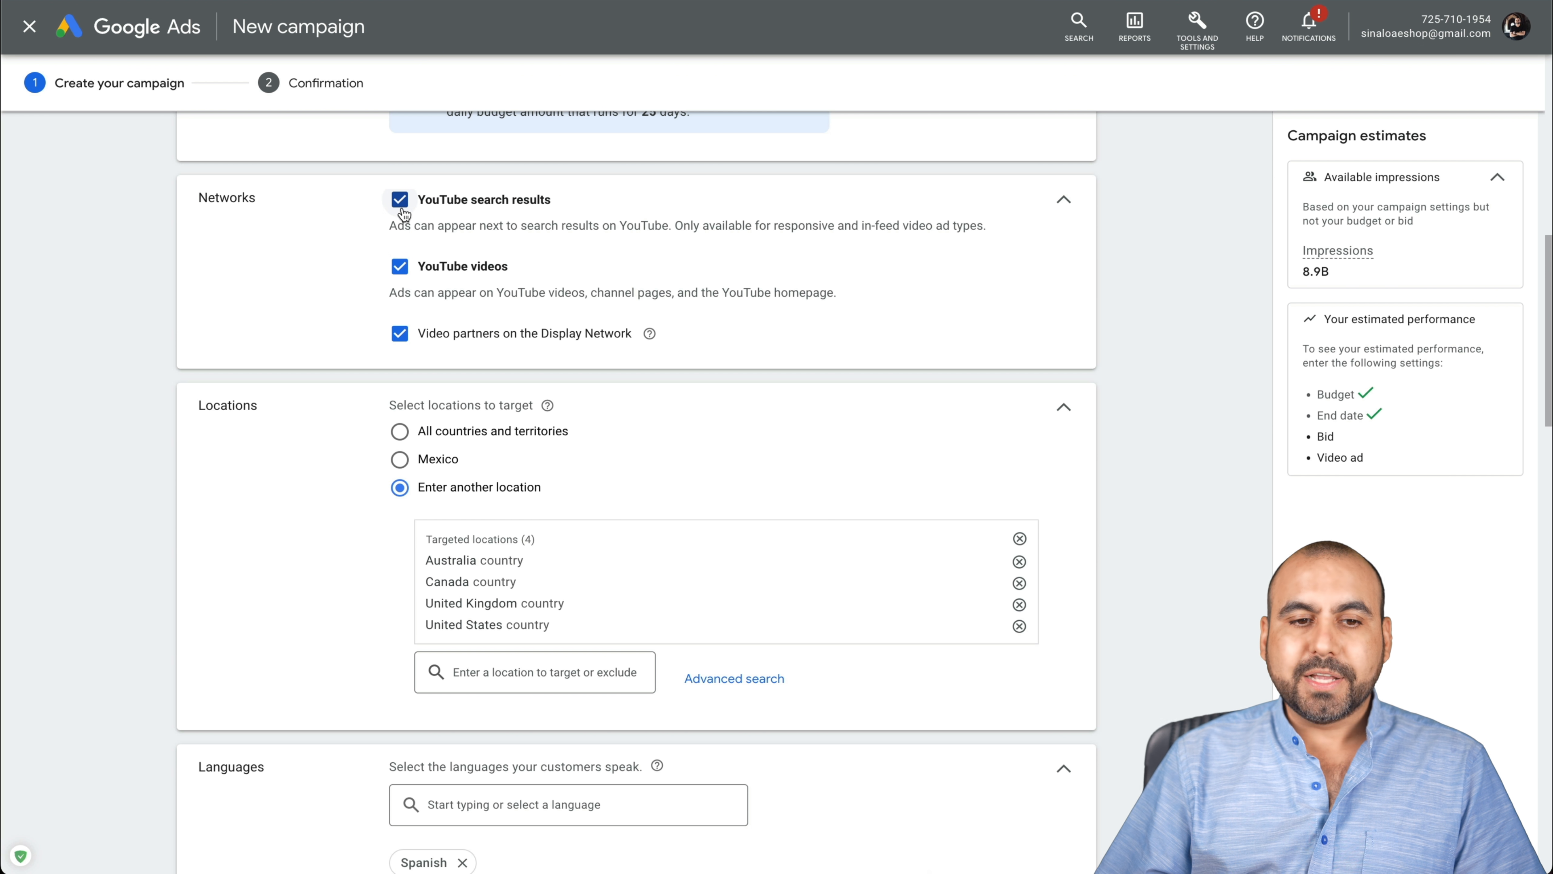
pyautogui.moveTo(495, 211)
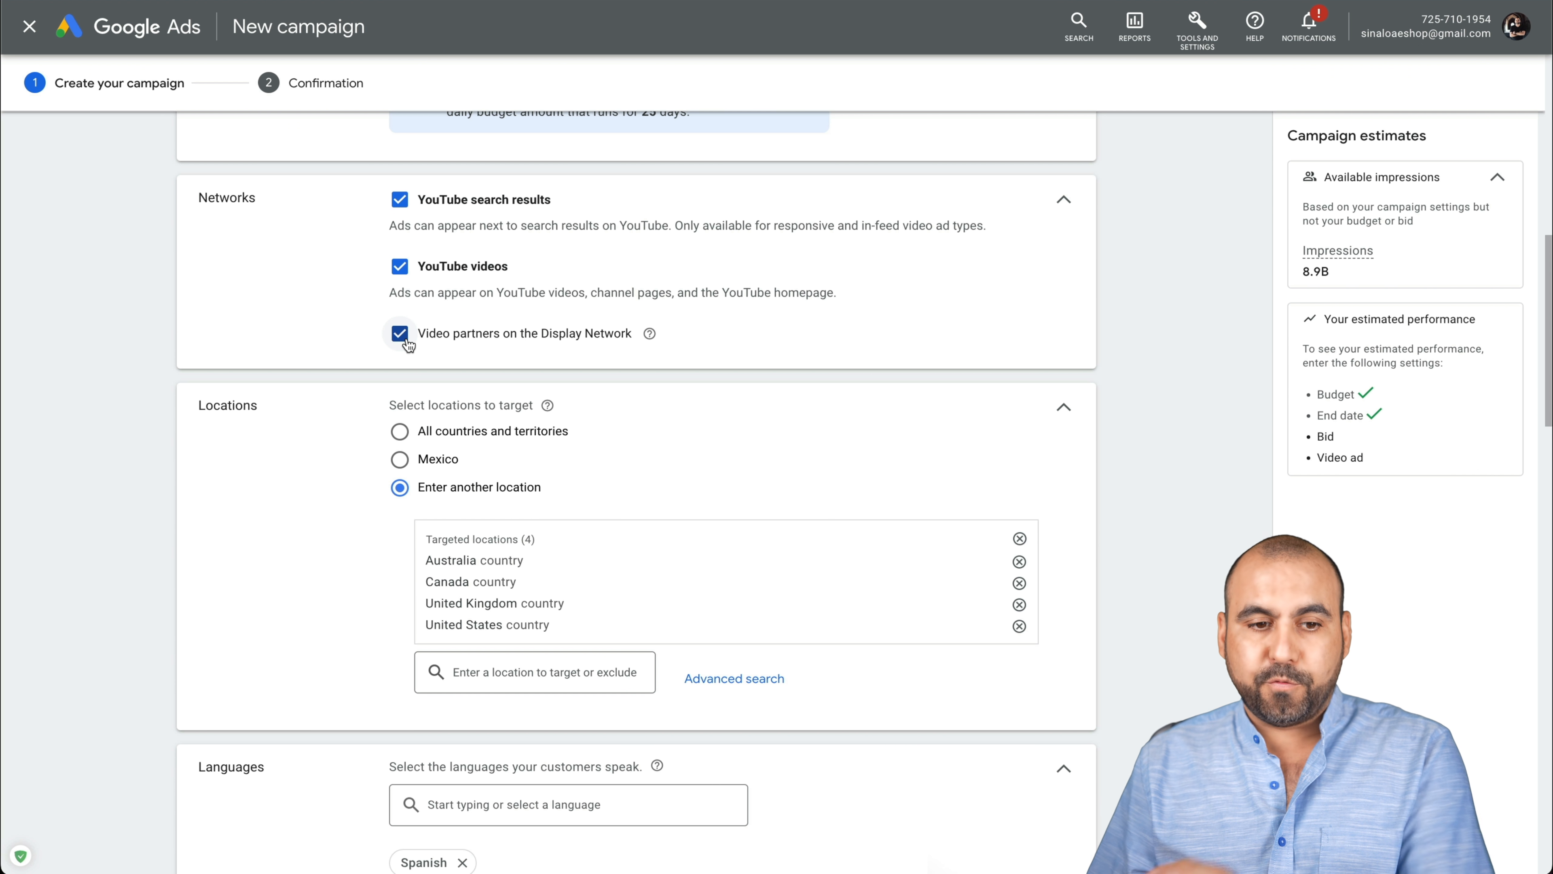
pyautogui.click(399, 332)
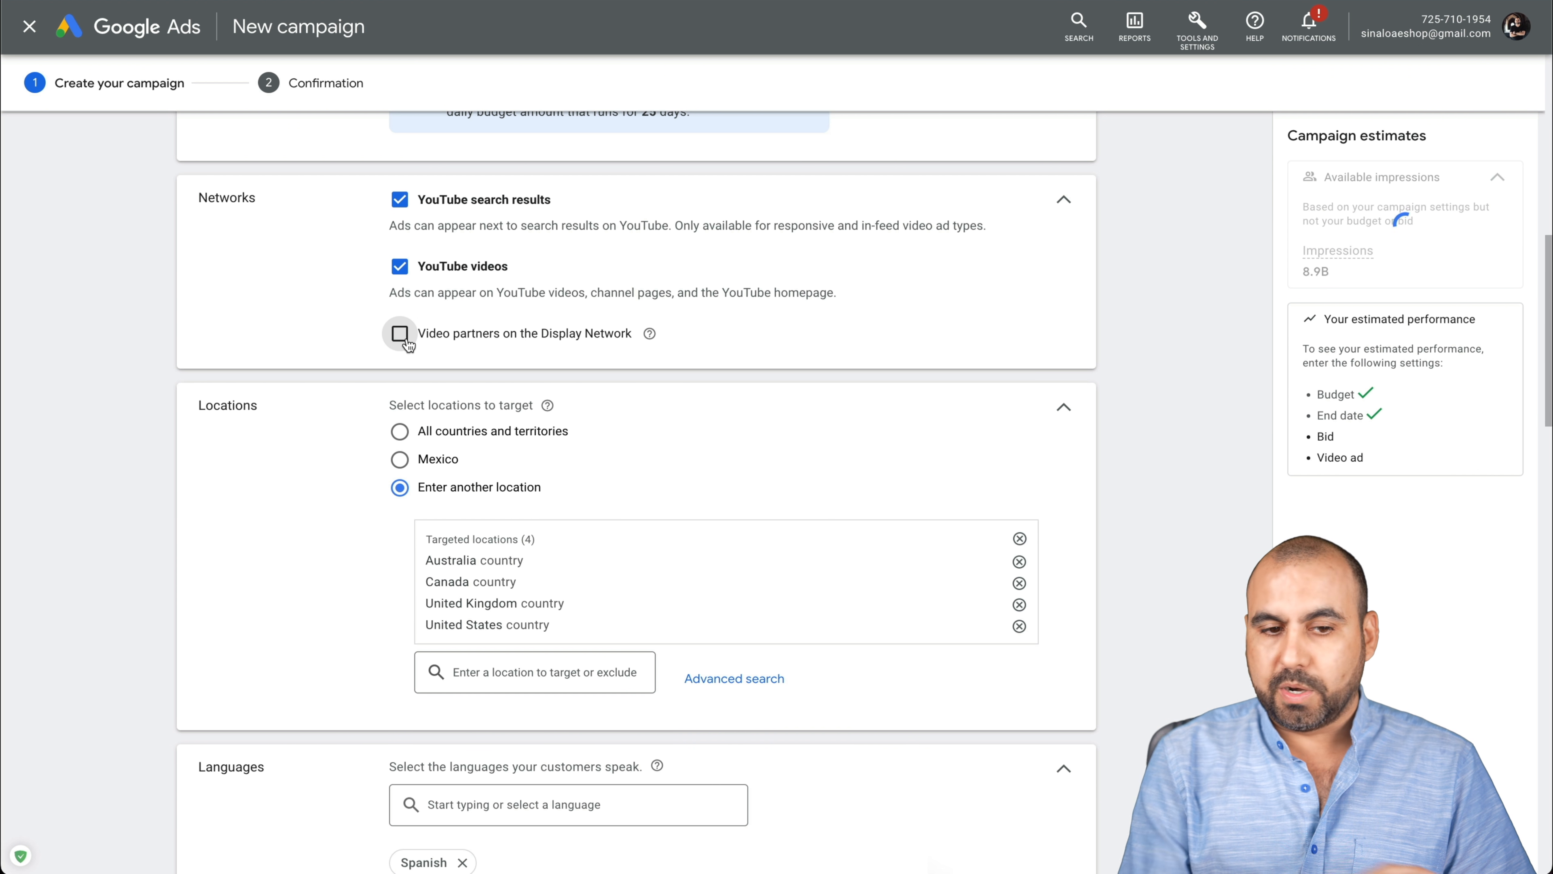
pyautogui.click(399, 332)
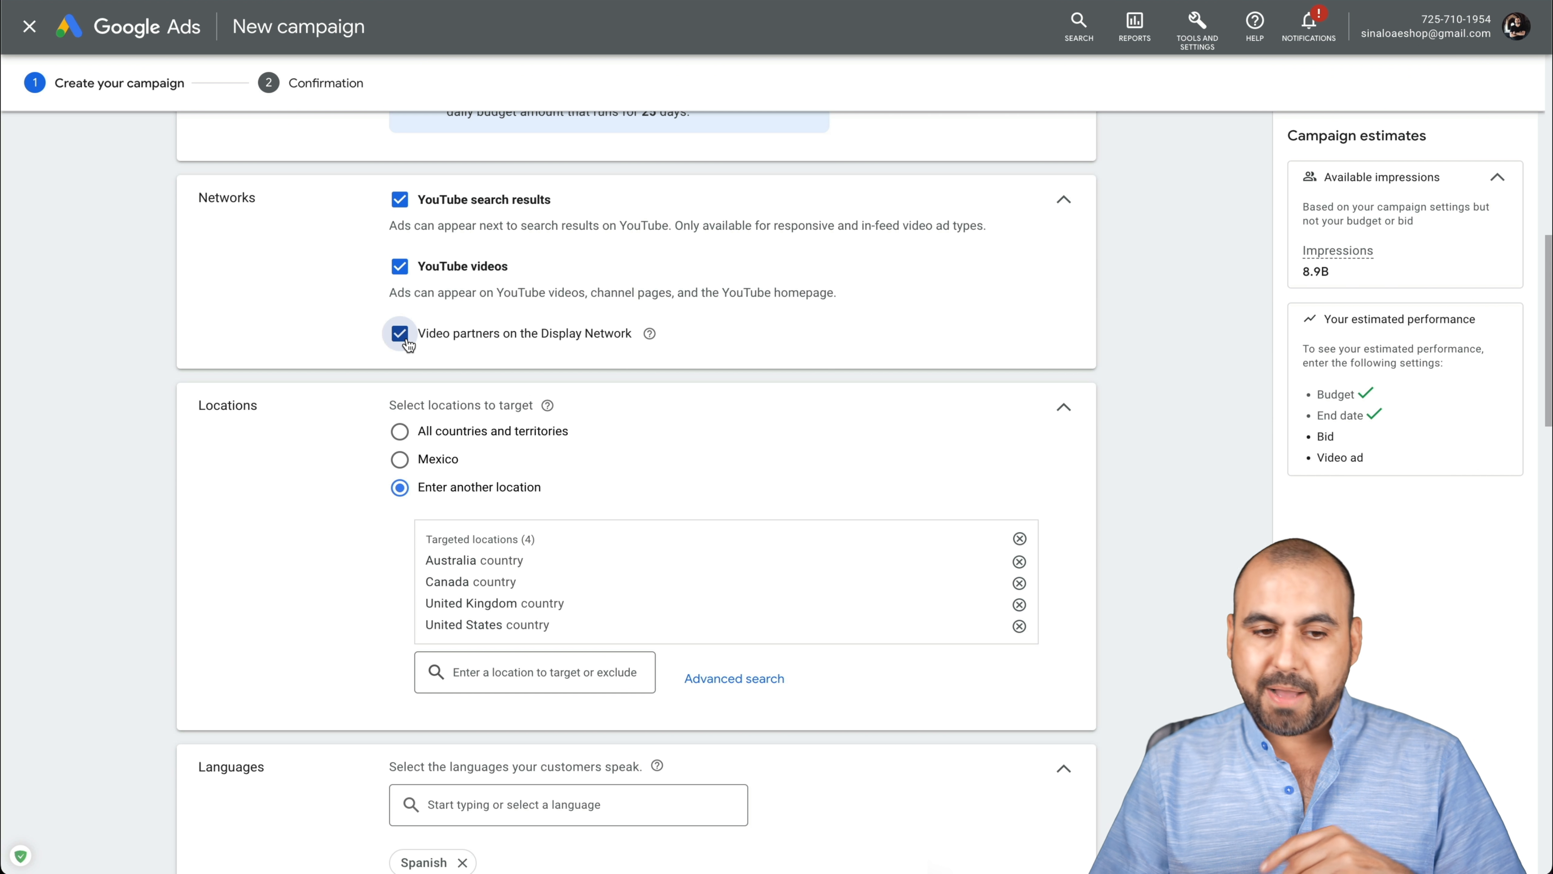
# Scroll down to the location and language targeting settings
pyautogui.scroll(-3)
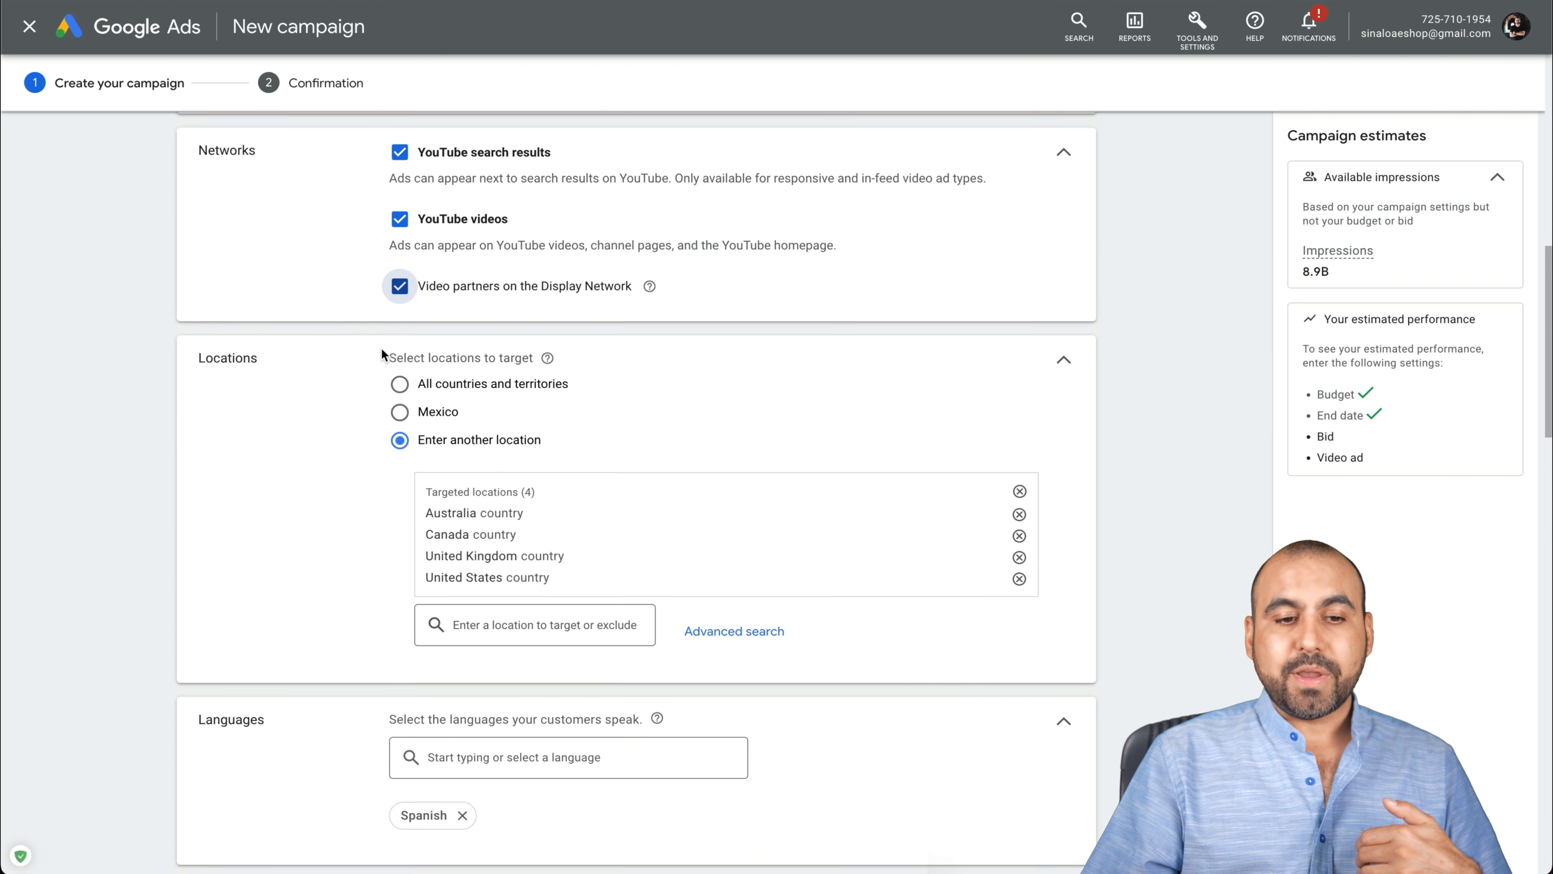
pyautogui.scroll(-3)
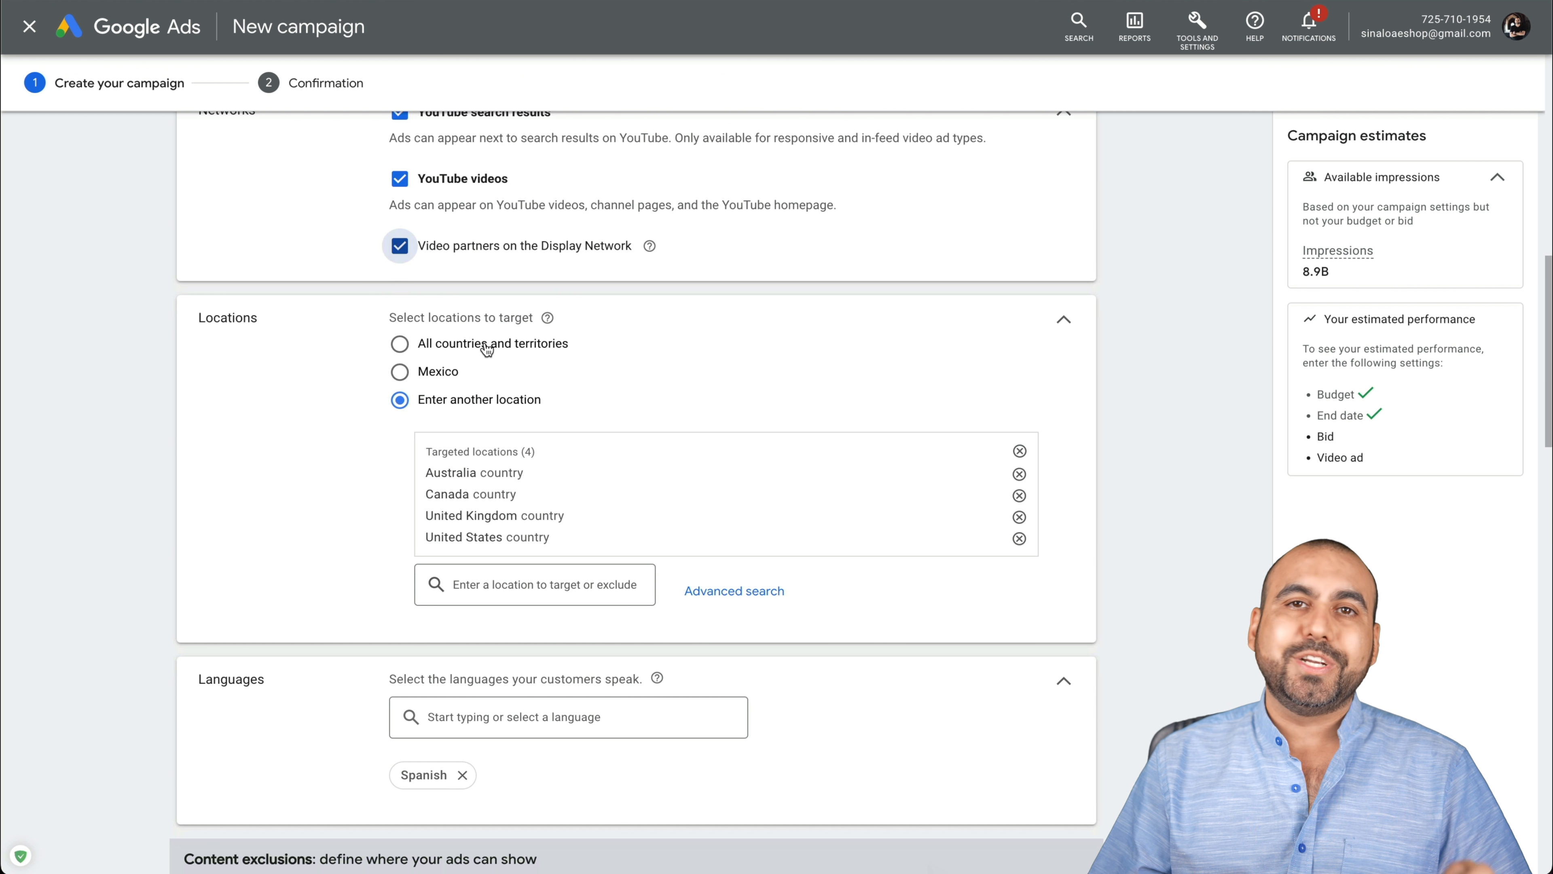
pyautogui.moveTo(681, 353)
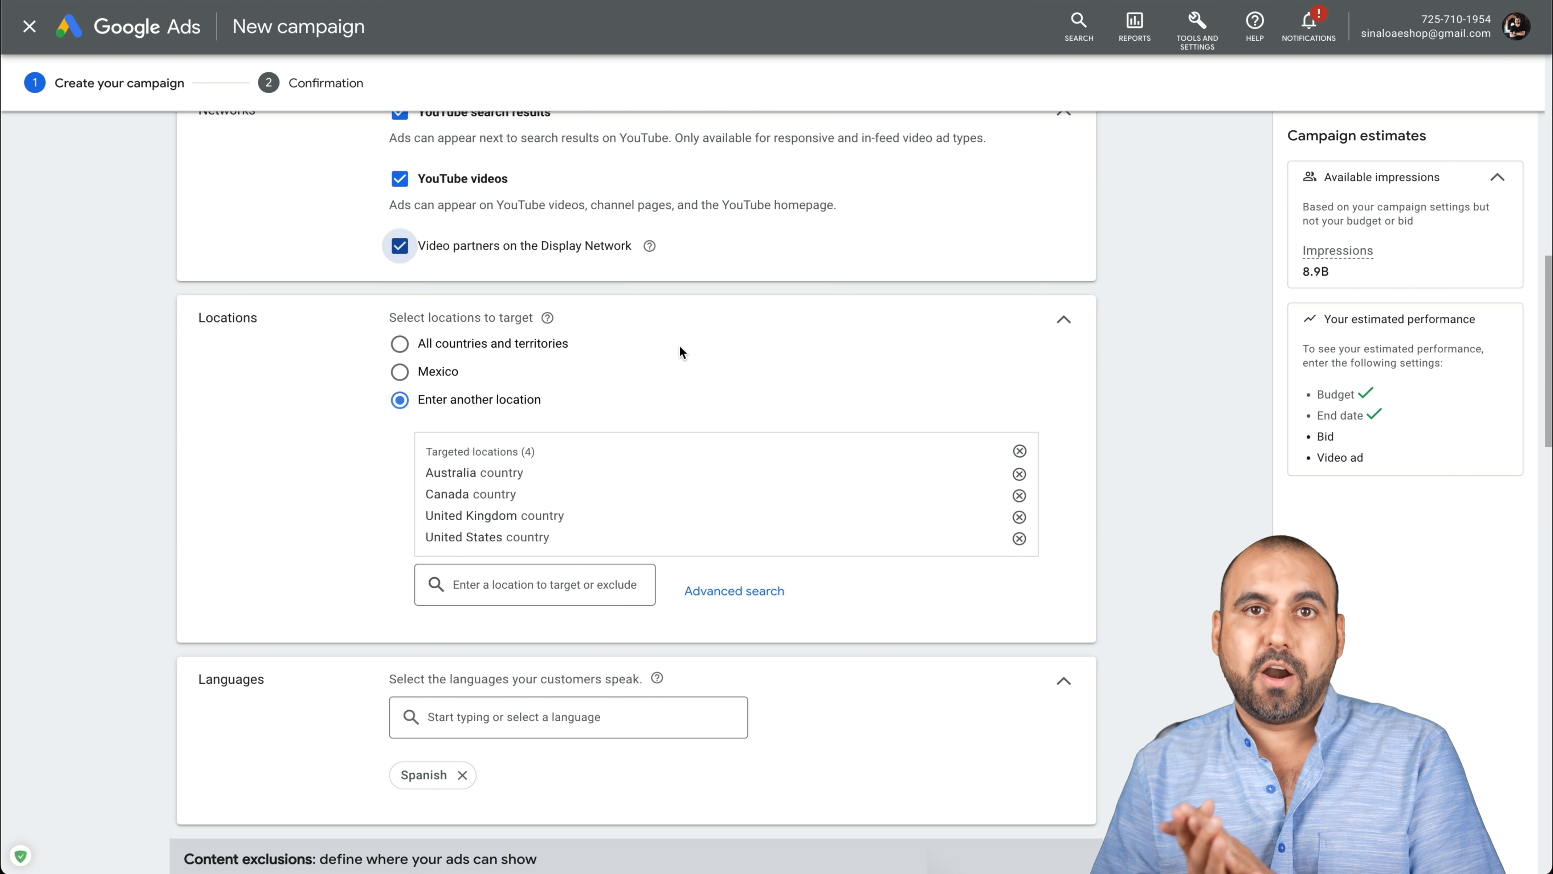
pyautogui.moveTo(614, 375)
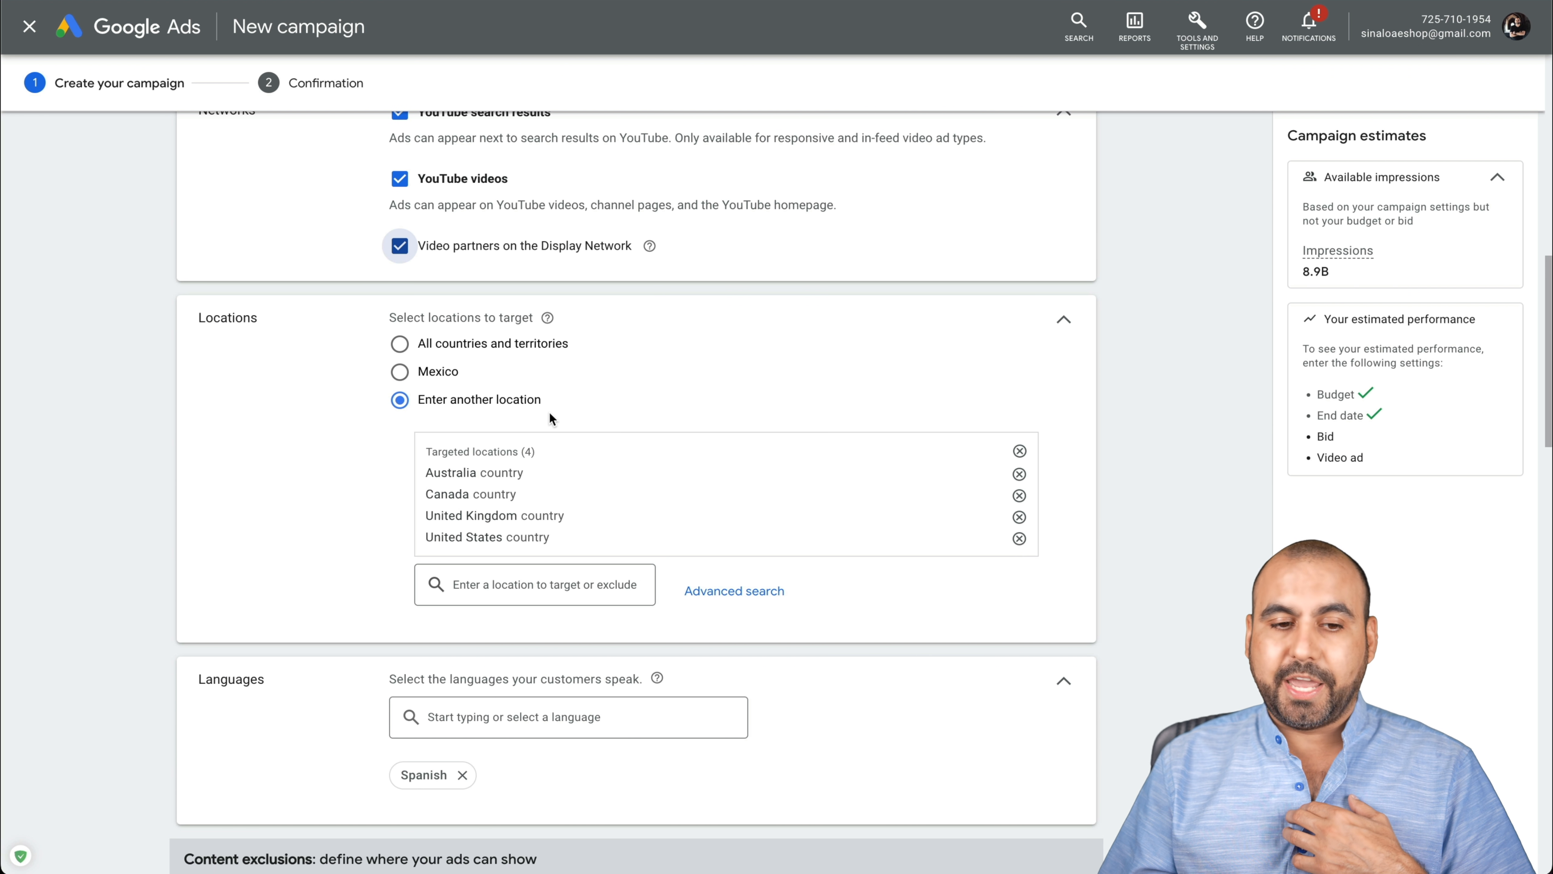
pyautogui.moveTo(395, 486)
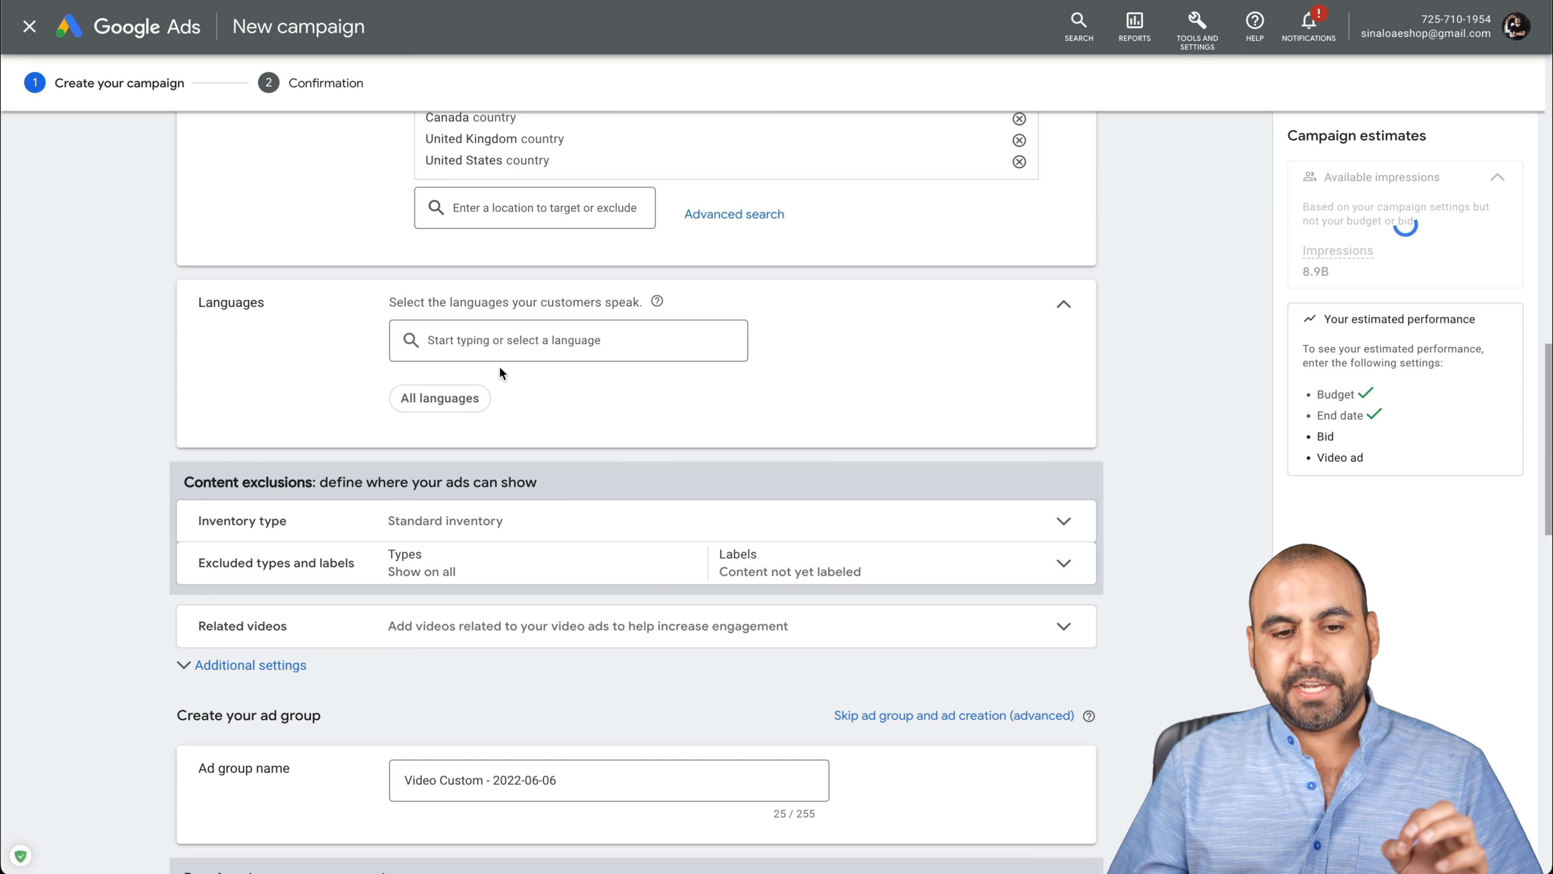
# Target English as the campaign language instead of Spanish
pyautogui.write('engl')
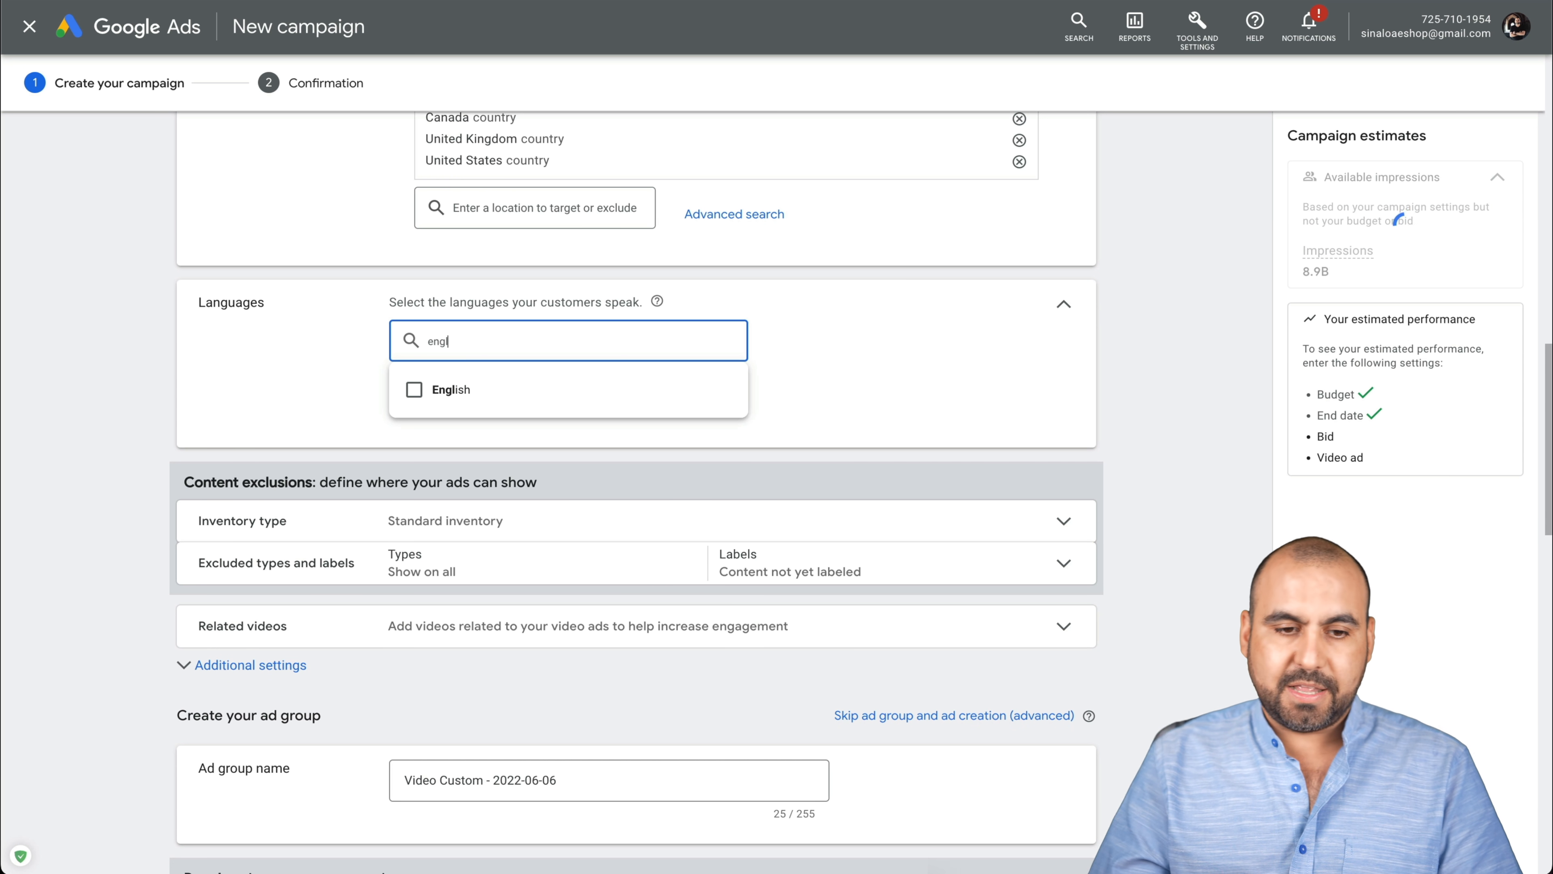
pyautogui.click(415, 389)
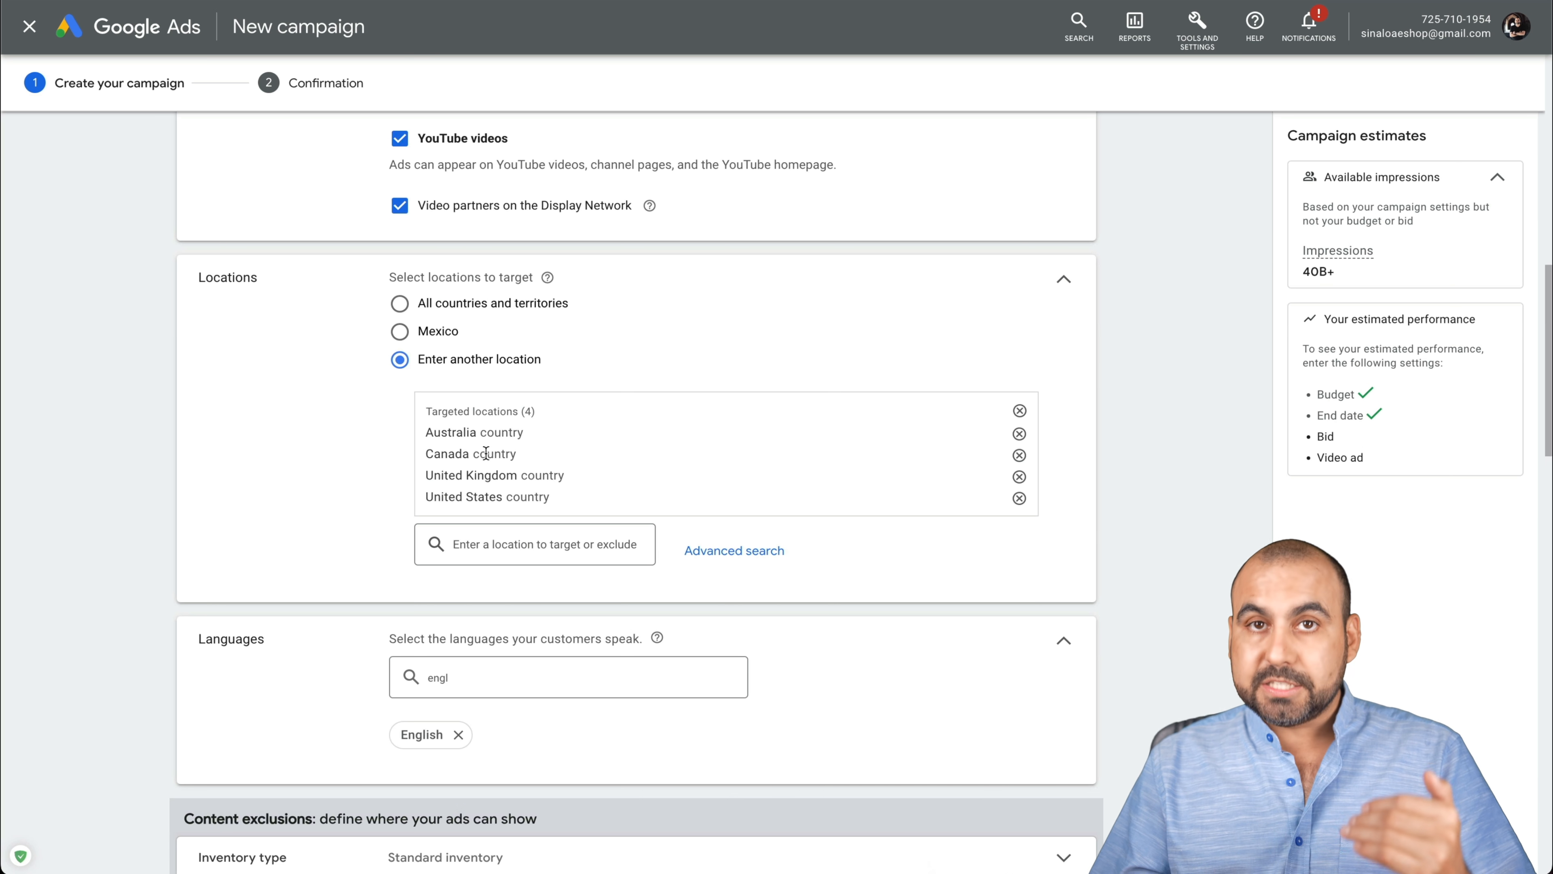
pyautogui.scroll(-3)
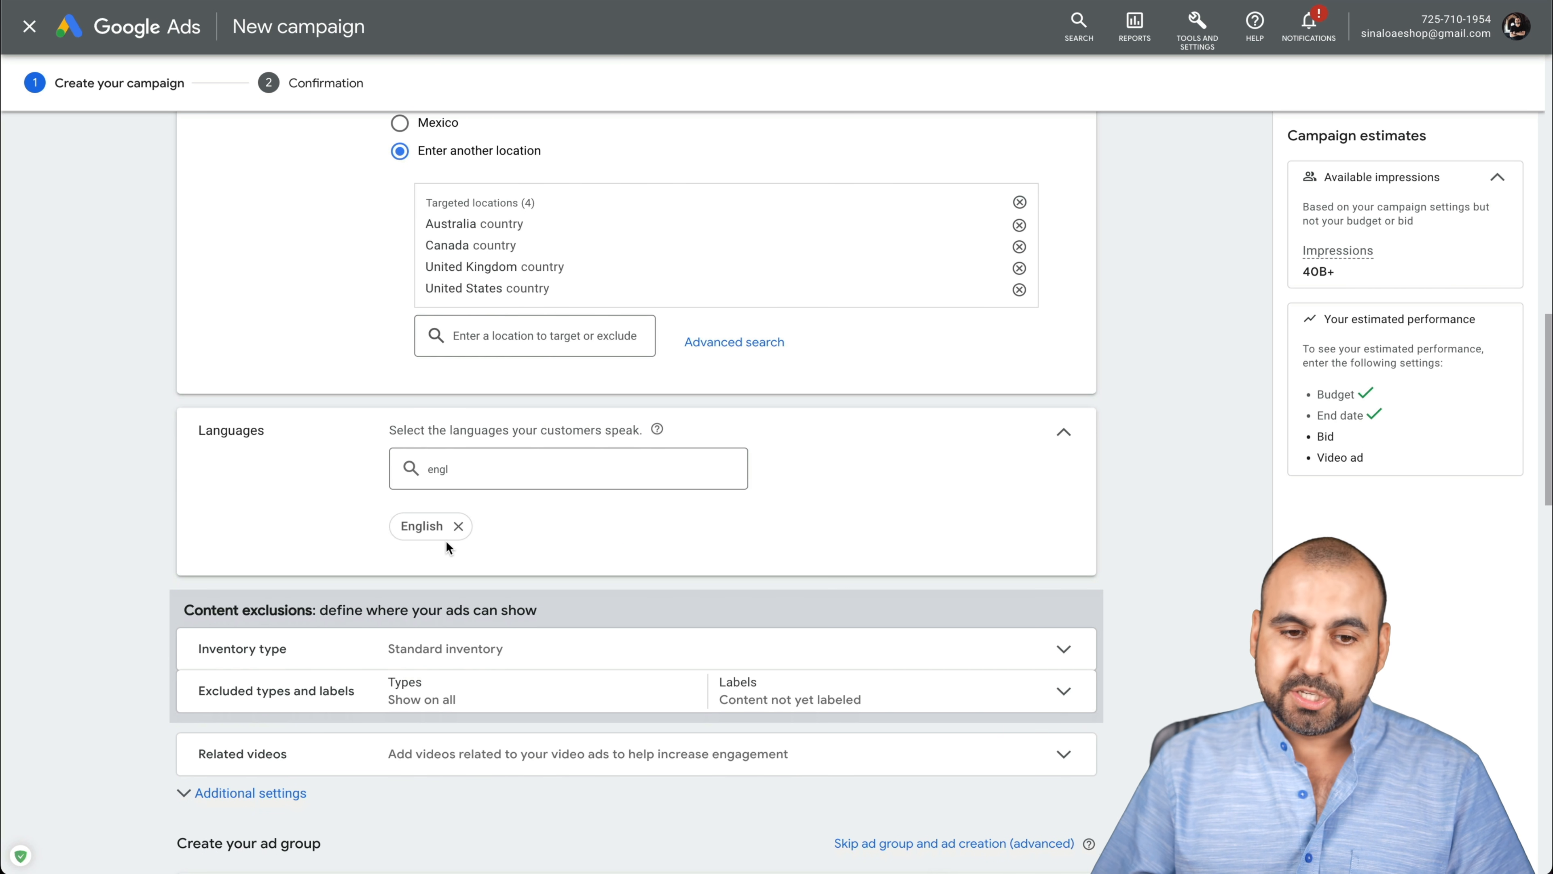
pyautogui.scroll(-3)
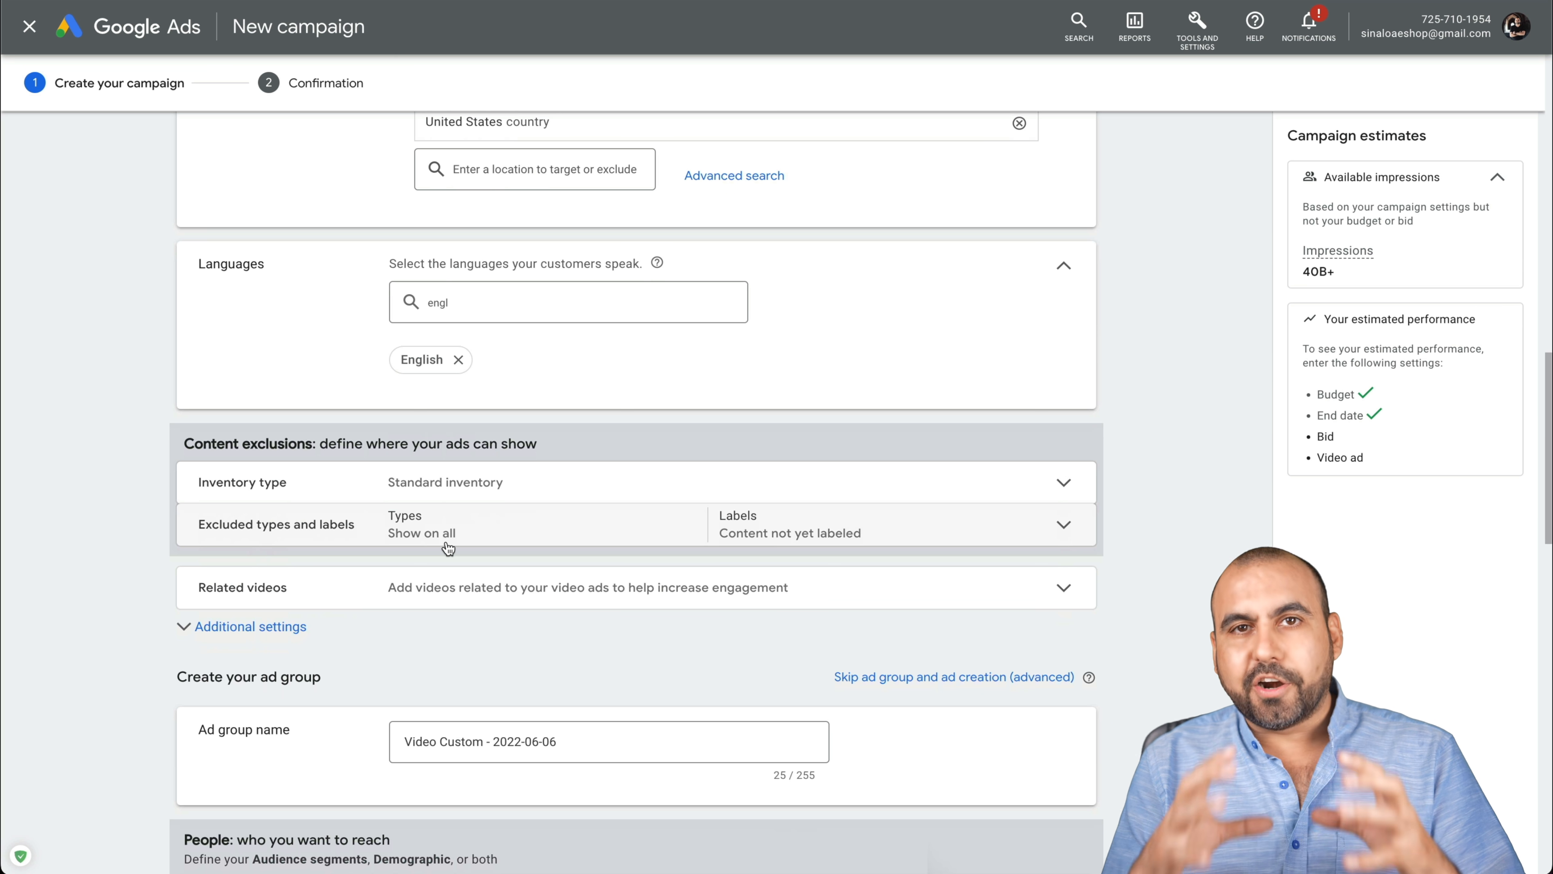
pyautogui.scroll(-3)
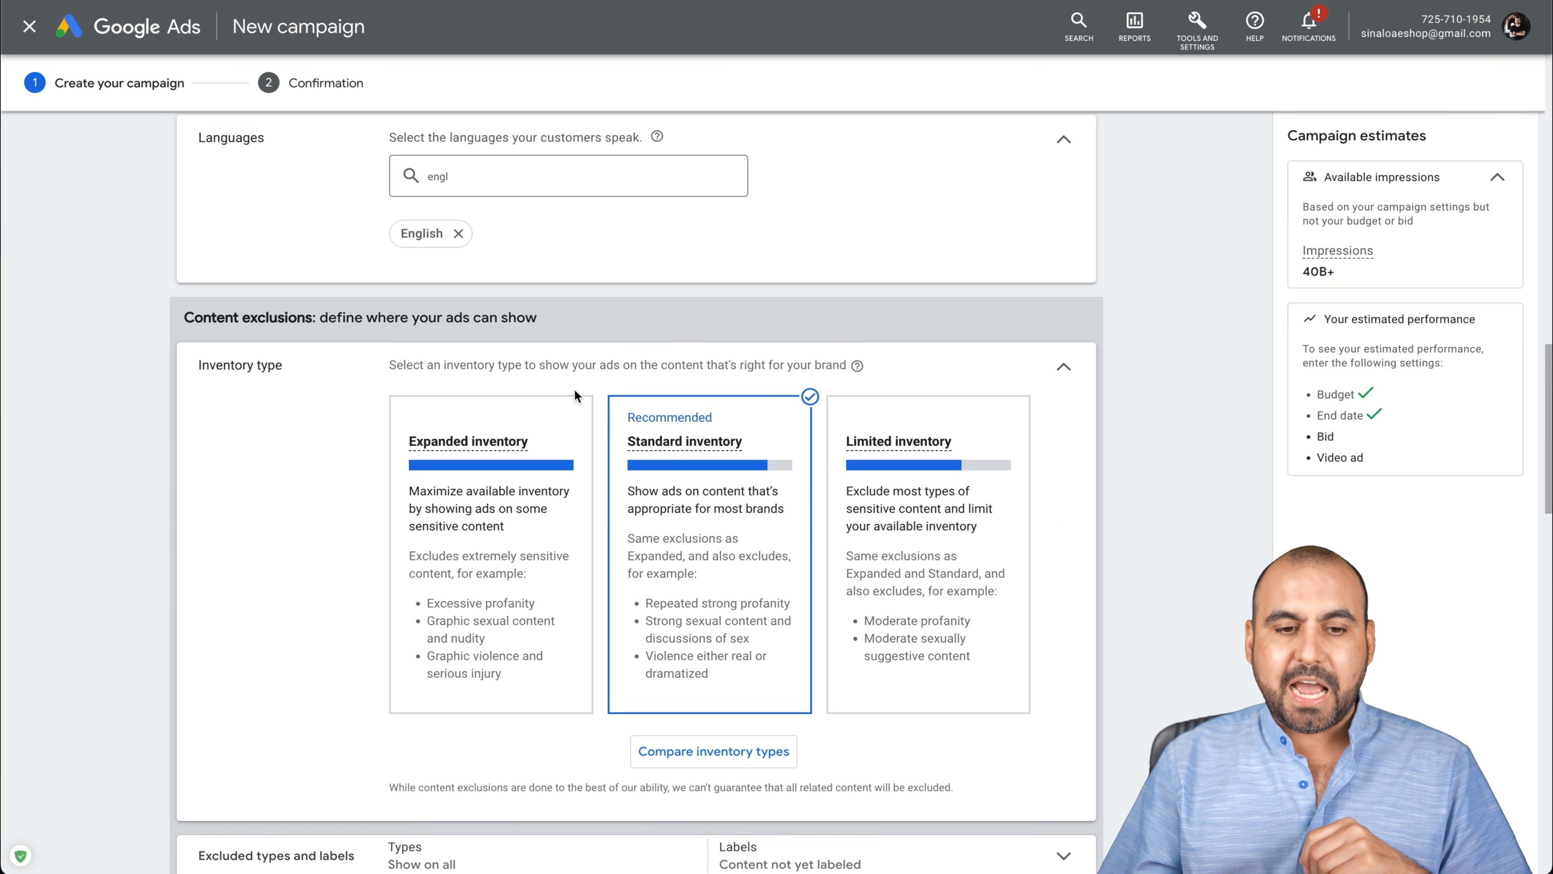
# Set content exclusions to Expanded inventory and collapse the inventory type section
pyautogui.scroll(-3)
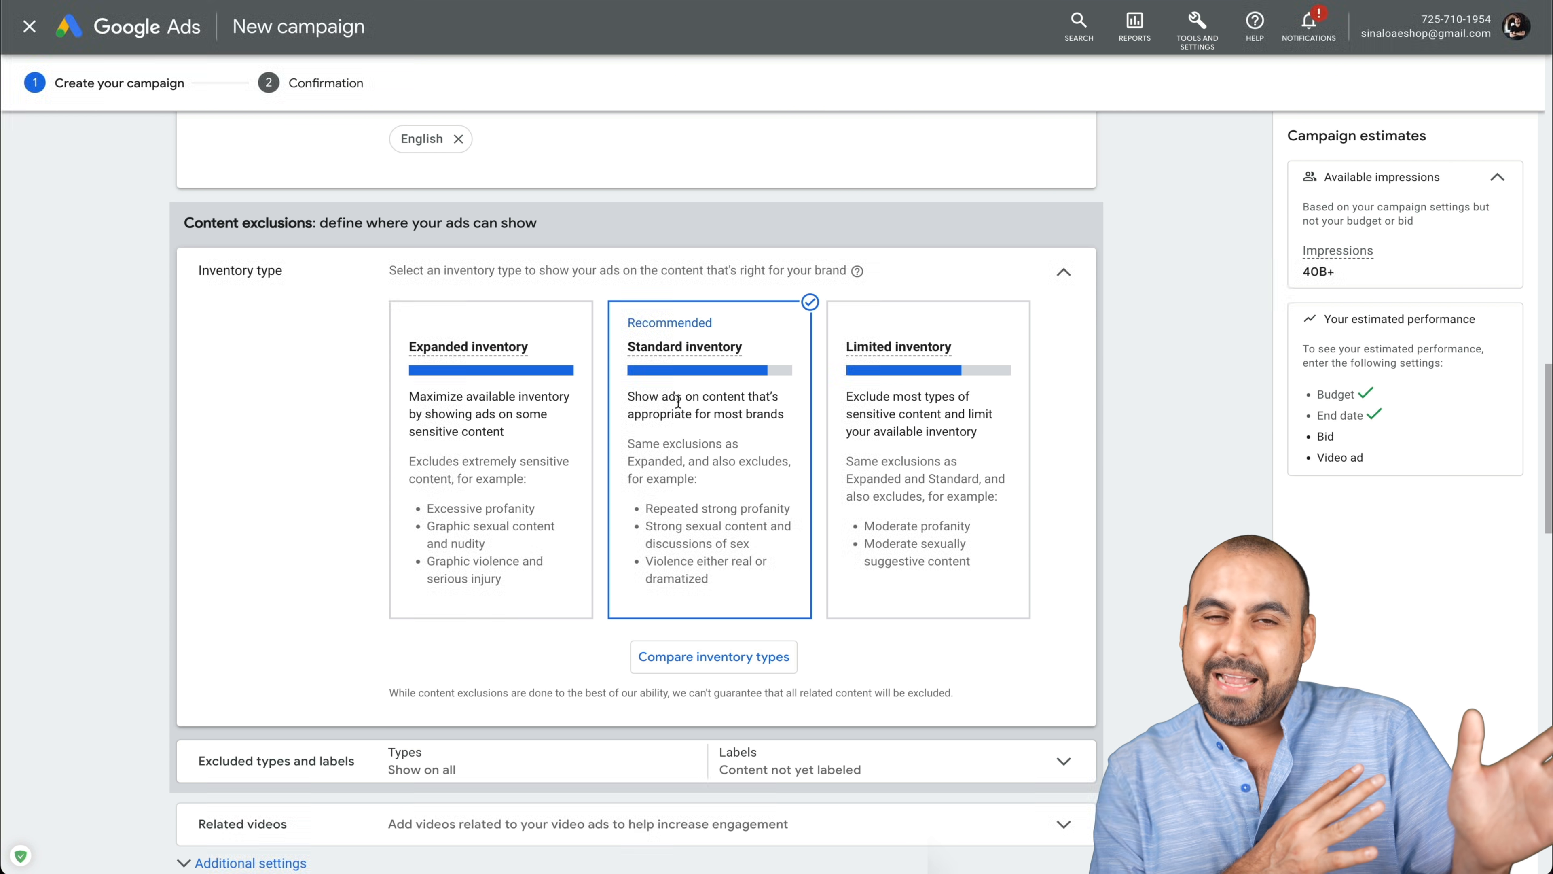
pyautogui.moveTo(693, 427)
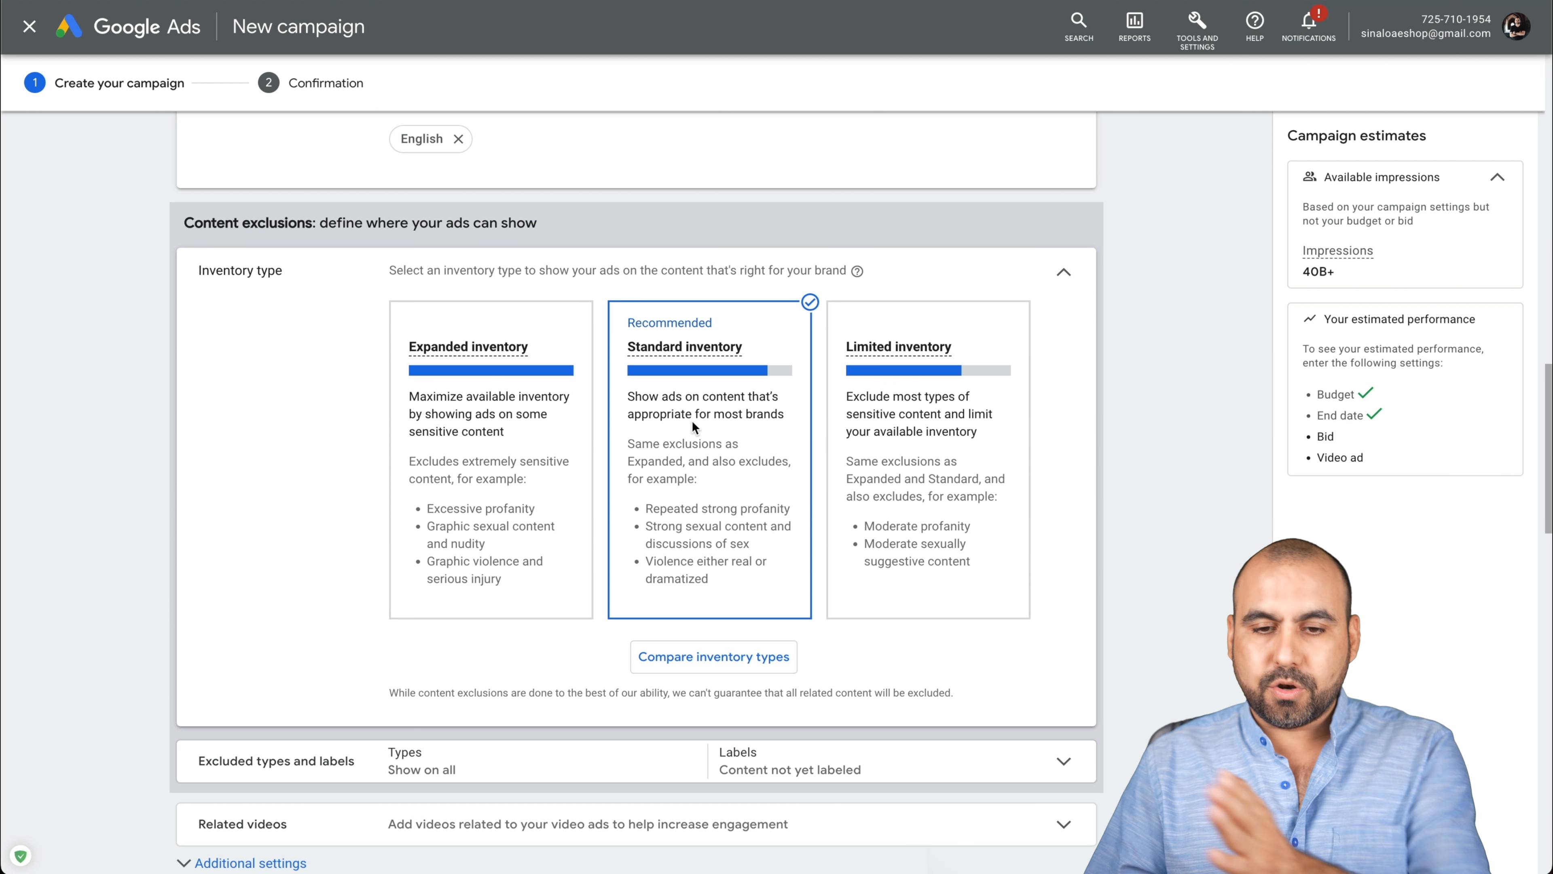
pyautogui.moveTo(471, 391)
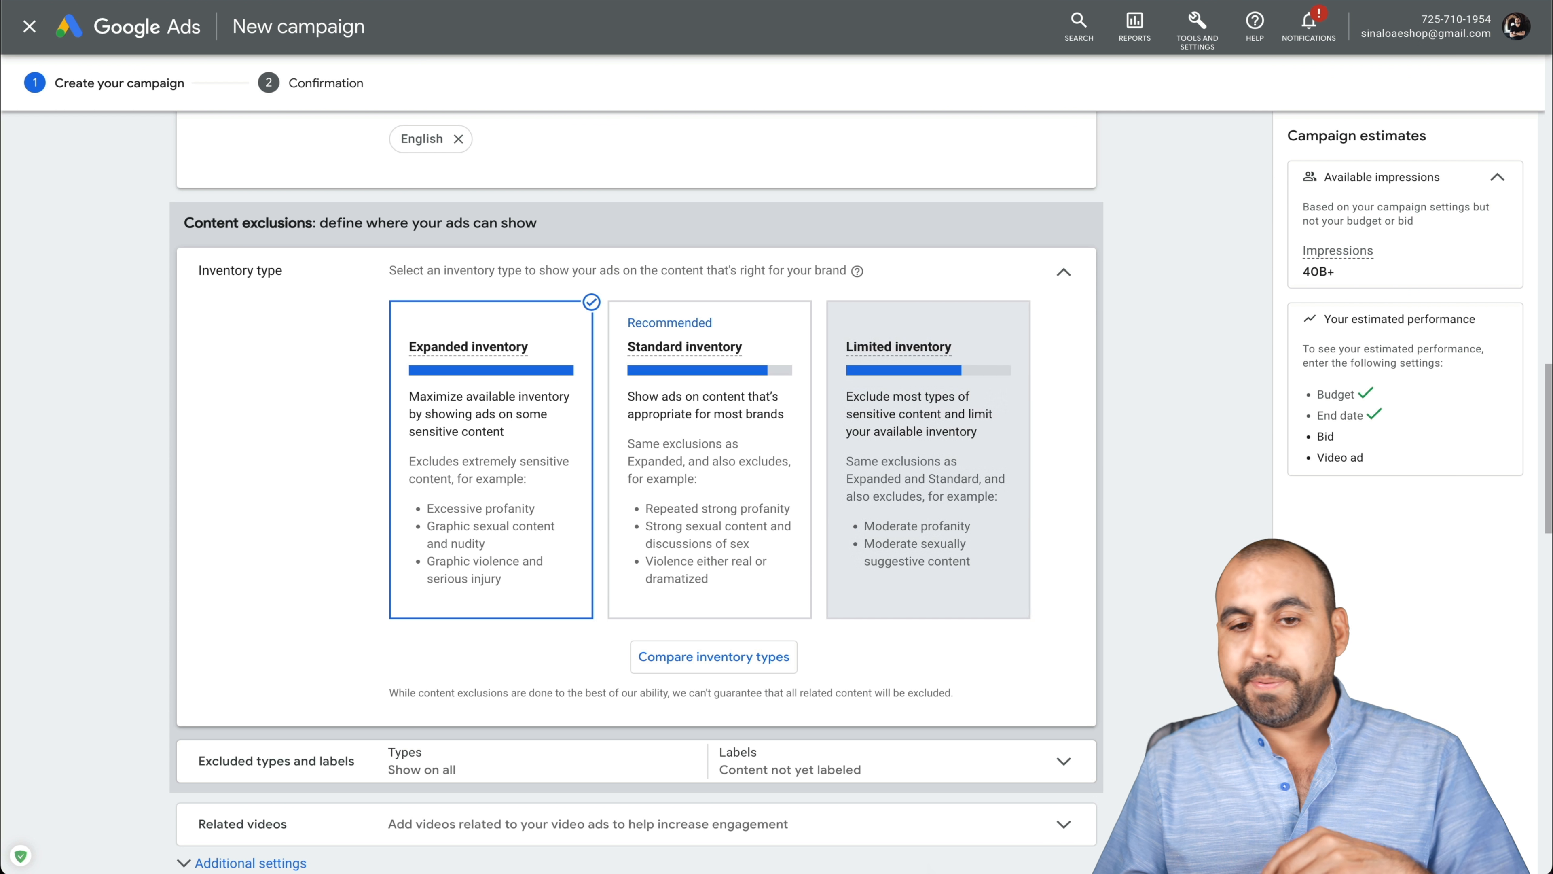
pyautogui.click(1063, 272)
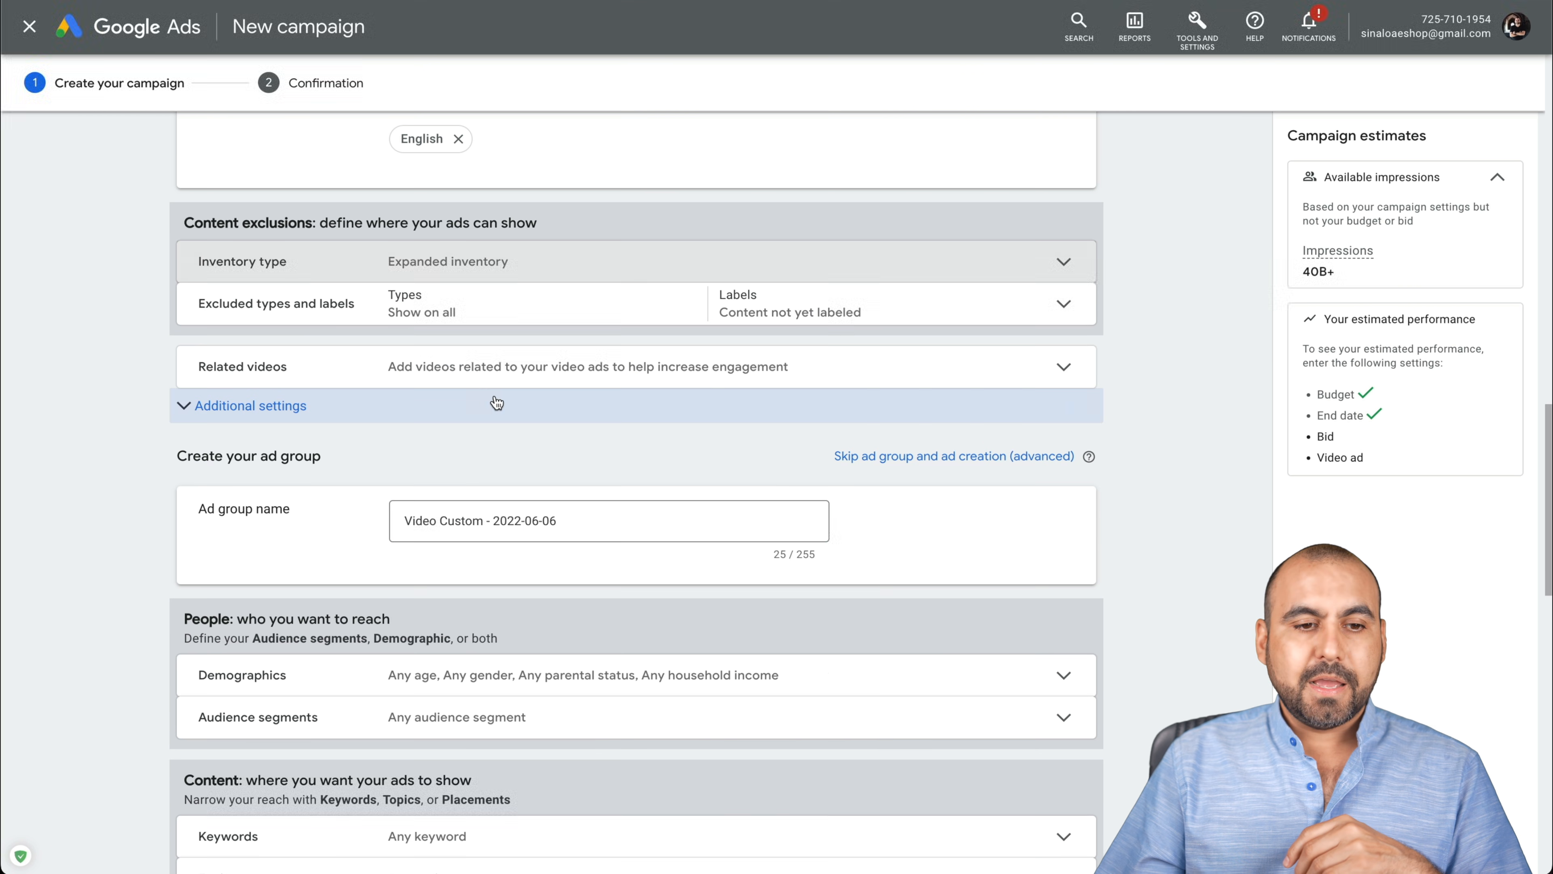
# Exclude embedded YouTube videos and live streaming videos from ad placements
pyautogui.click(1063, 303)
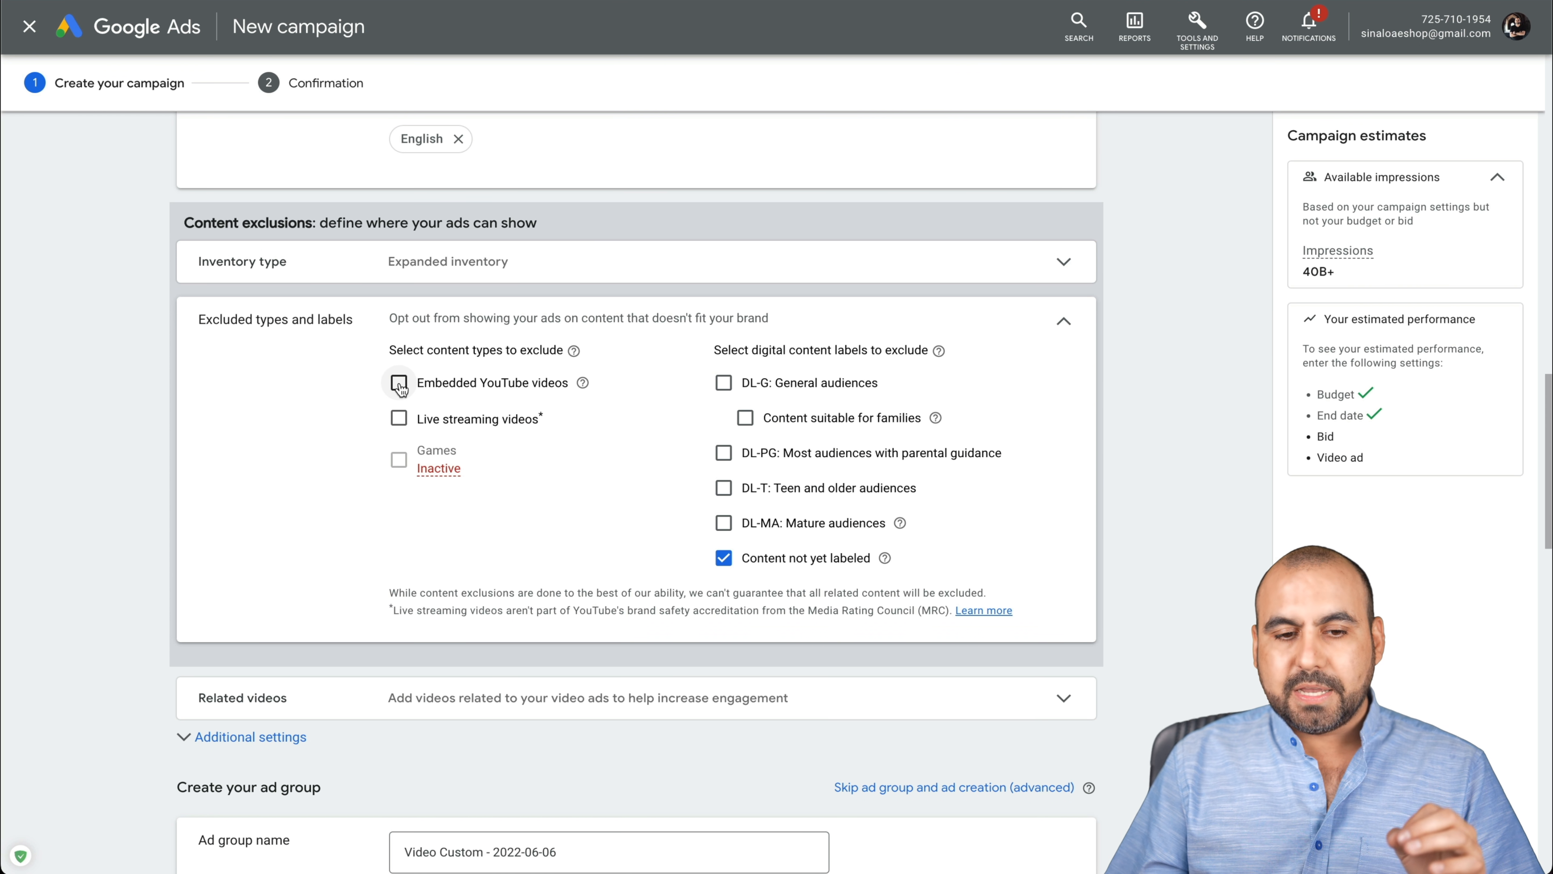
pyautogui.click(398, 418)
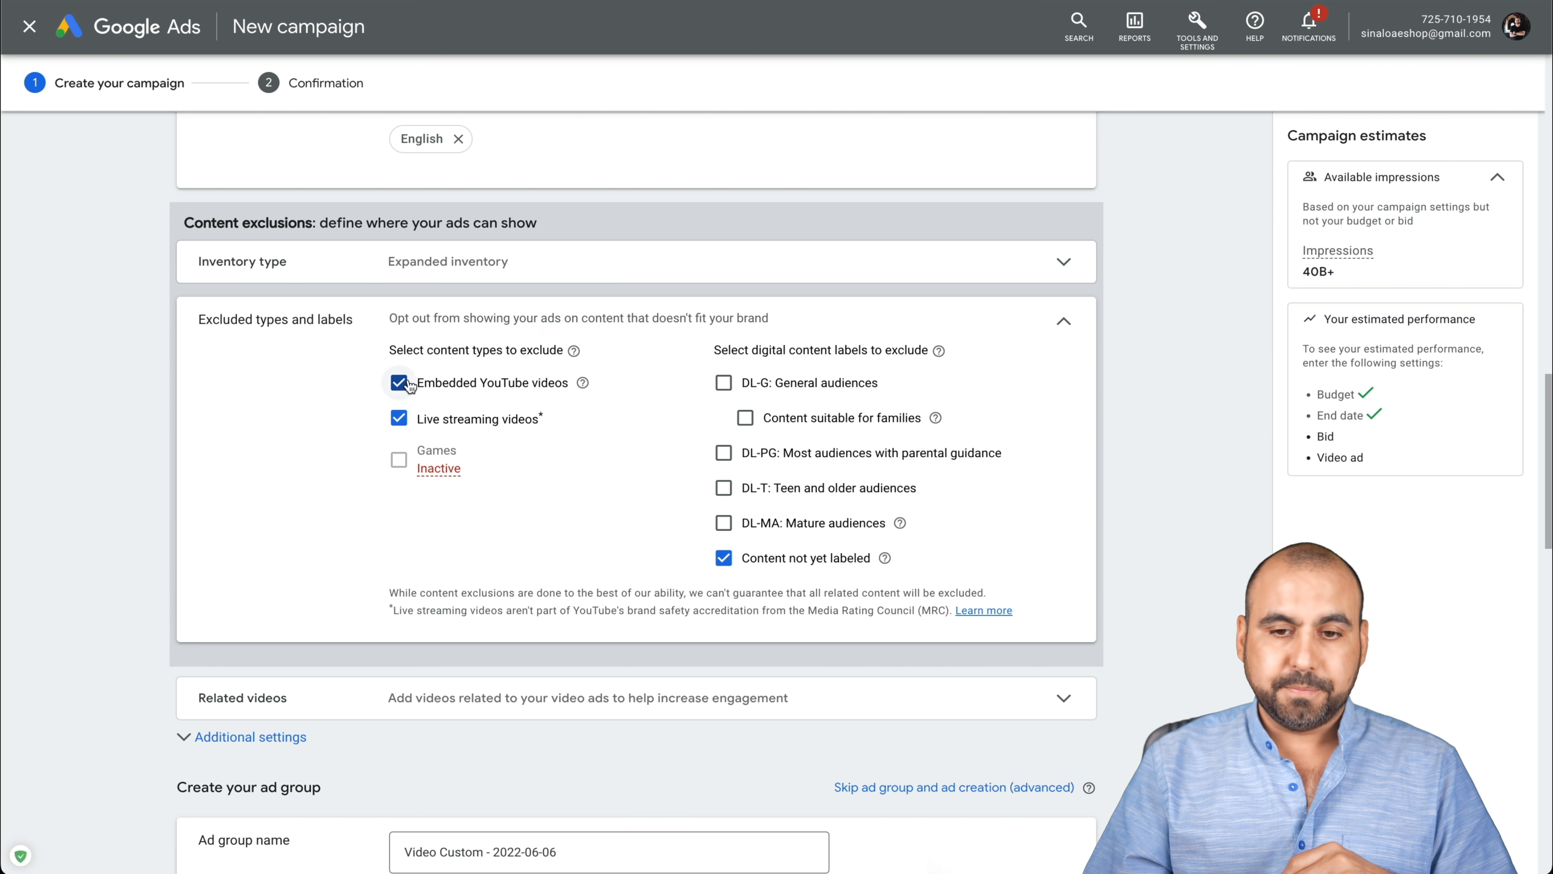
pyautogui.click(1062, 304)
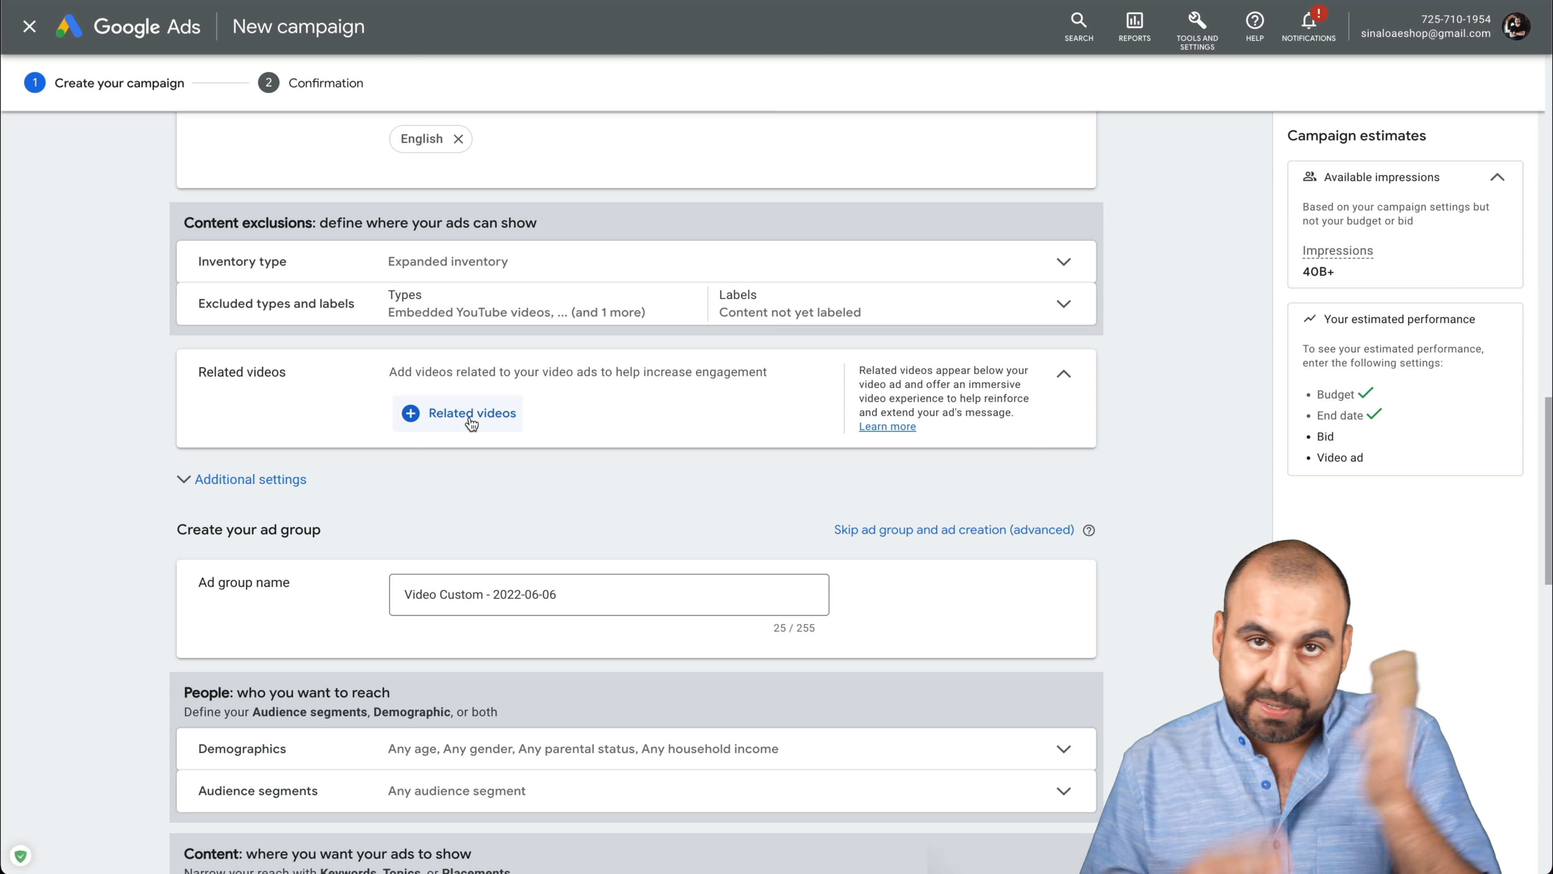
# Switch to specific device targeting keeping computers, mobile phones, tablets and TV screens
pyautogui.click(249, 480)
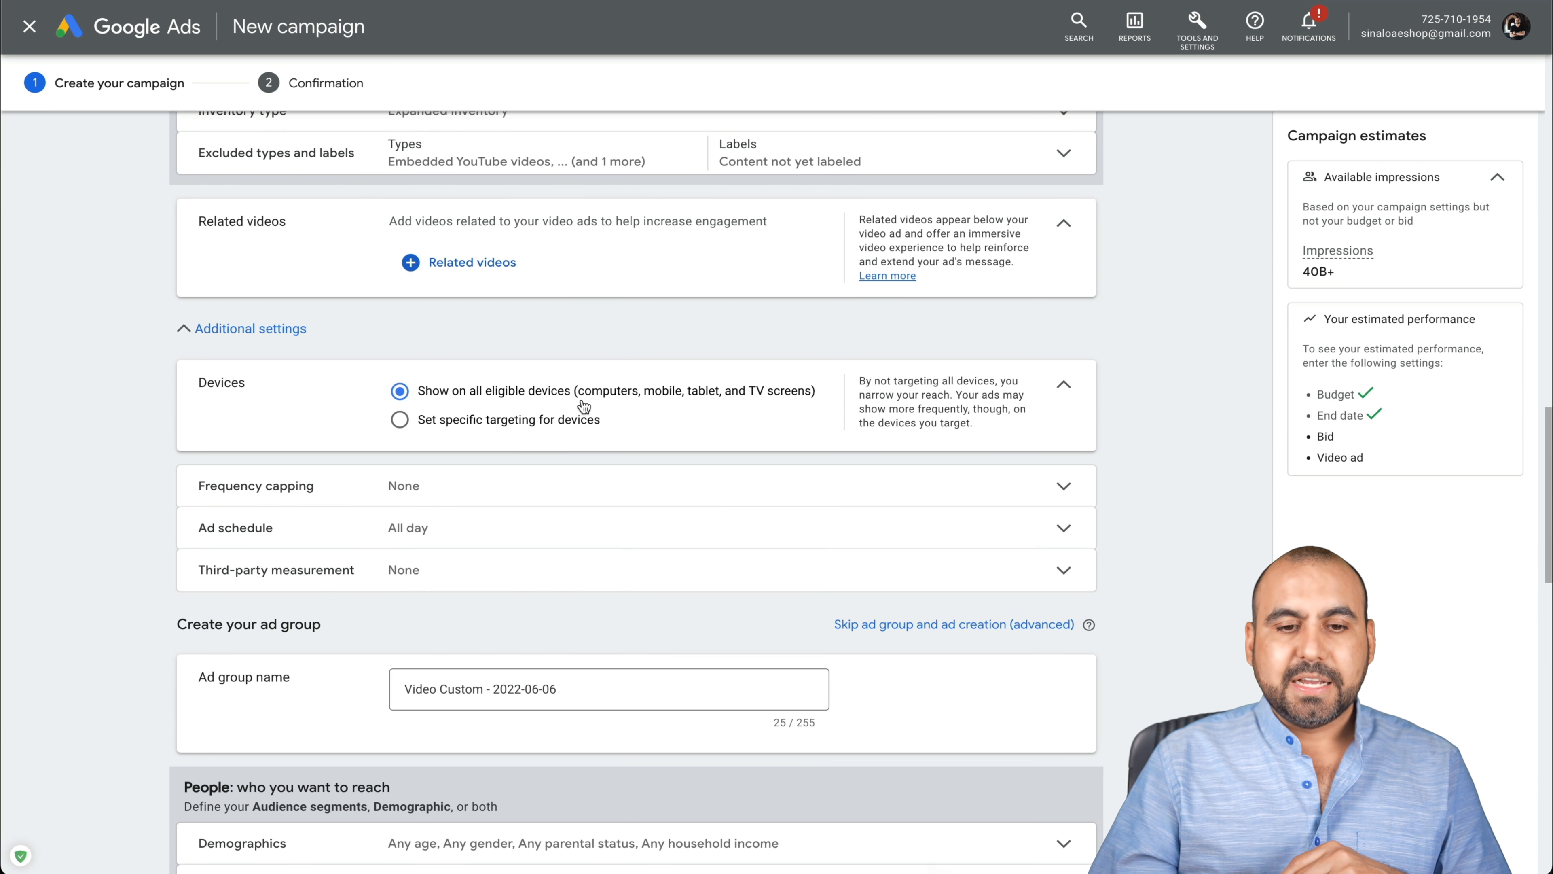
pyautogui.click(398, 419)
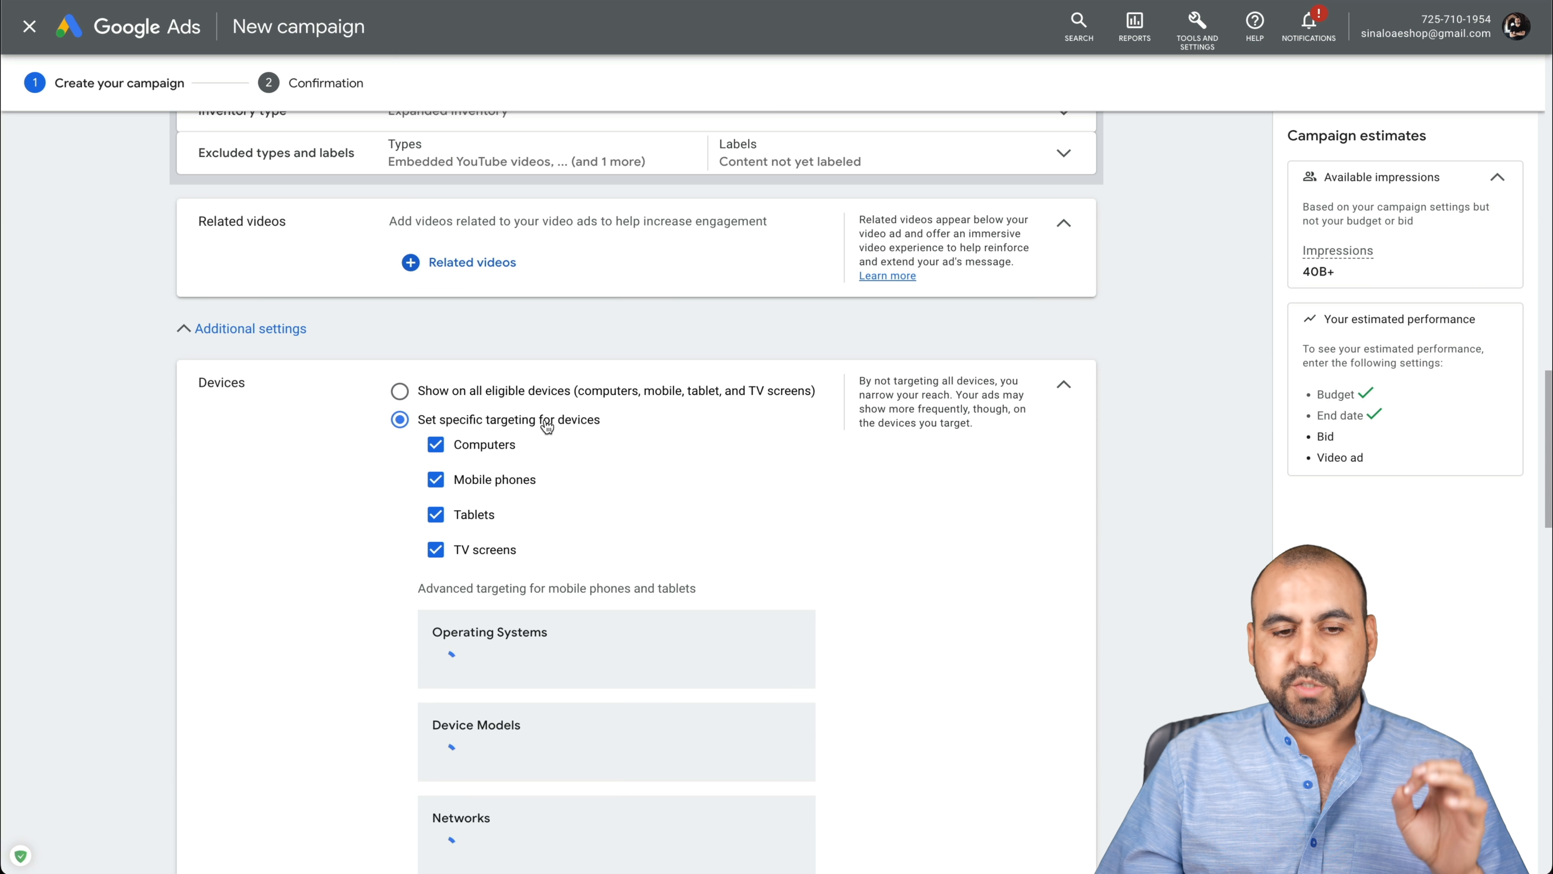
pyautogui.scroll(-3)
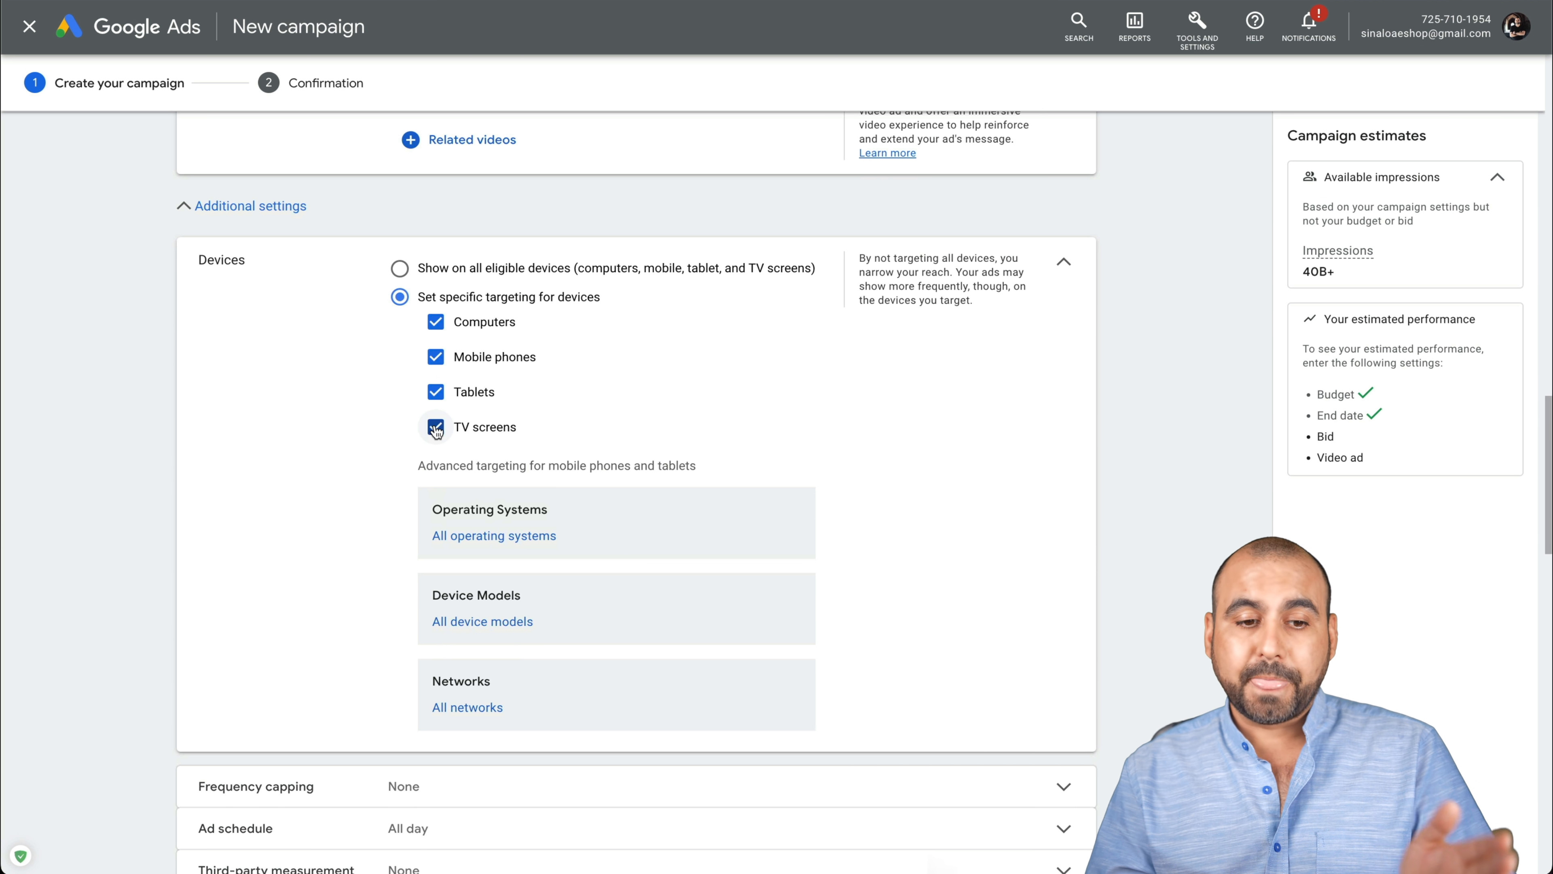
pyautogui.click(436, 426)
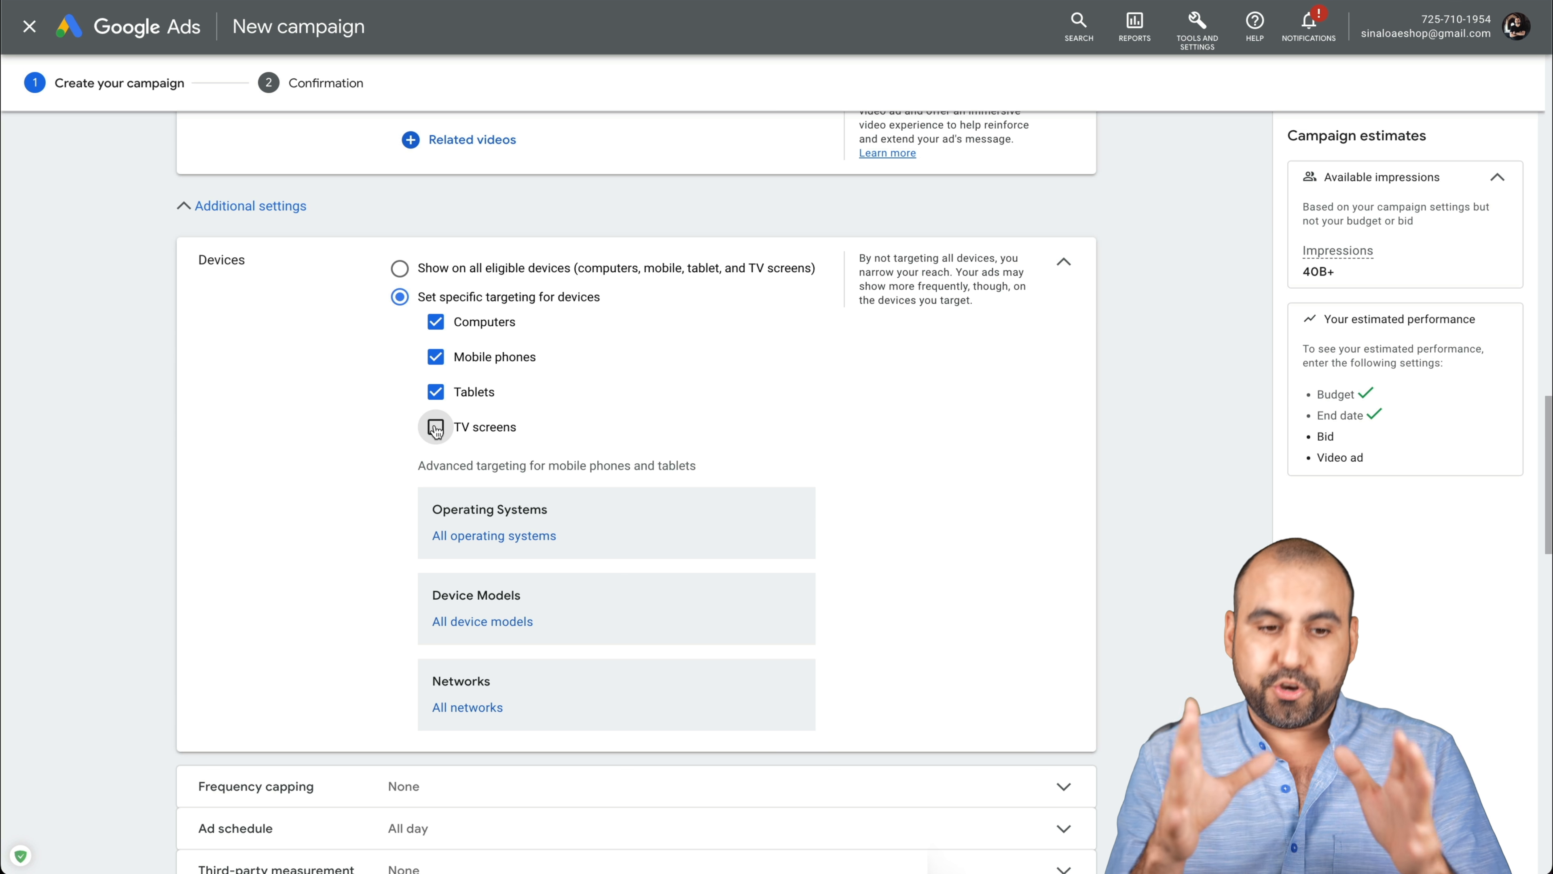
pyautogui.click(436, 426)
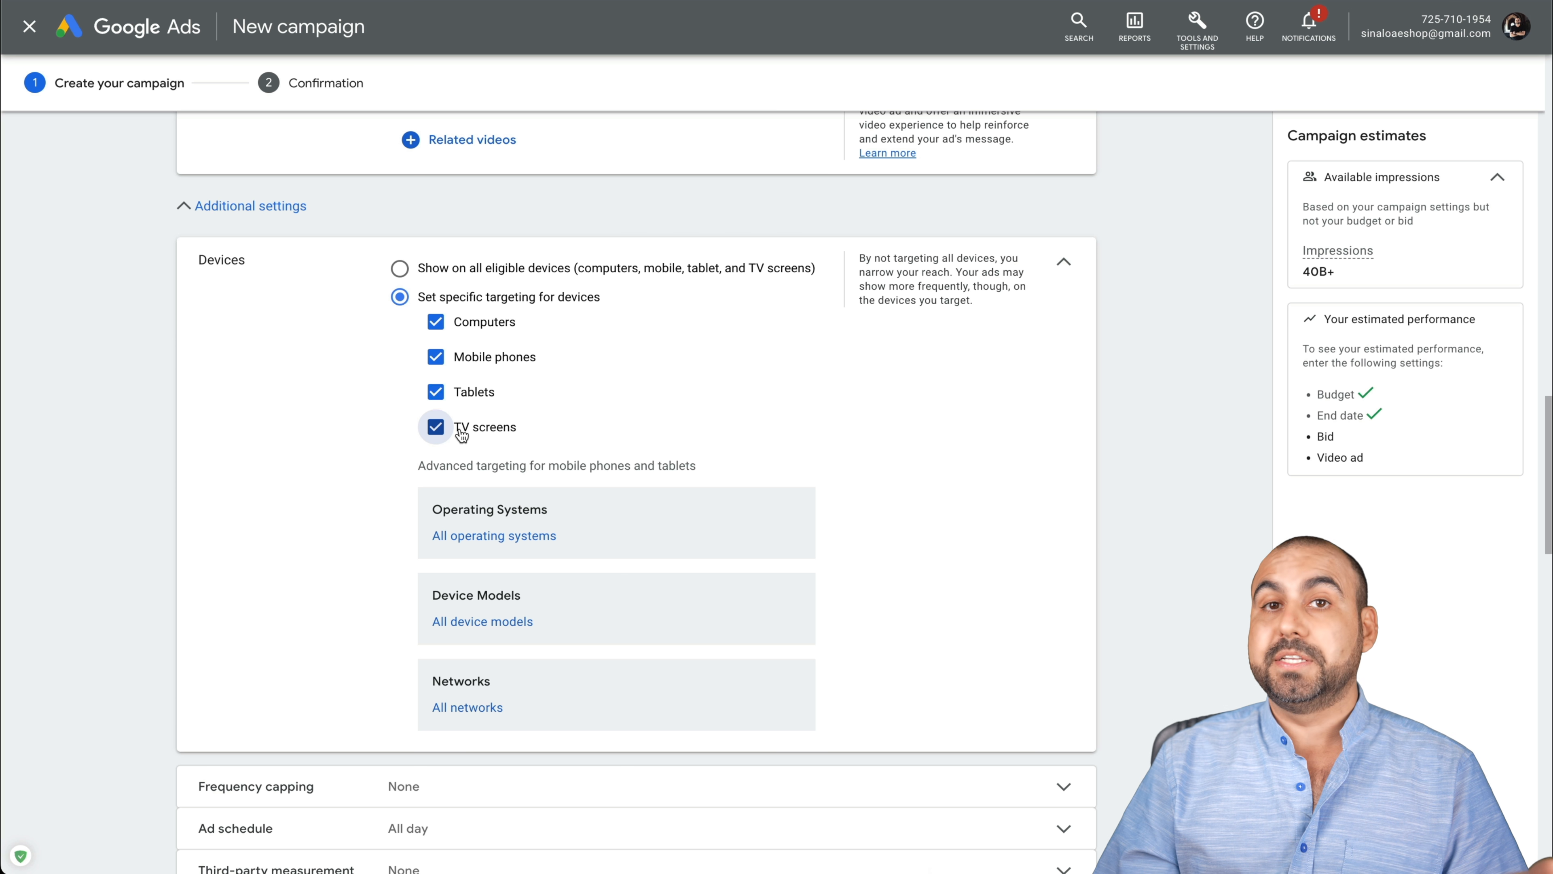
pyautogui.scroll(-3)
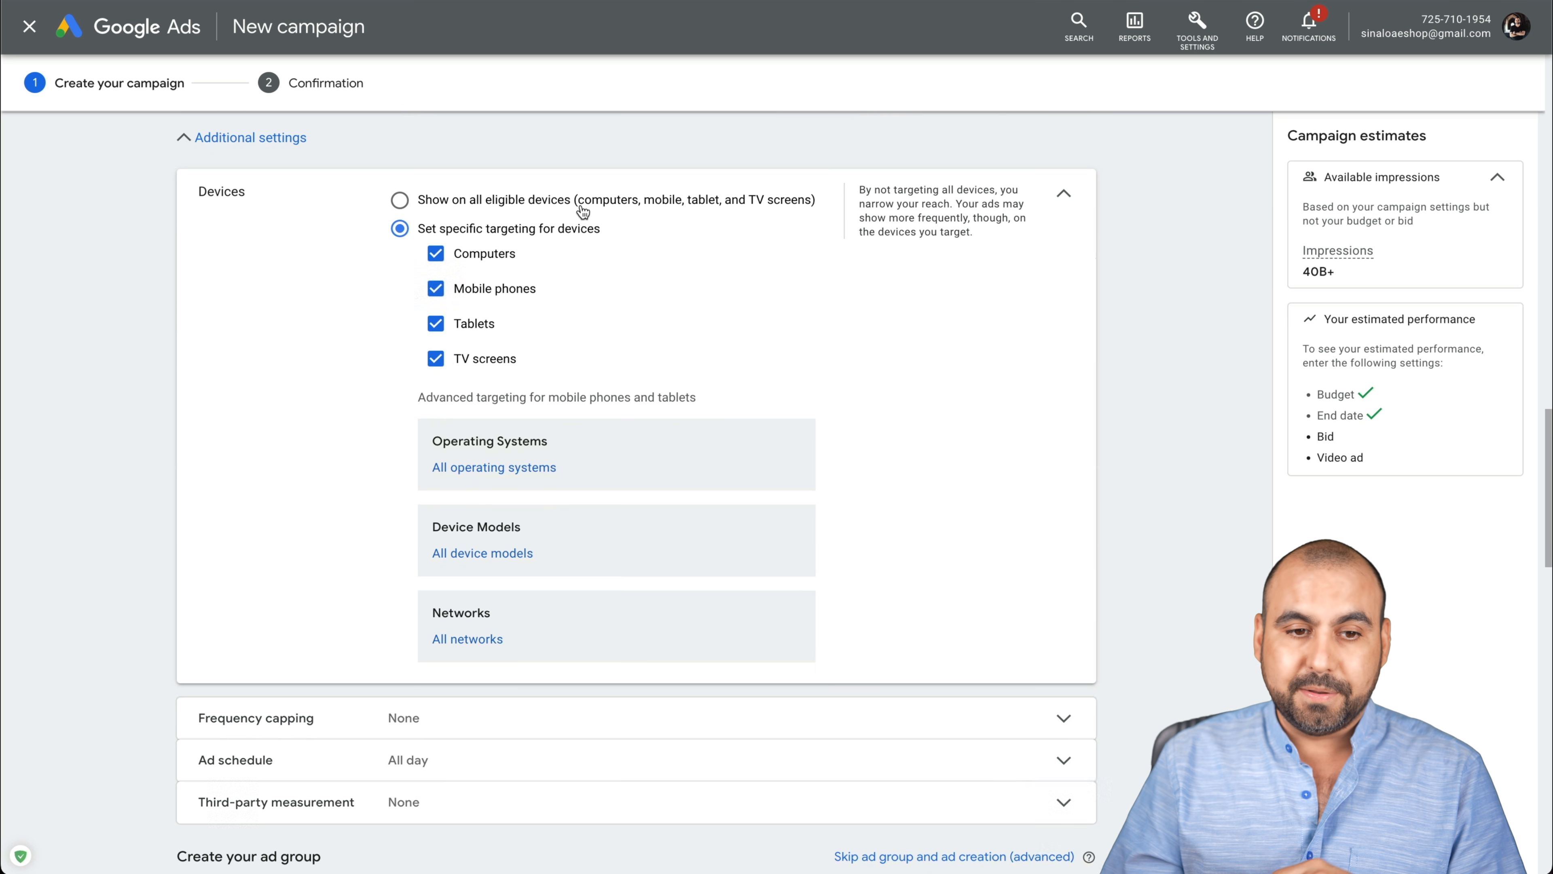
pyautogui.click(401, 200)
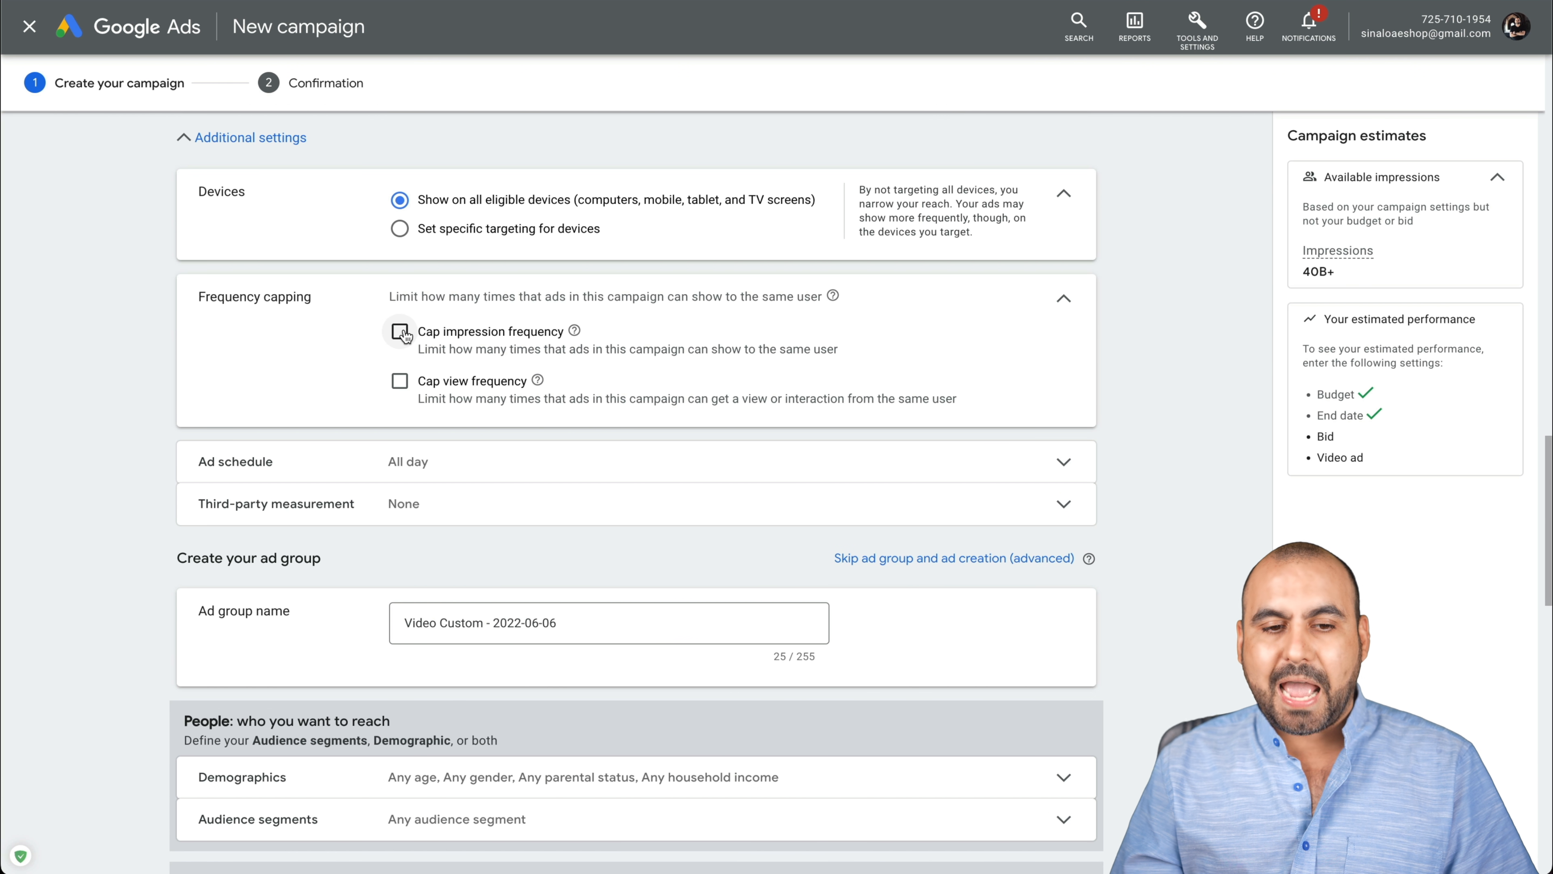
pyautogui.click(399, 331)
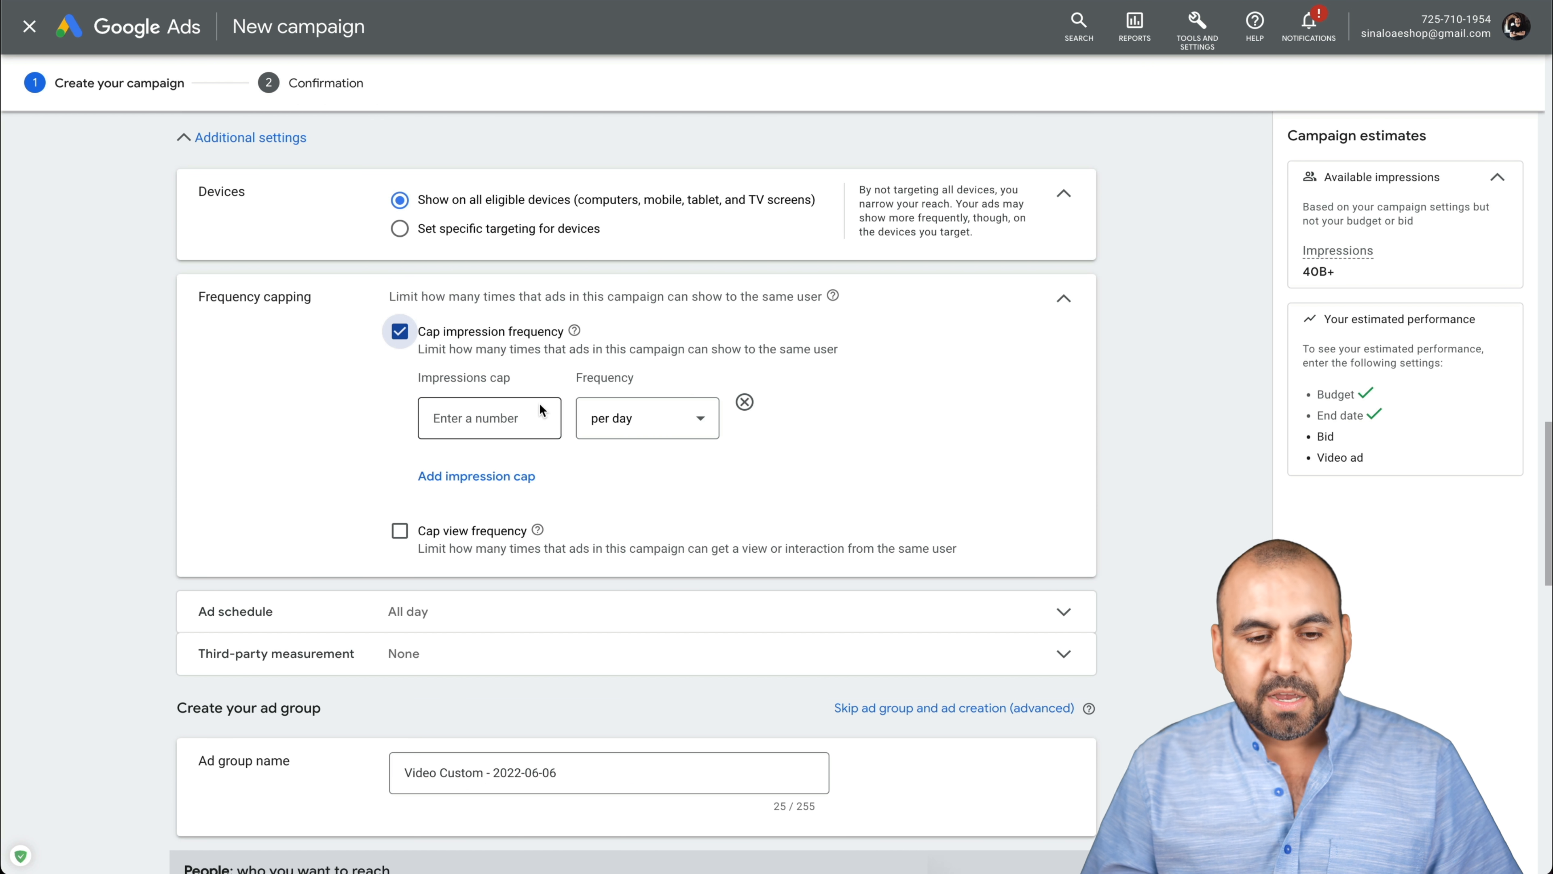
pyautogui.click(489, 418)
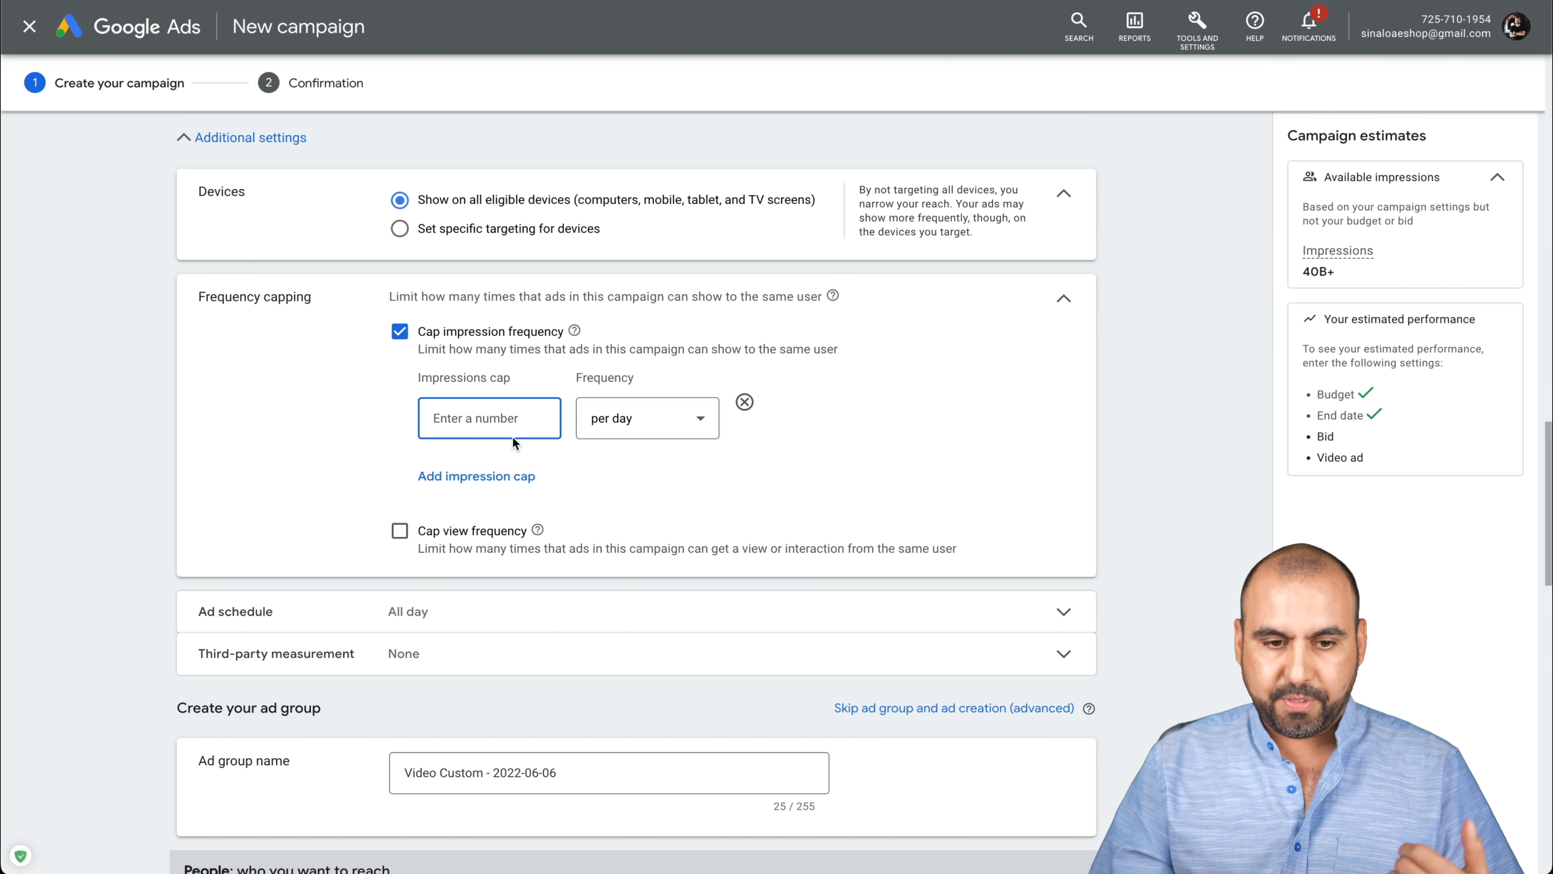
pyautogui.click(399, 530)
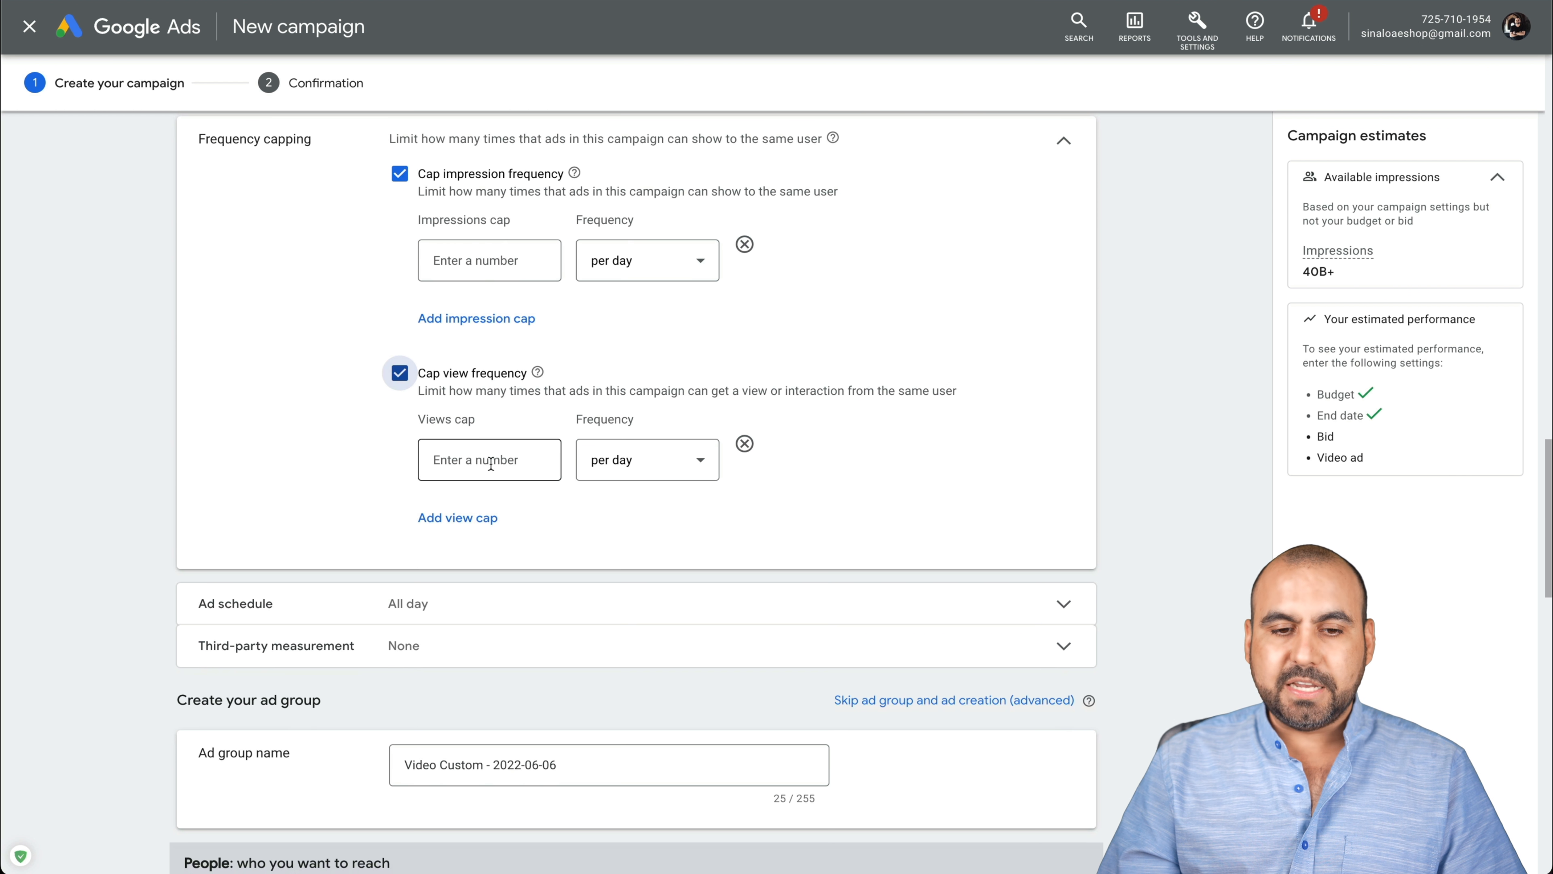
pyautogui.click(488, 460)
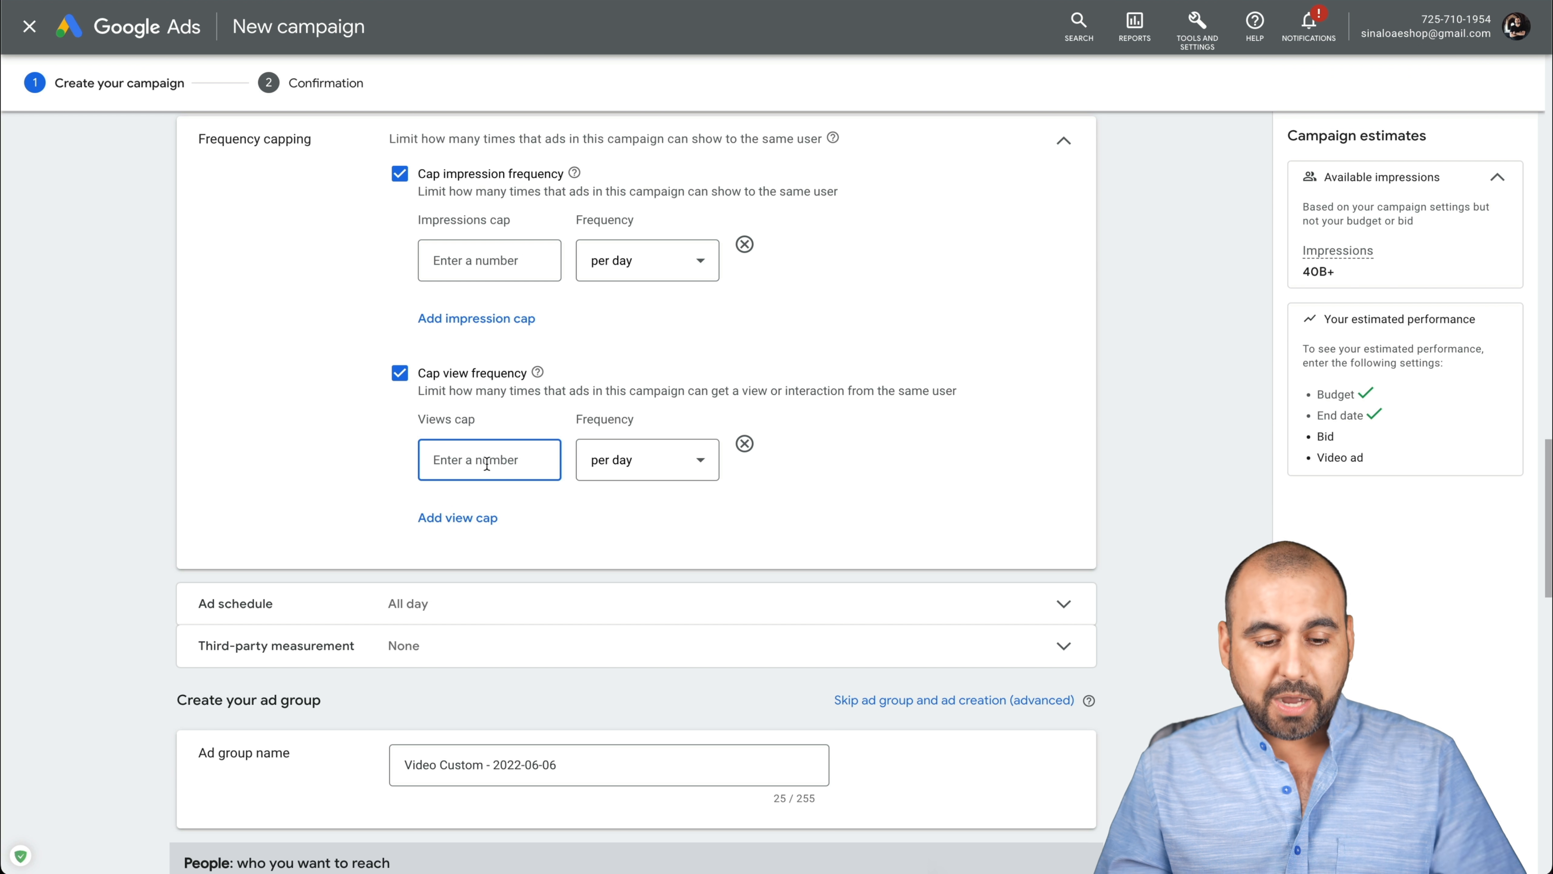
pyautogui.write('3')
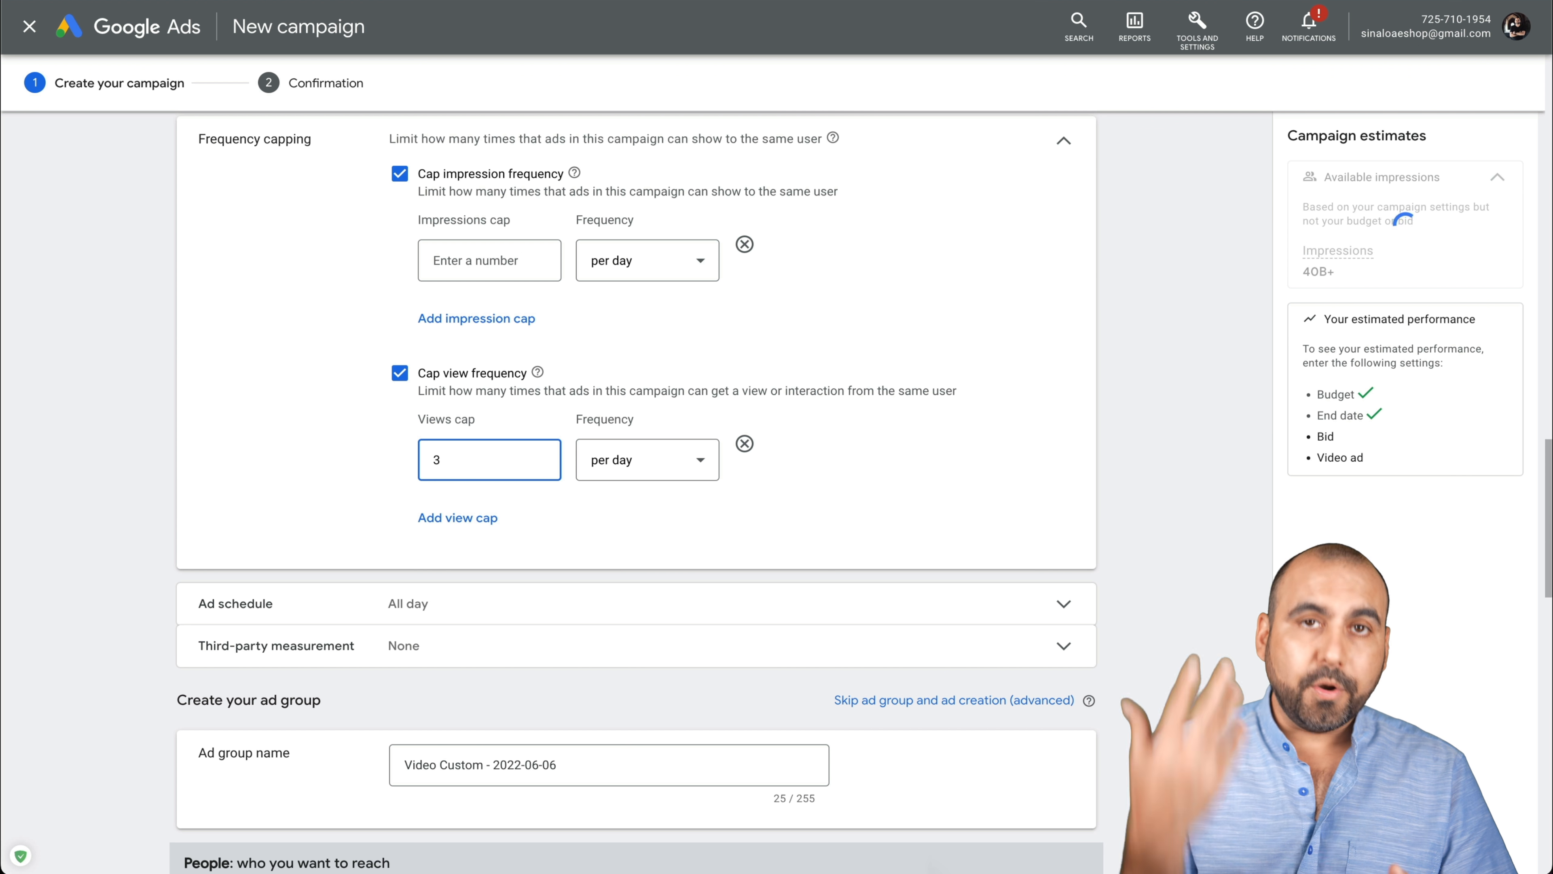
pyautogui.tripleClick(489, 459)
pyautogui.write('2')
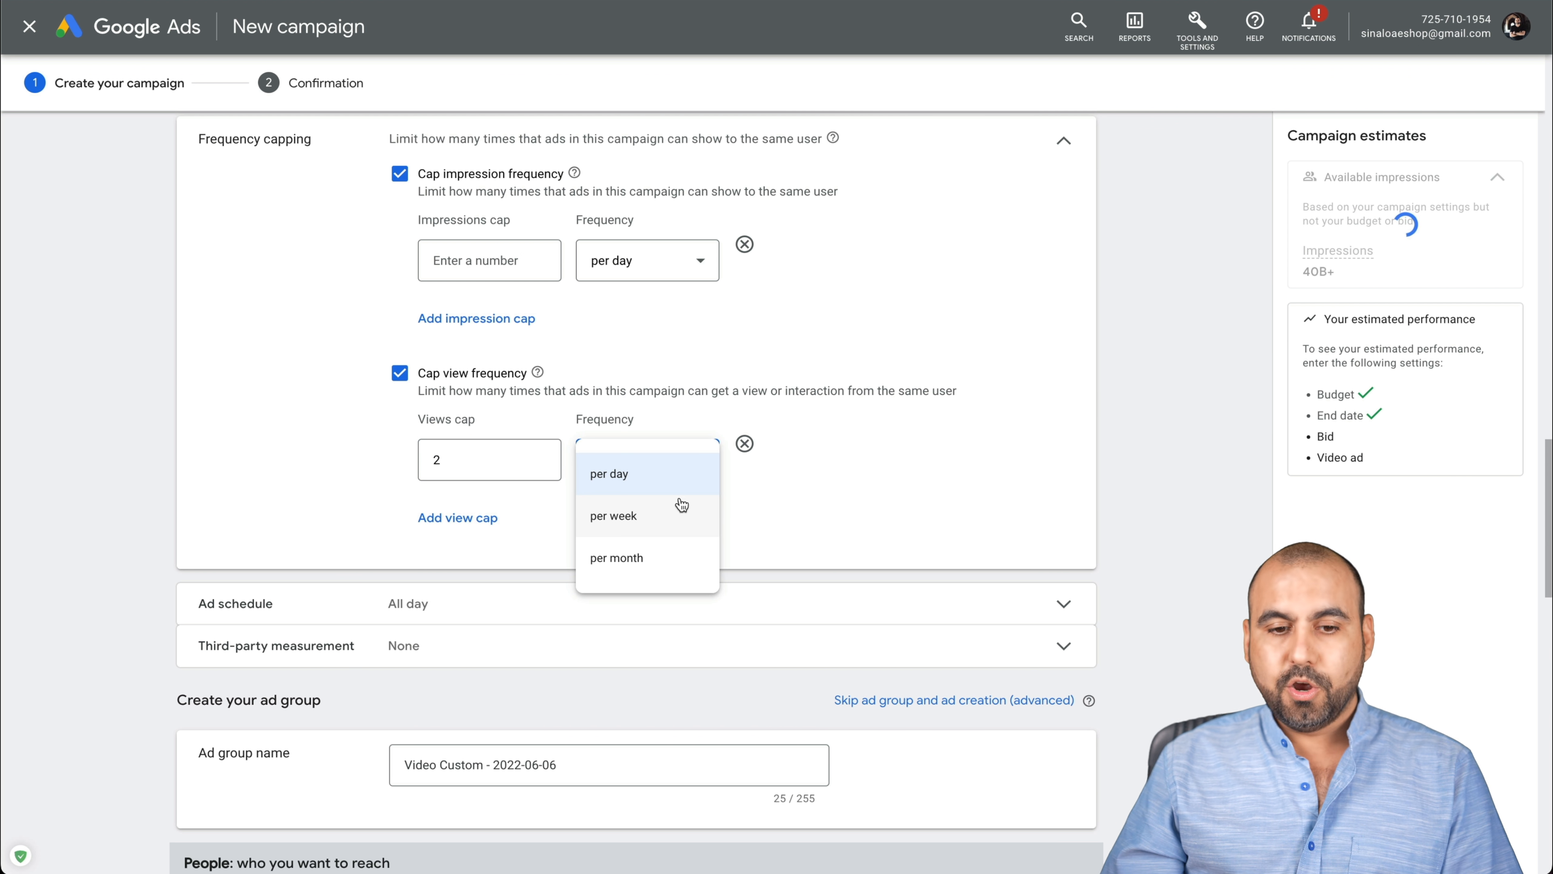
pyautogui.click(608, 473)
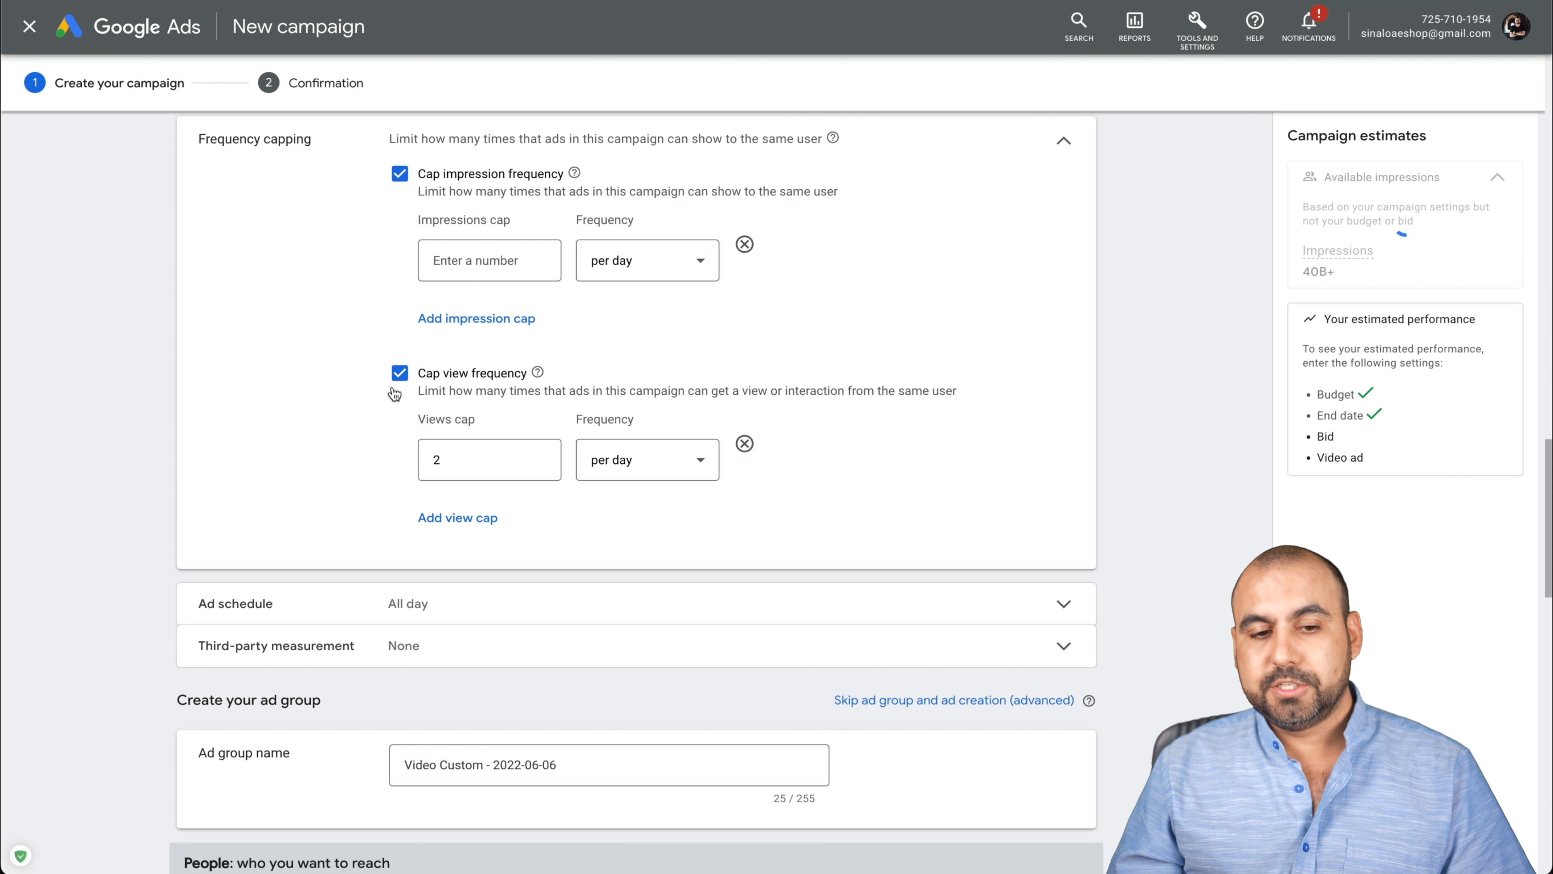
pyautogui.click(398, 372)
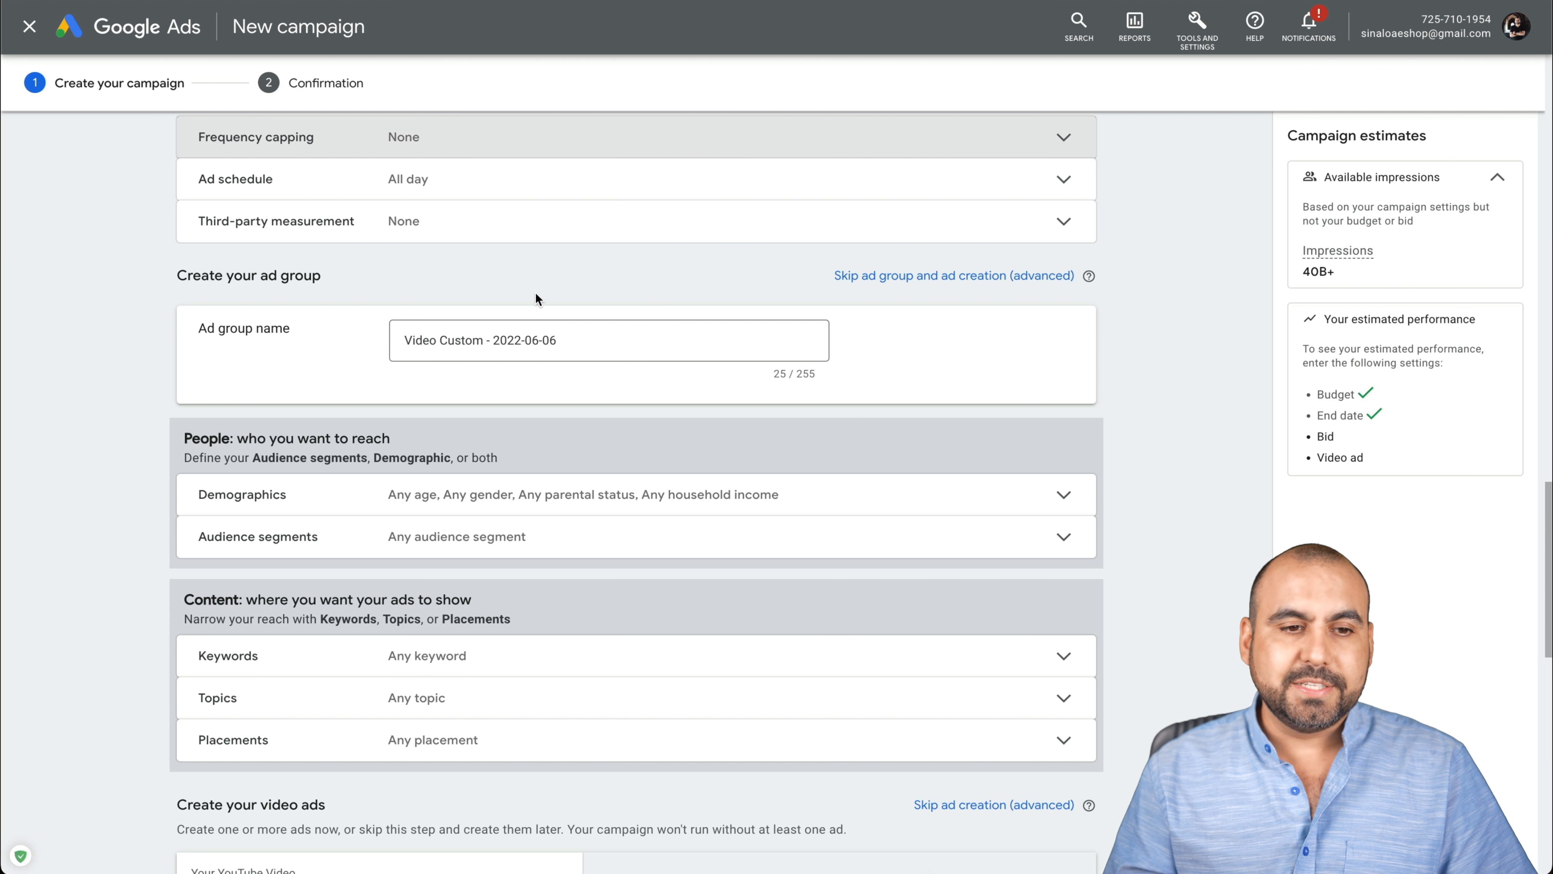
pyautogui.click(1063, 180)
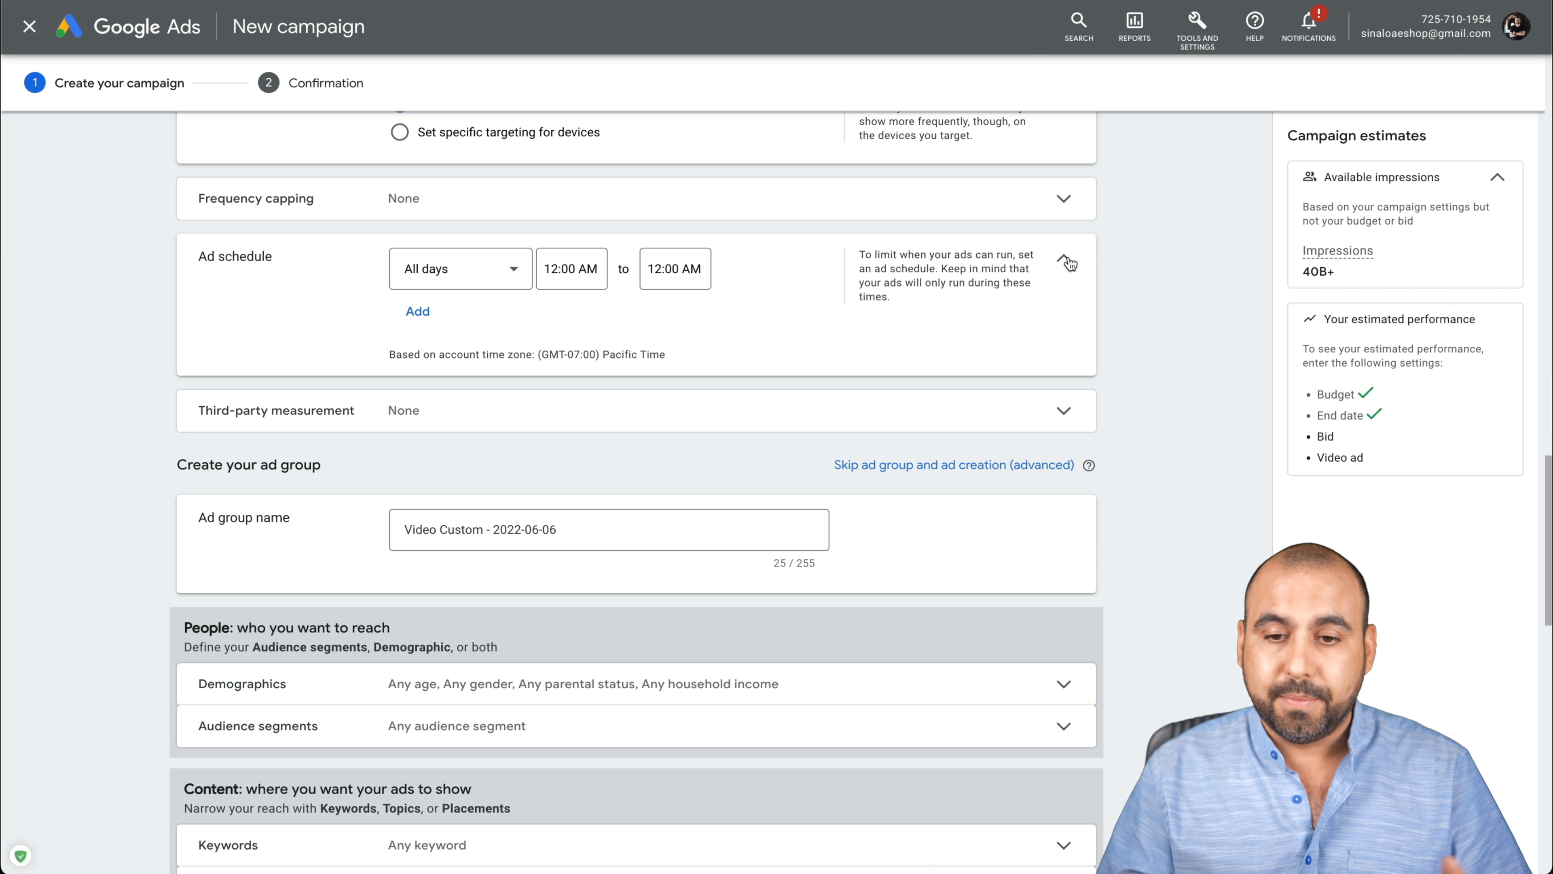
pyautogui.click(1064, 264)
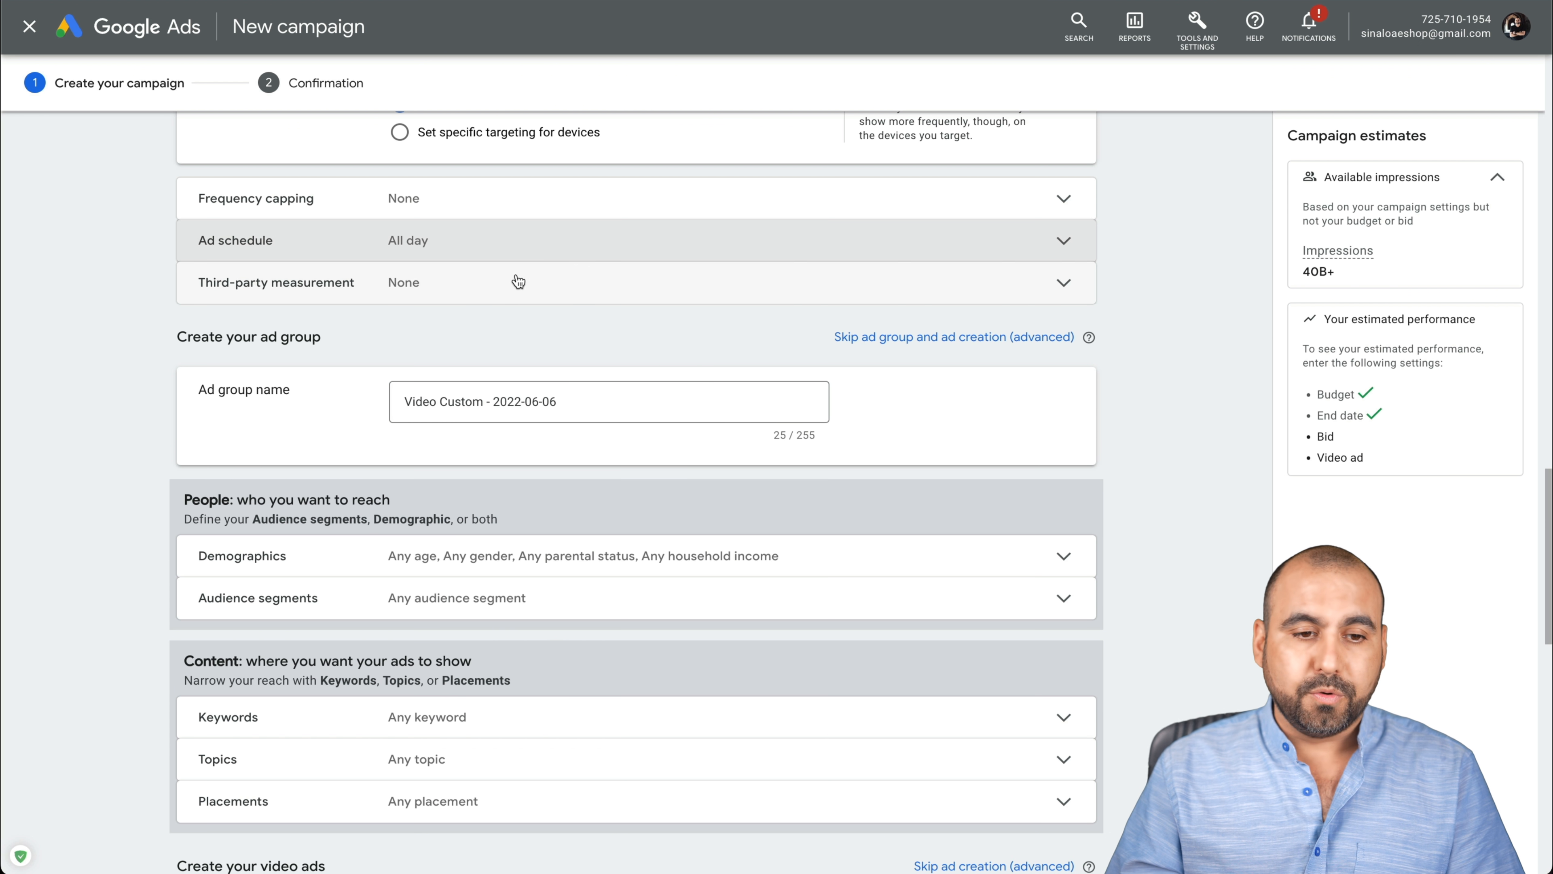
pyautogui.click(1063, 282)
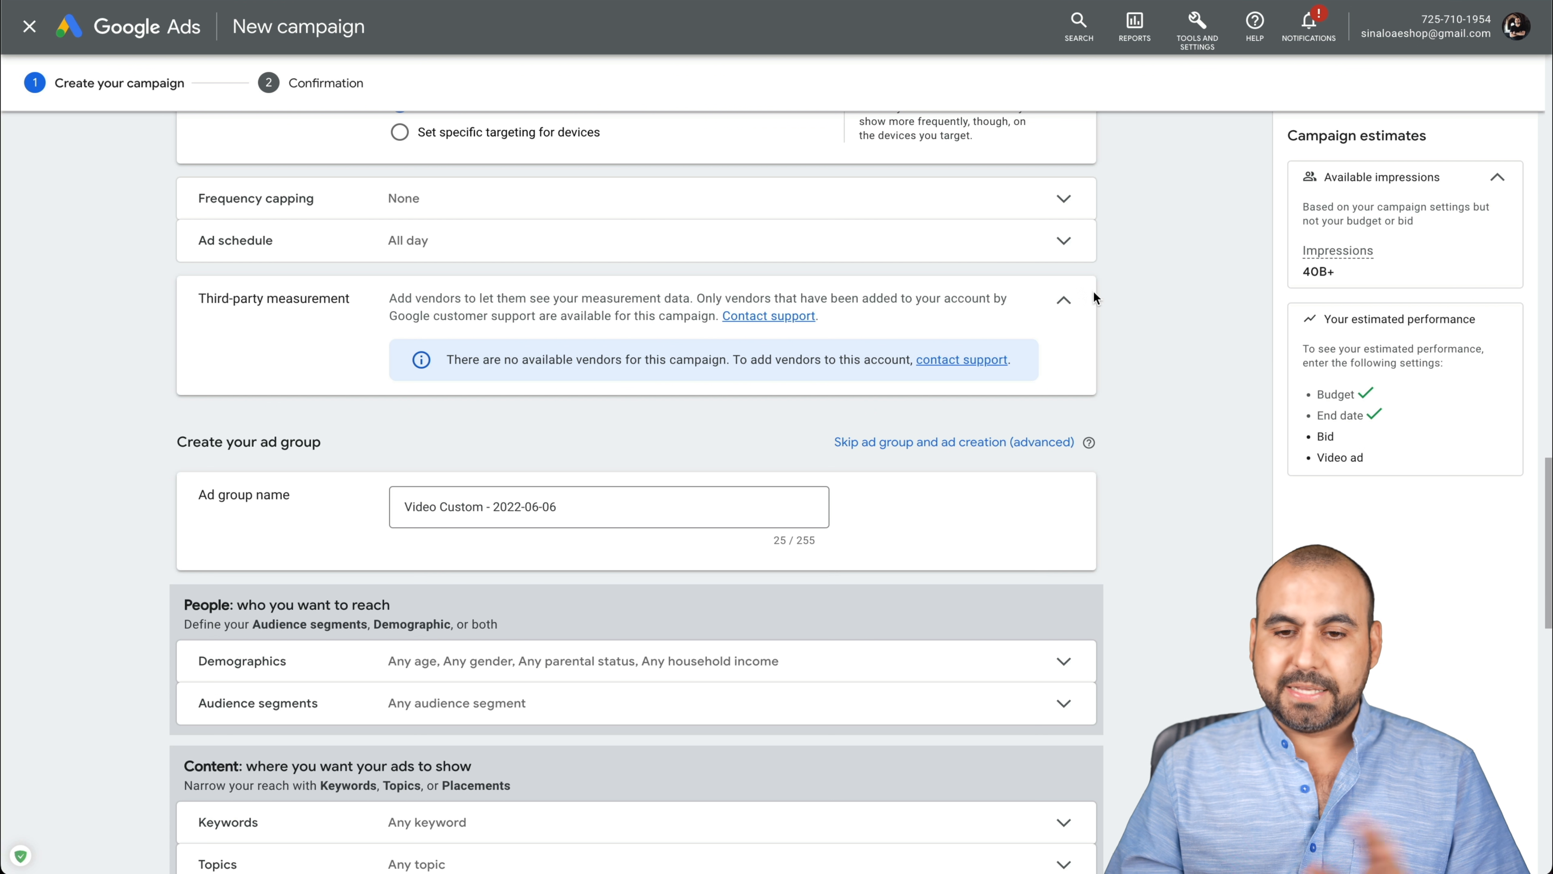
pyautogui.click(1063, 298)
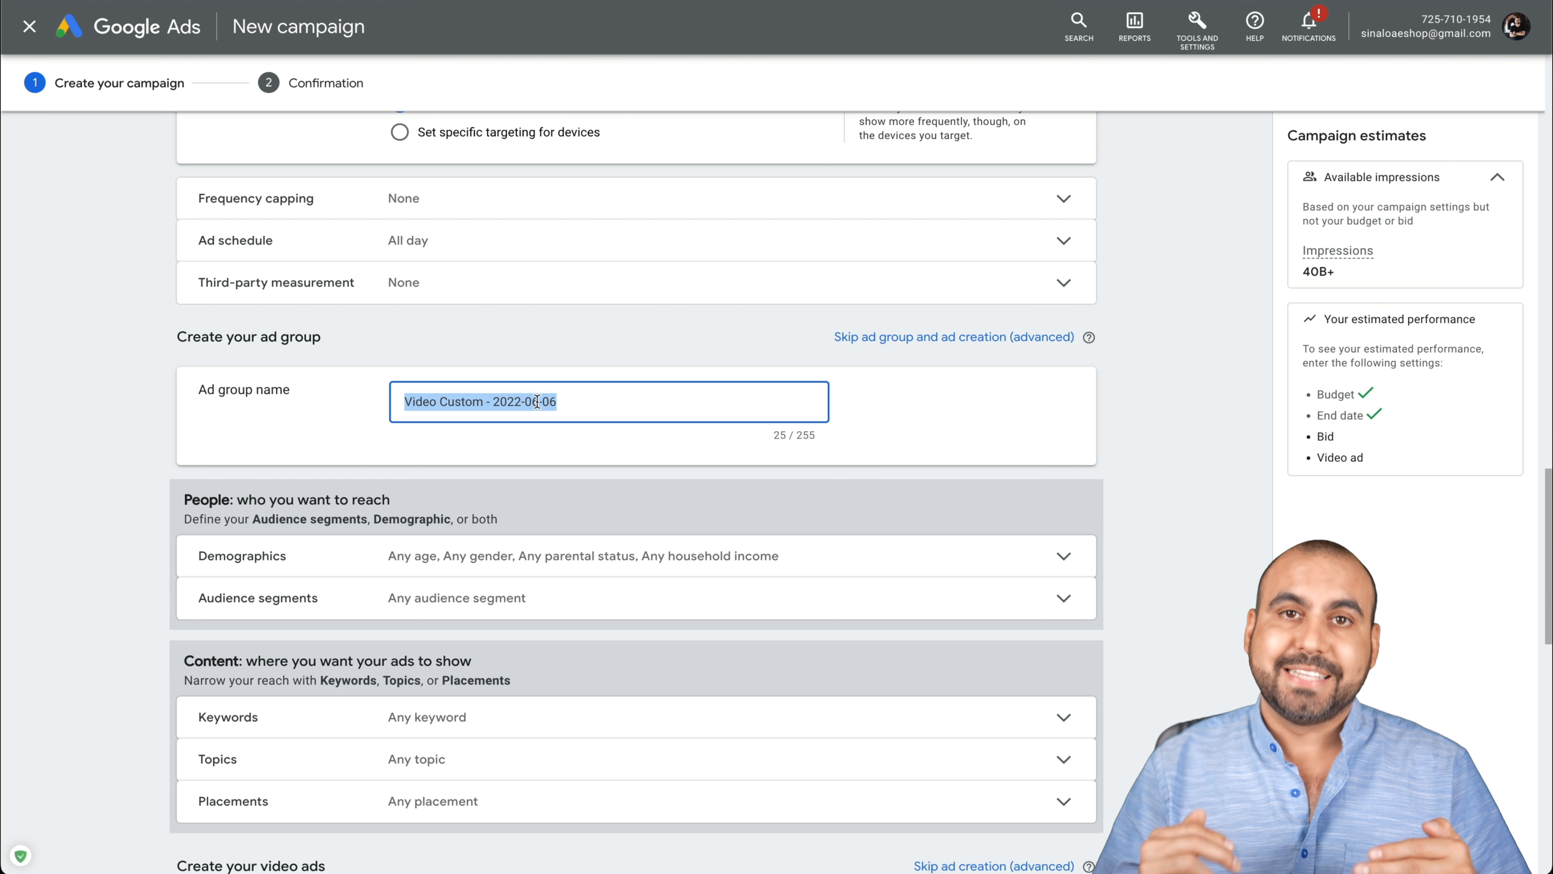
# Scroll to the Demographics section, keeping all gender, age, parental and income groups
pyautogui.scroll(-3)
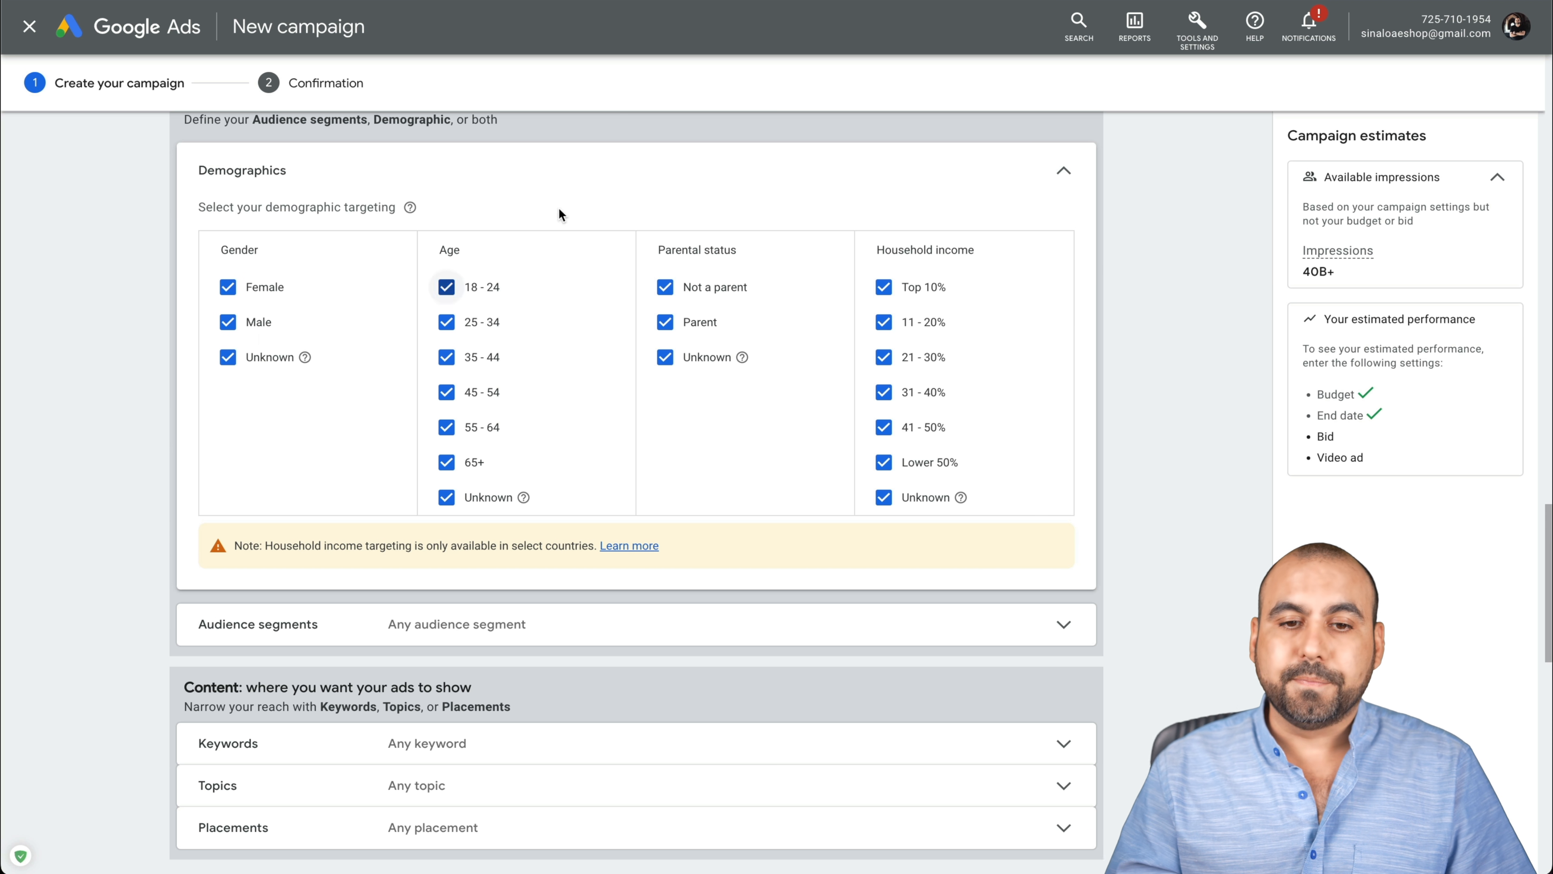
pyautogui.moveTo(466, 277)
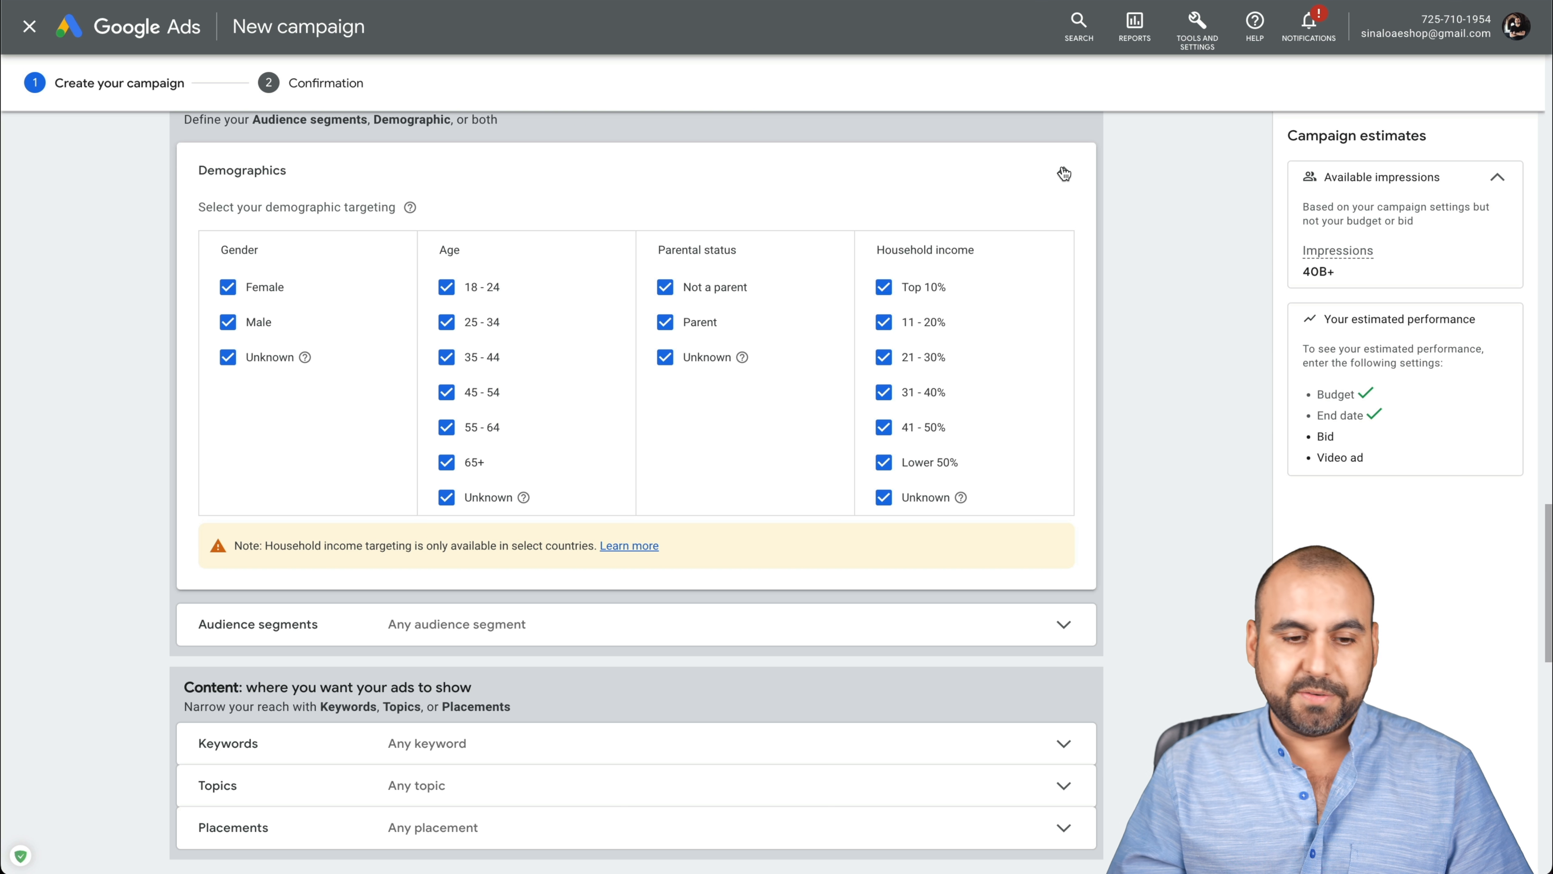
# Collapse Demographics and browse Audience segments without selecting any, reaching Keywords targeting
pyautogui.click(1063, 156)
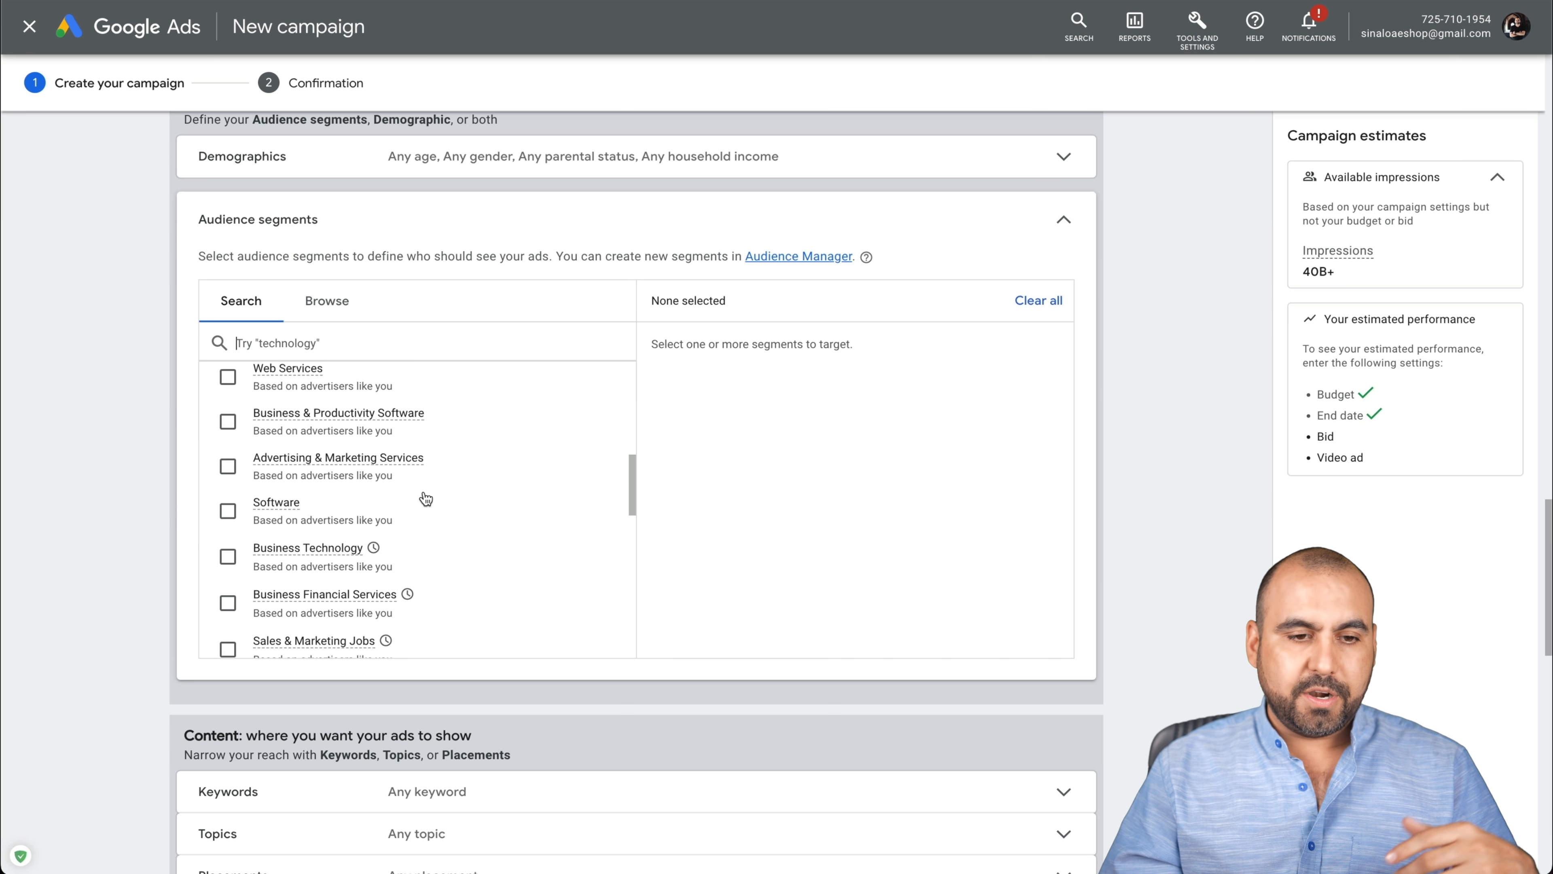
pyautogui.scroll(-3)
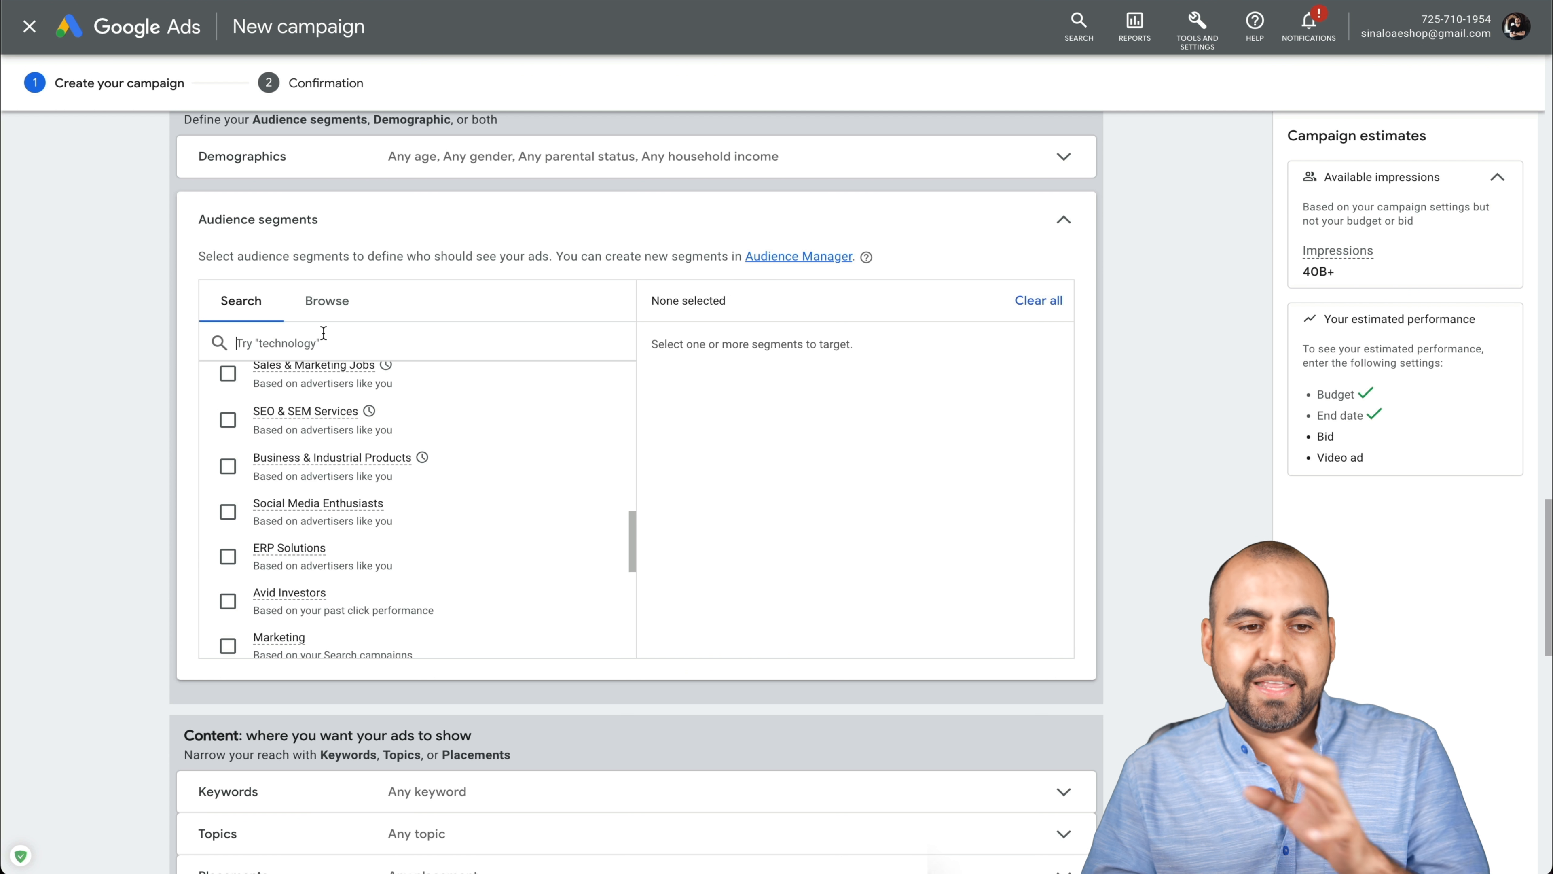
pyautogui.click(1063, 220)
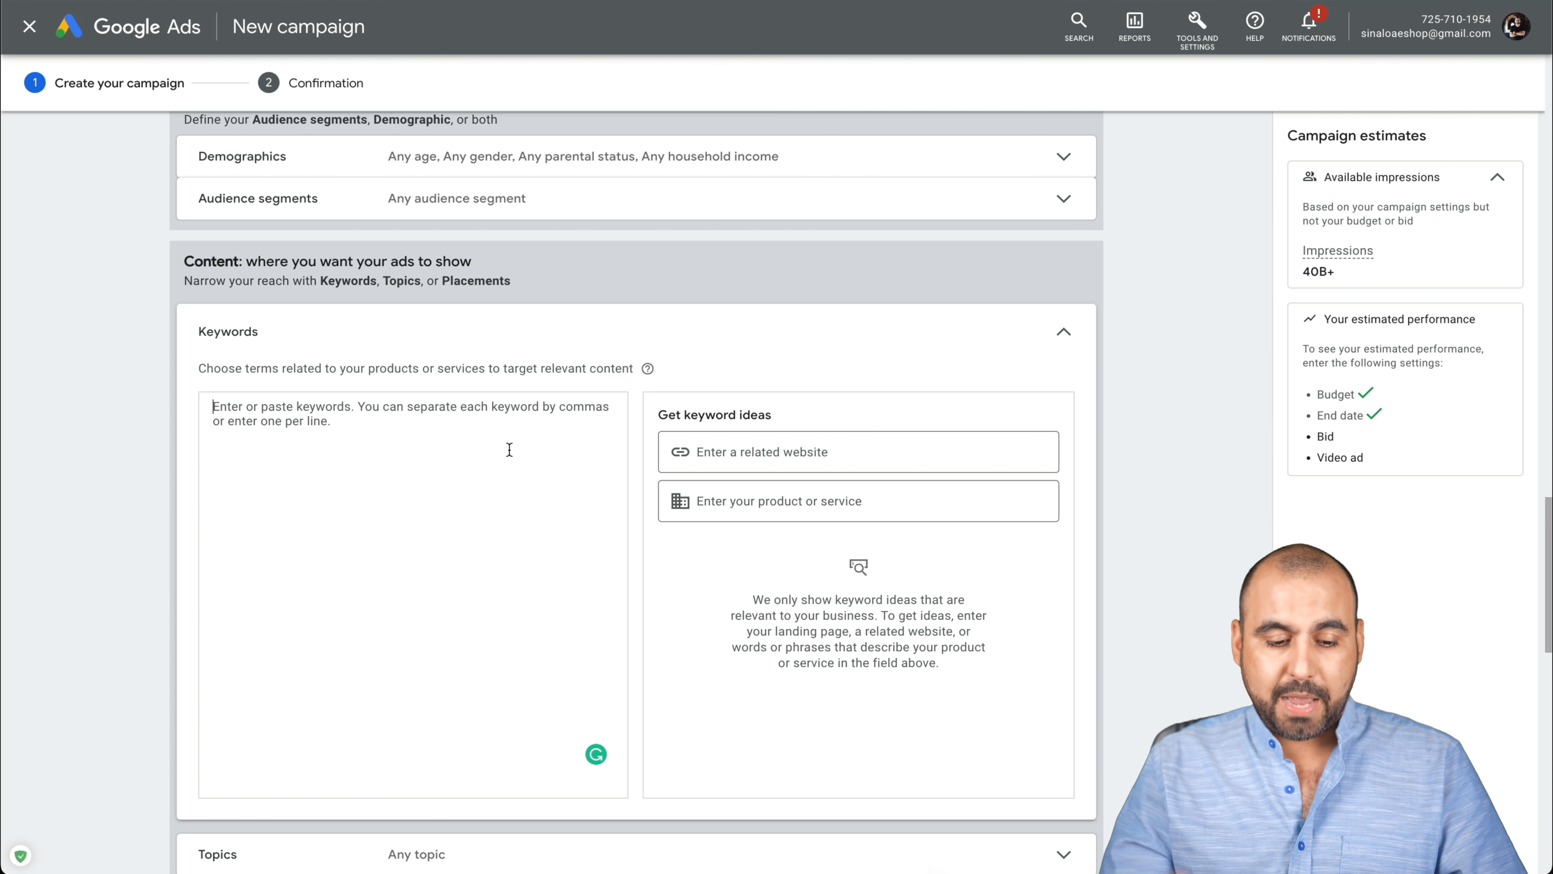
# Enter the content keywords zapier, automation and webhooks
pyautogui.write('zapier')
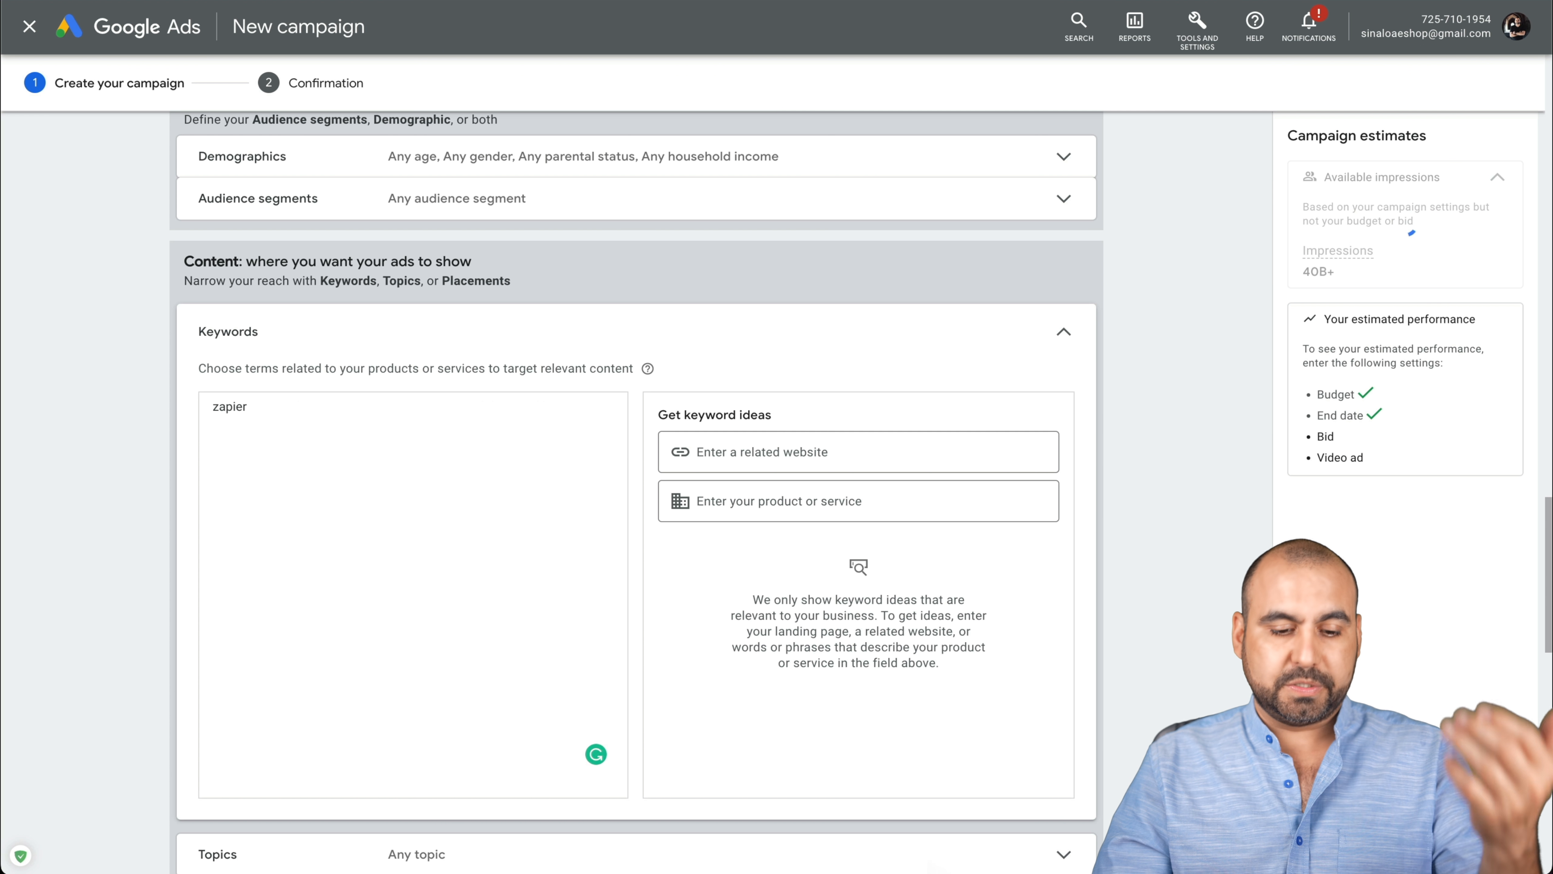
pyautogui.write('automation')
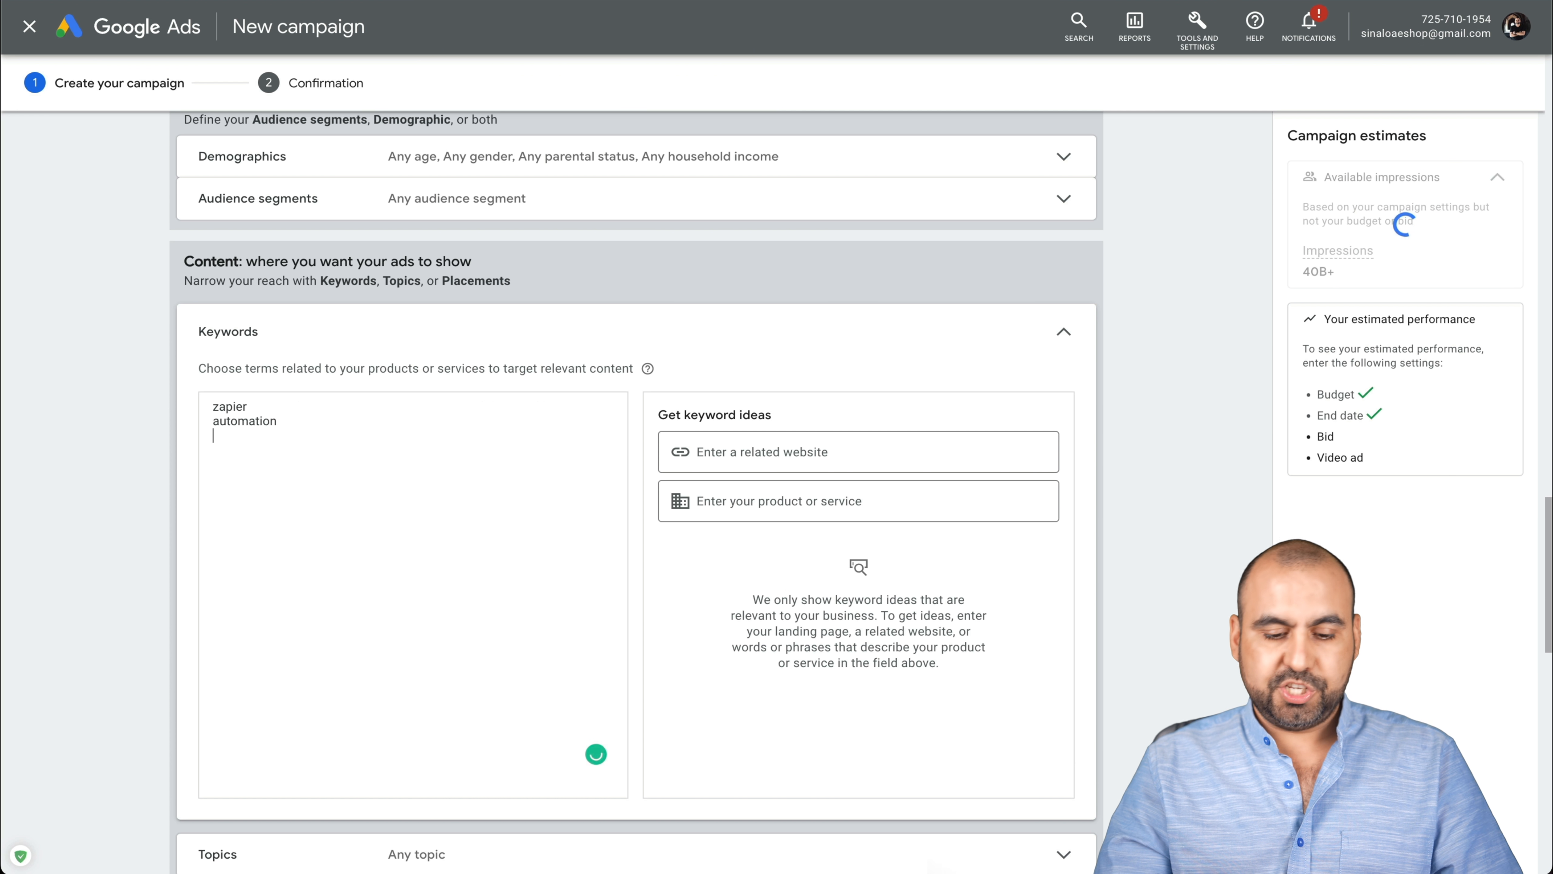
pyautogui.write('webjhooks')
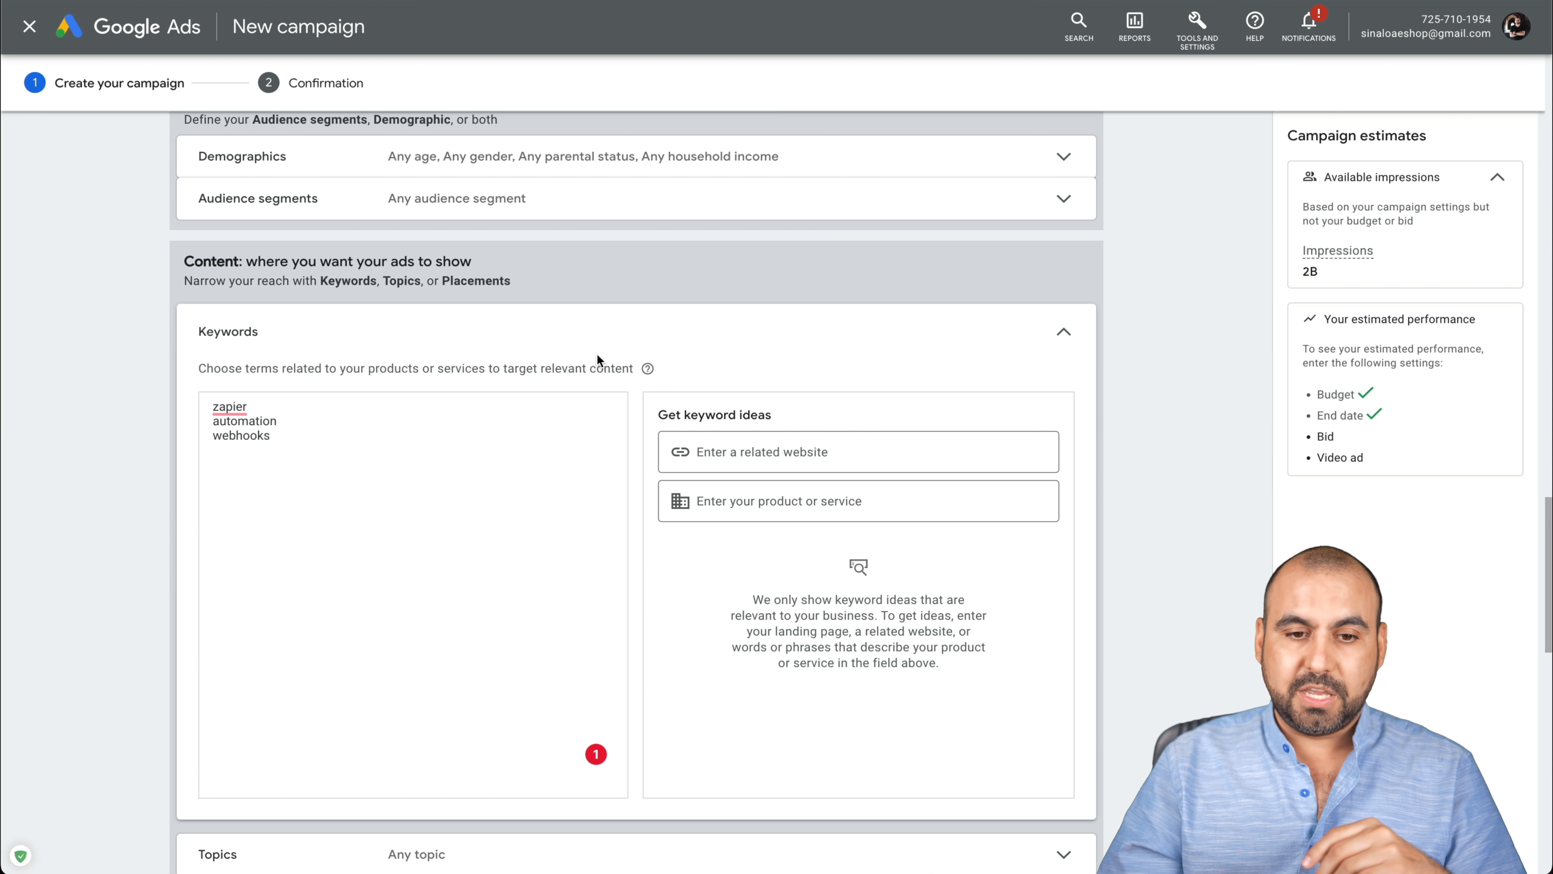
# Target the topics Computers & Electronics and Business & Industrial
pyautogui.click(1063, 331)
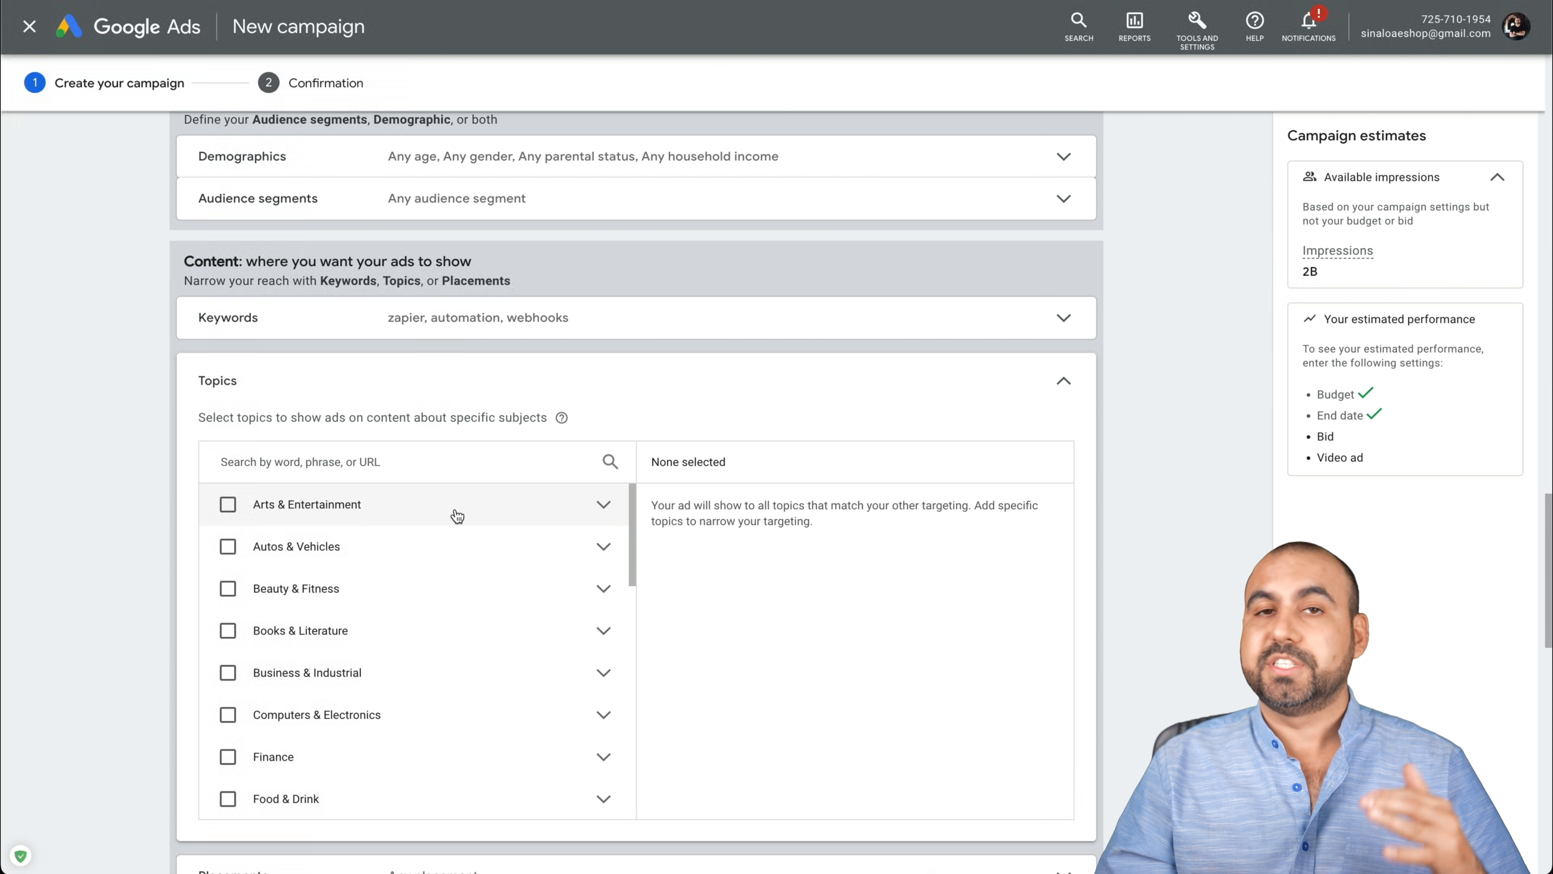
pyautogui.scroll(-3)
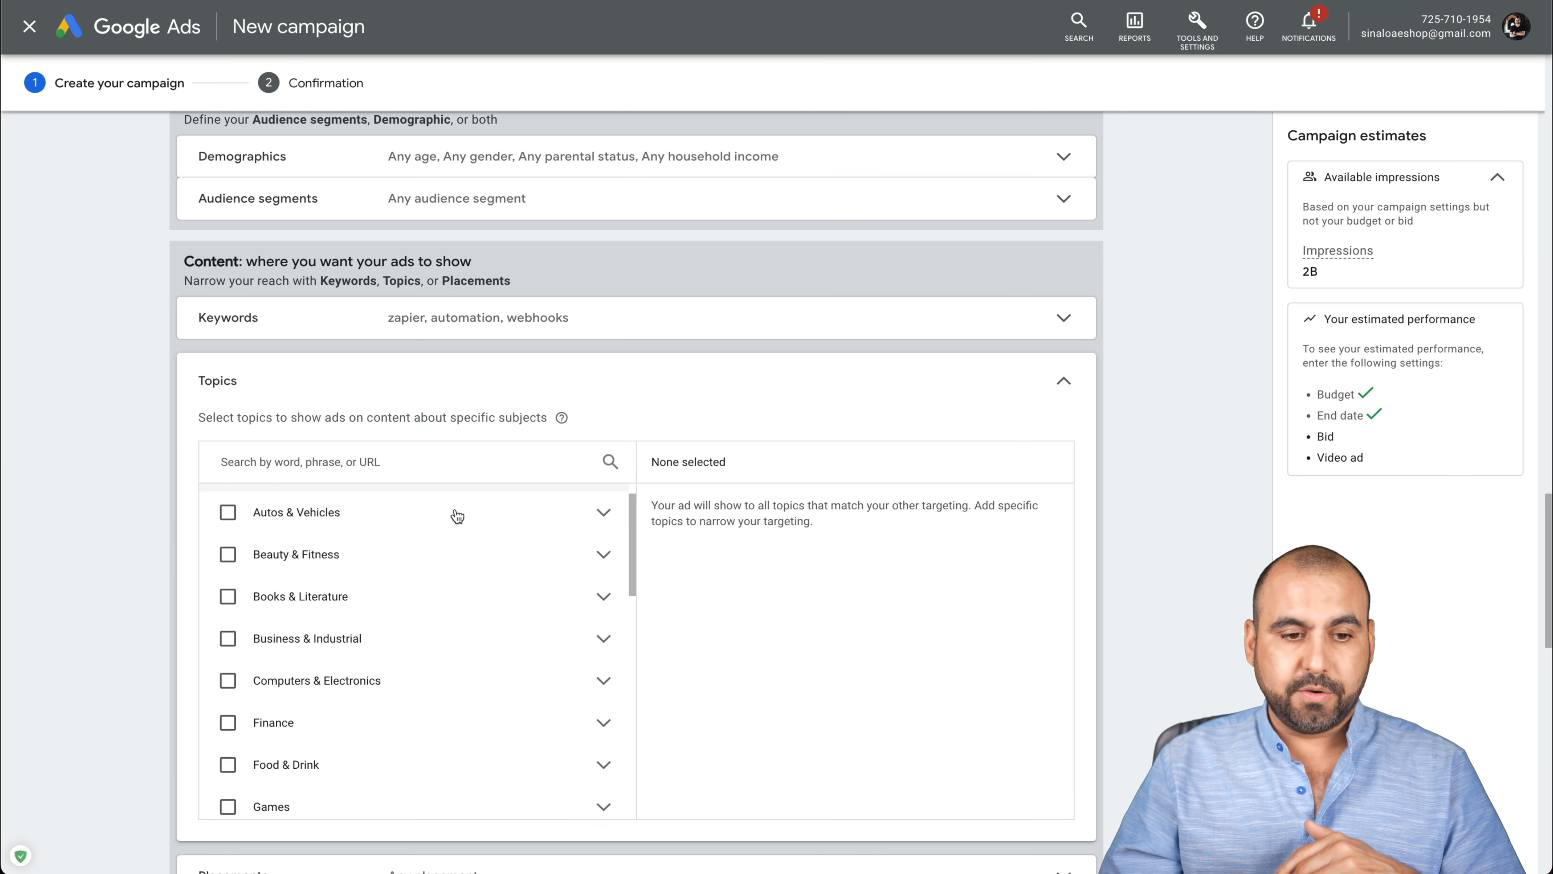
pyautogui.scroll(-3)
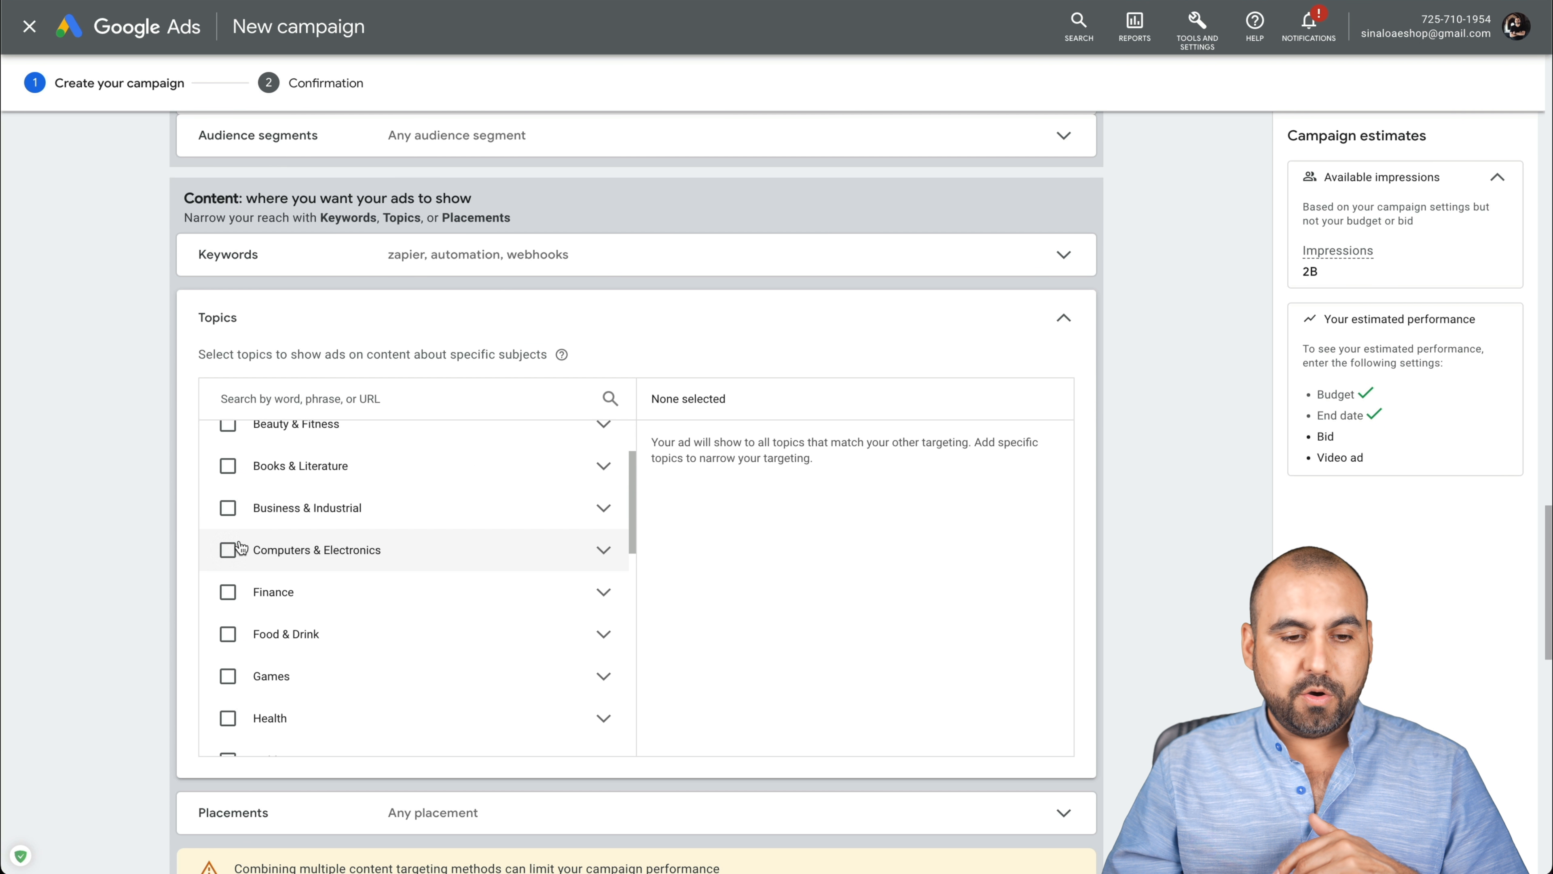
pyautogui.click(228, 550)
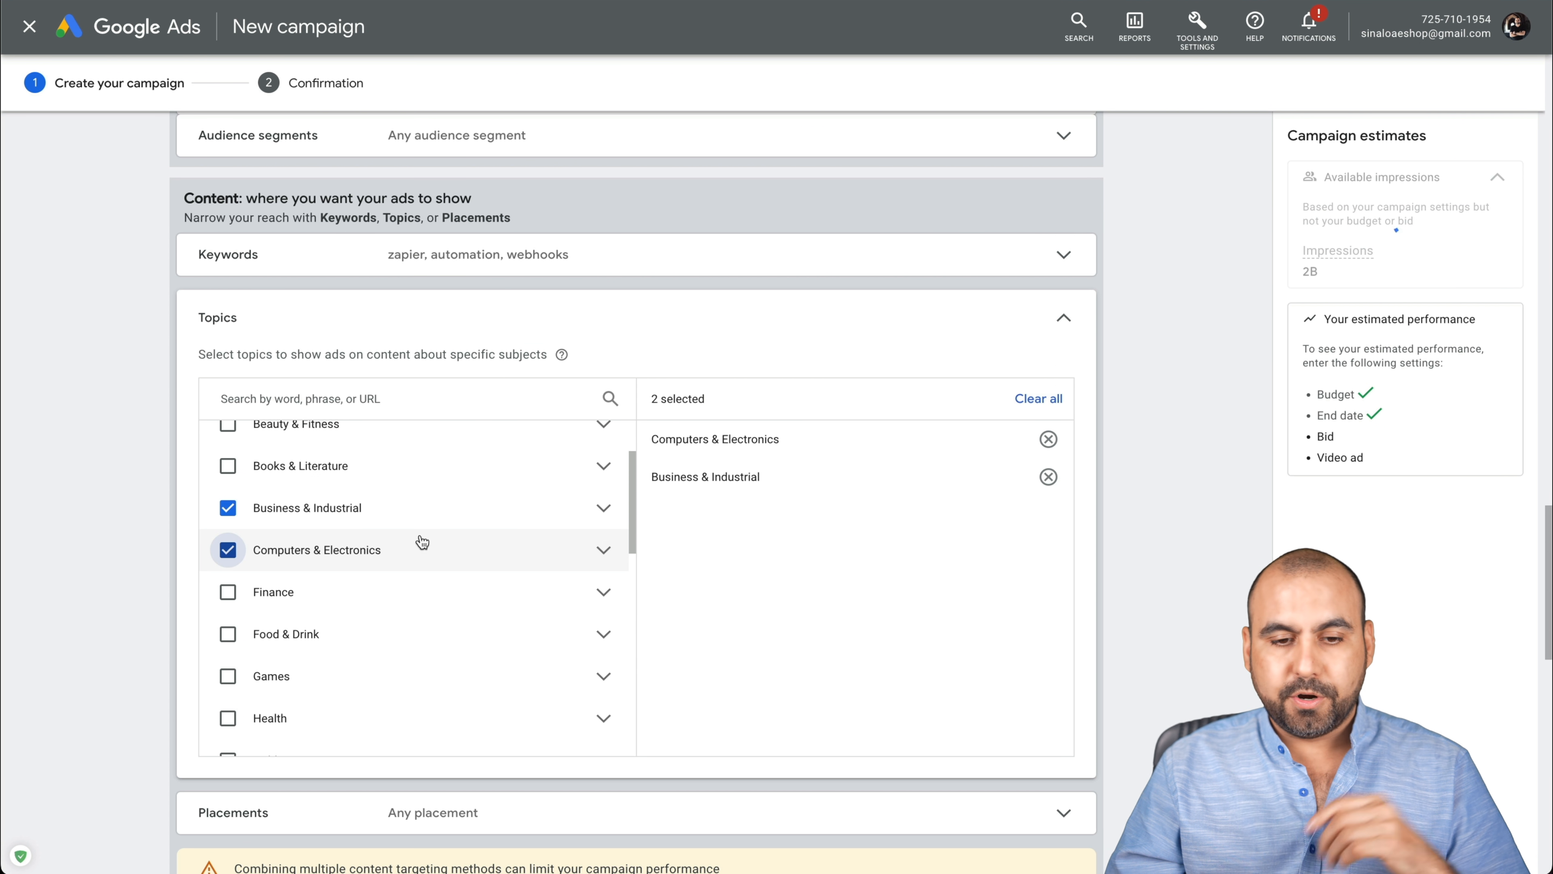
pyautogui.click(602, 508)
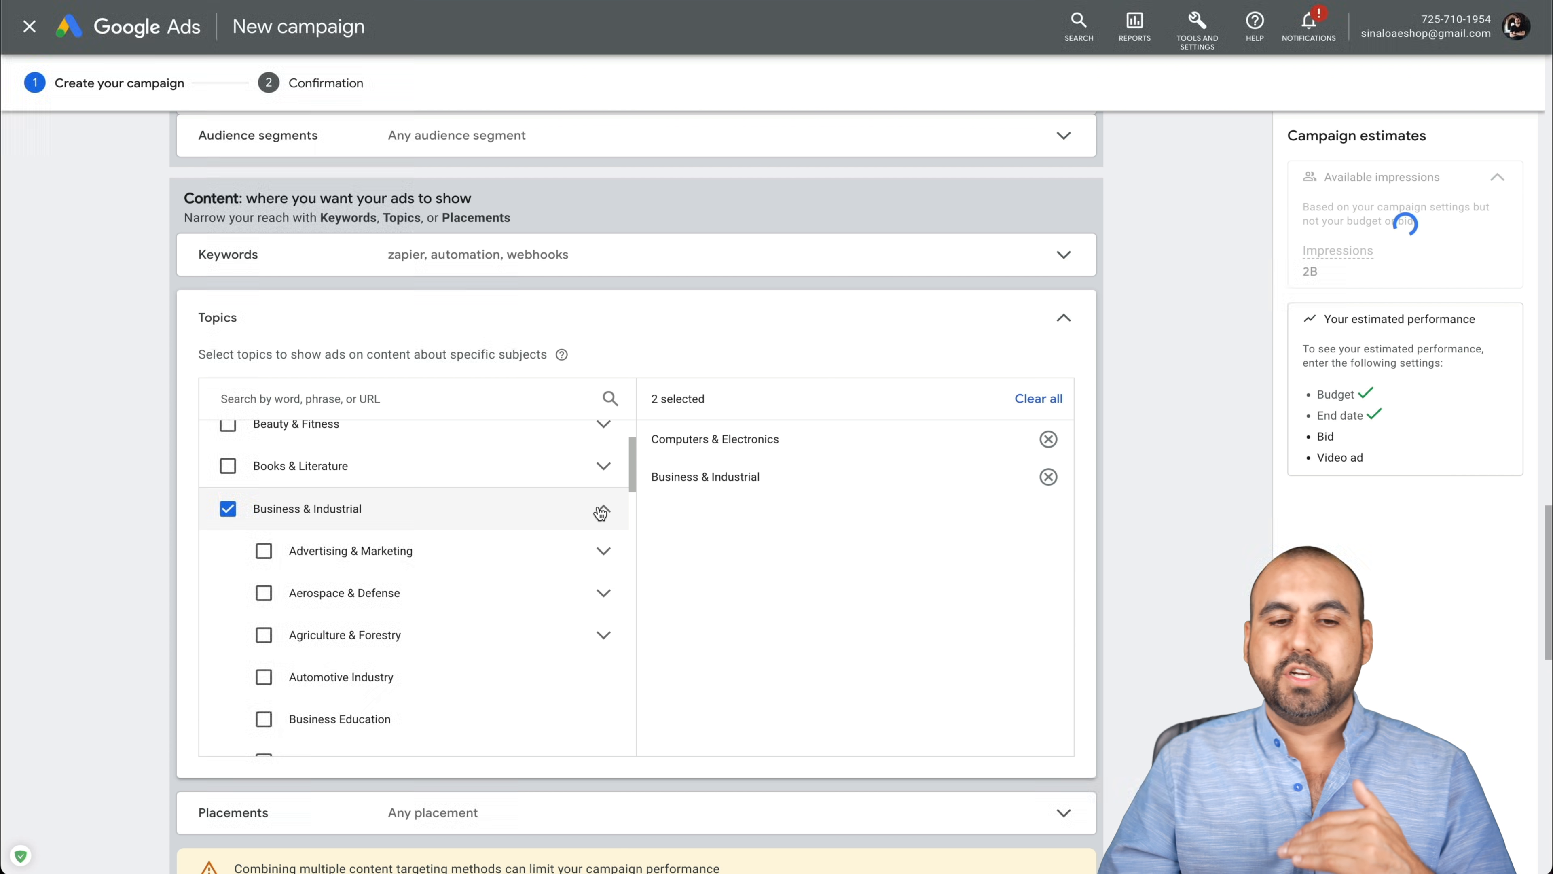
pyautogui.click(602, 508)
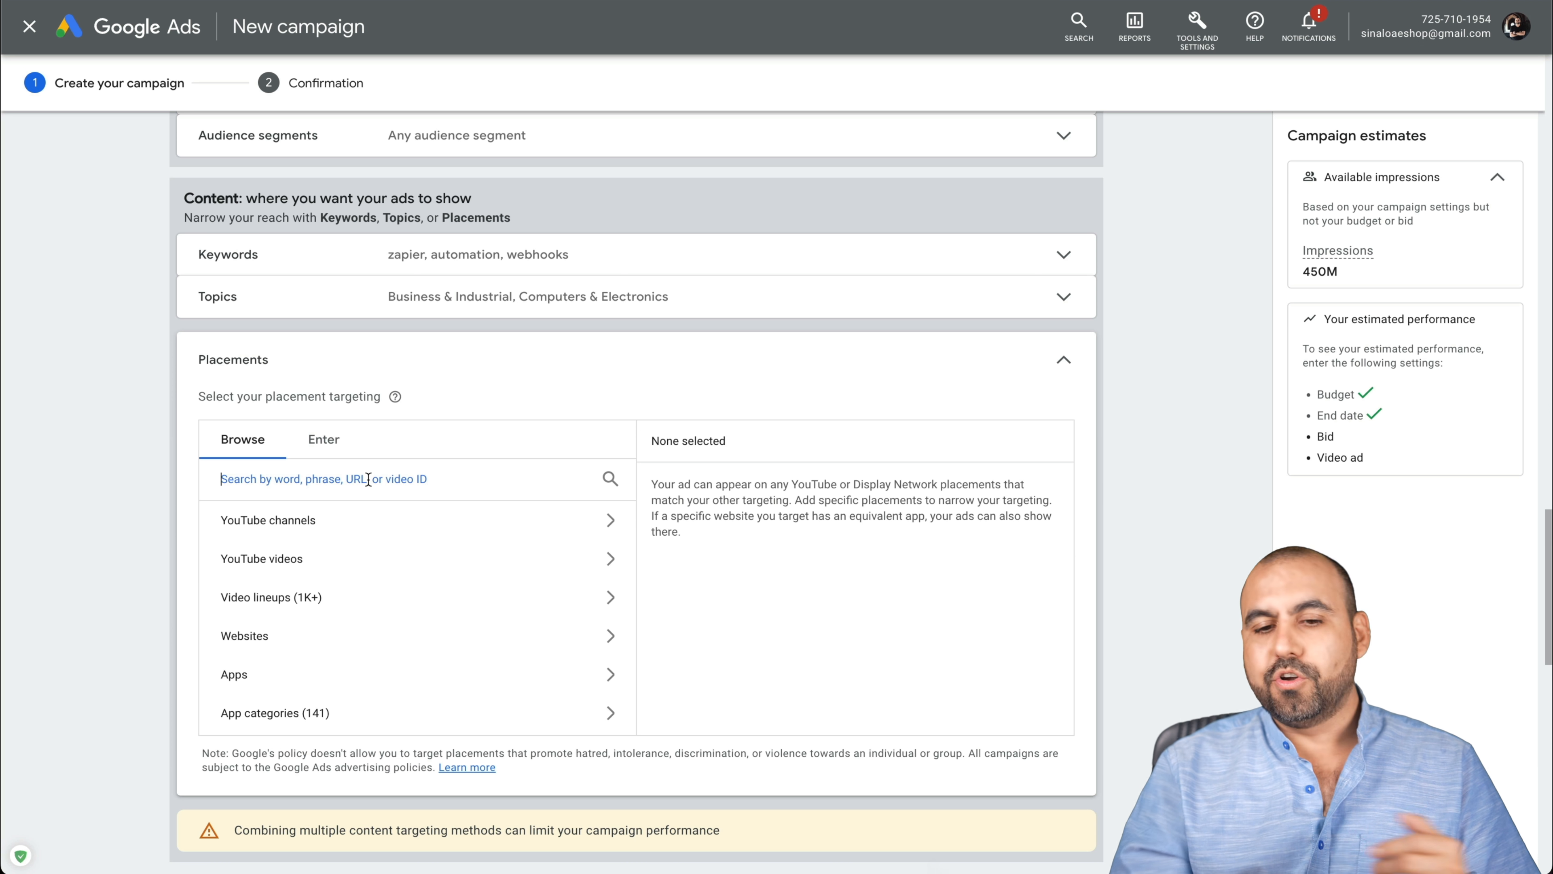
# Attach the SaaS Master YouTube video and choose the Skippable in-stream ad format
pyautogui.scroll(-3)
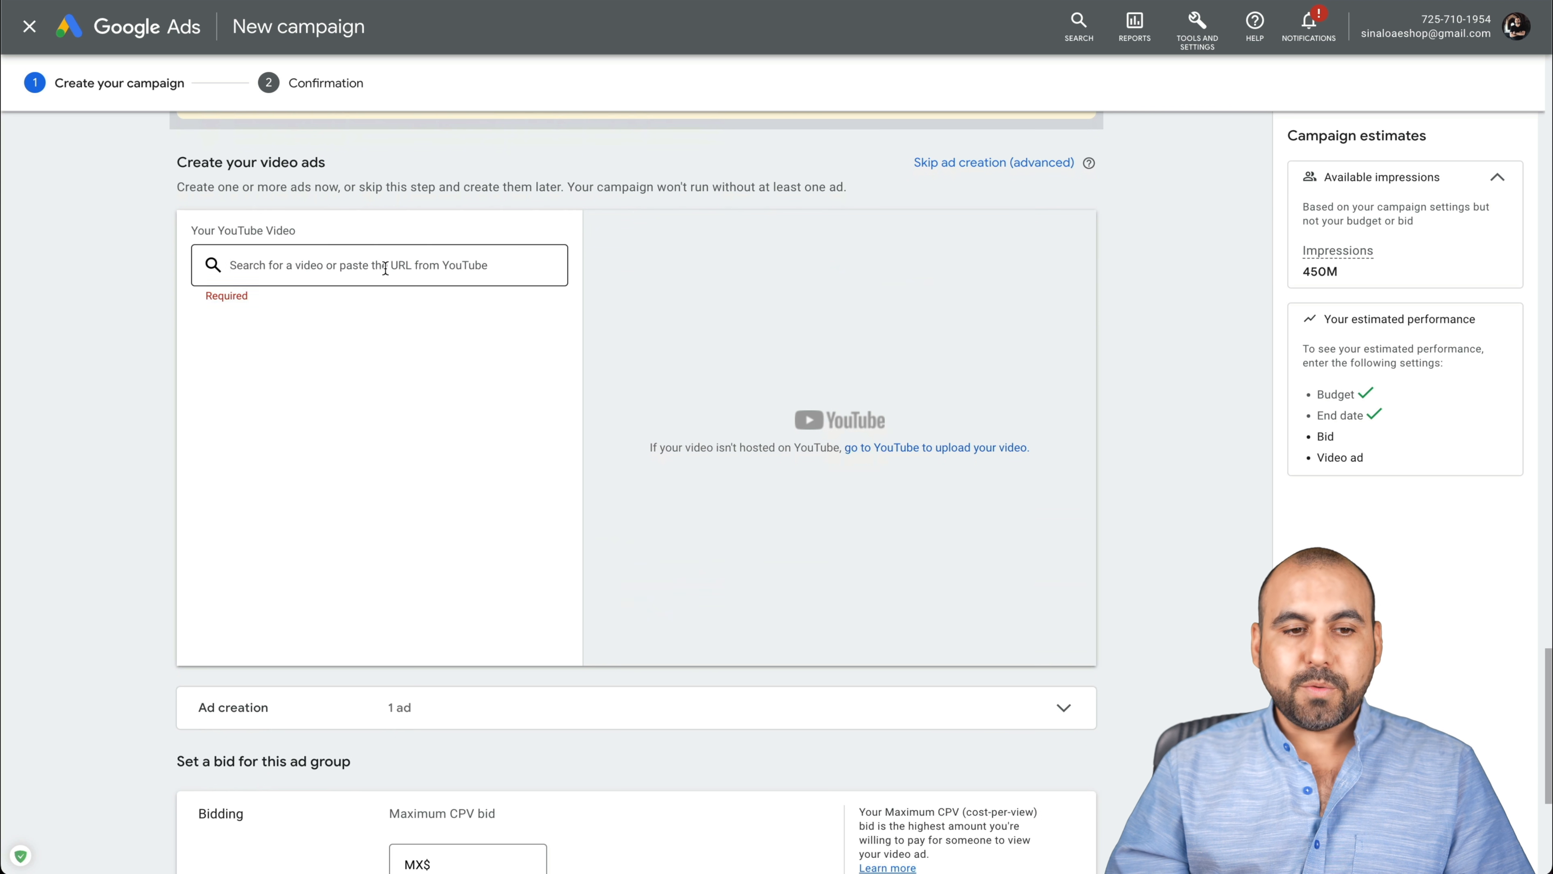
pyautogui.click(380, 265)
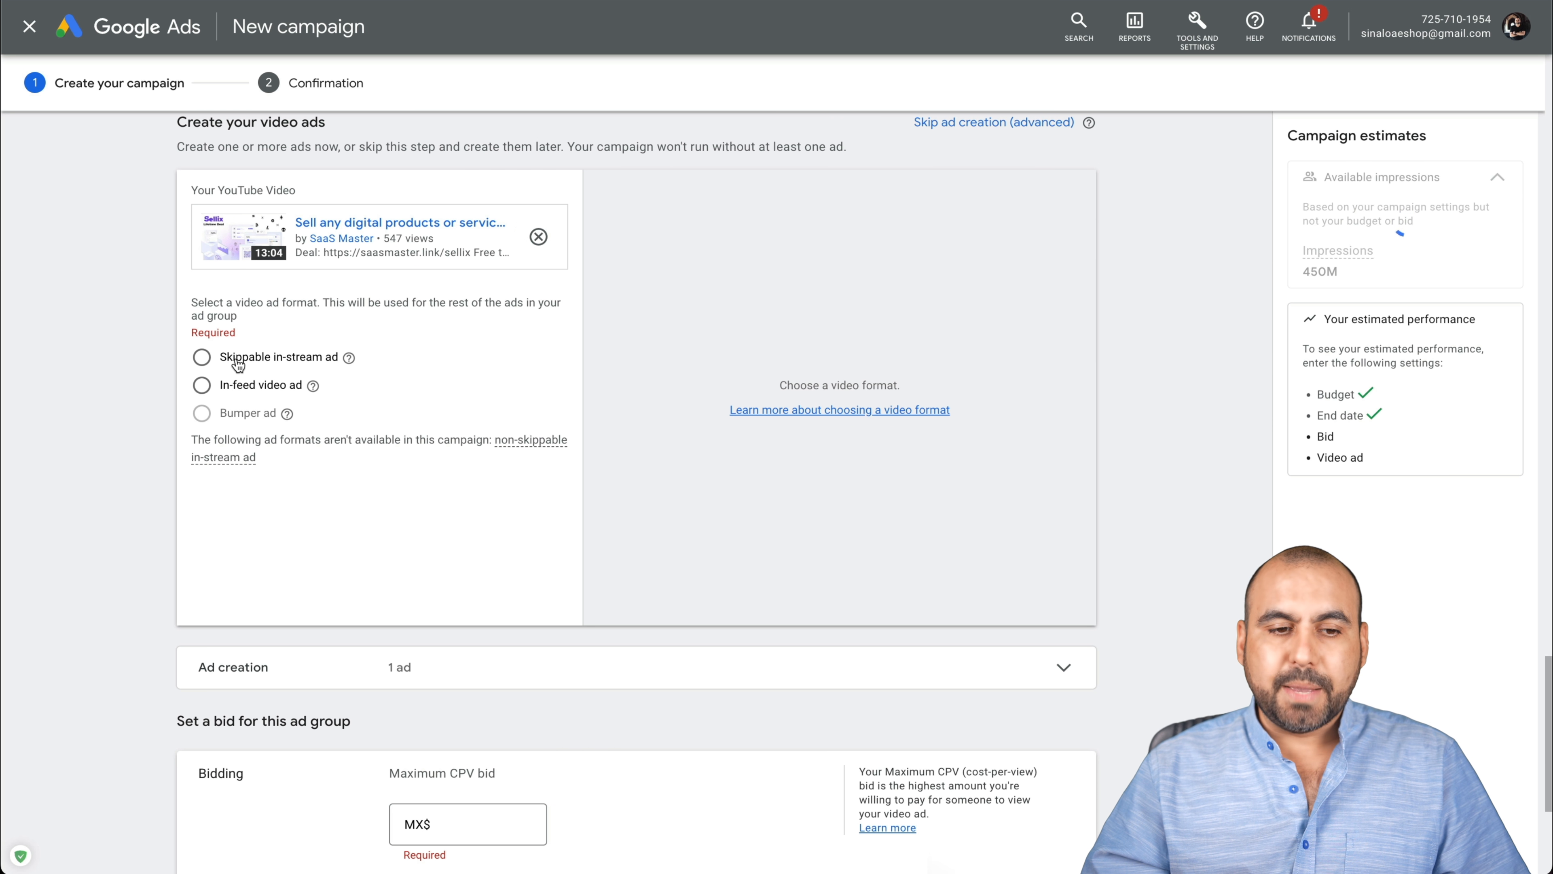
pyautogui.click(202, 357)
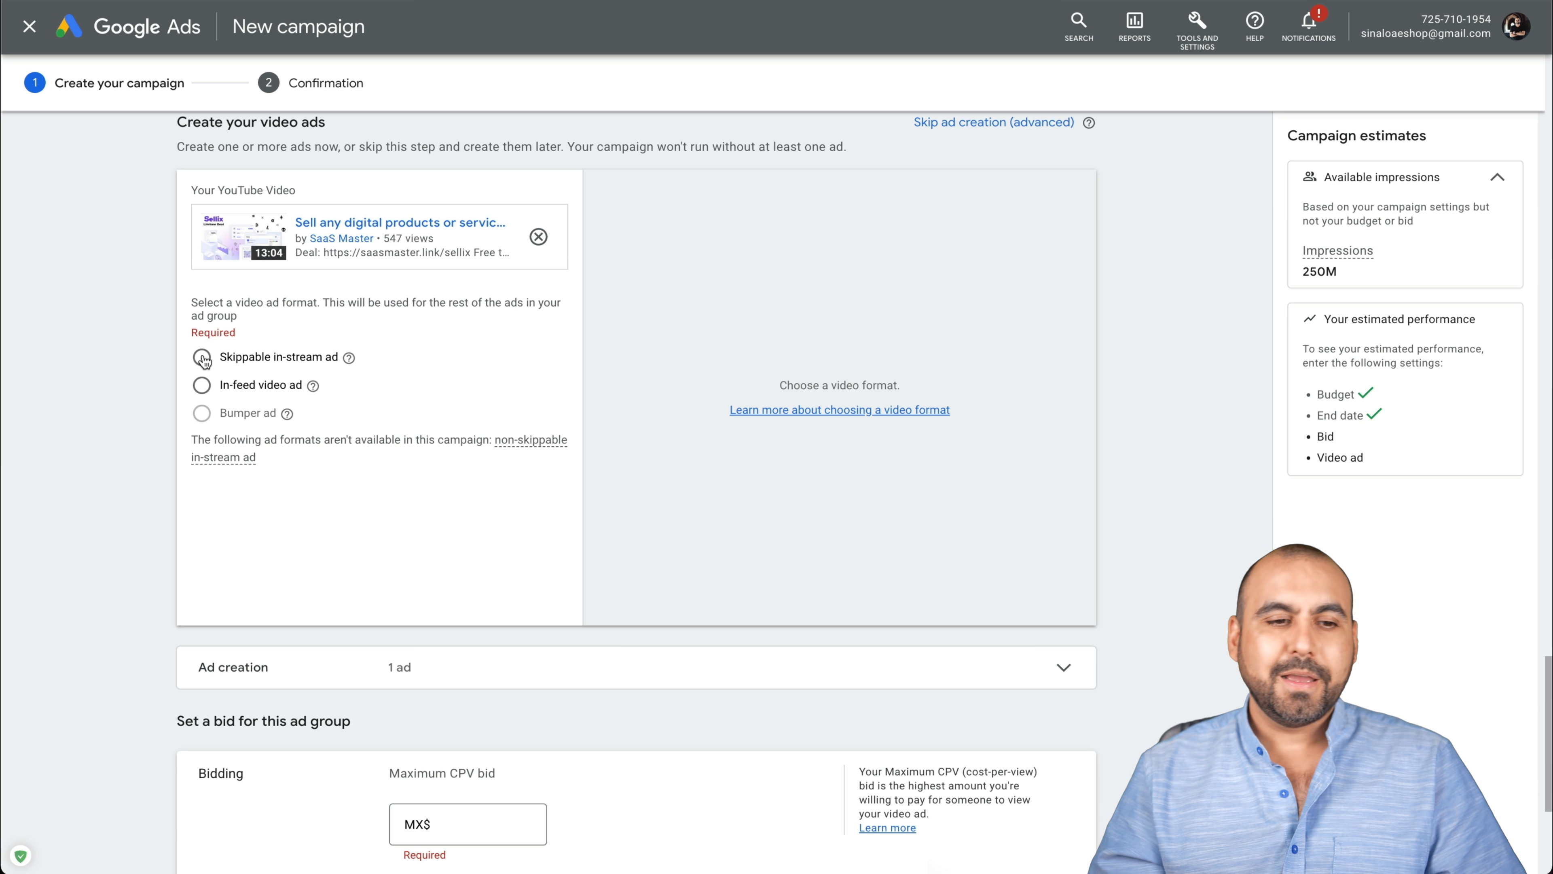
pyautogui.click(202, 356)
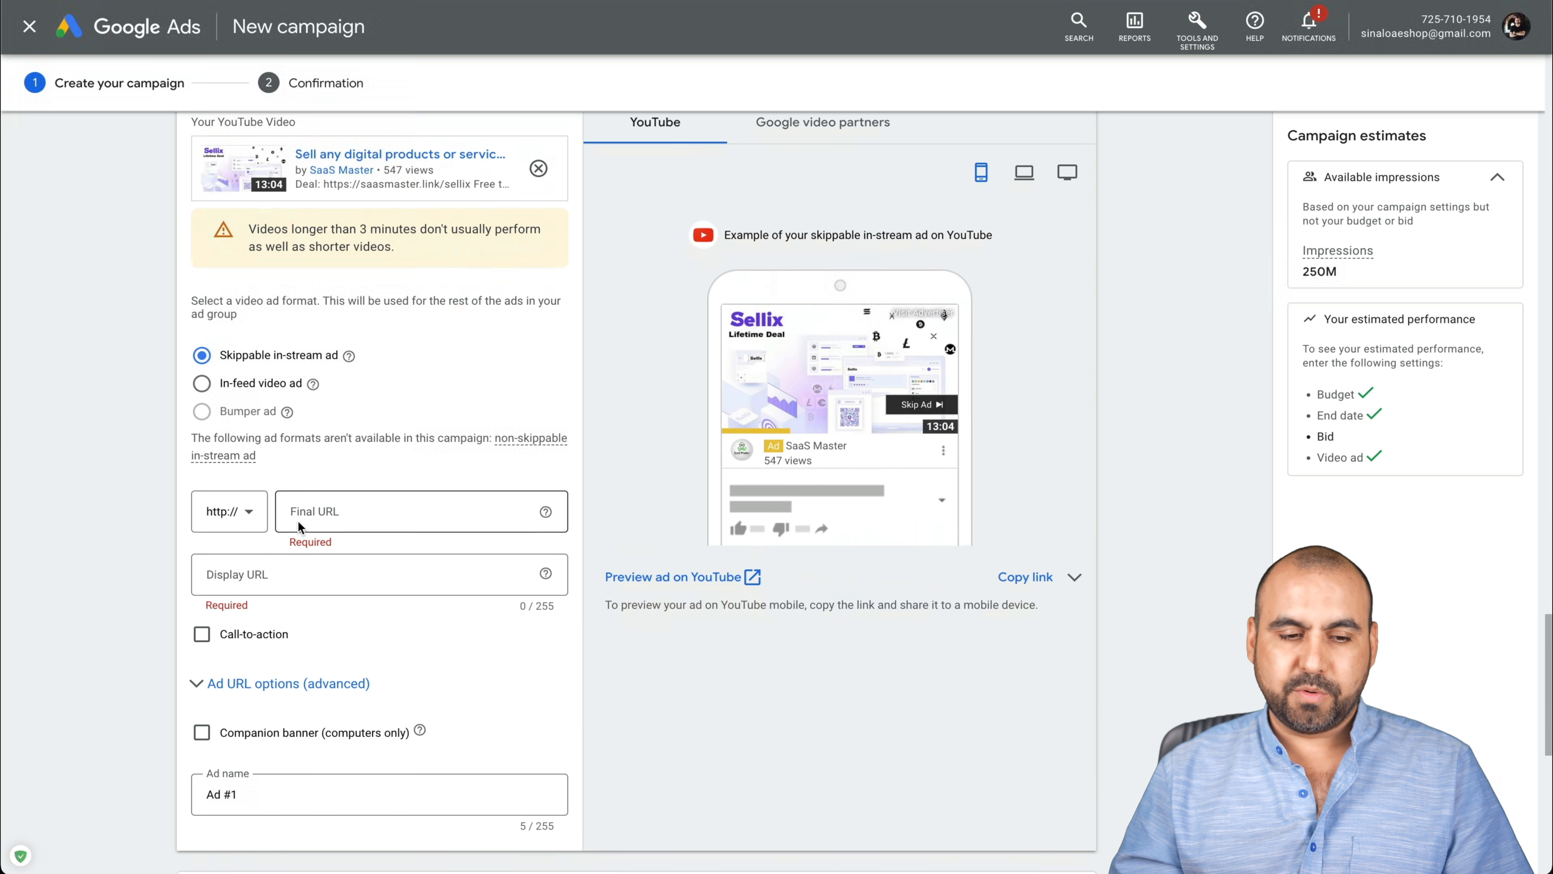
pyautogui.scroll(-3)
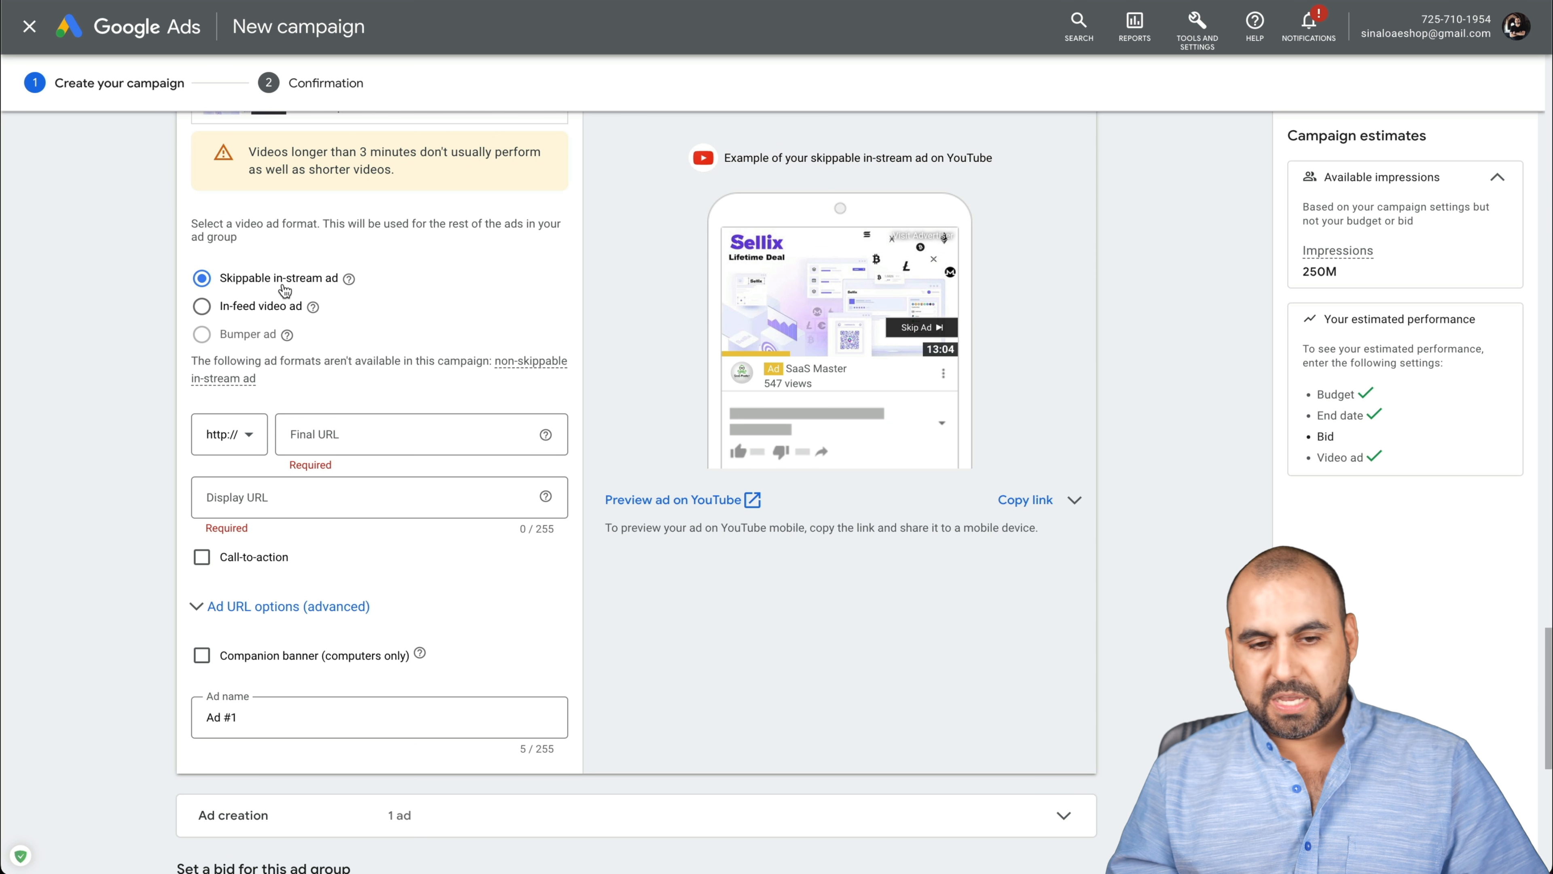
pyautogui.moveTo(899, 334)
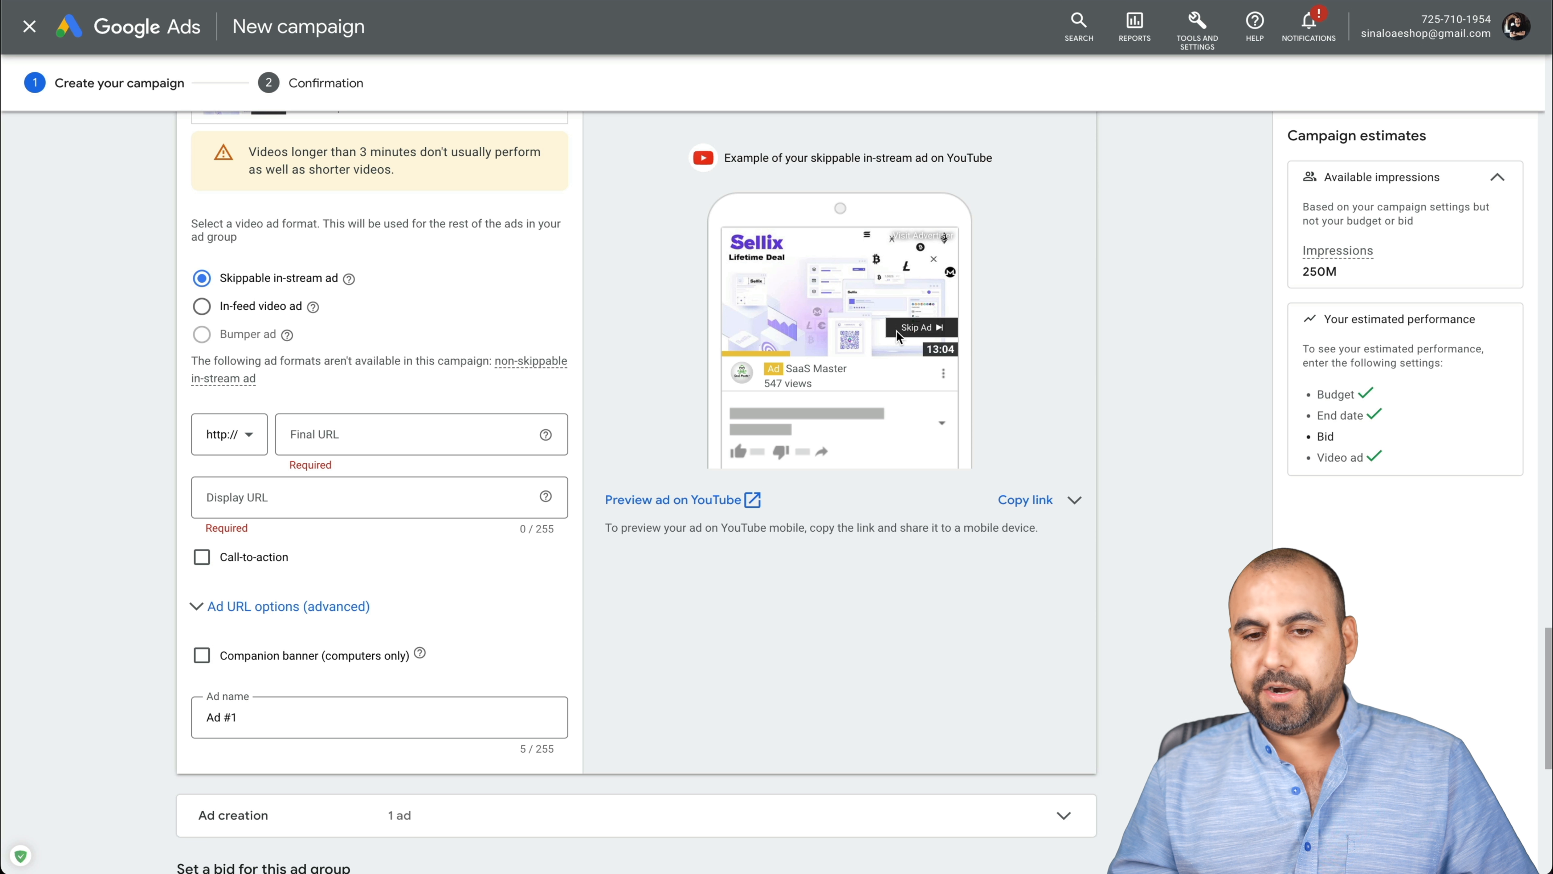
# Enable a call-to-action on the ad reading 'buy now'
pyautogui.click(420, 433)
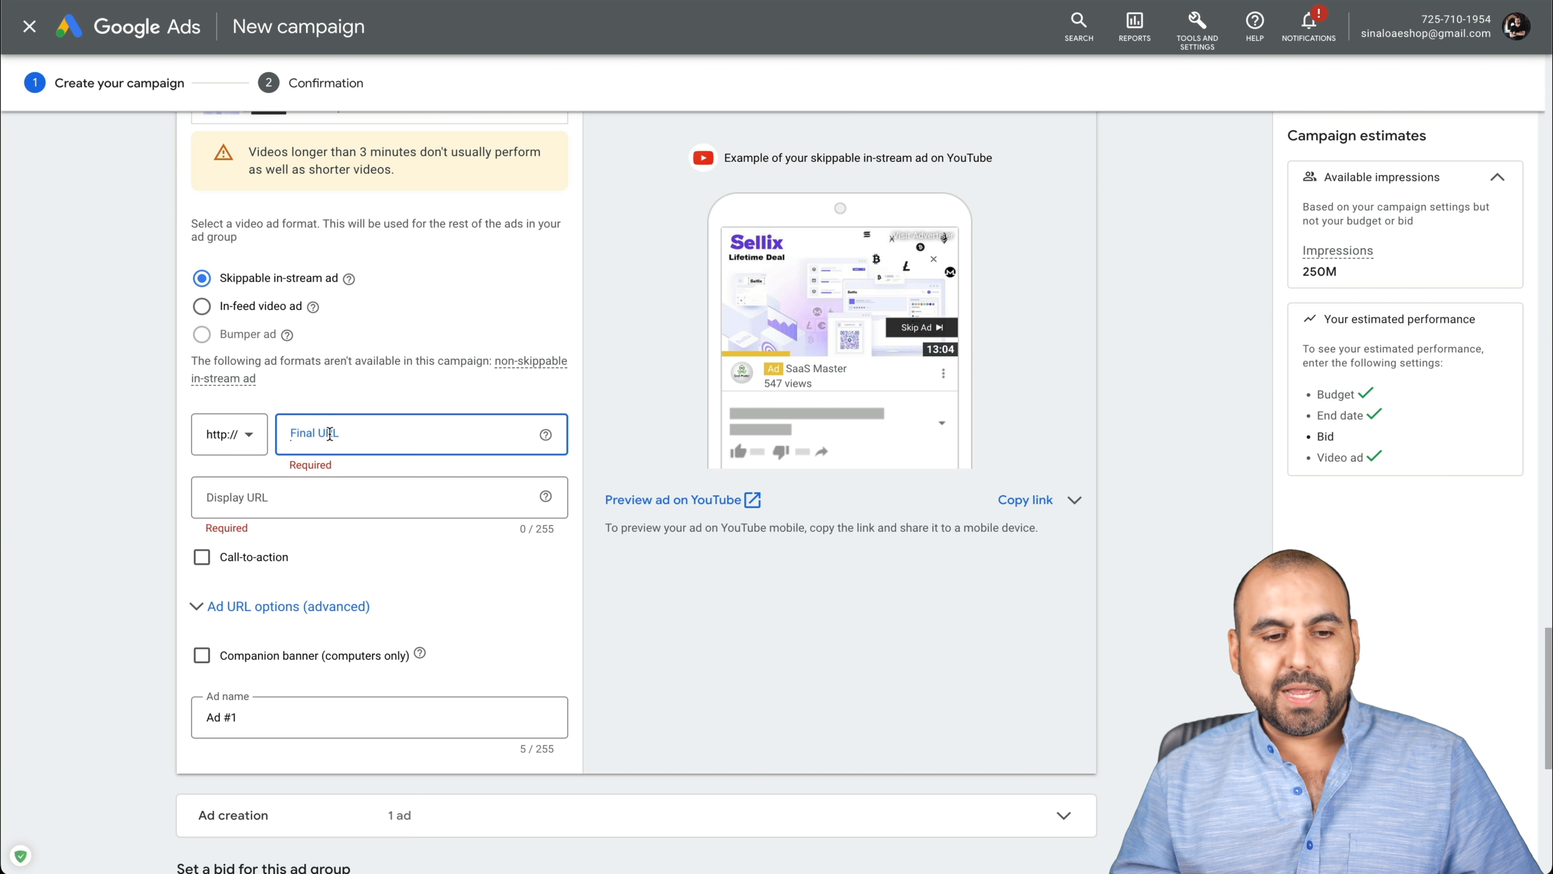
pyautogui.click(415, 433)
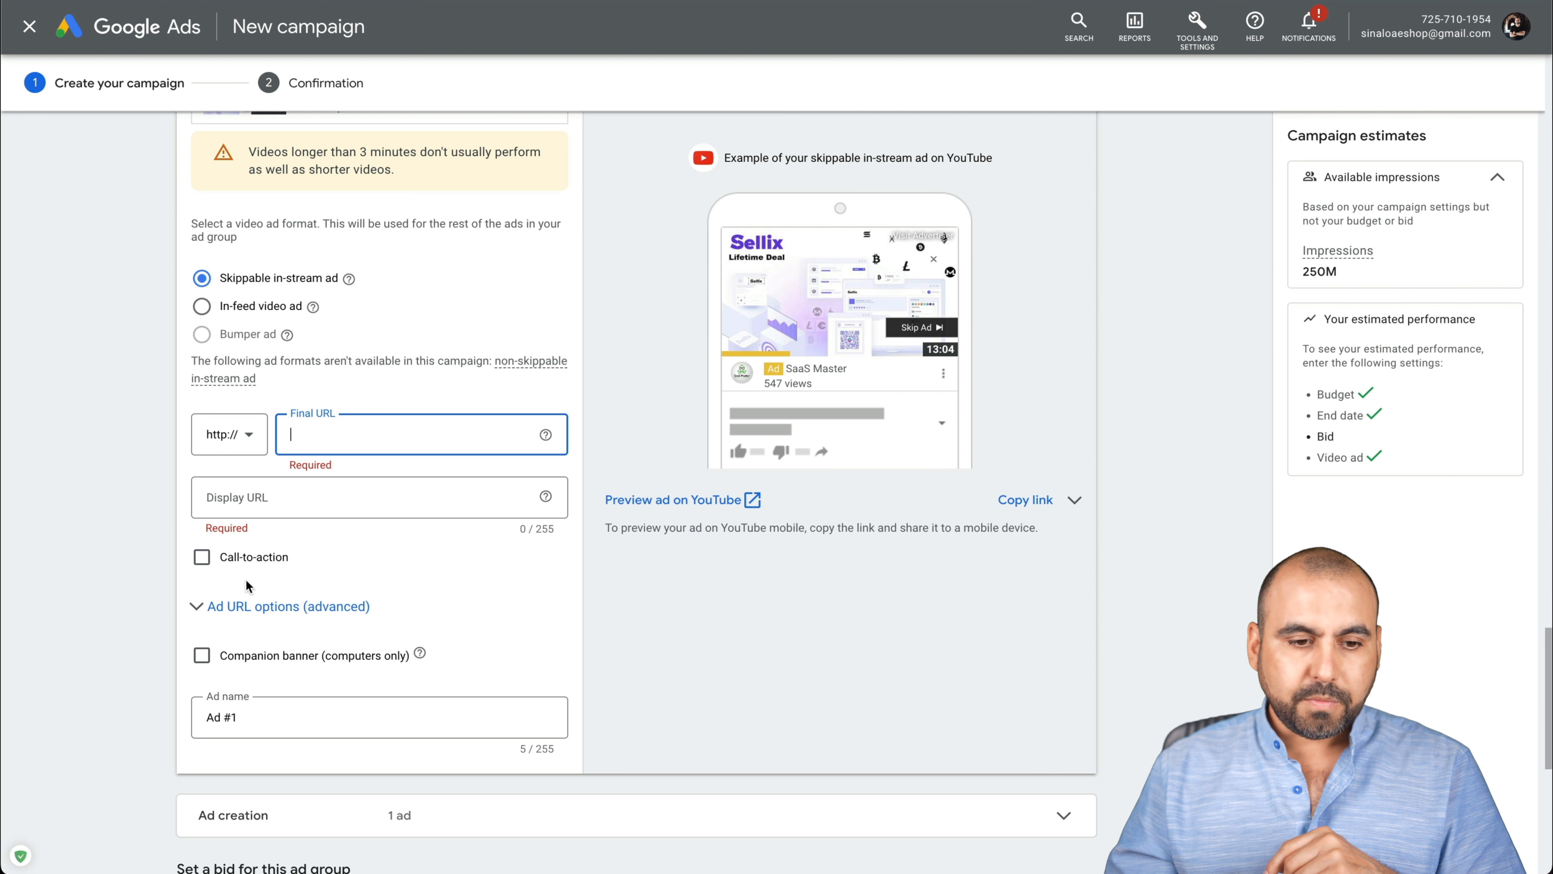
pyautogui.click(202, 556)
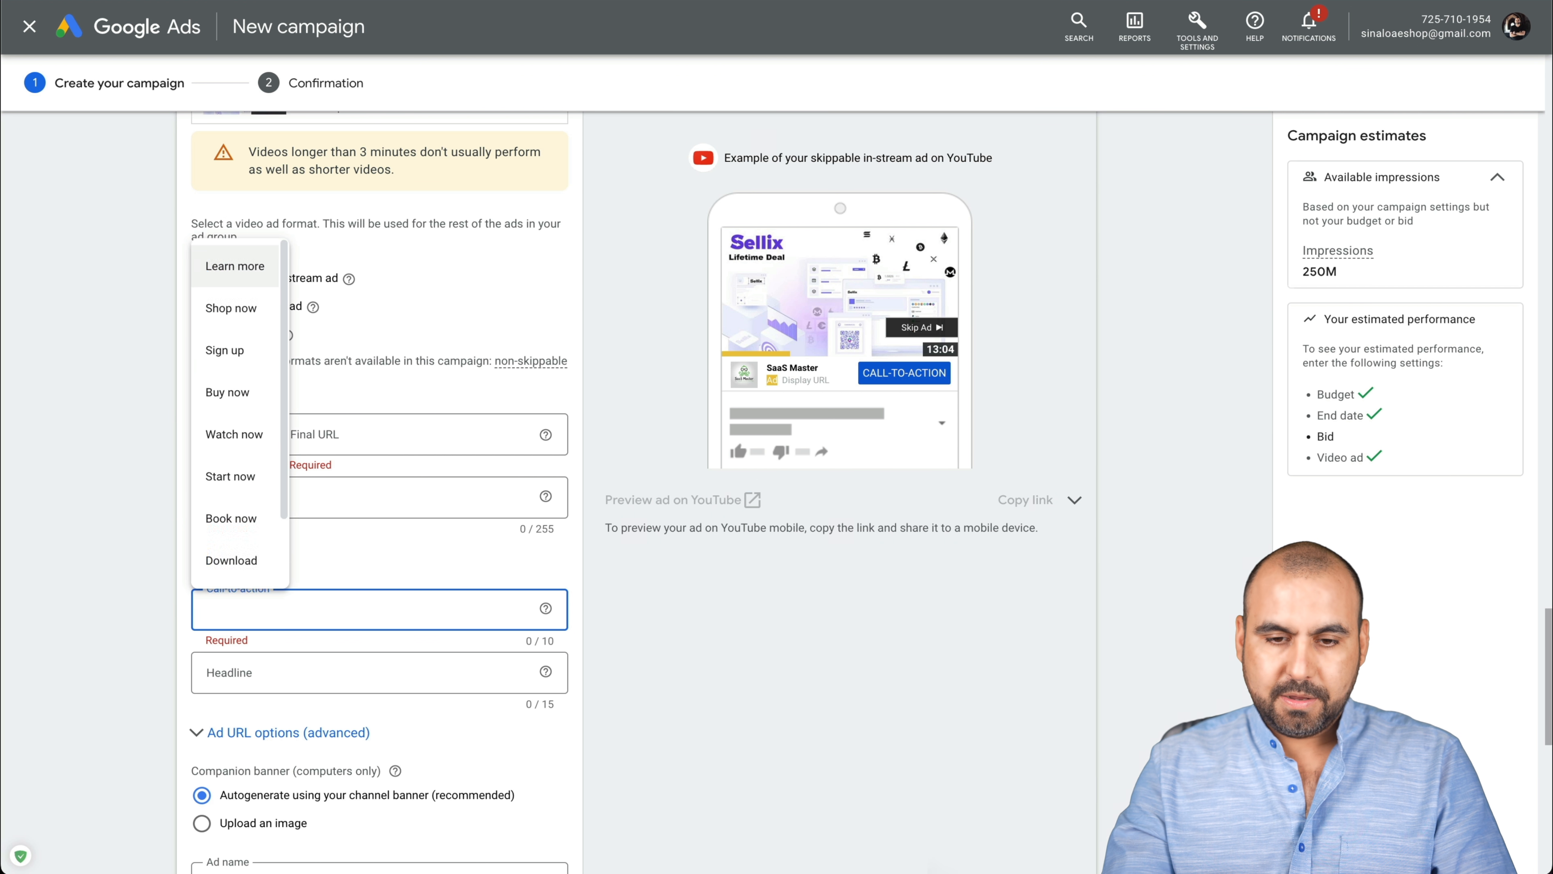
pyautogui.write('buy noq')
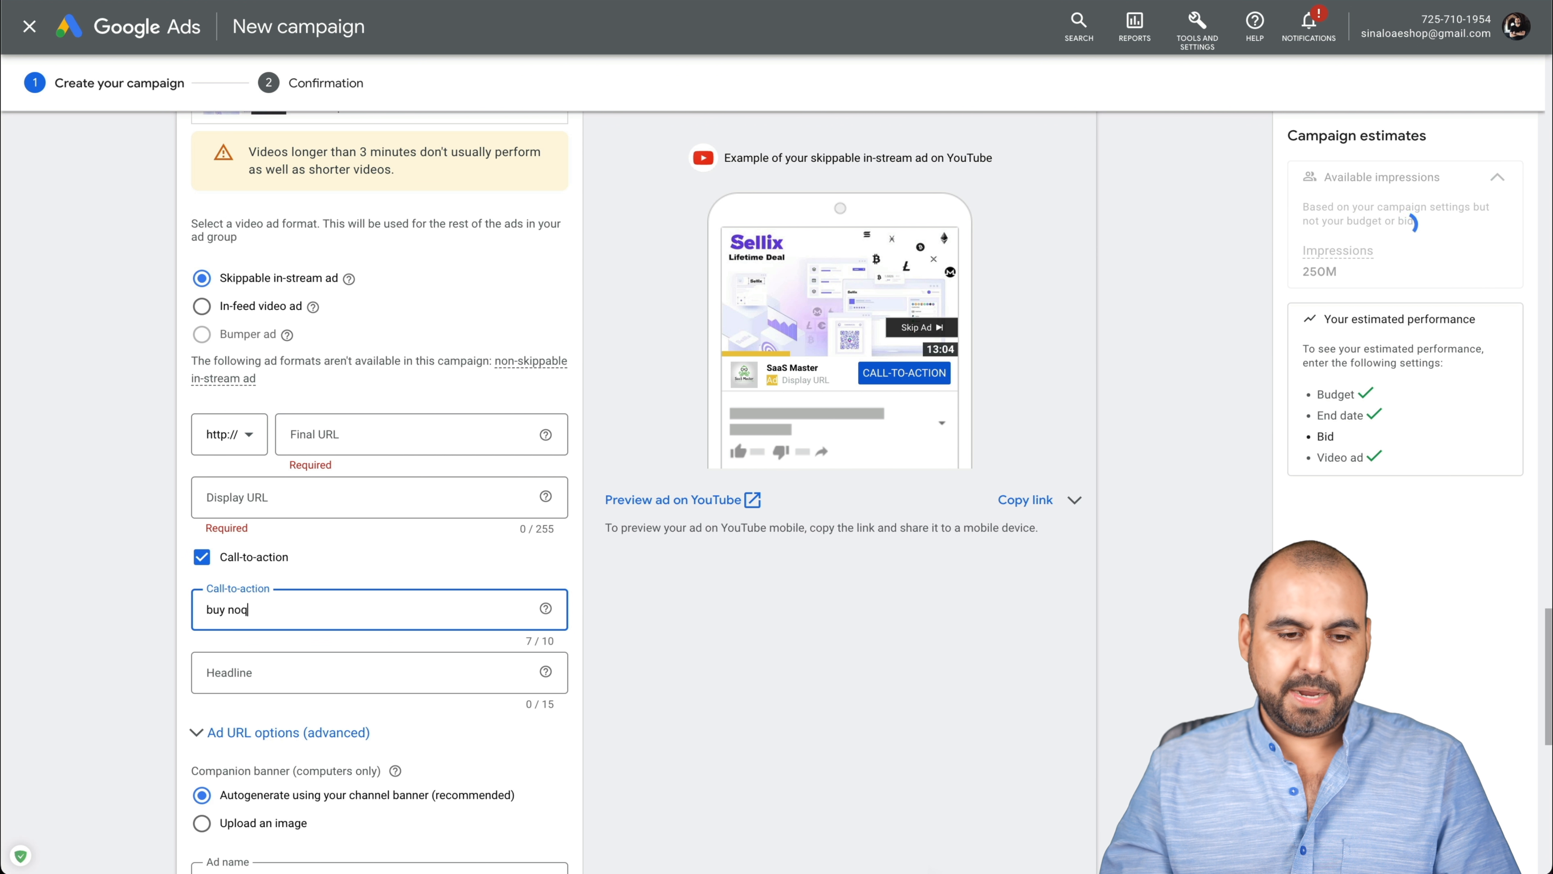
pyautogui.write('w')
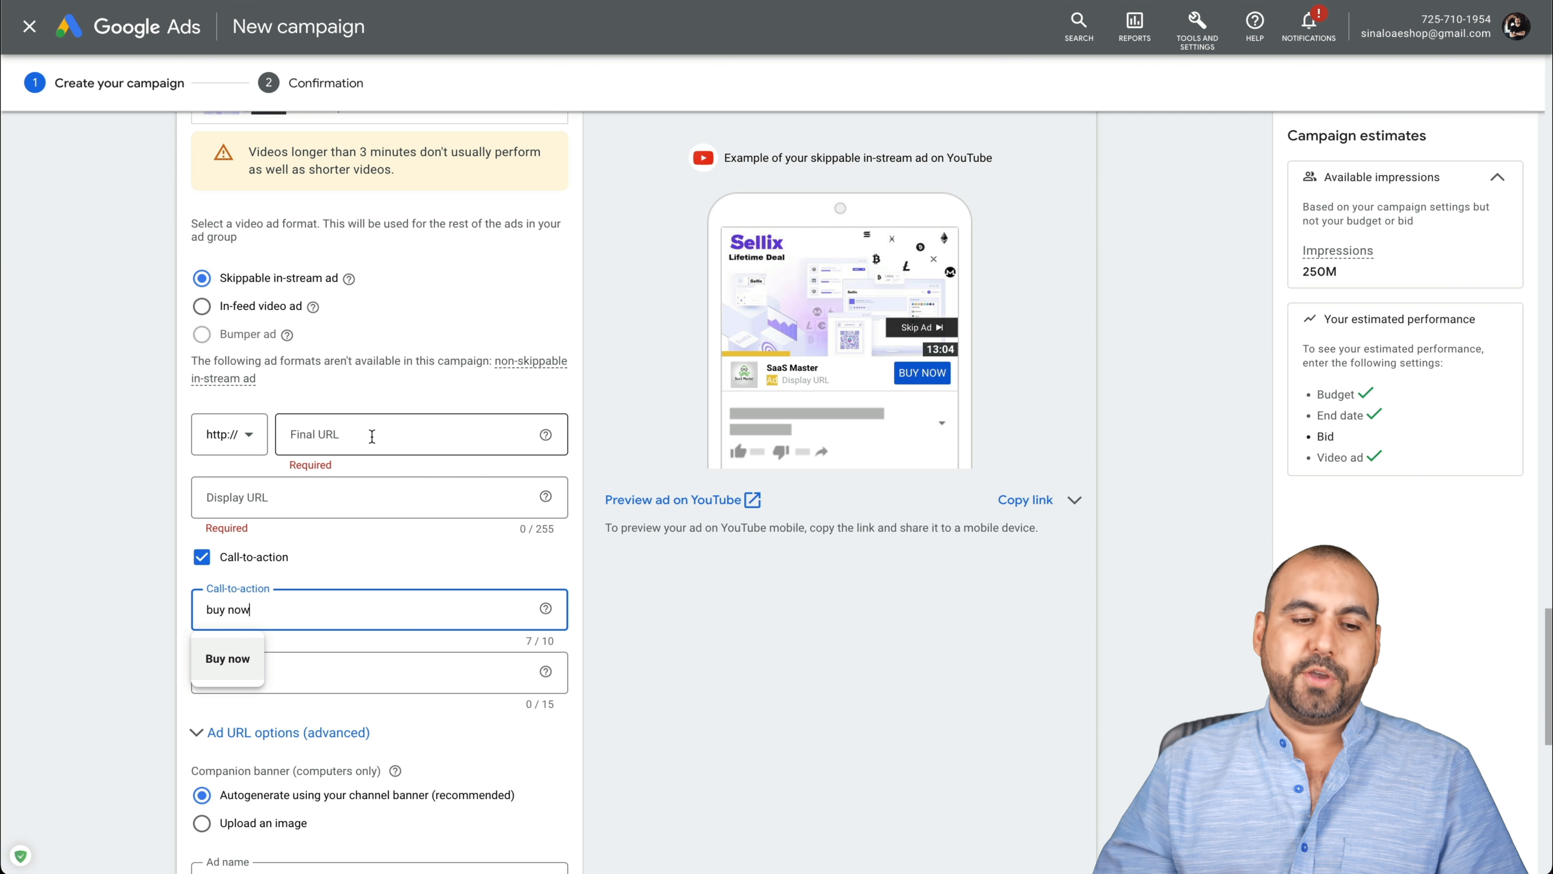
# Switch to In-feed video ad and preview it on a phone in YouTube watch next
pyautogui.click(202, 239)
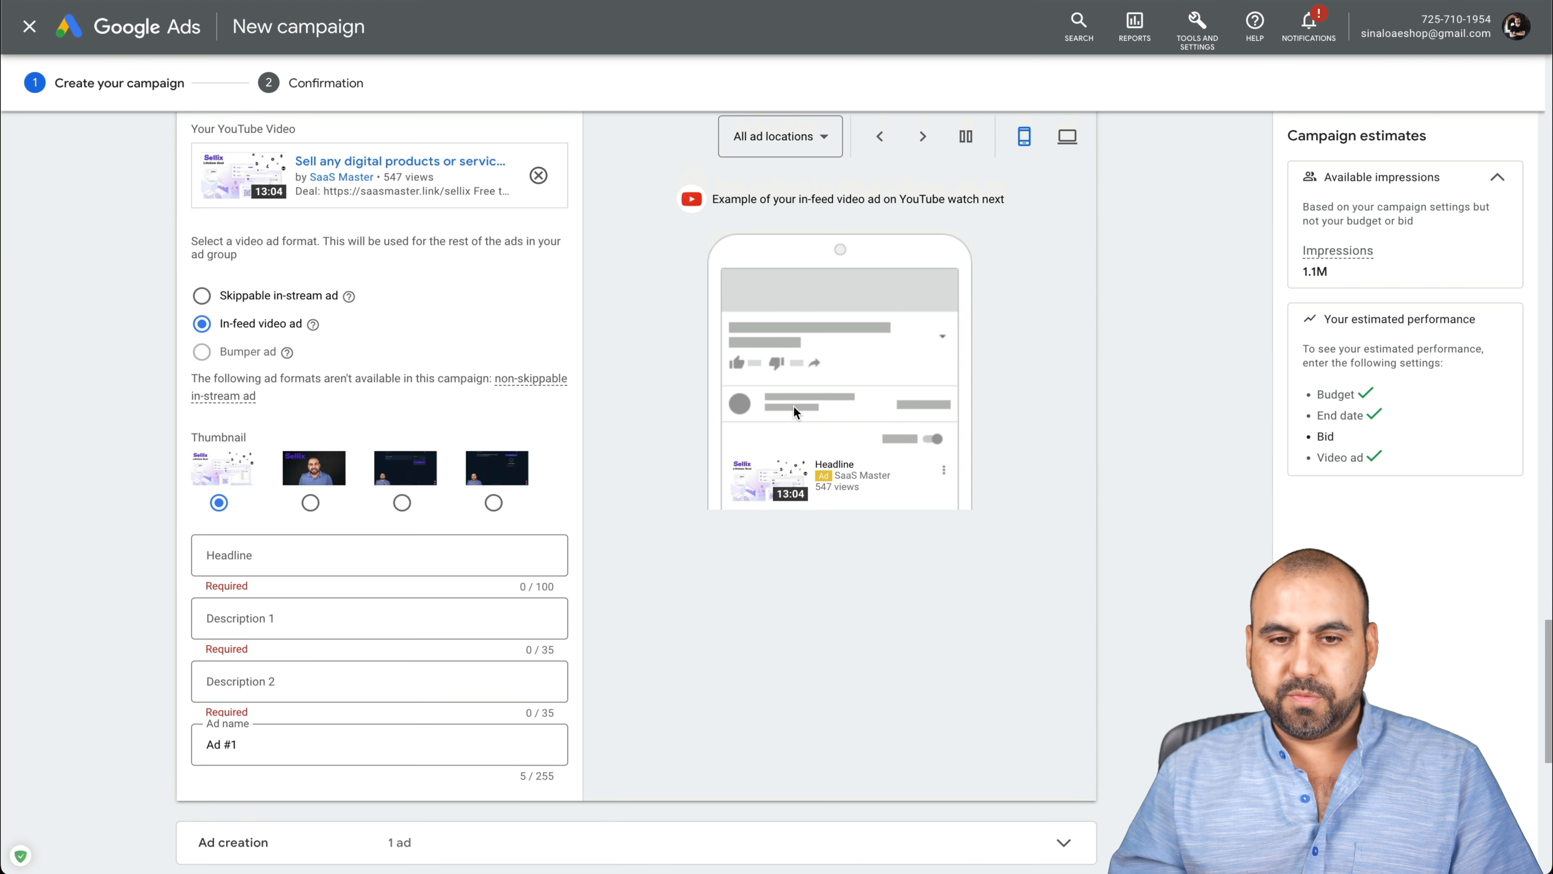
pyautogui.click(1067, 137)
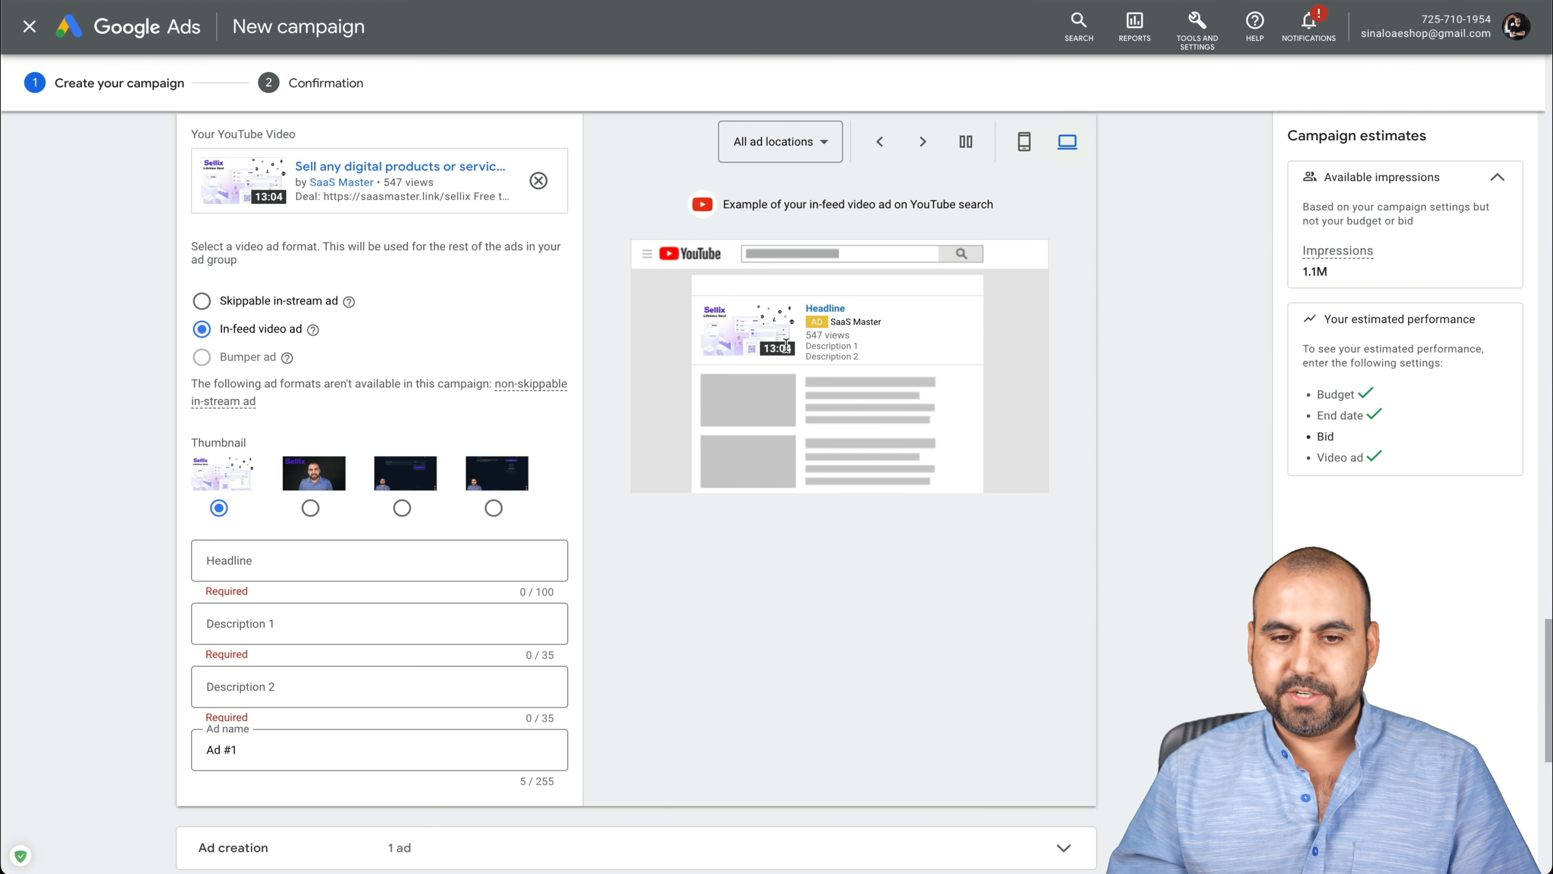
pyautogui.click(1024, 142)
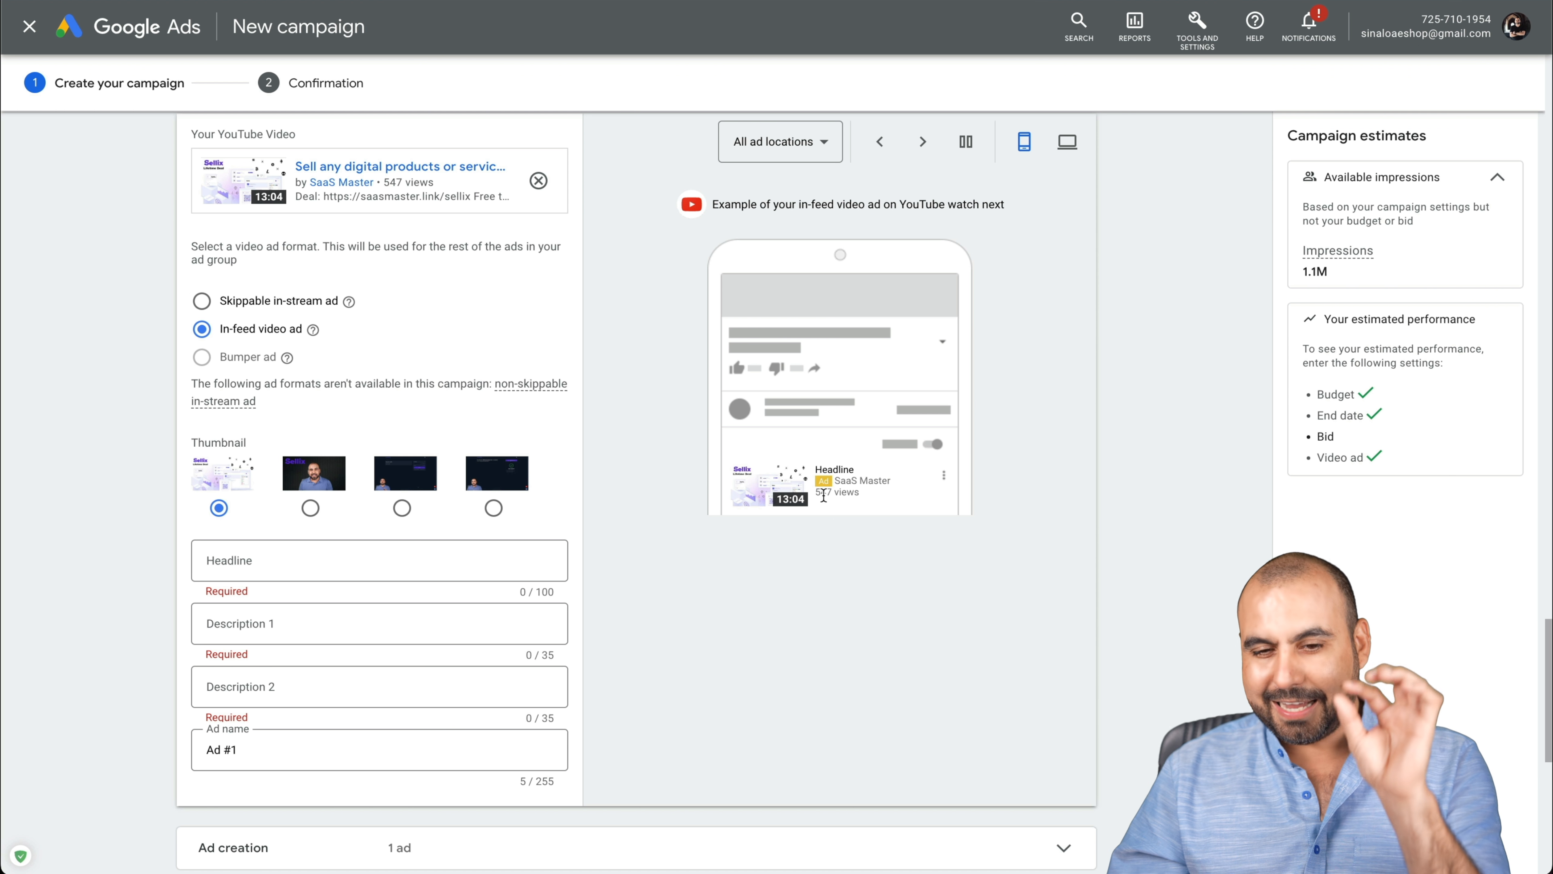
pyautogui.moveTo(829, 522)
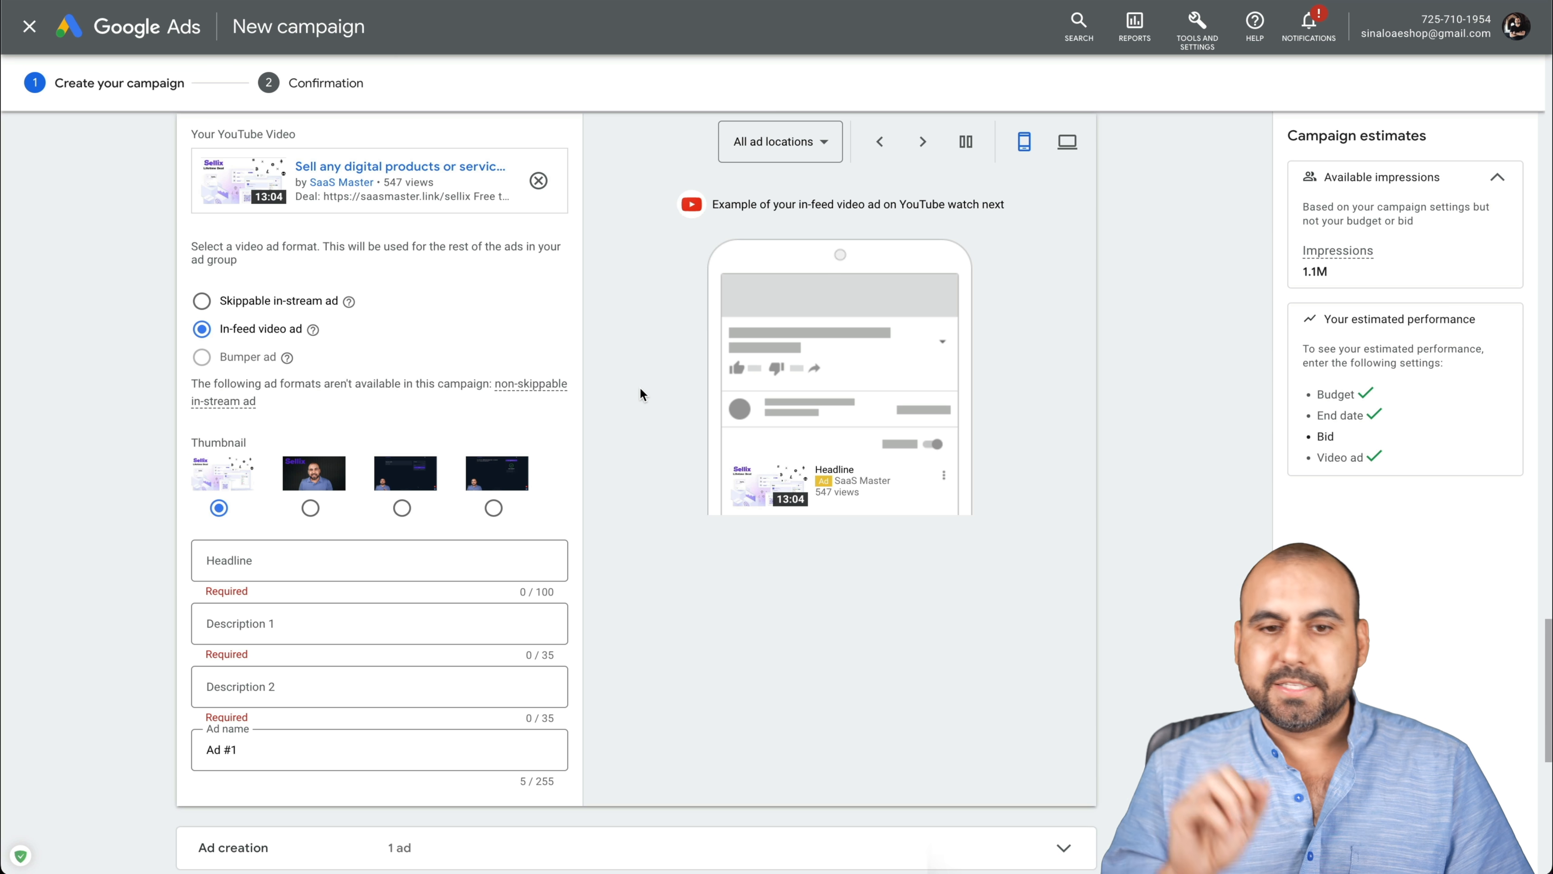
pyautogui.moveTo(299, 309)
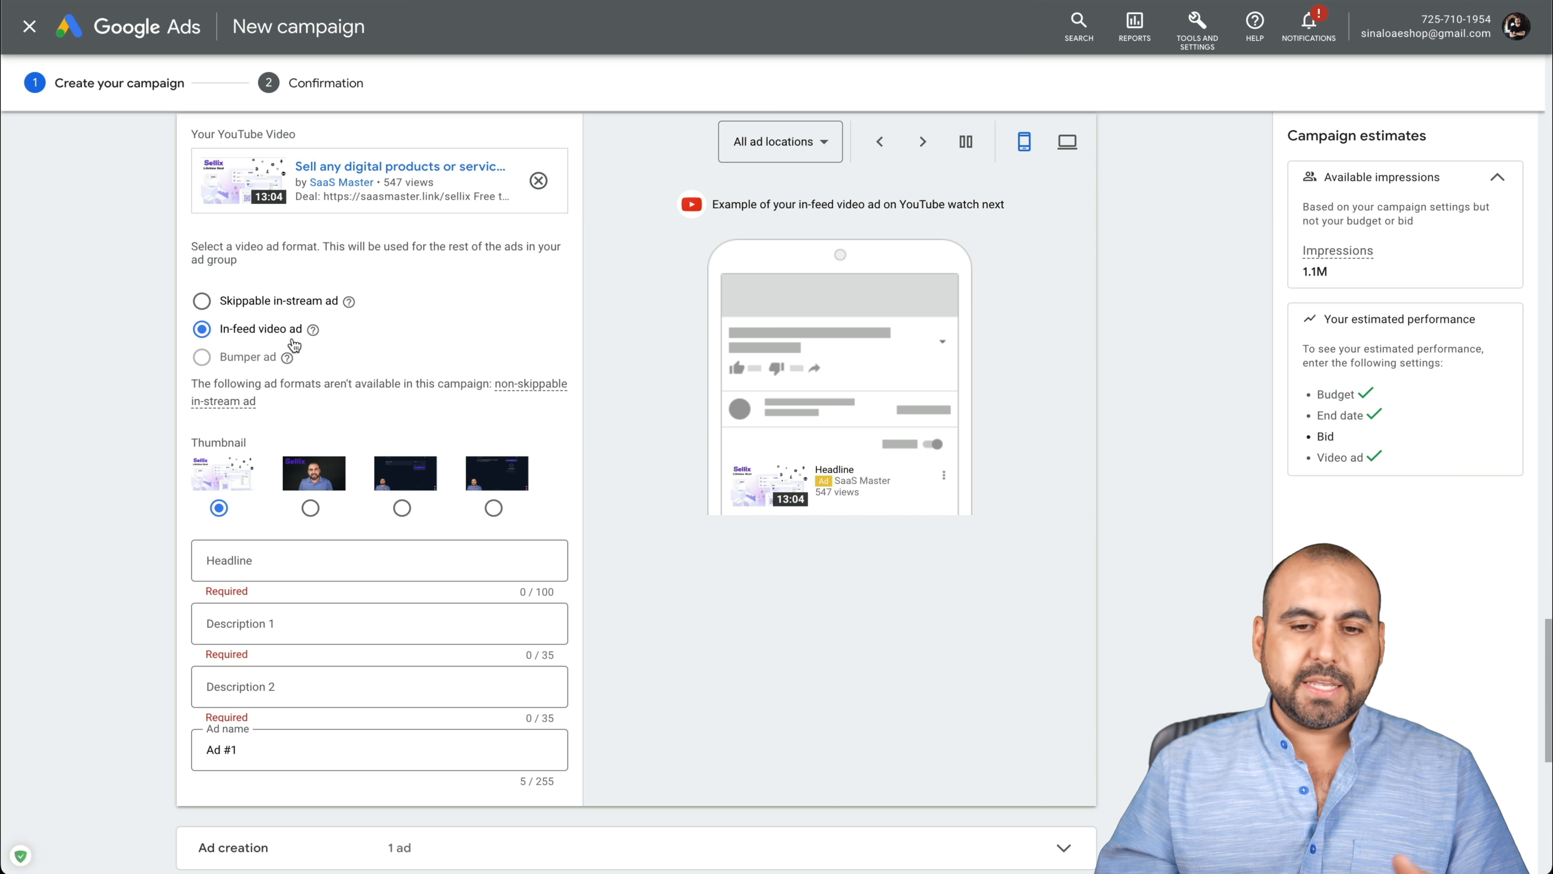
pyautogui.moveTo(352, 367)
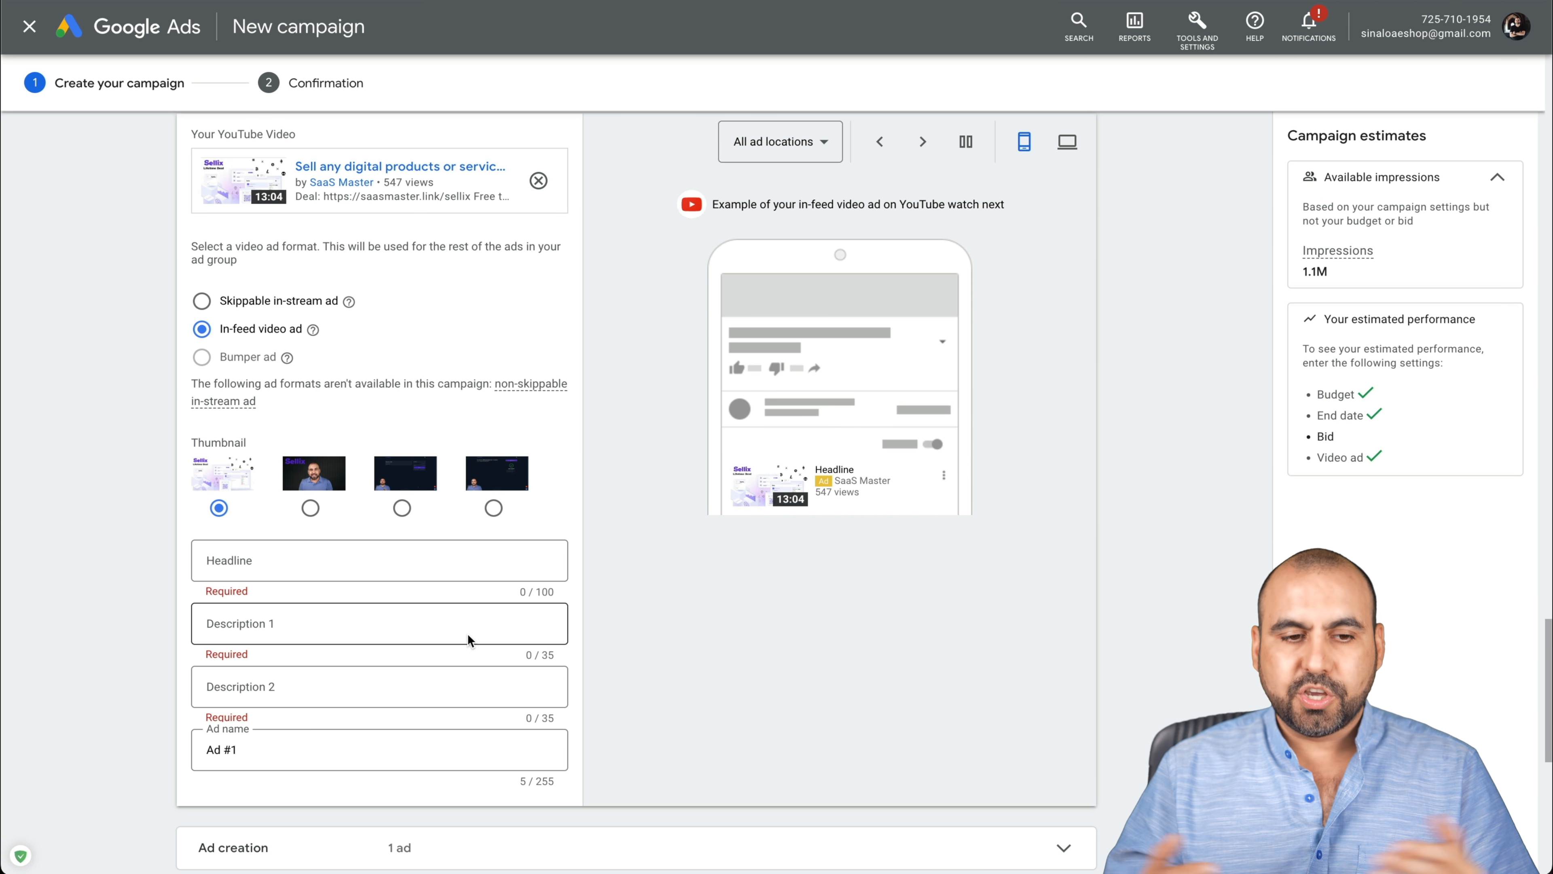
pyautogui.scroll(-3)
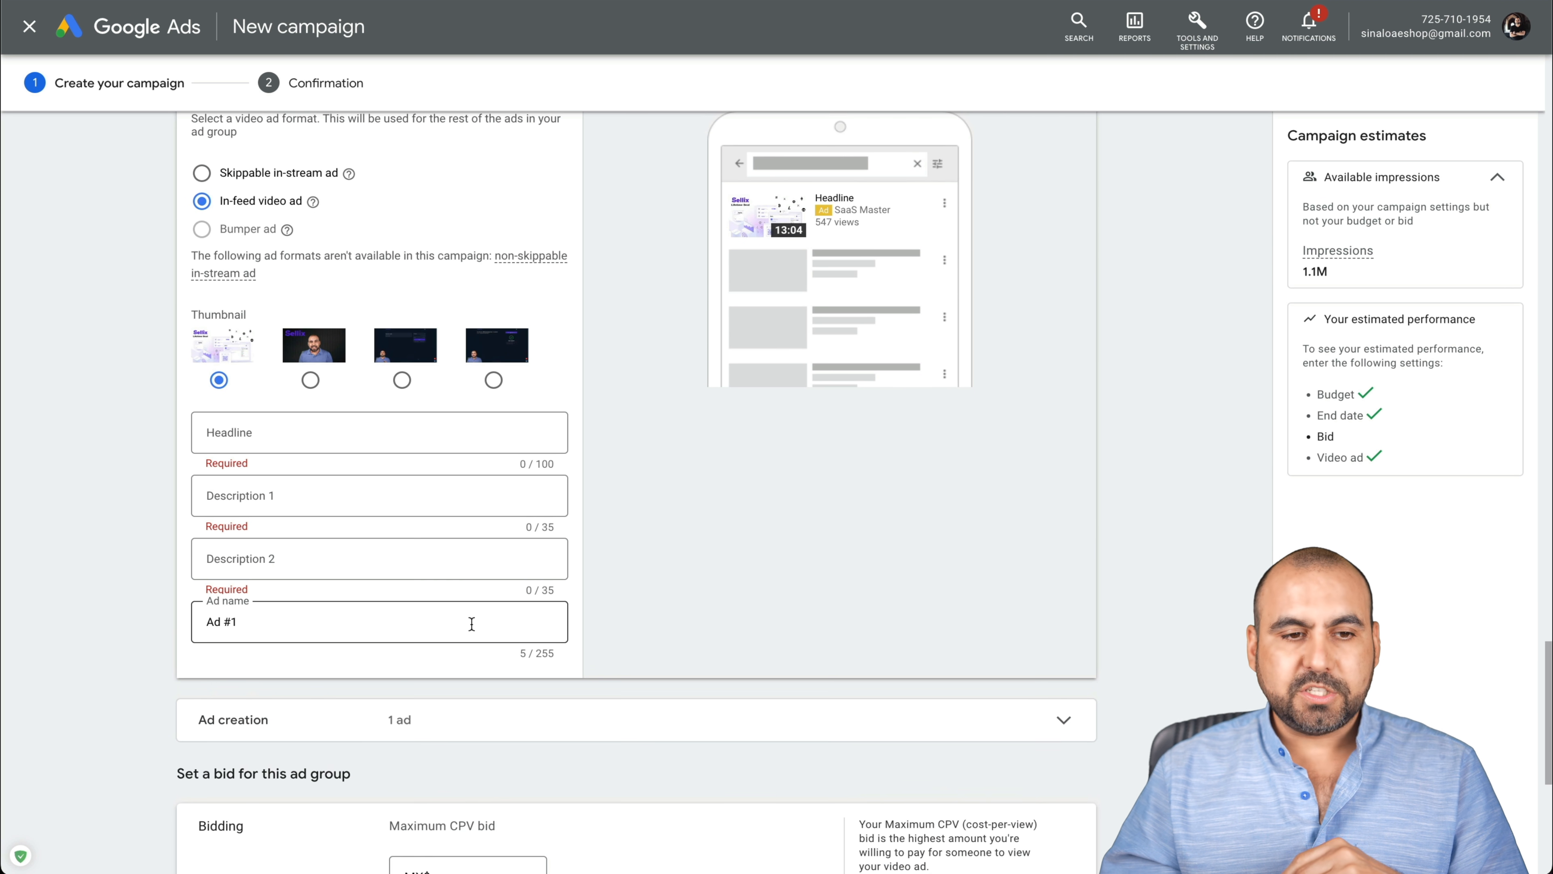
pyautogui.click(202, 239)
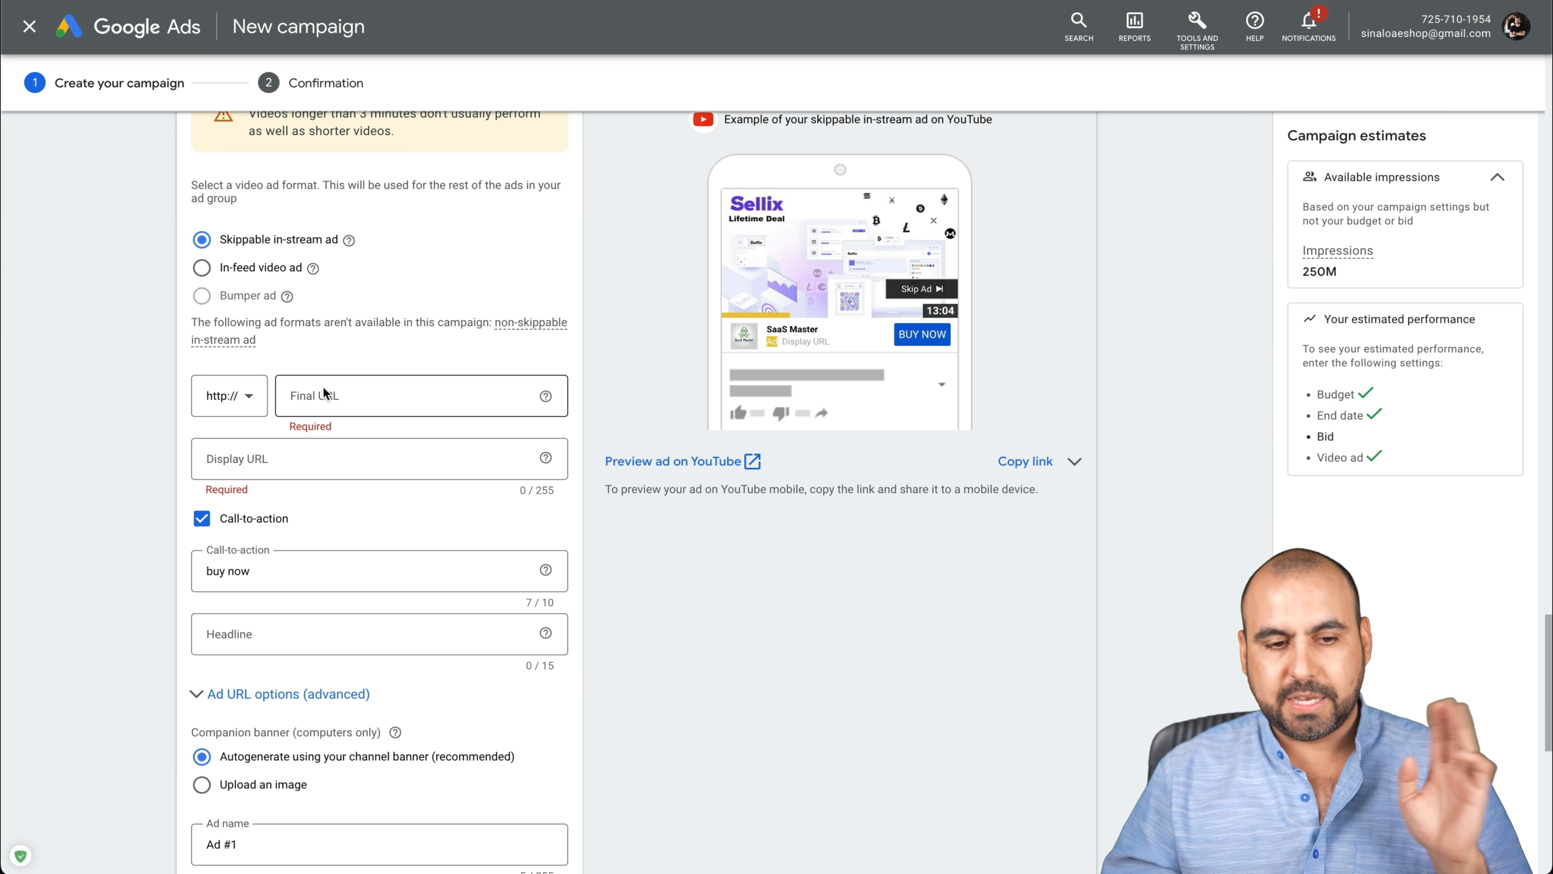
pyautogui.write('www.youtube.com/watch?v=UHn91d5lexQ')
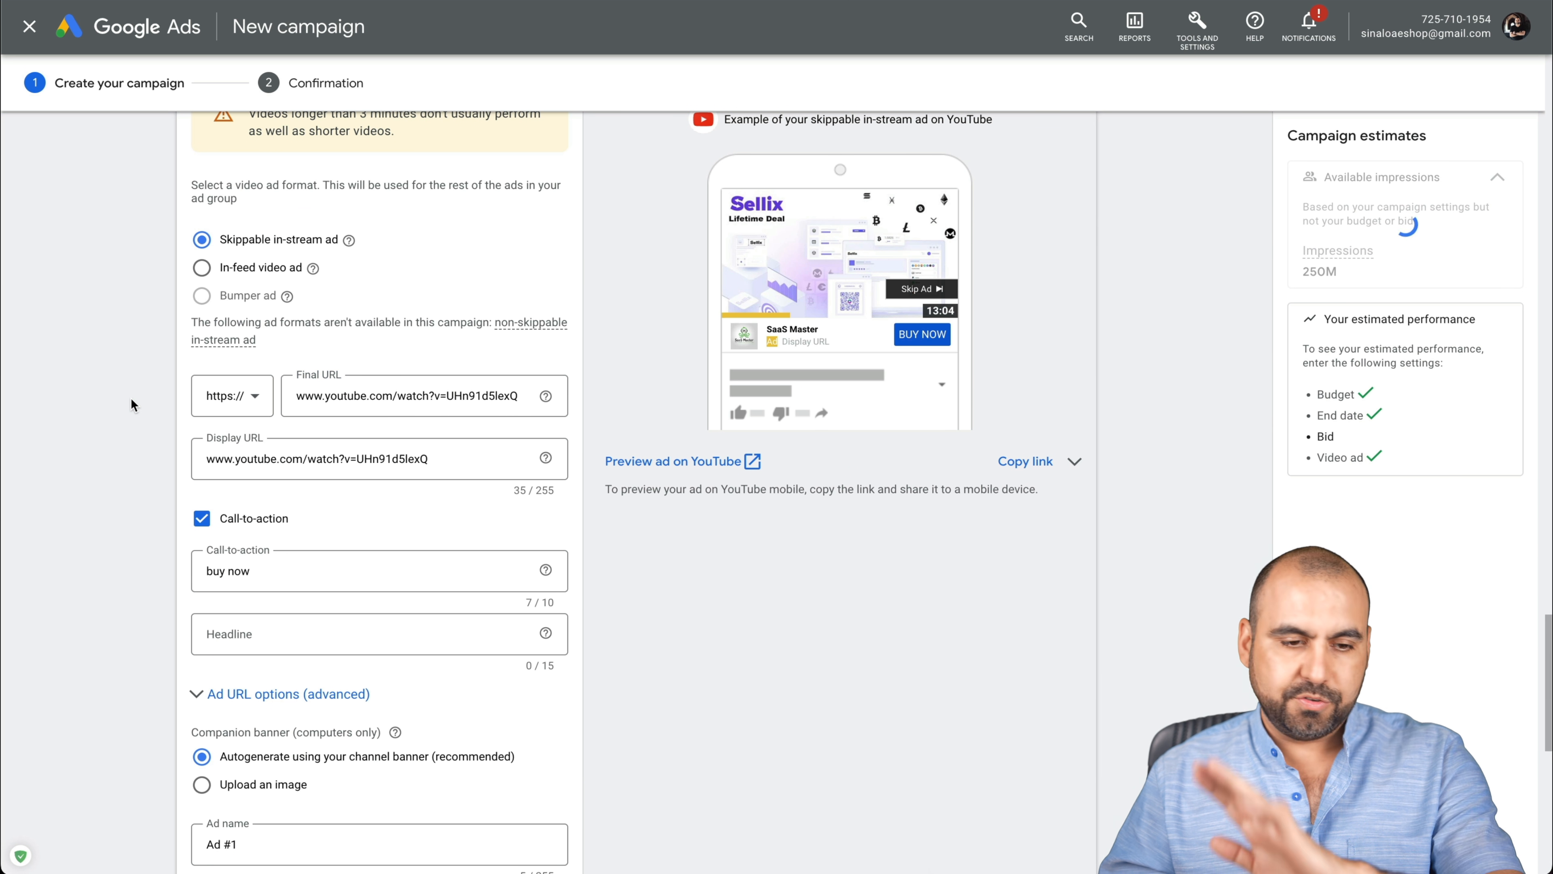
# Set the maximum CPV bid to MX$0.50, showing estimated performance
pyautogui.scroll(-3)
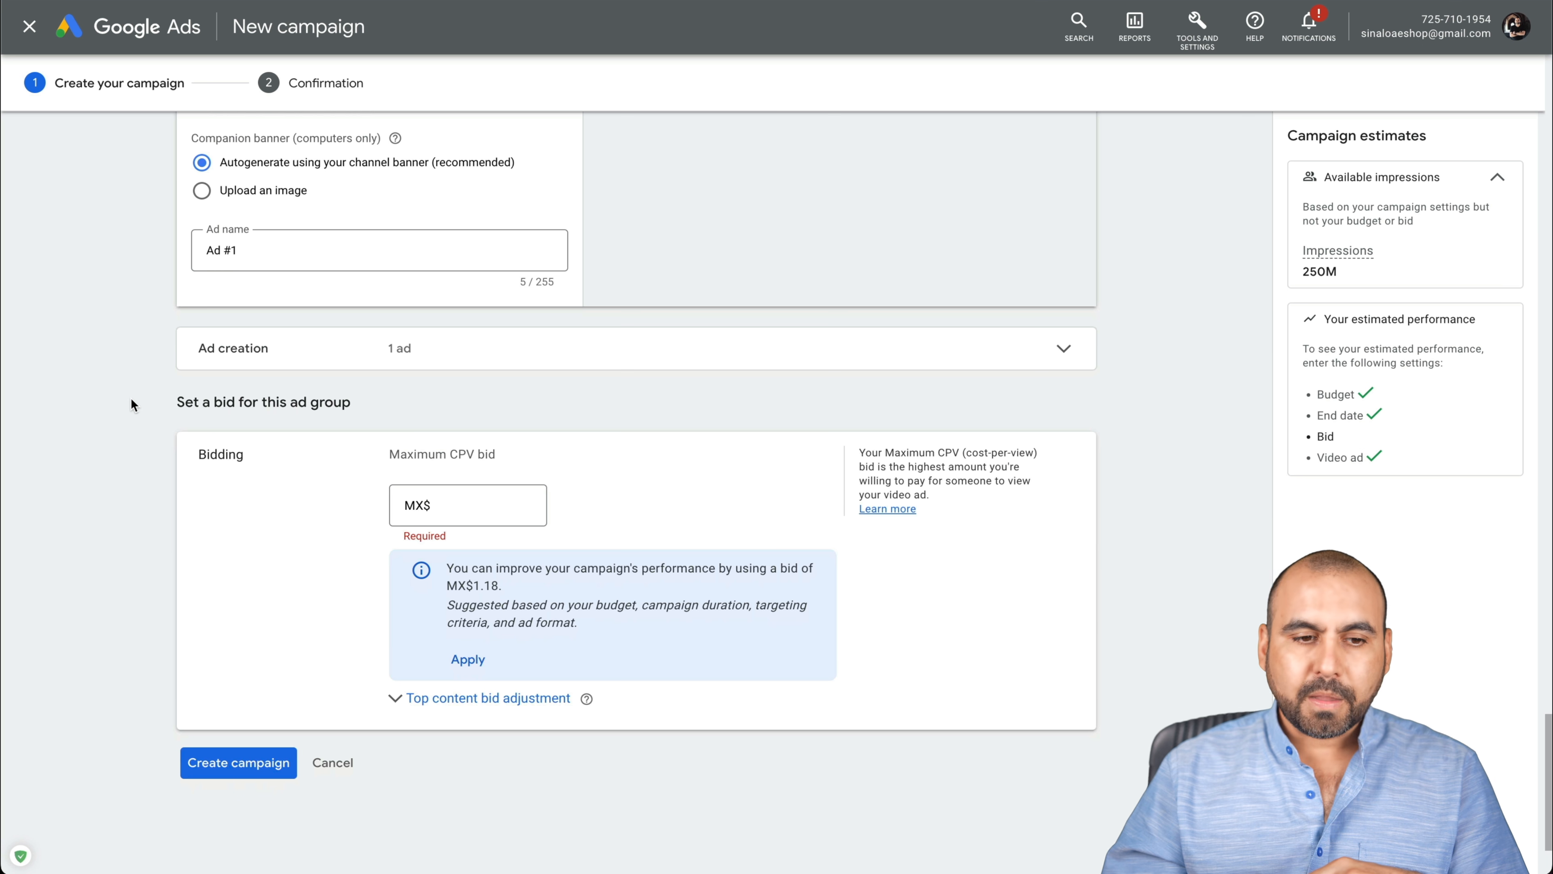
pyautogui.scroll(-3)
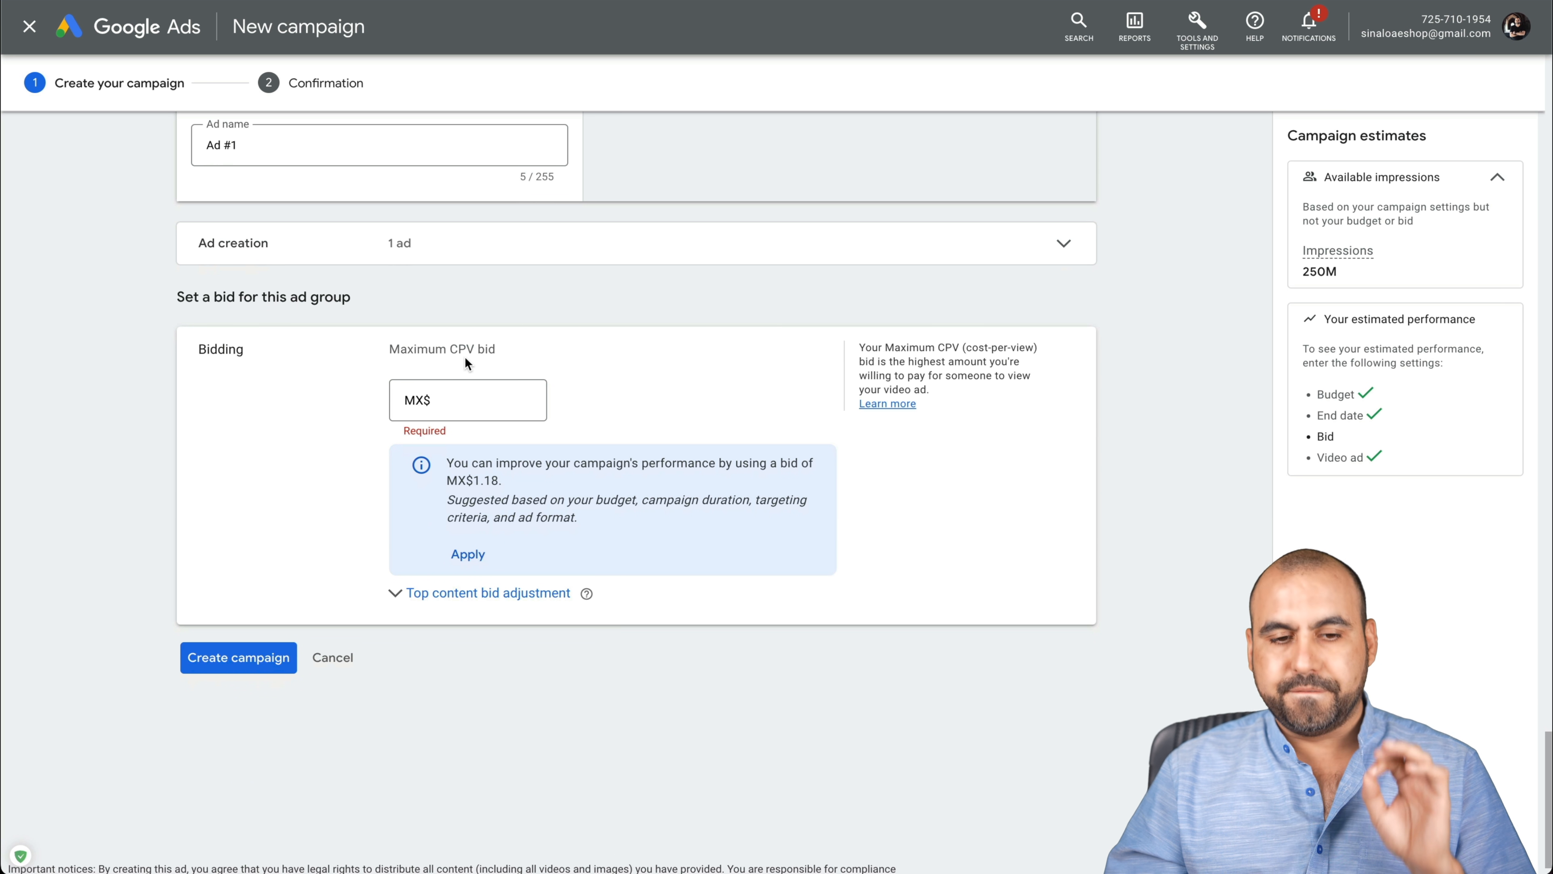
pyautogui.moveTo(461, 374)
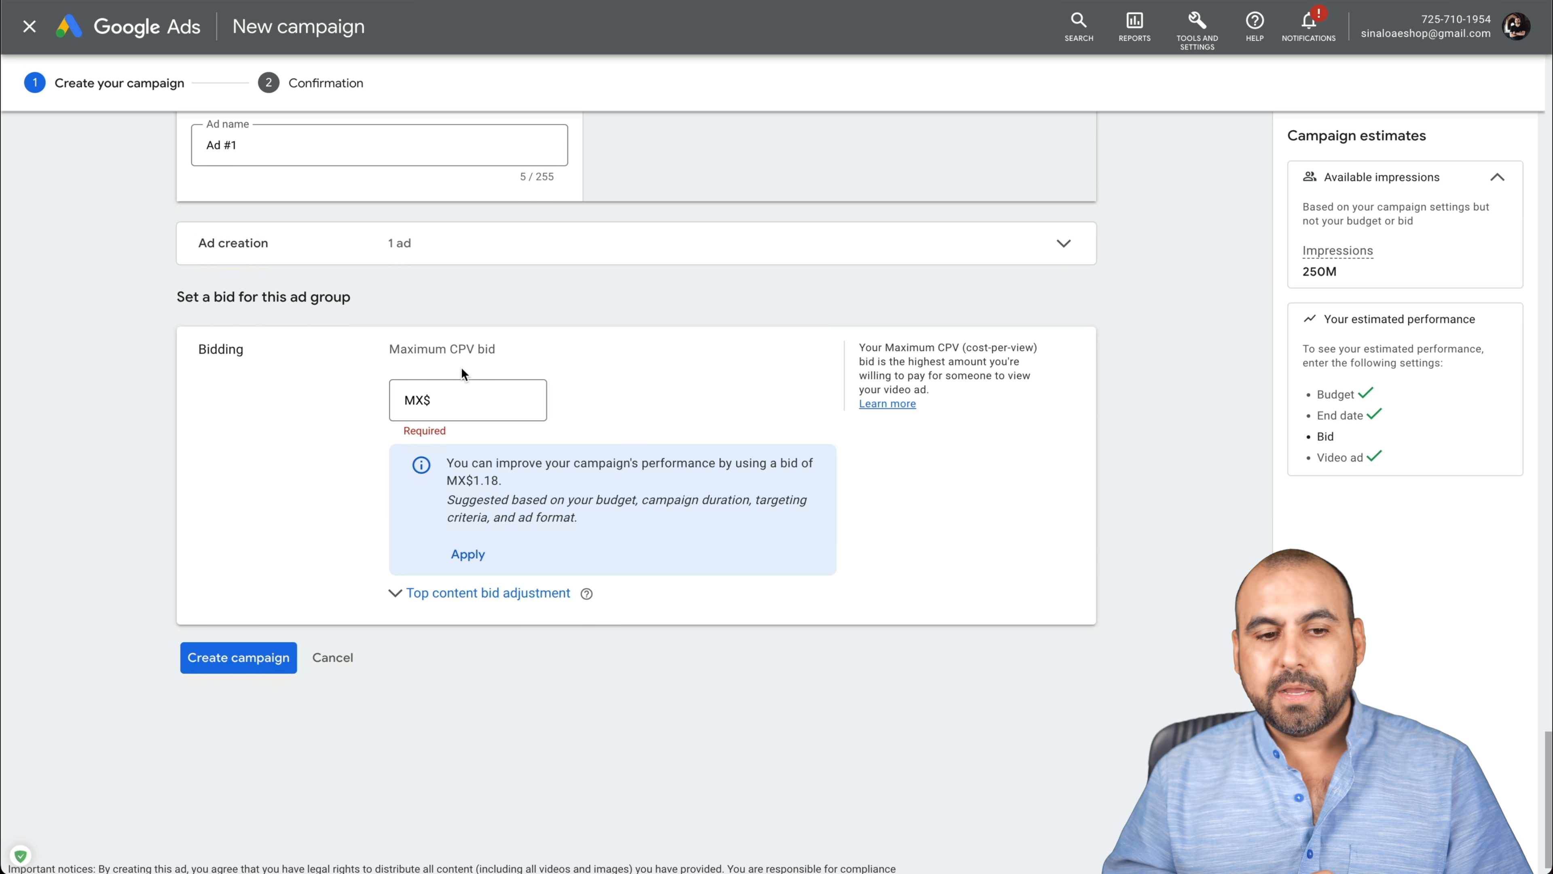
pyautogui.click(466, 399)
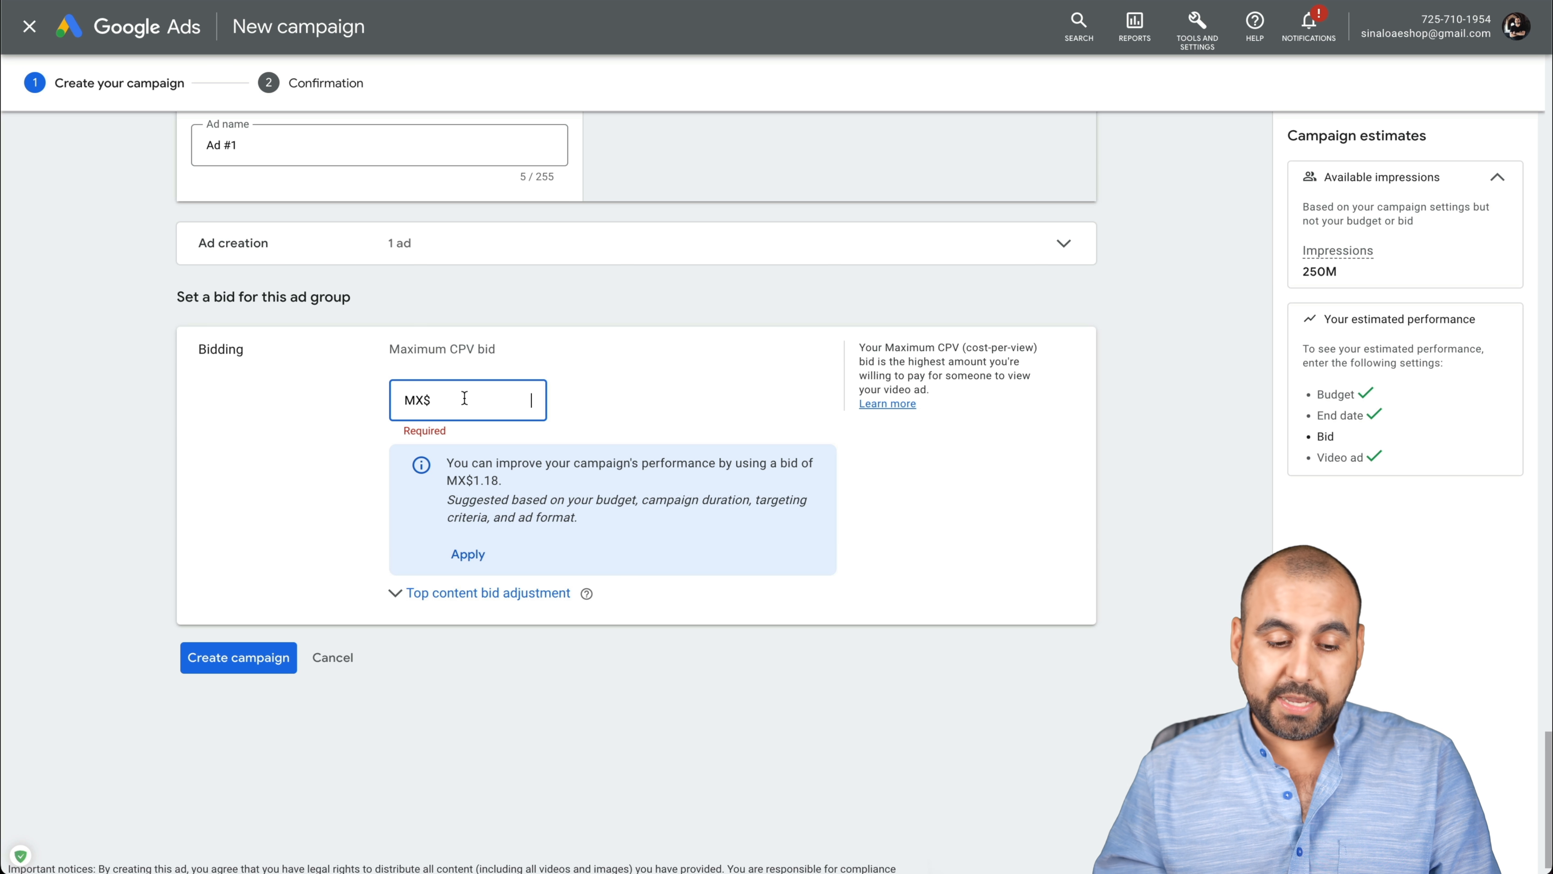
pyautogui.write('0.00')
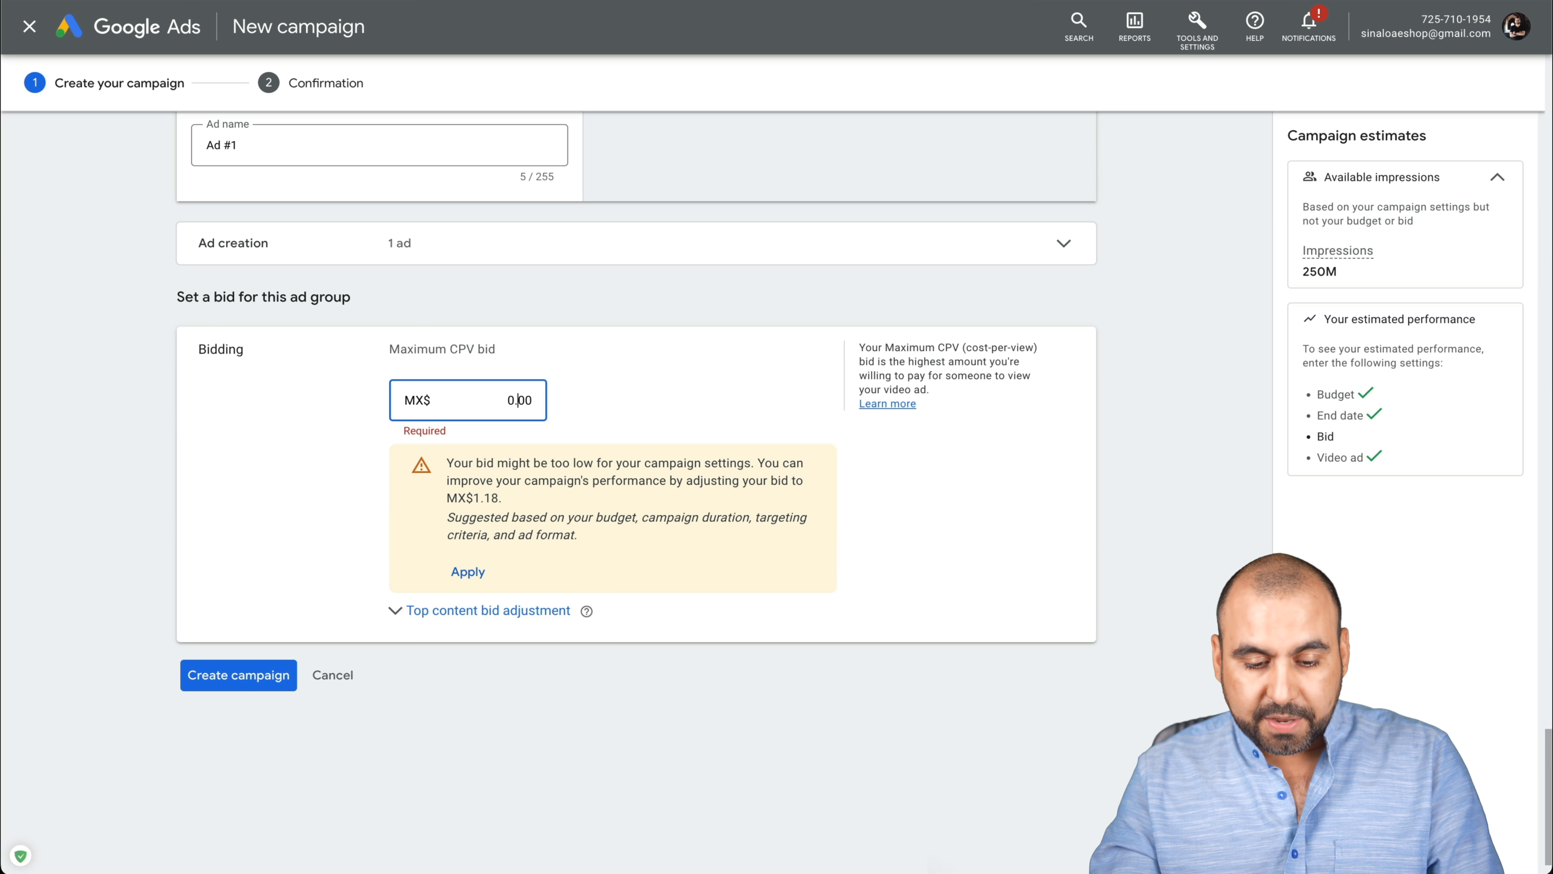
pyautogui.write('0.50')
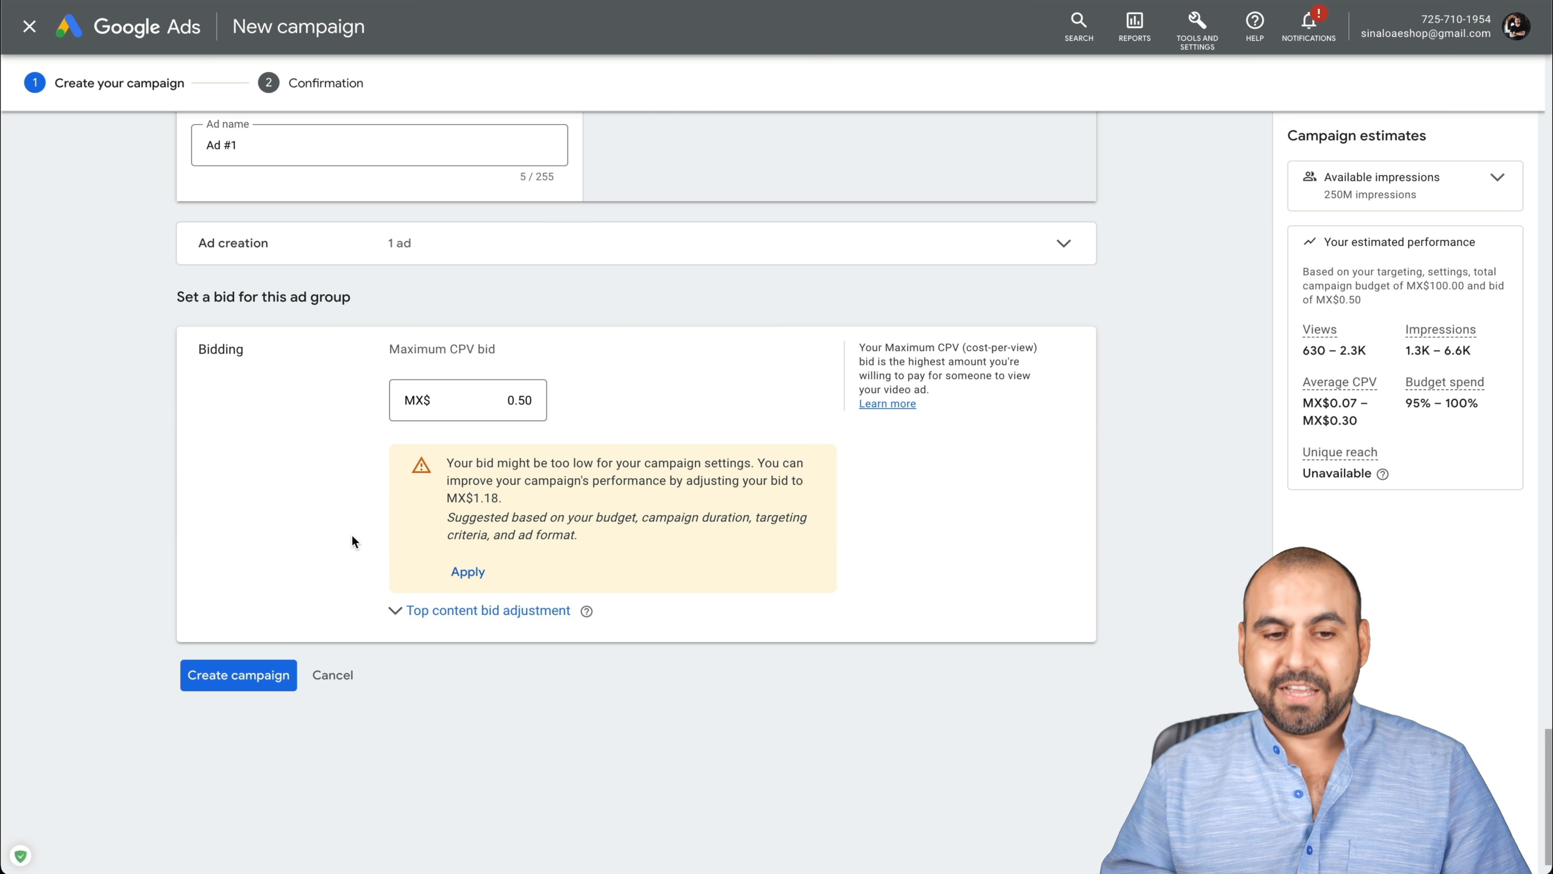
pyautogui.moveTo(453, 365)
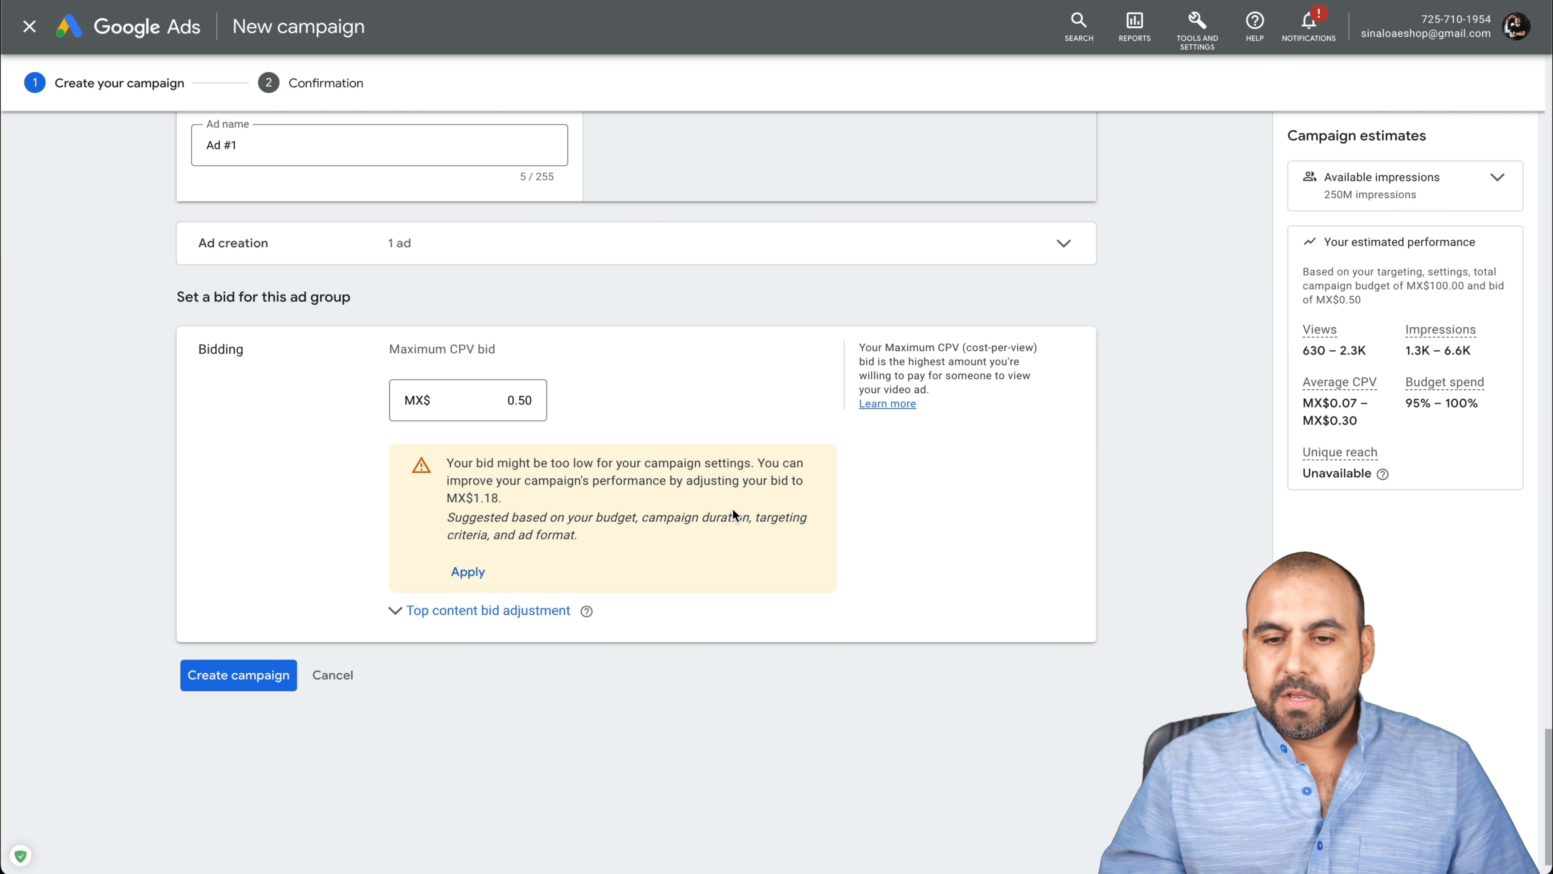
pyautogui.doubleClick(999, 348)
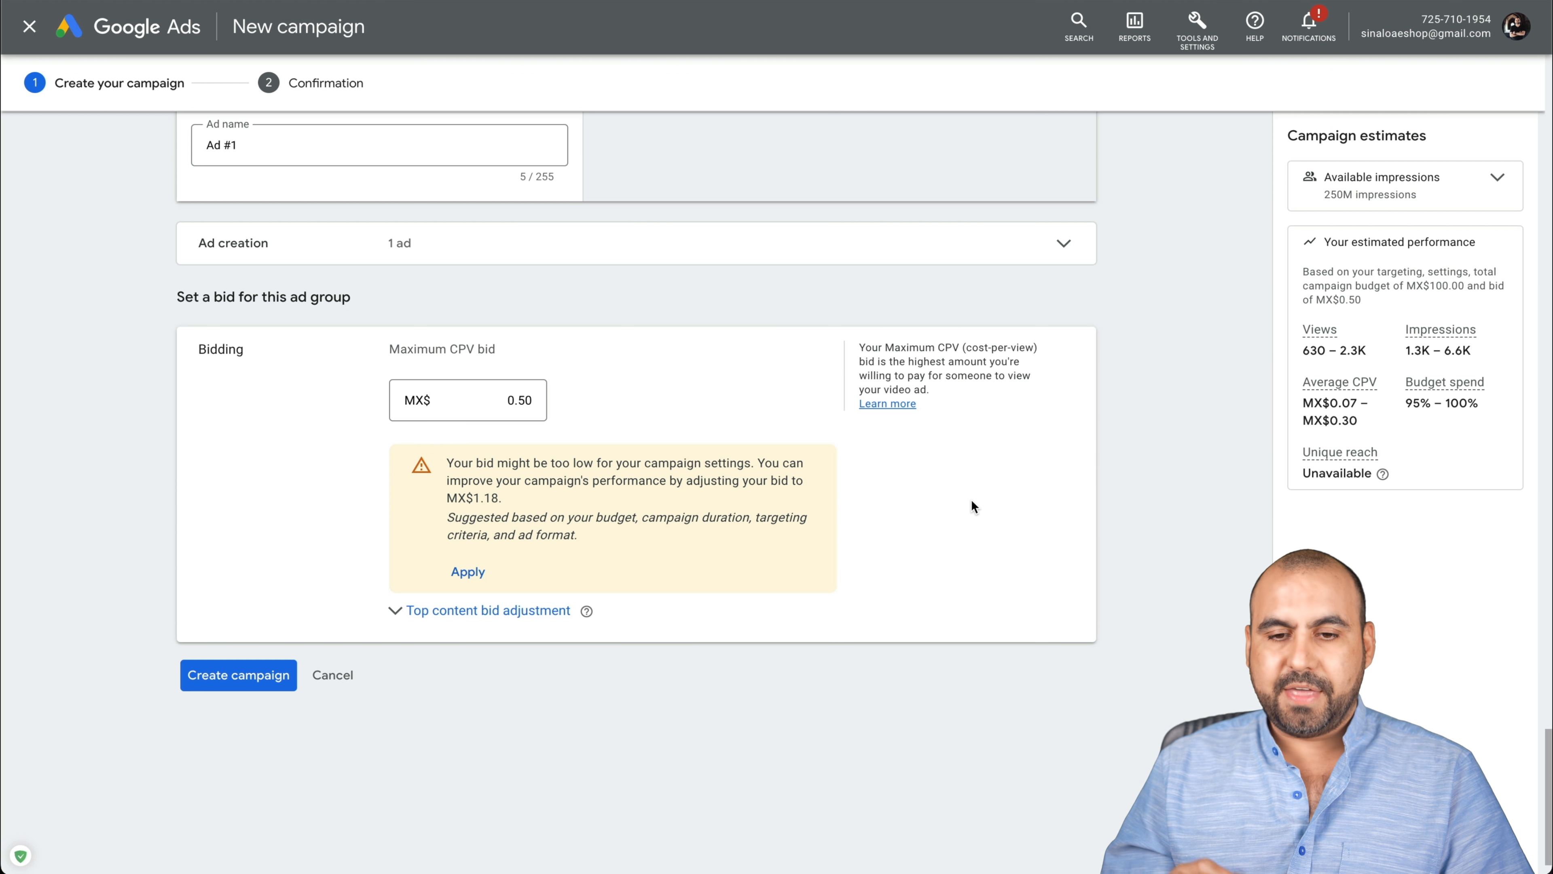
# Briefly expand the Top content bid adjustment and leave it empty before creating the campaign
pyautogui.click(467, 399)
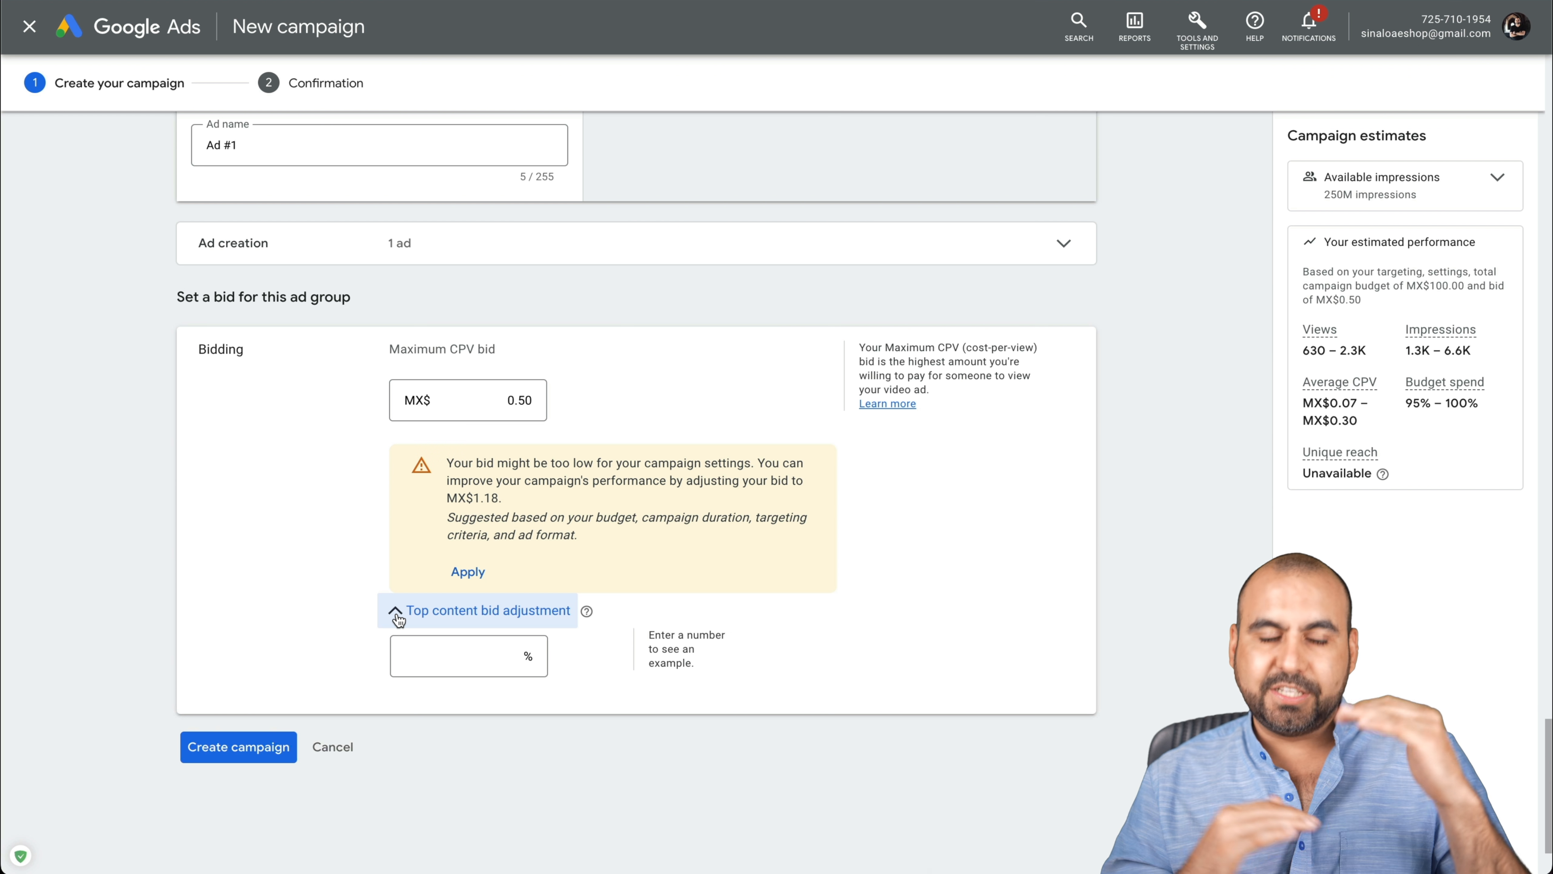
pyautogui.click(482, 610)
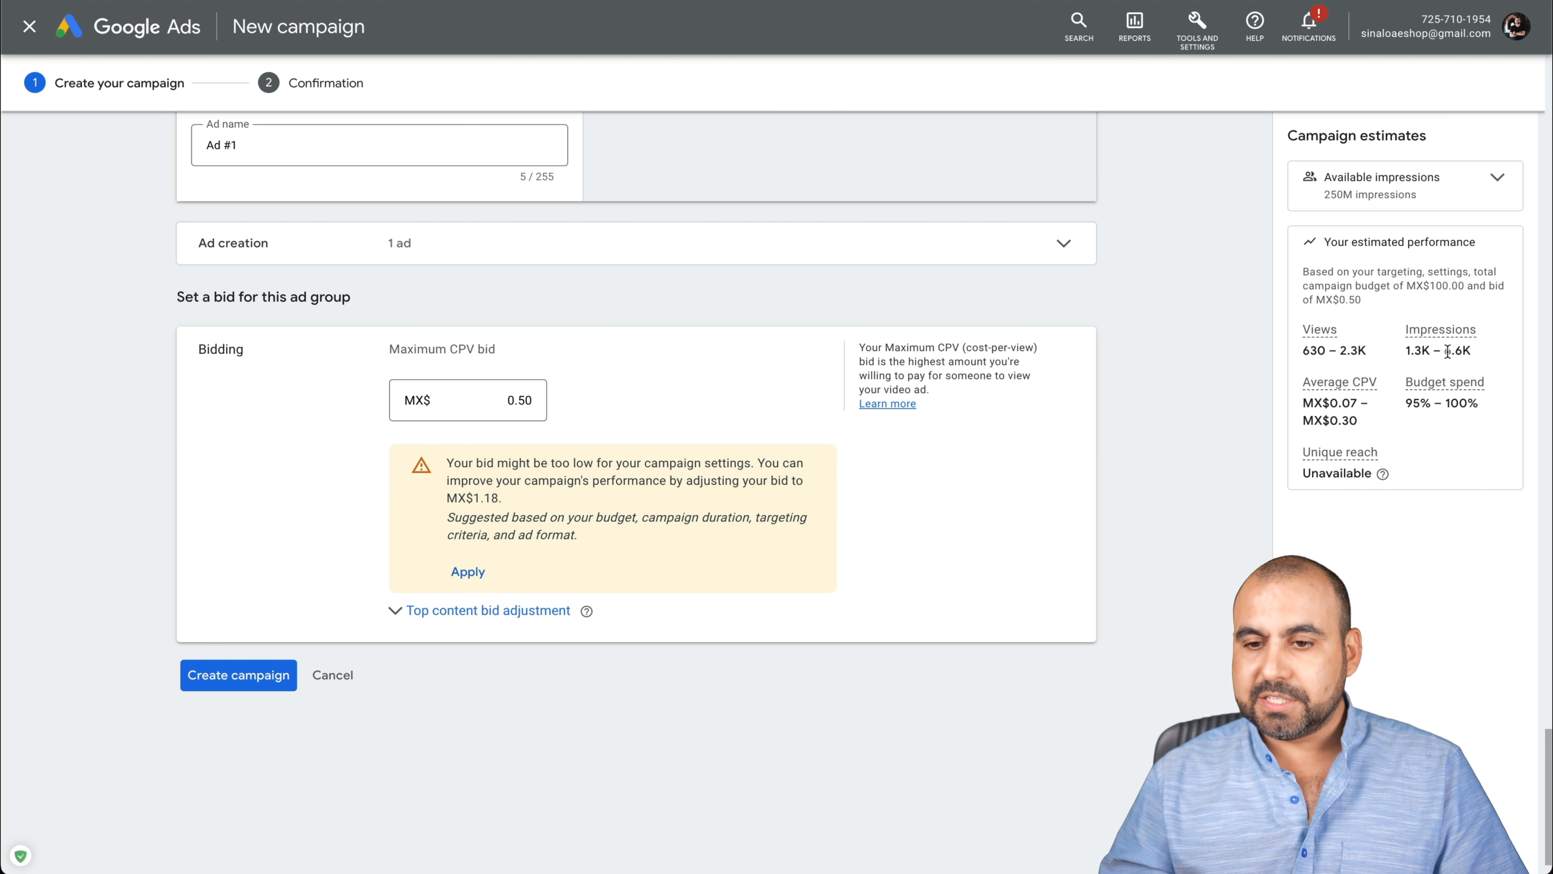
pyautogui.moveTo(1373, 402)
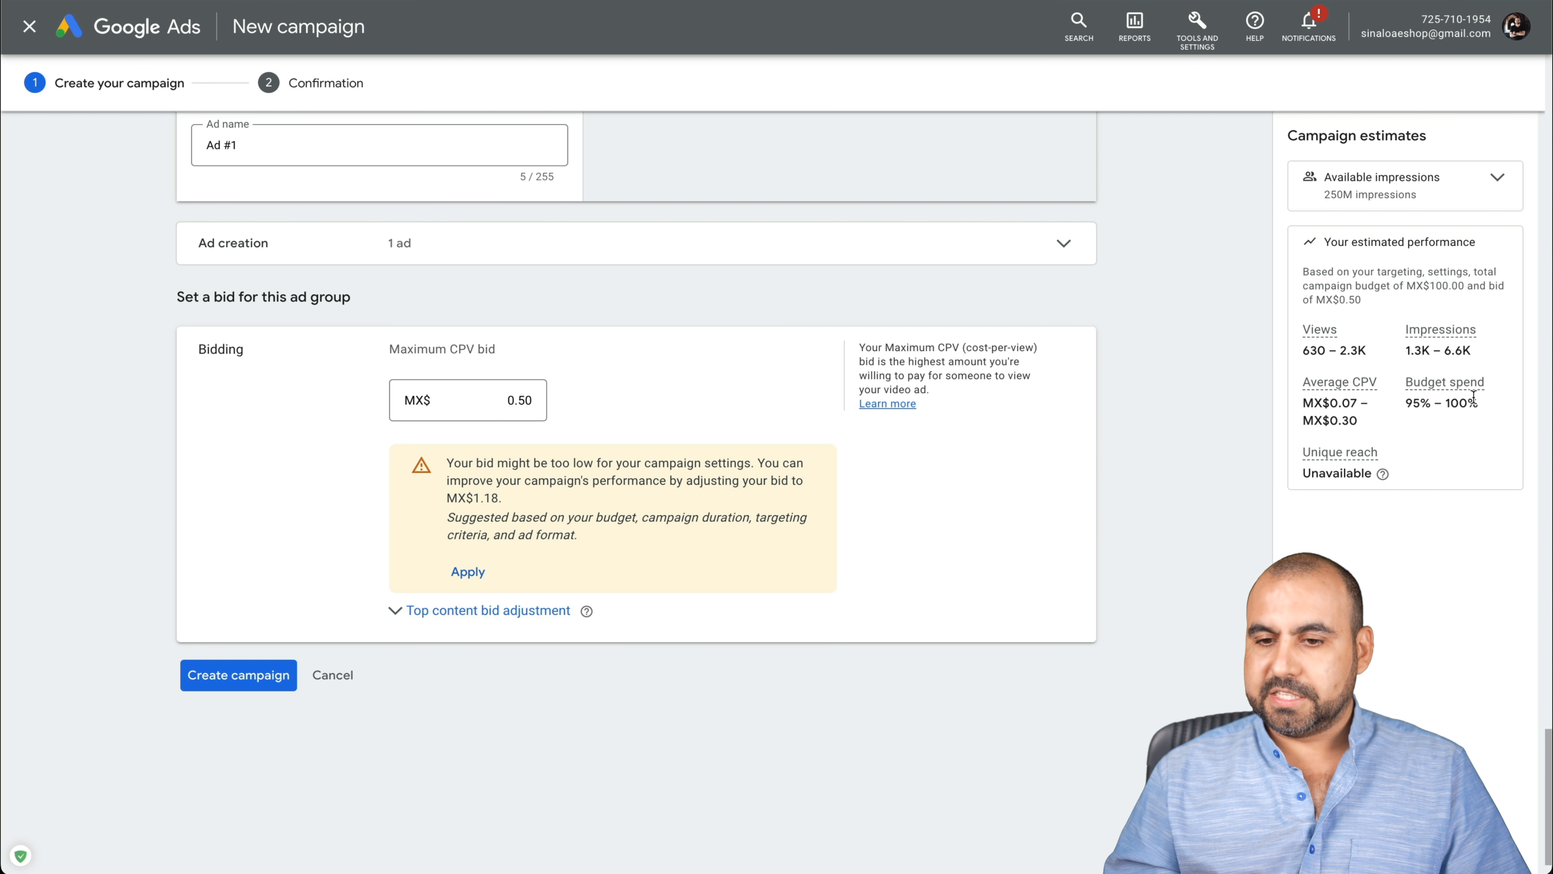
pyautogui.moveTo(1037, 544)
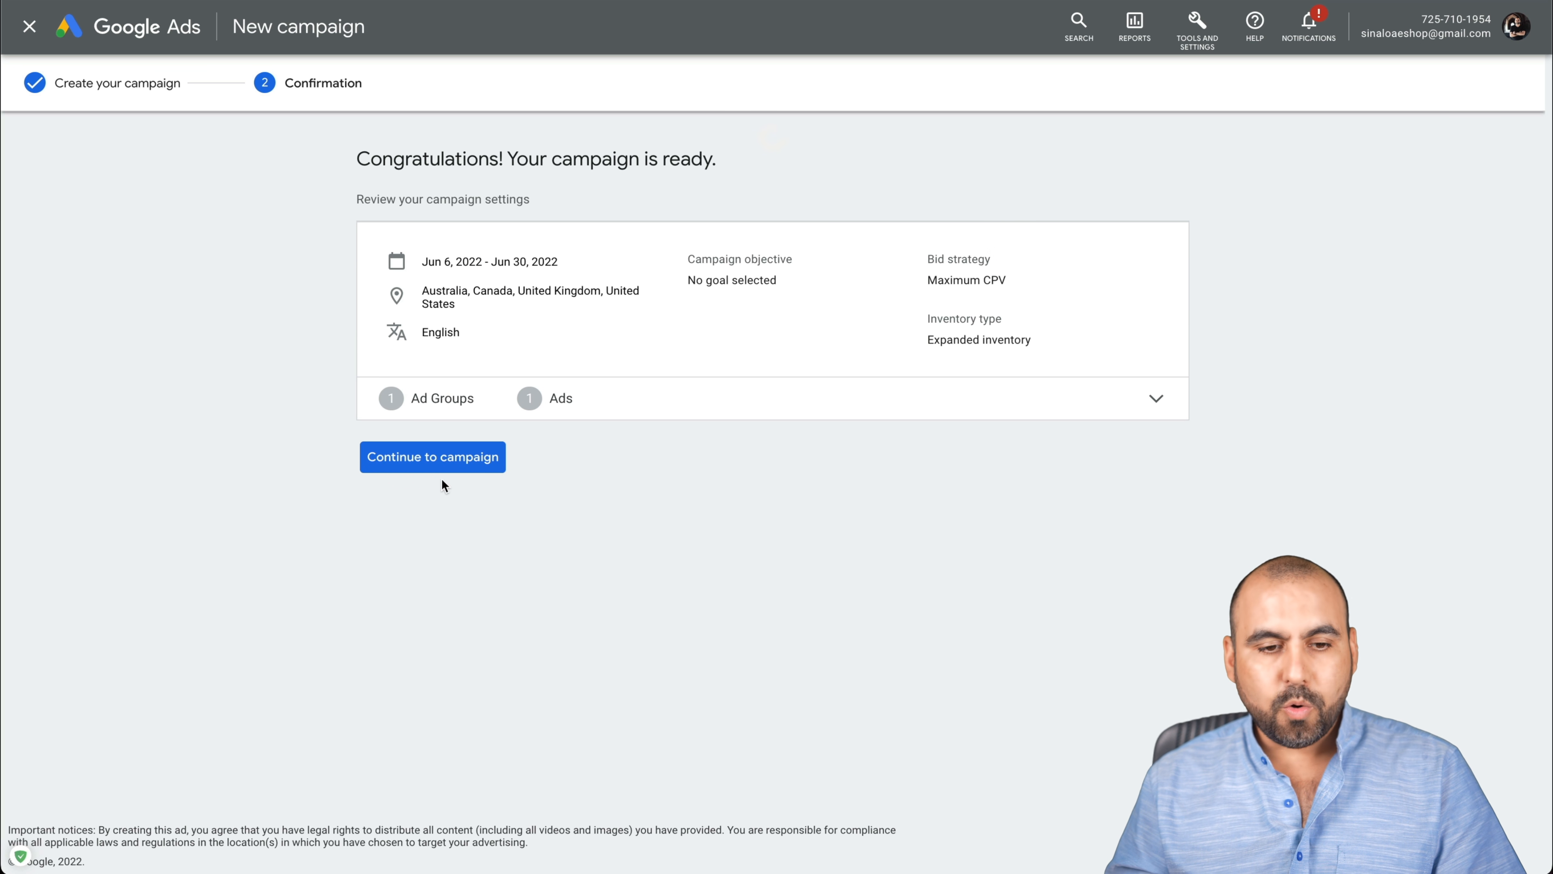
# Continue to the campaign and view its Ads list showing Ad #1 pending review
pyautogui.click(432, 456)
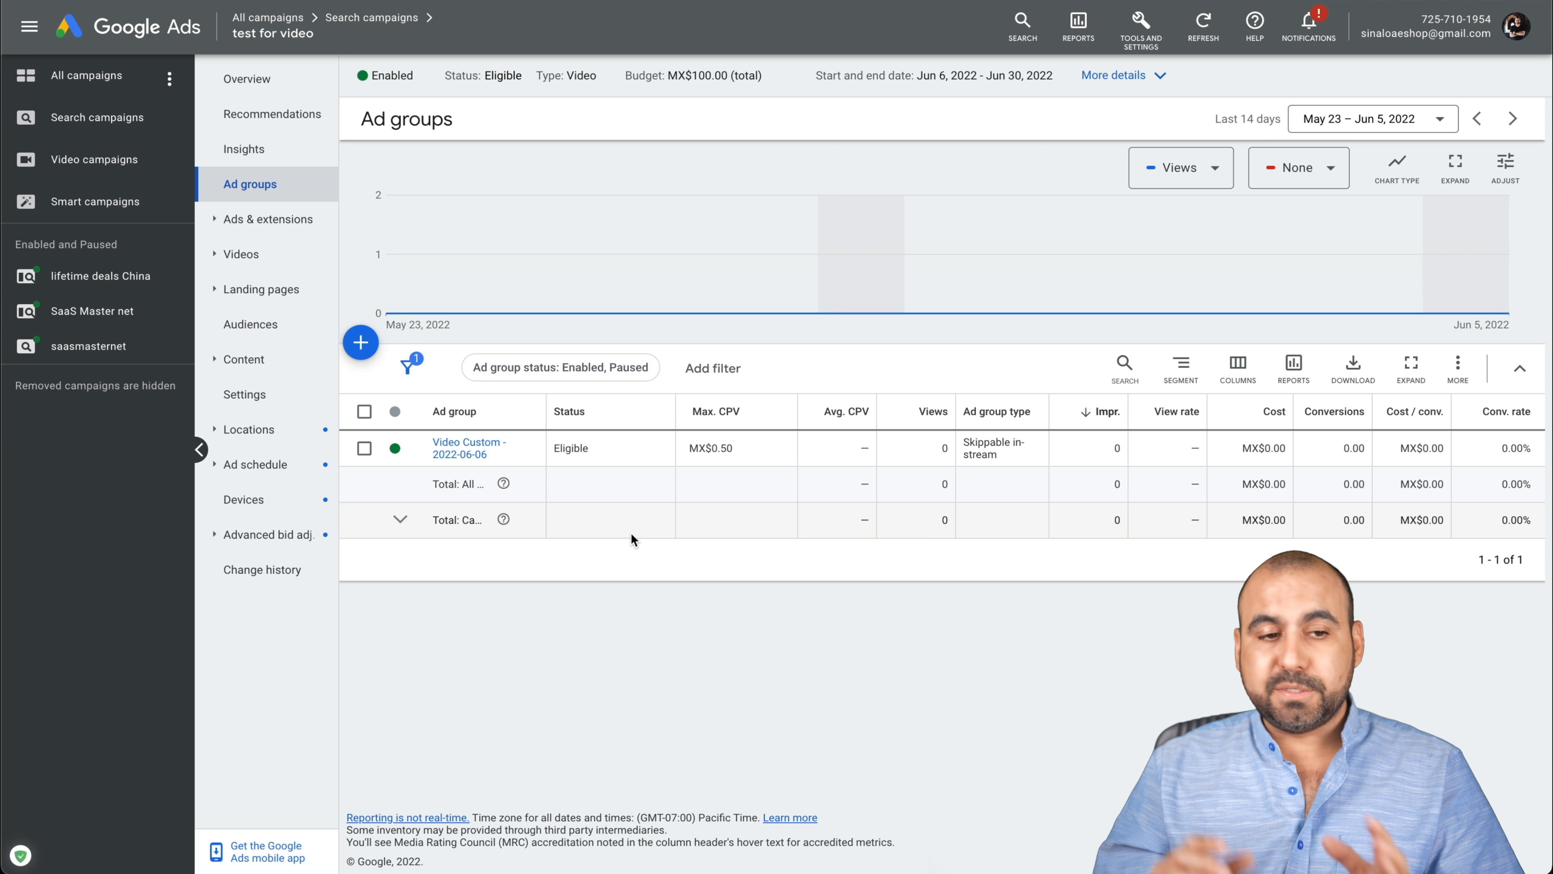
pyautogui.click(268, 218)
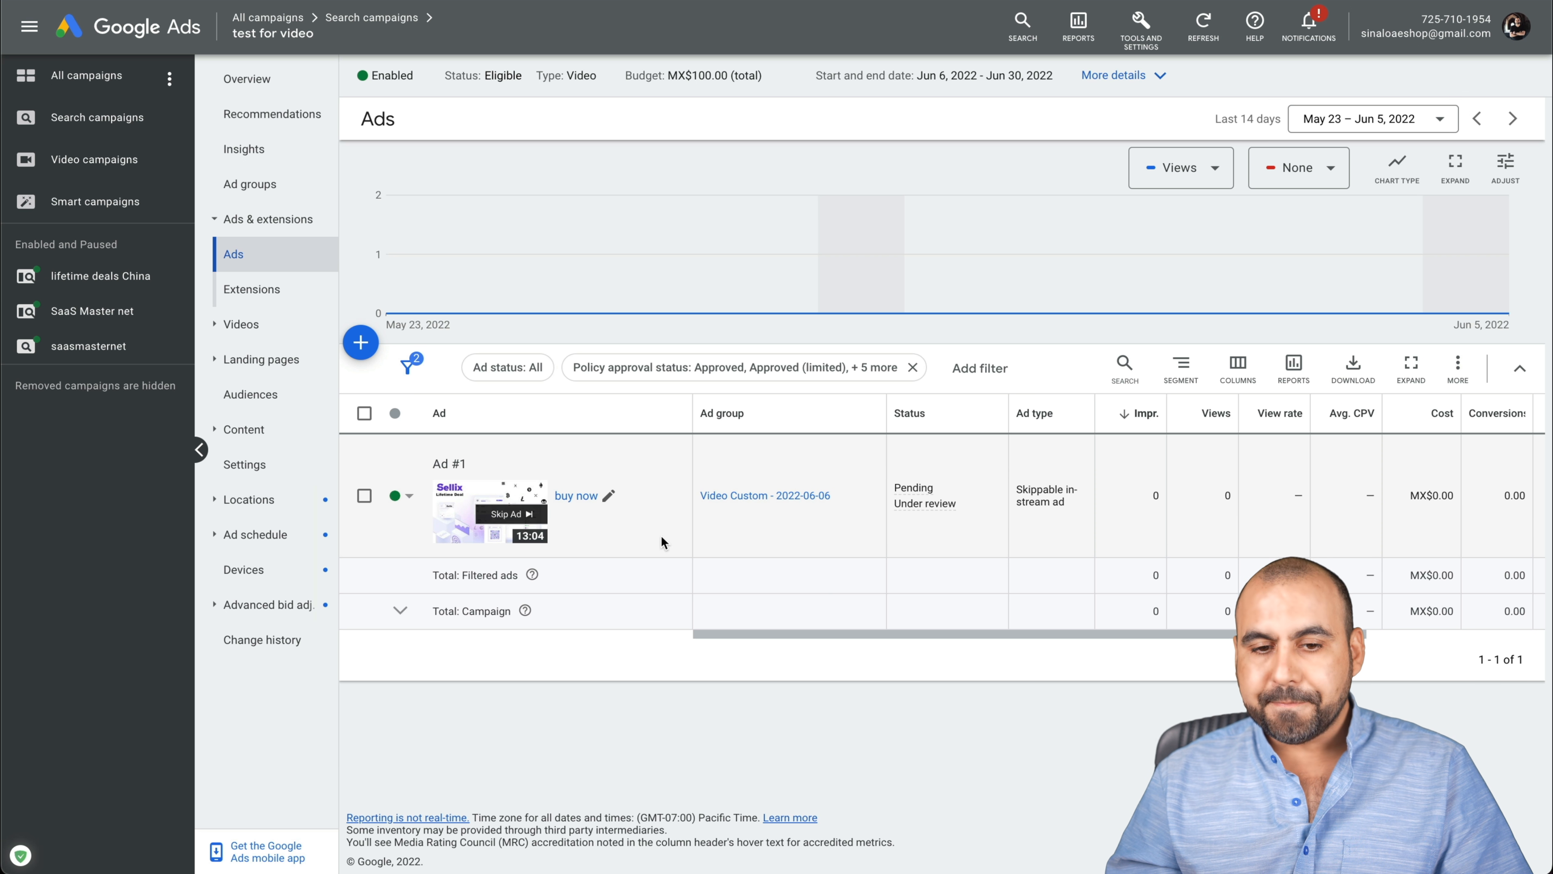
pyautogui.moveTo(911, 495)
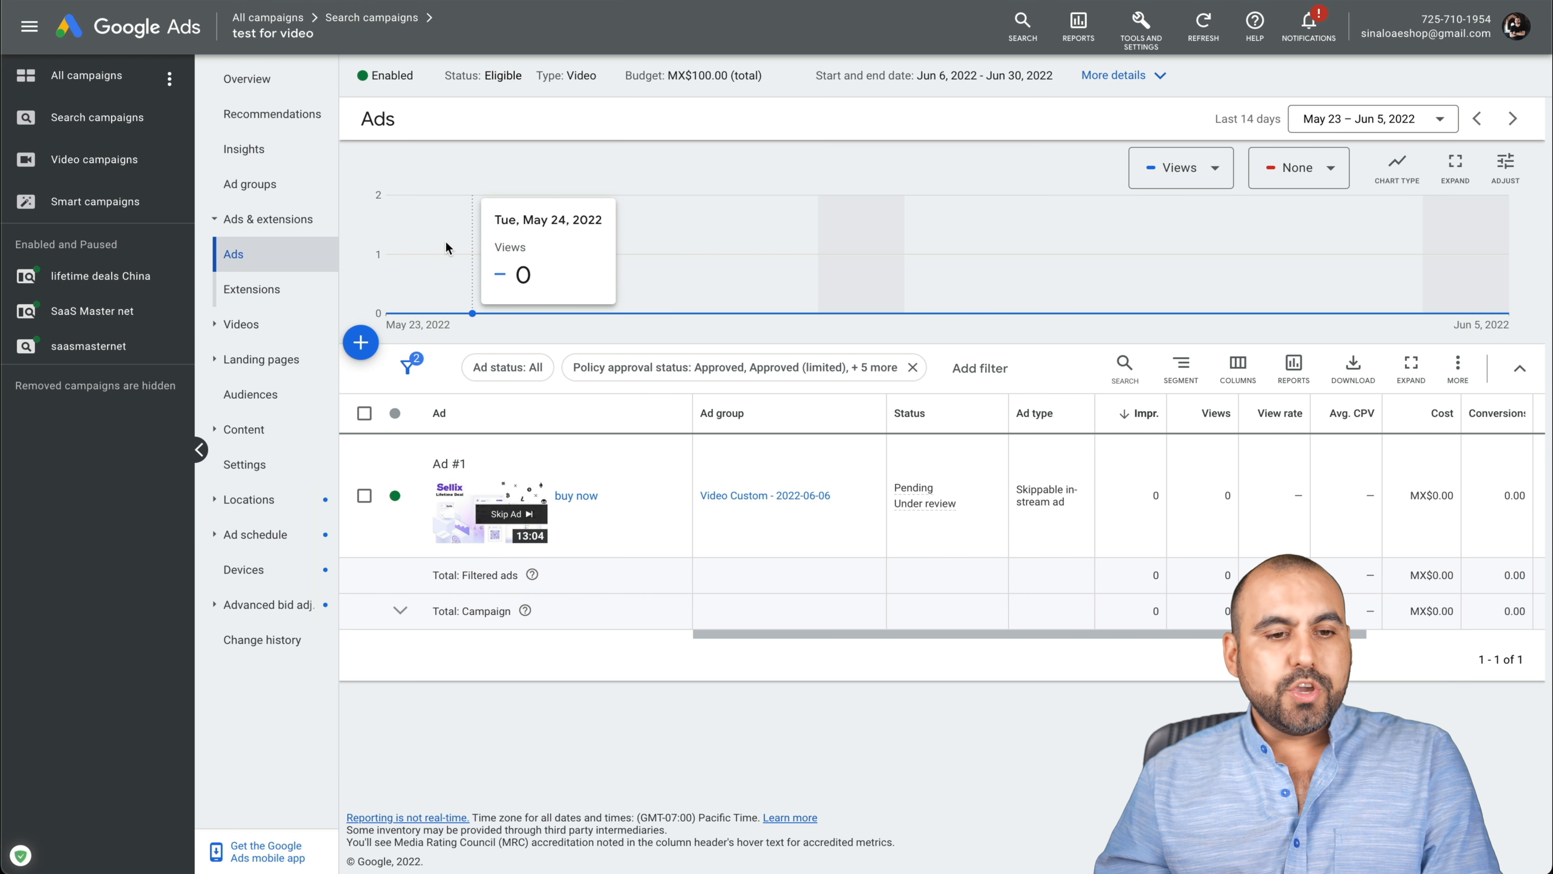
pyautogui.moveTo(283, 114)
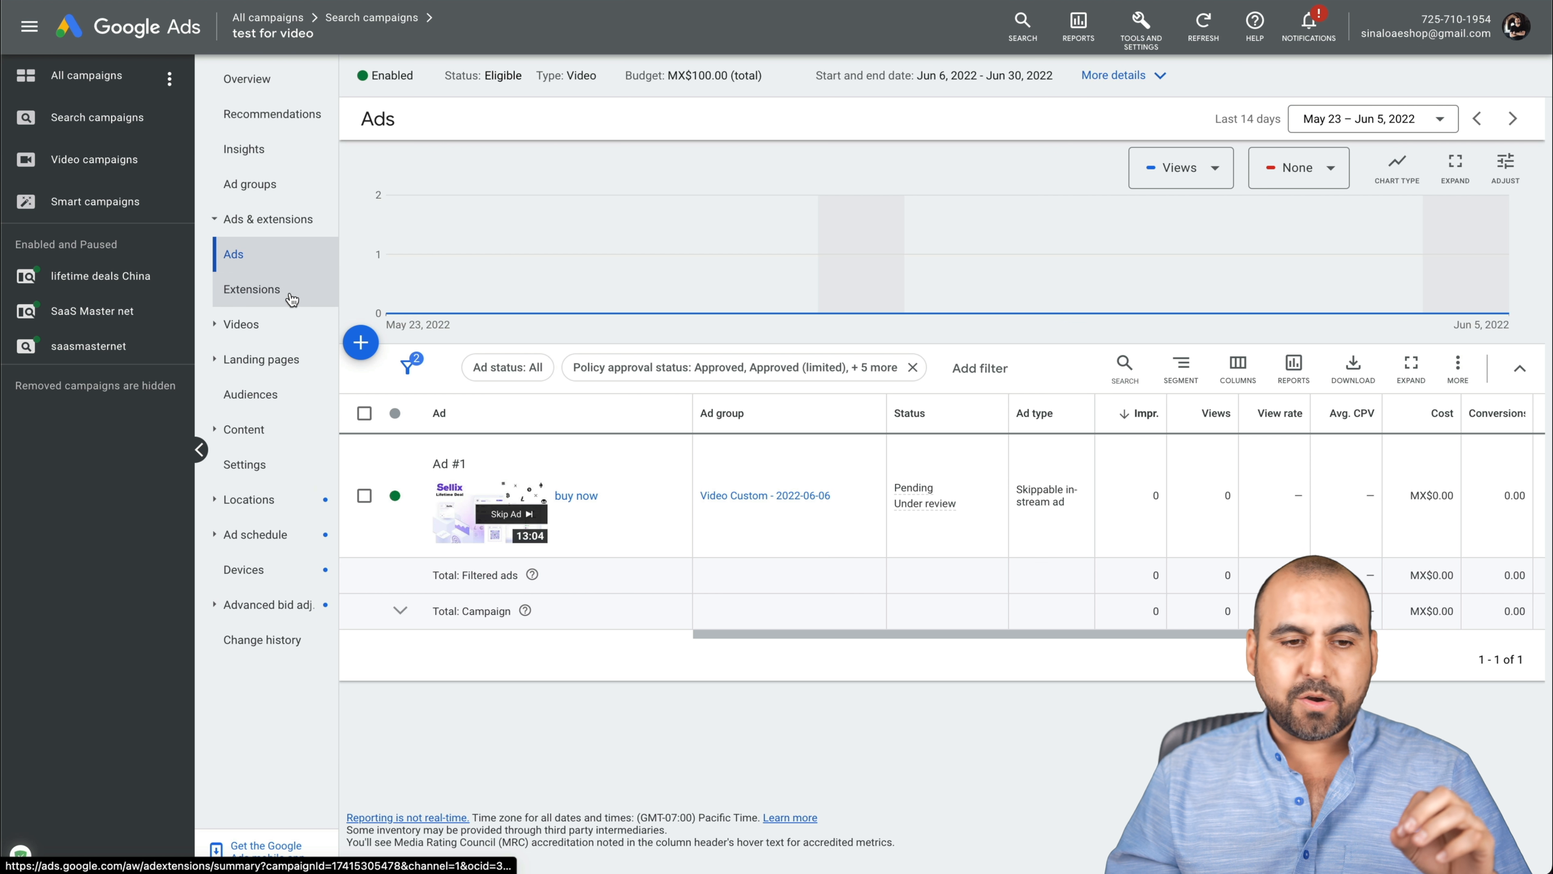
pyautogui.moveTo(243, 464)
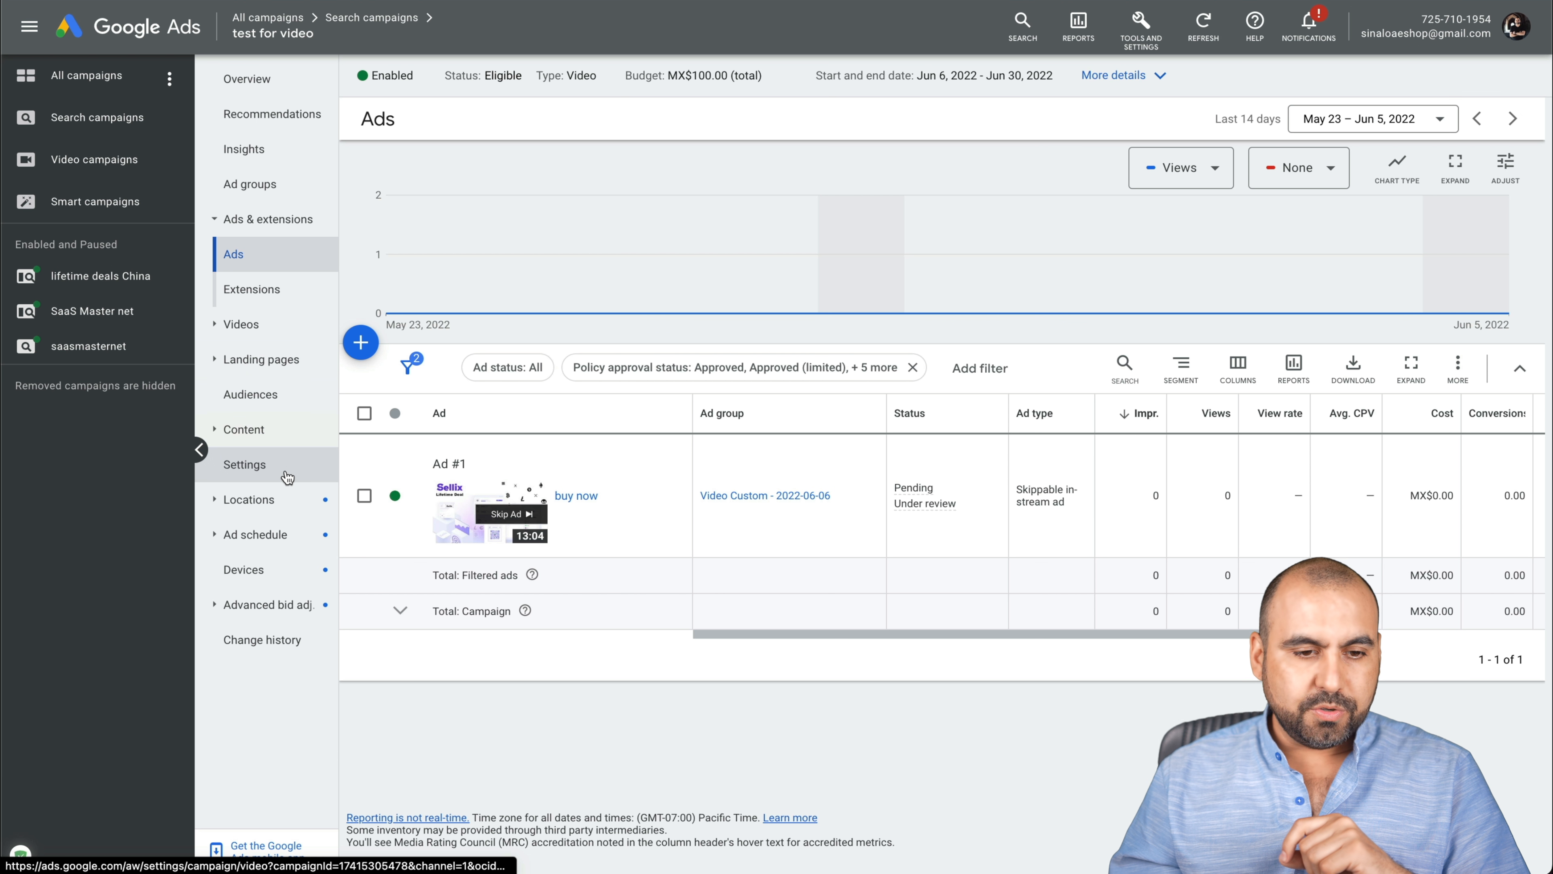
# View the campaign Settings summary, then return to Ad groups showing MX$0.50 max CPV
pyautogui.click(244, 464)
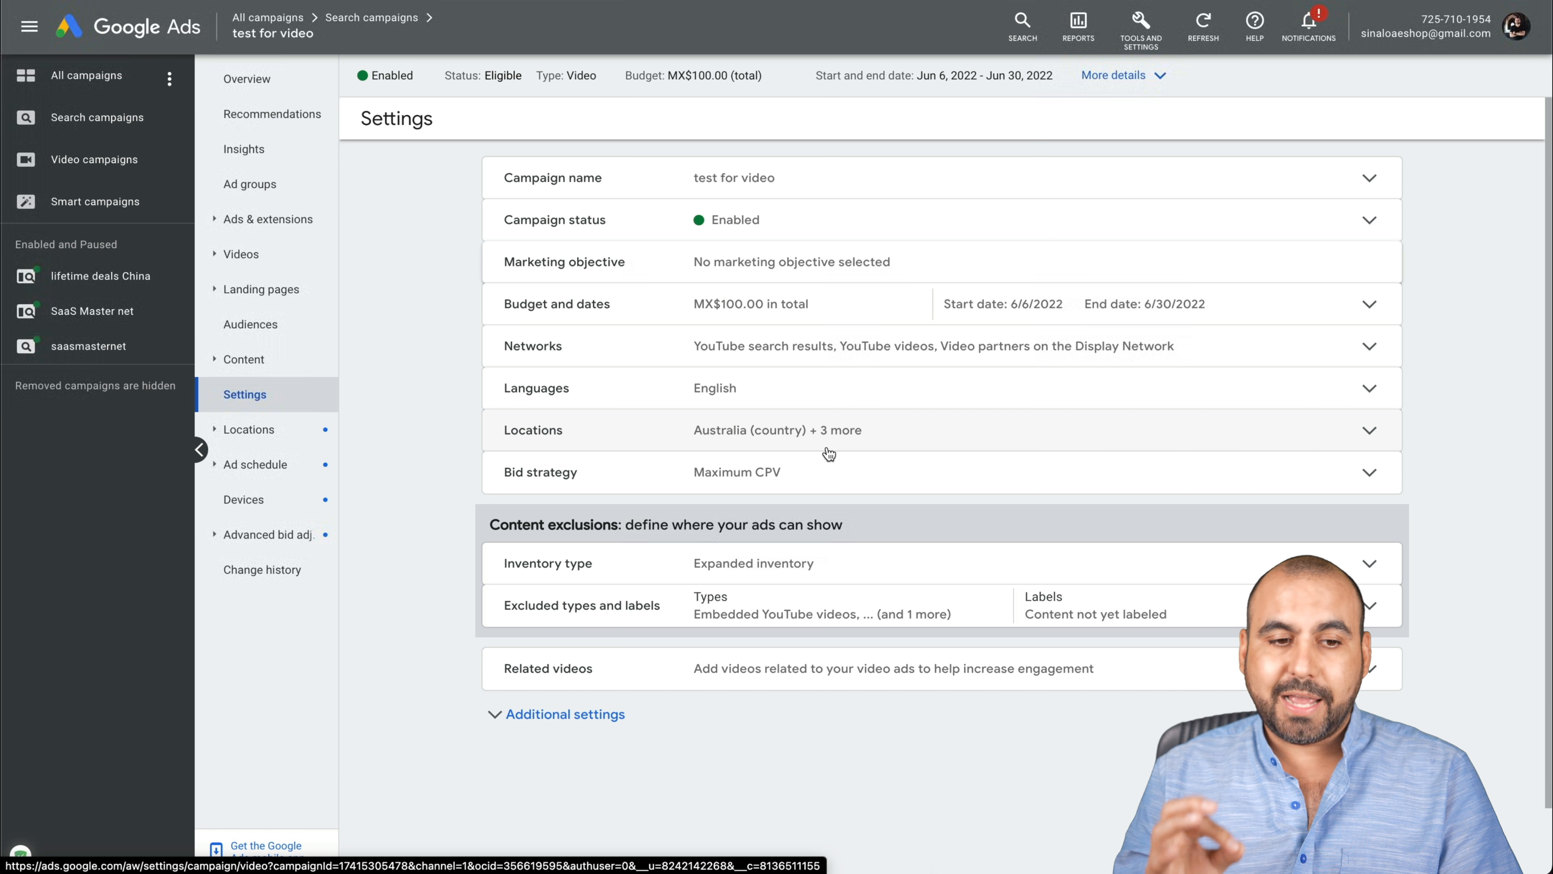
pyautogui.click(250, 183)
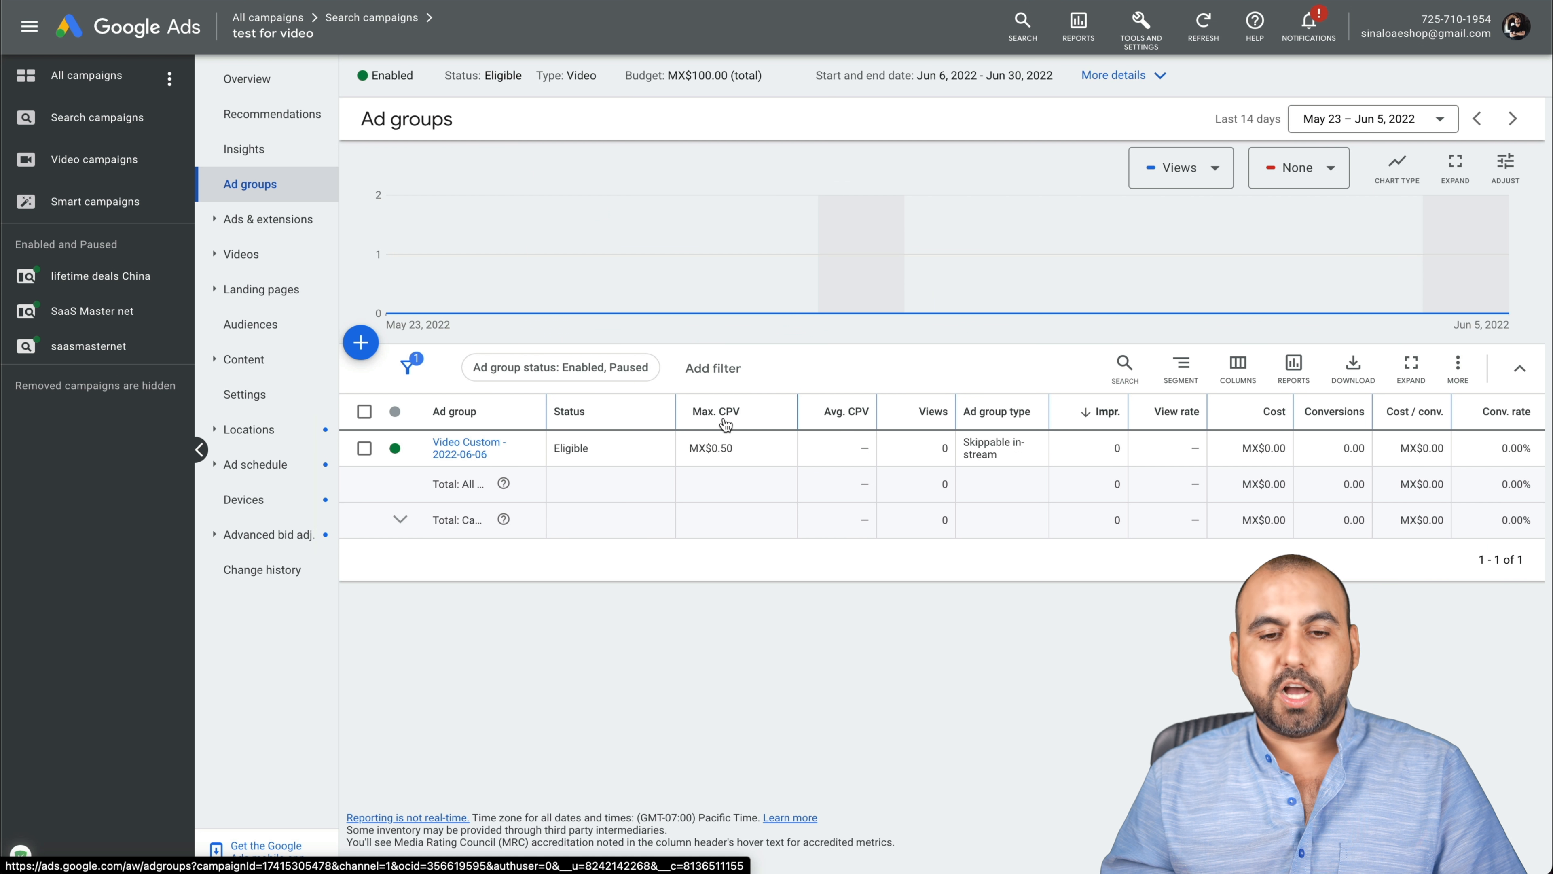
# Cancel the max CPV edit keeping MX$0.50, then set the ad group status to Paused
pyautogui.click(718, 447)
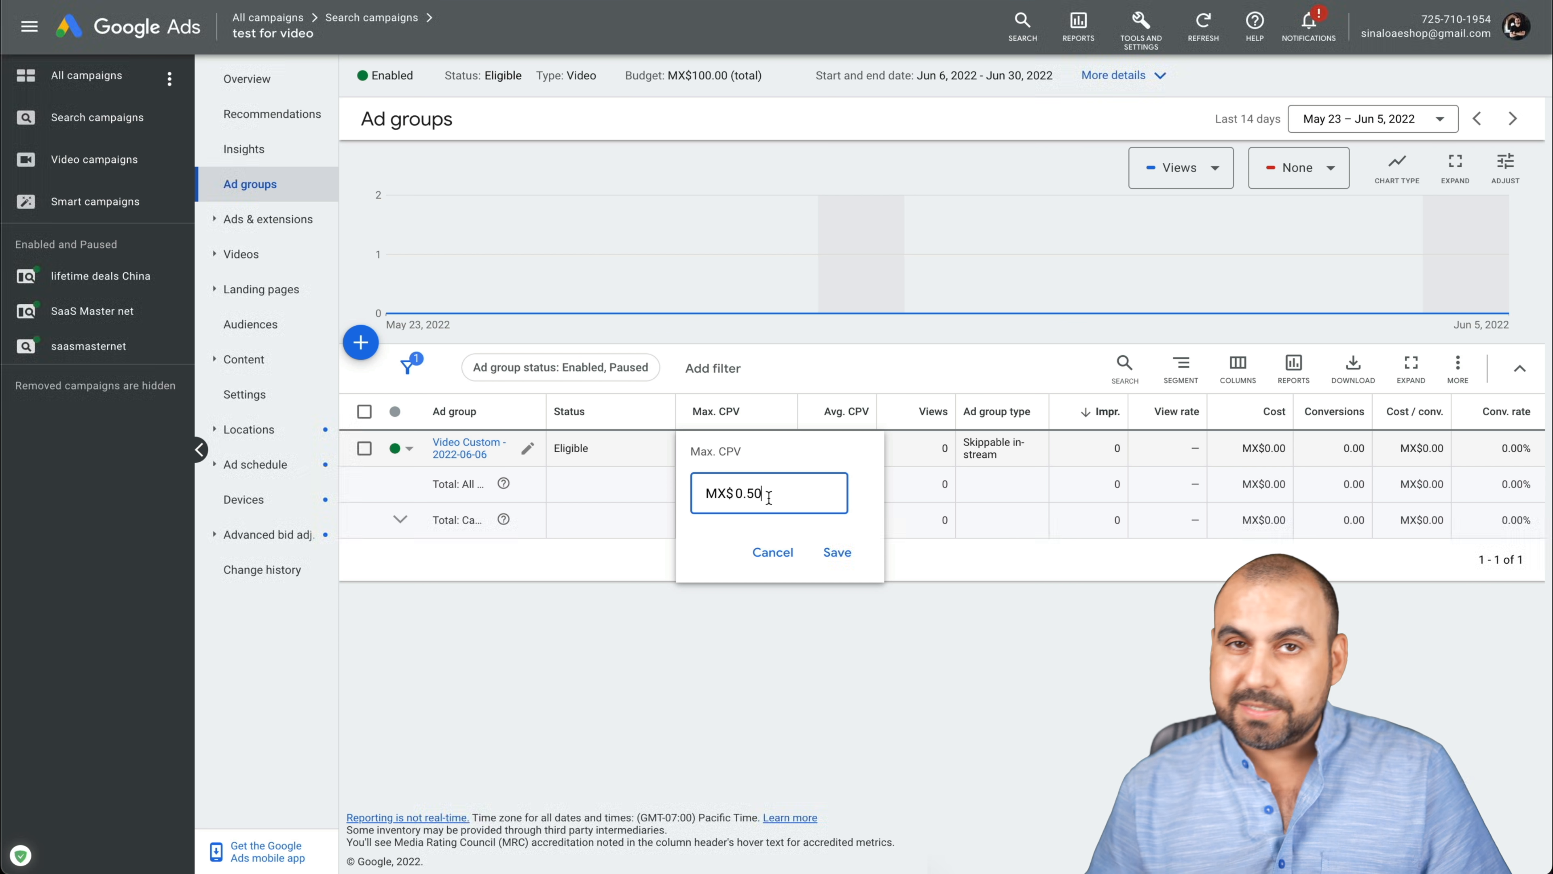
pyautogui.moveTo(839, 515)
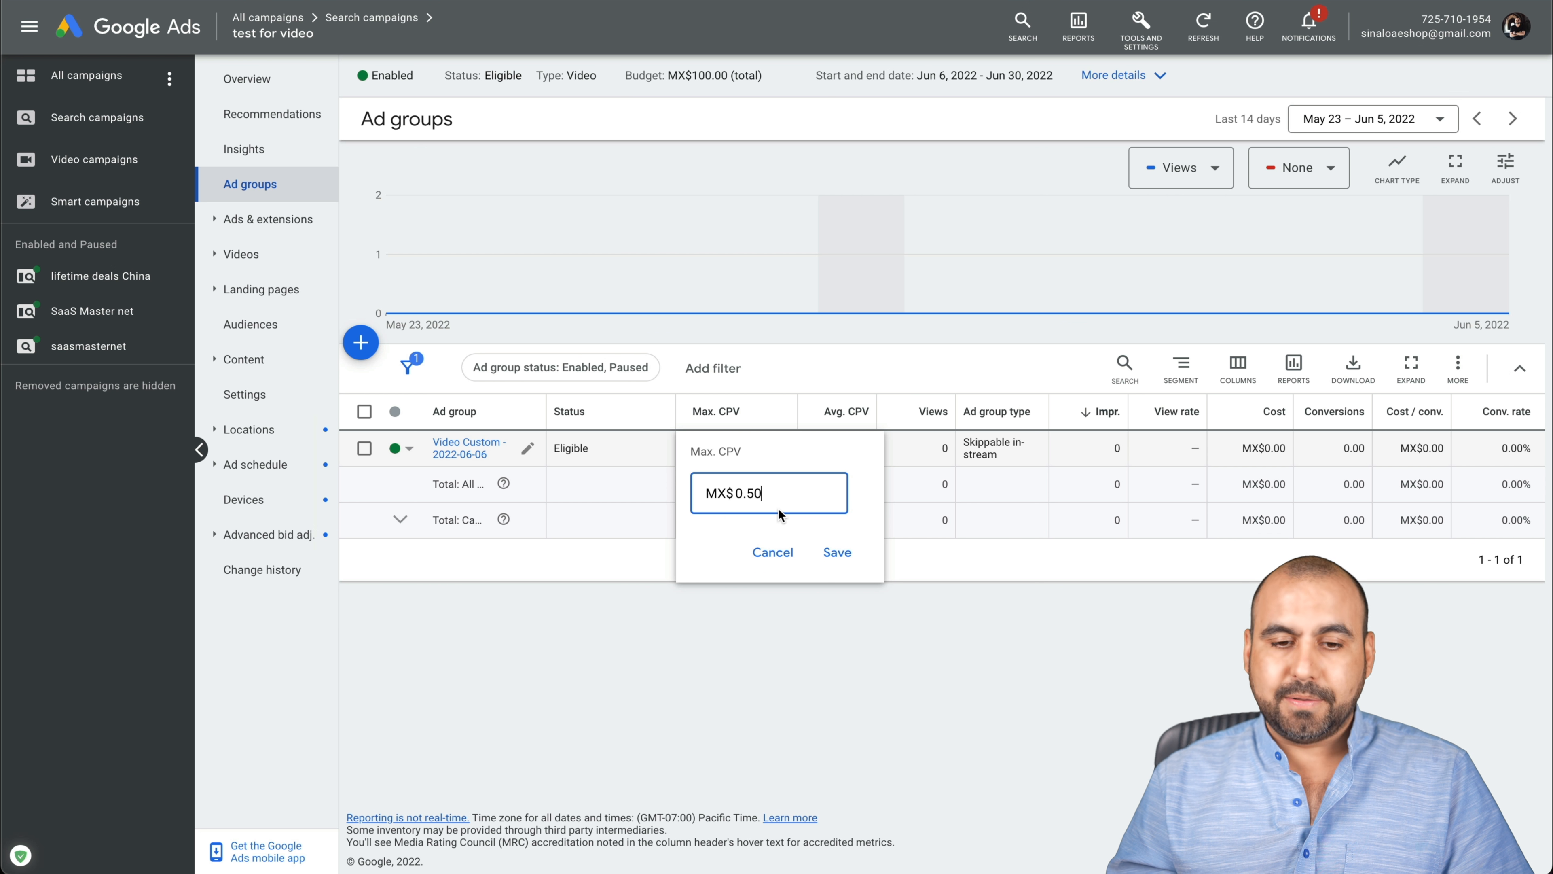
pyautogui.click(835, 551)
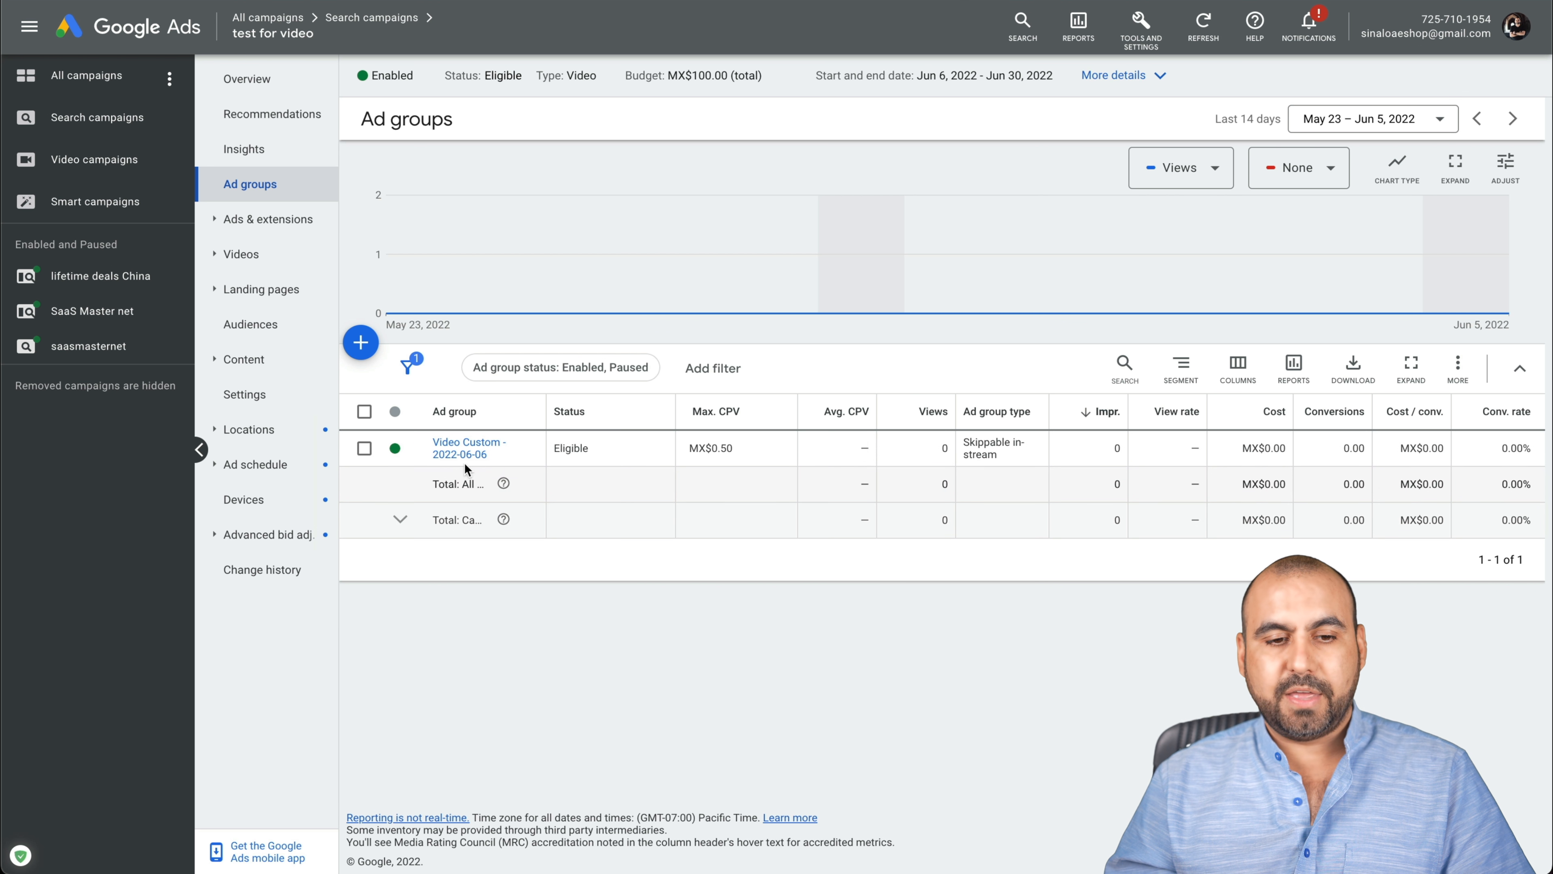
pyautogui.click(393, 447)
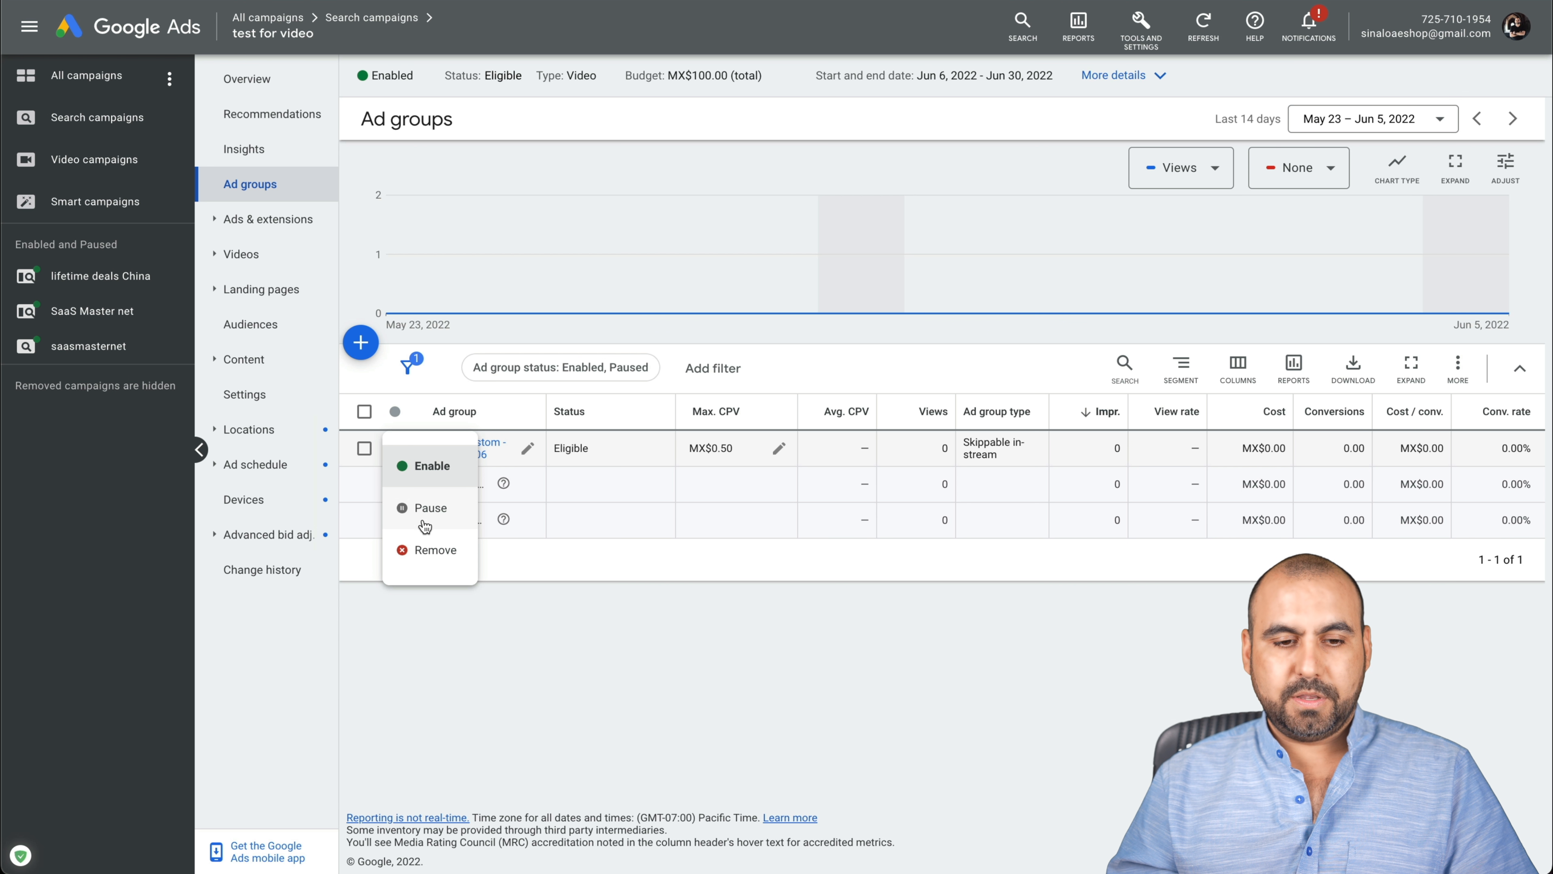
pyautogui.click(430, 507)
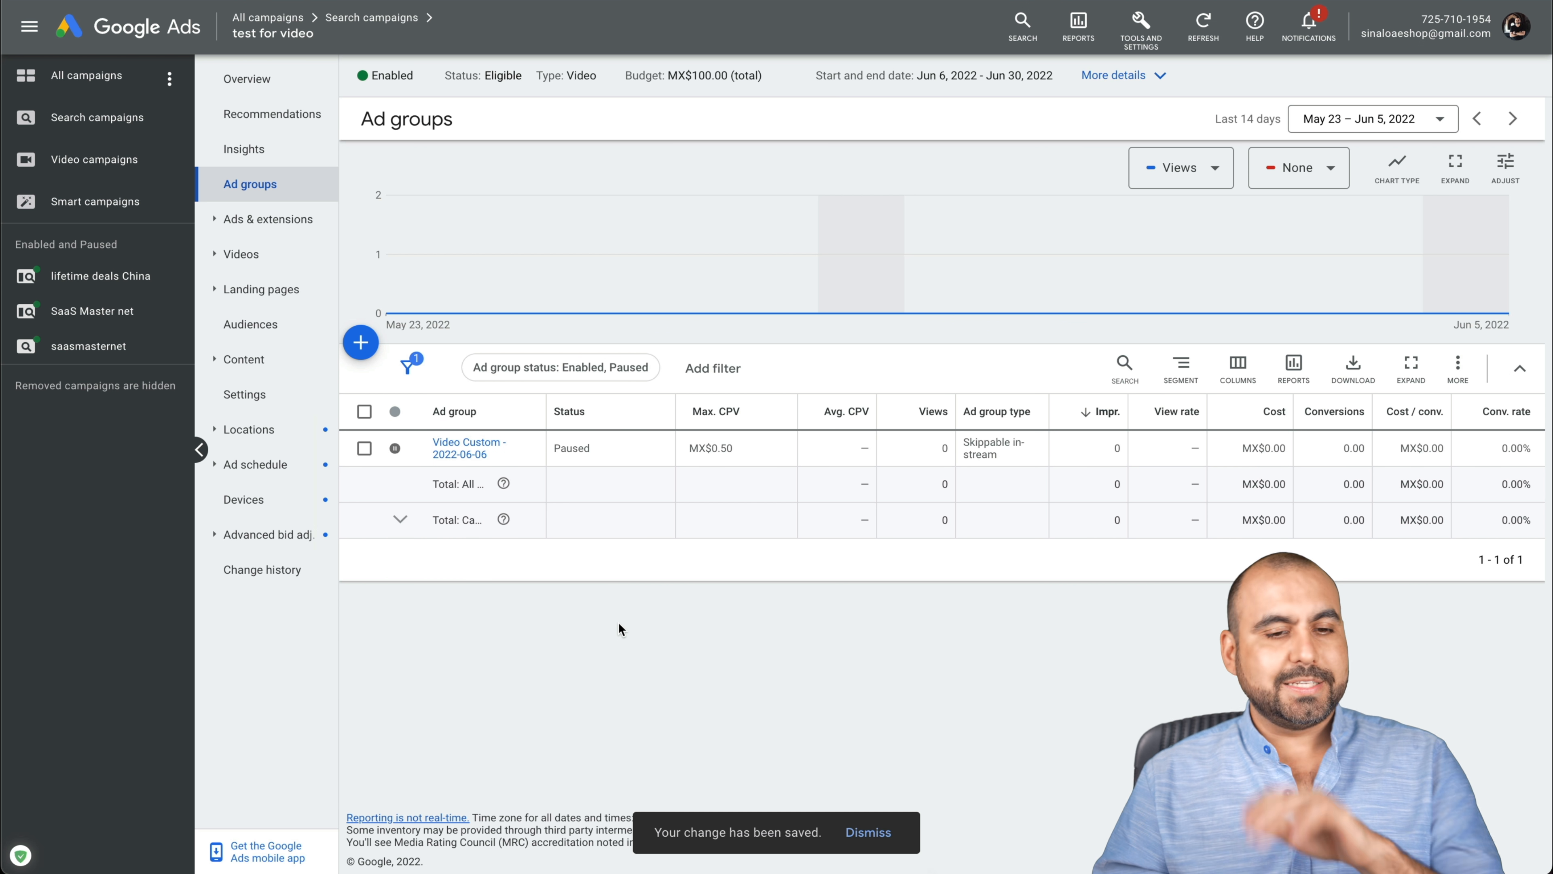